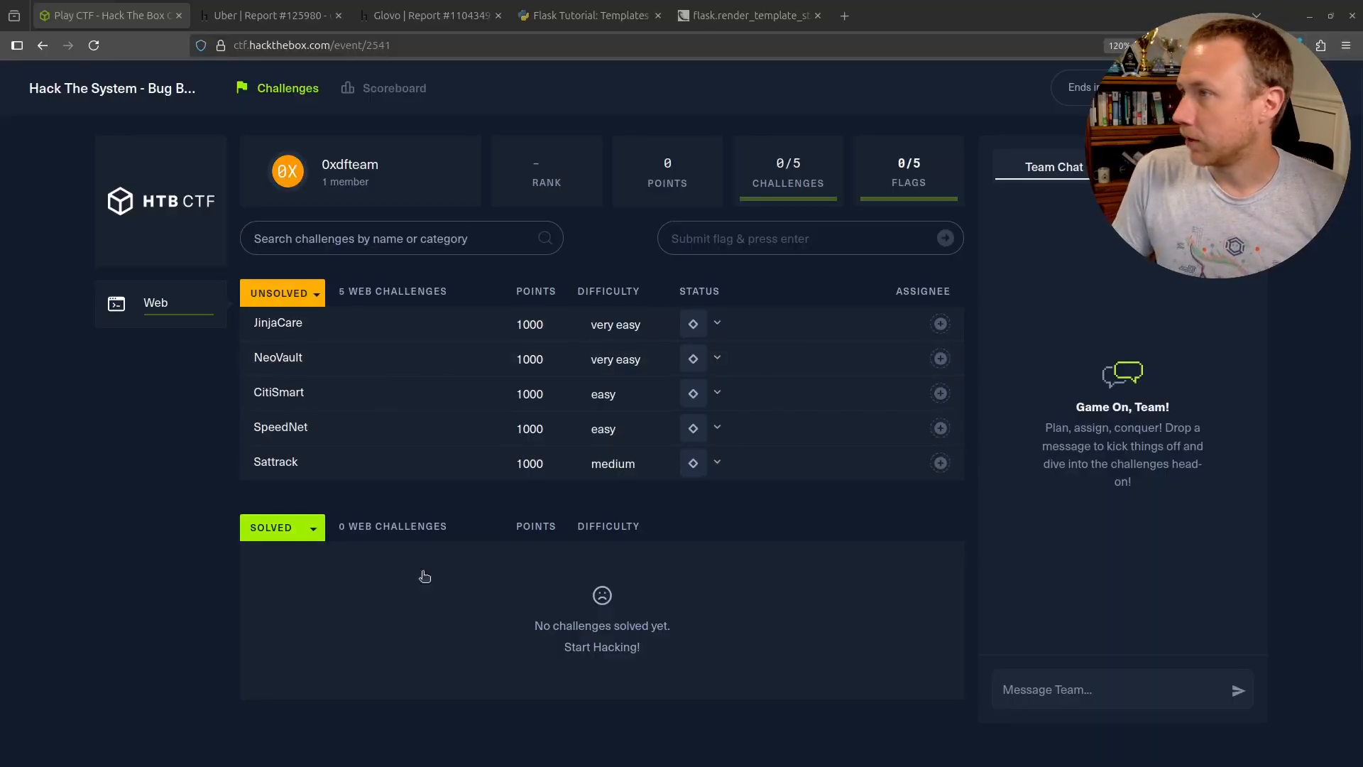
Step: Open the JinjaCare challenge from the Web challenges list to view its overview
click(278, 322)
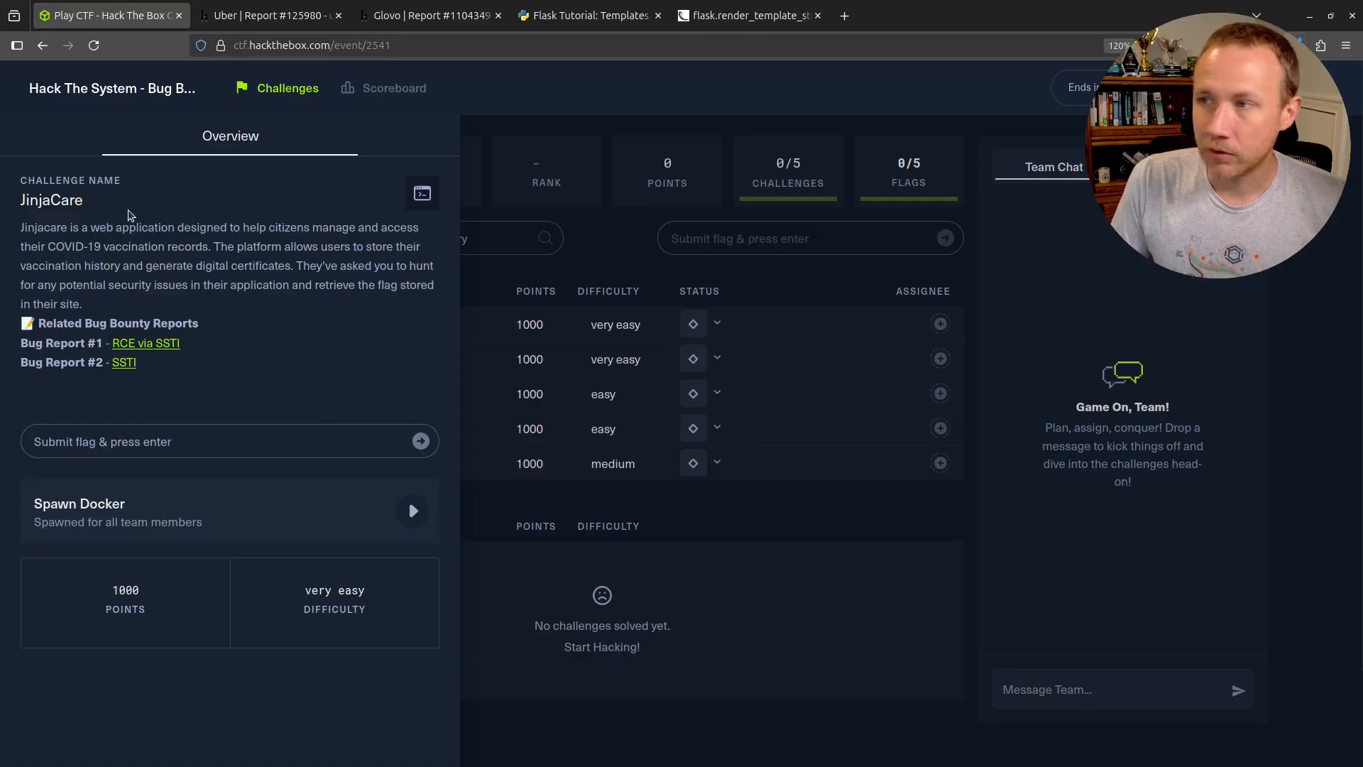
mouse_move(110, 221)
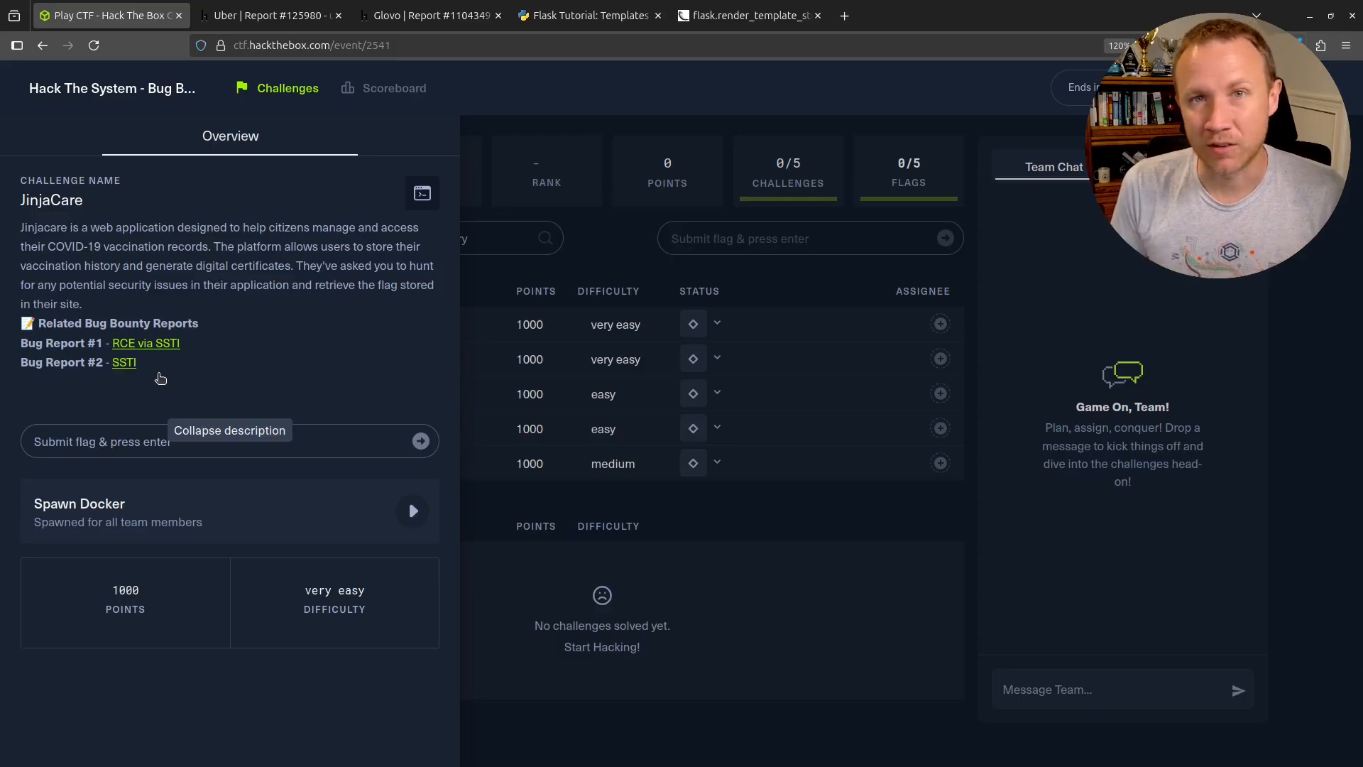
mouse_move(96, 206)
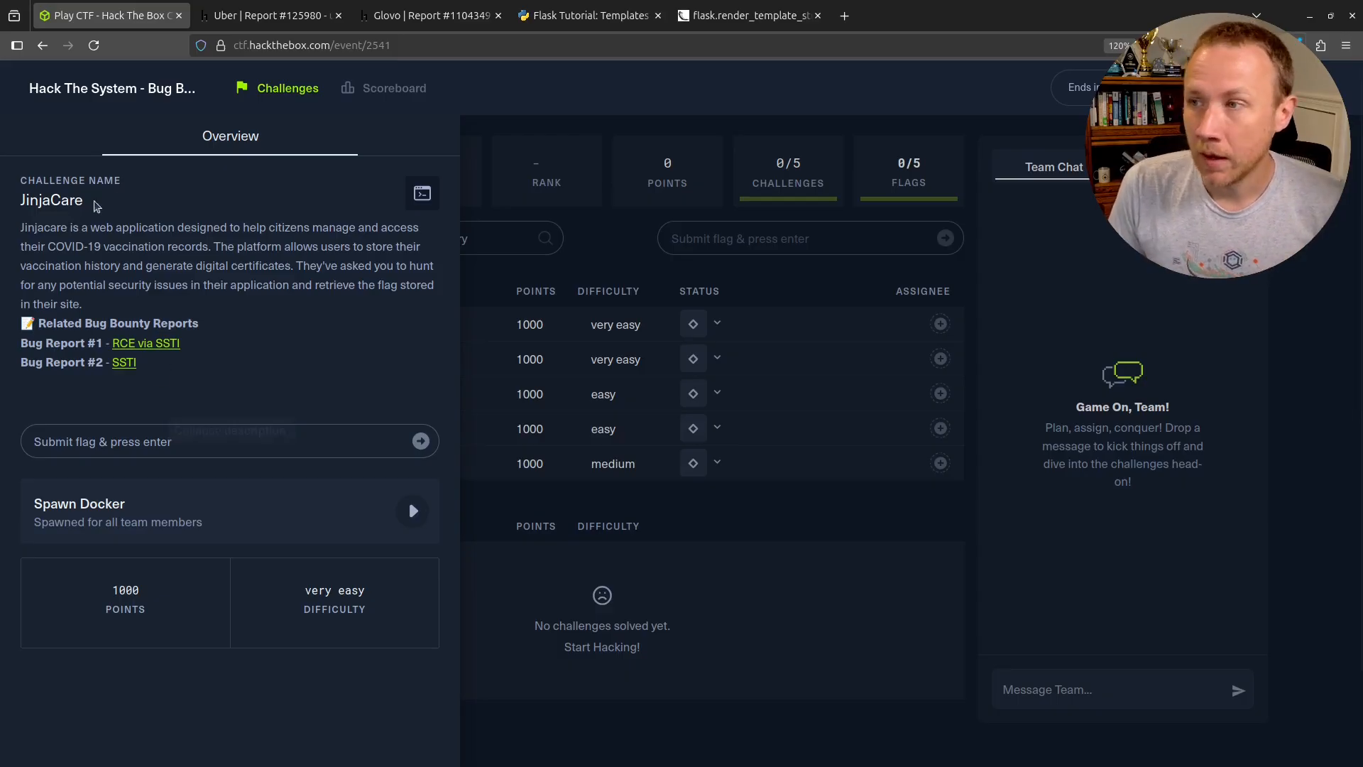
mouse_move(296, 328)
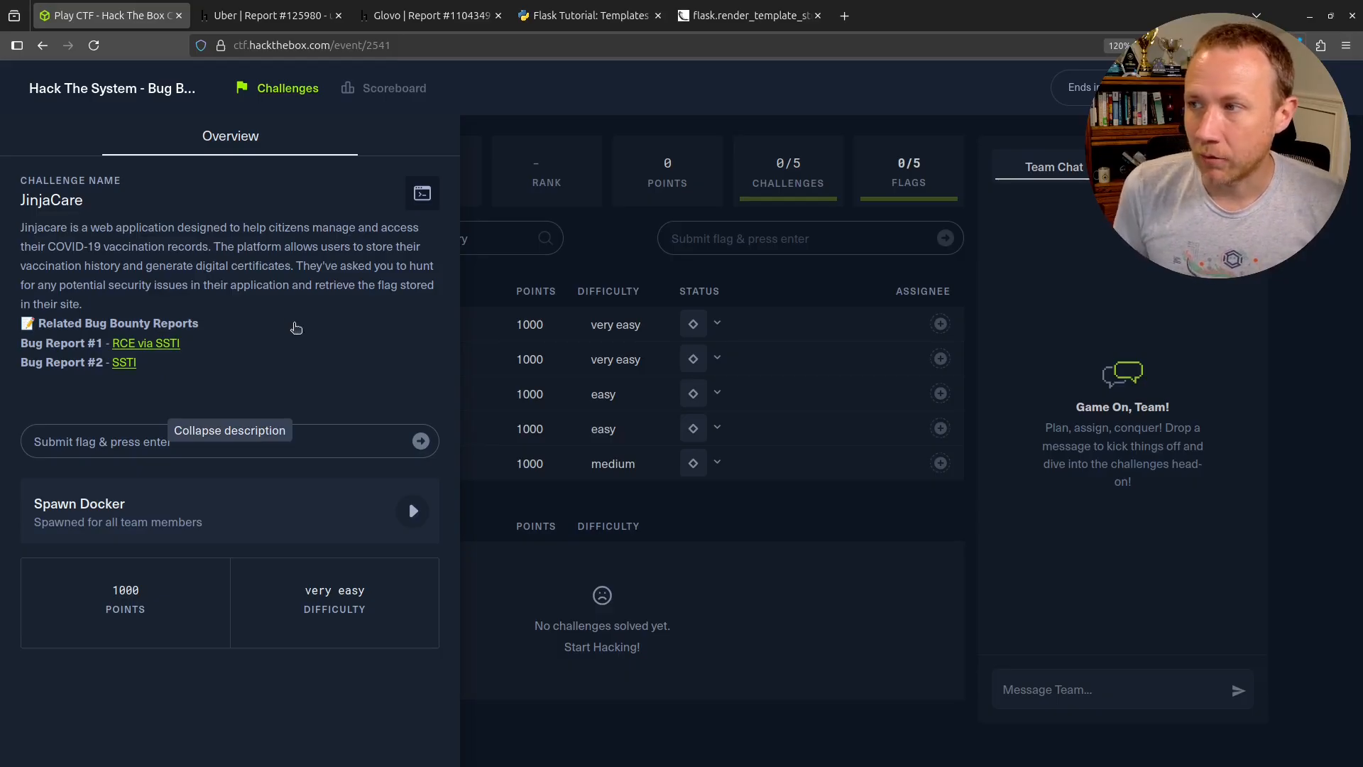
mouse_move(261, 302)
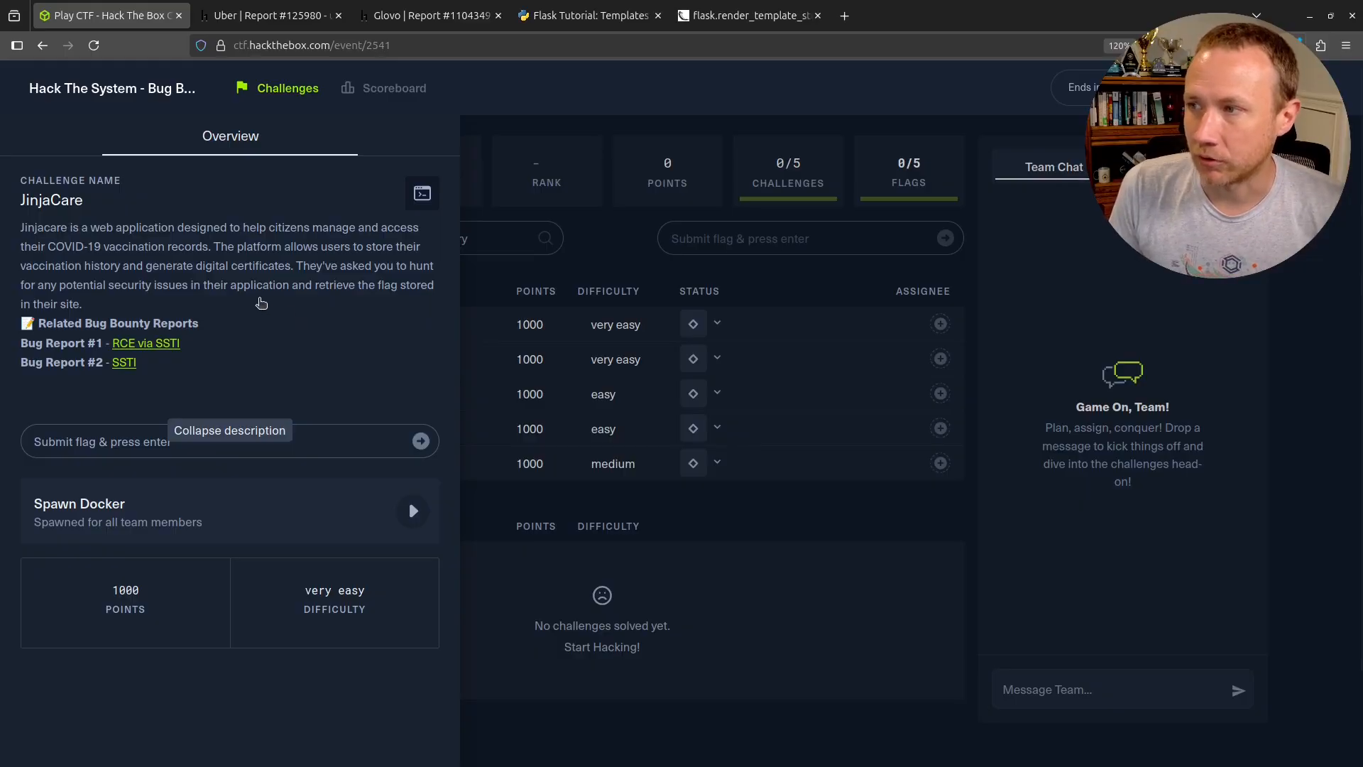
mouse_move(143, 303)
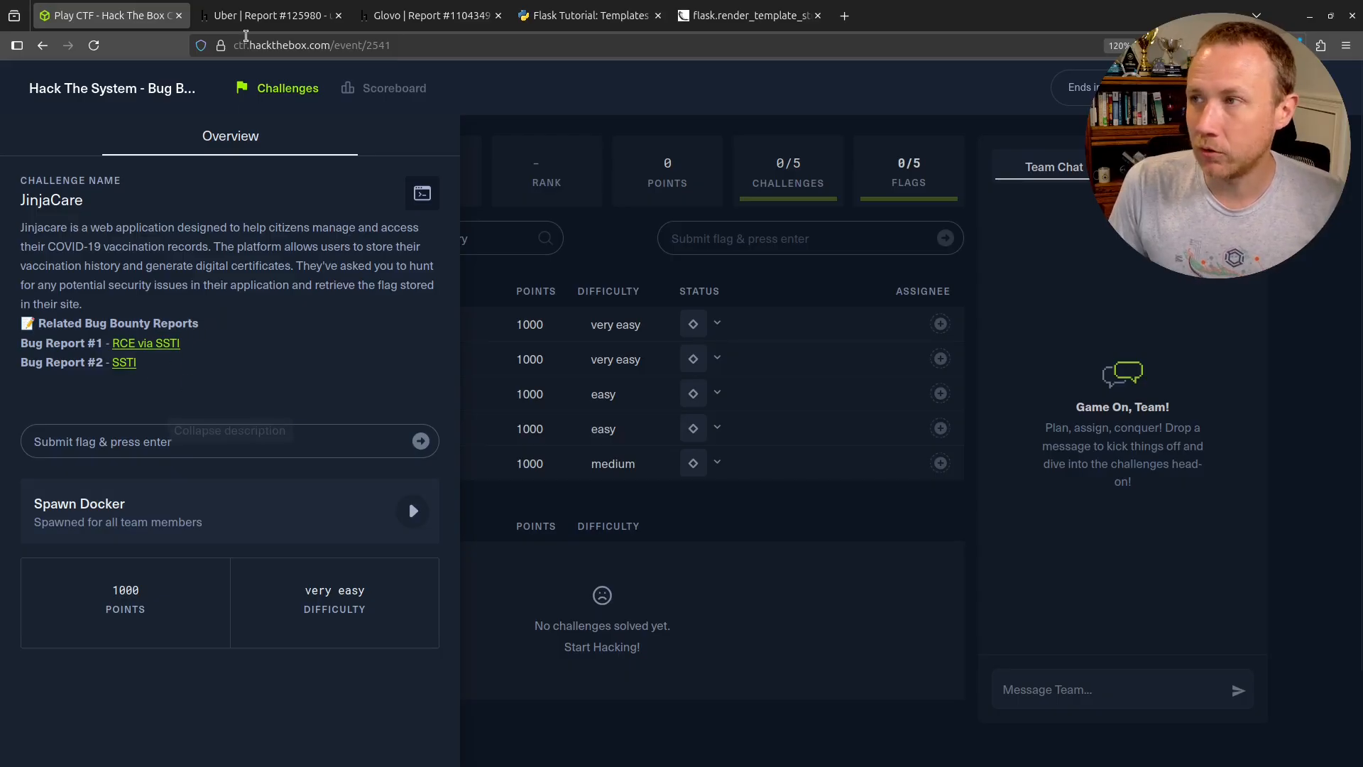
Step: View Uber Report #125980 and highlight the {{'7'*7}} payload rendering as 7777777
click(269, 15)
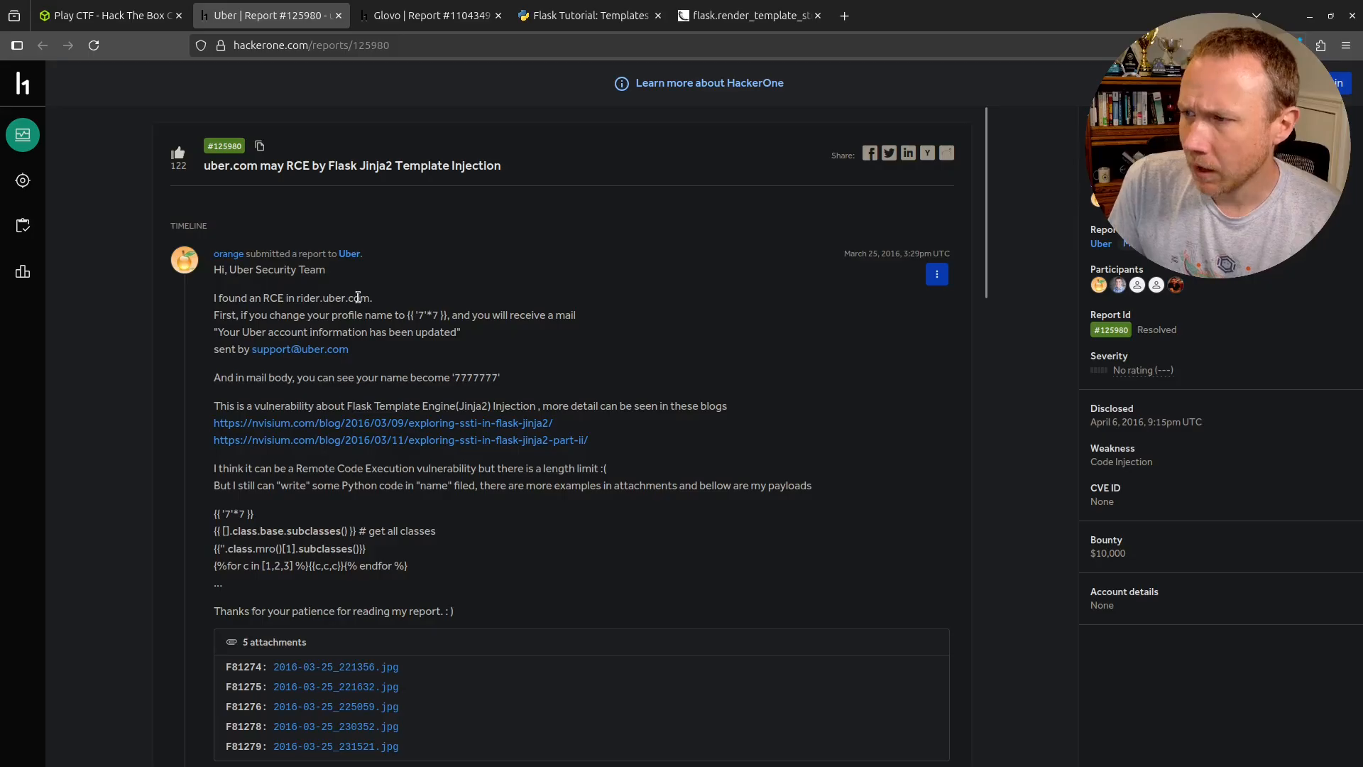
drag(225, 315, 400, 314)
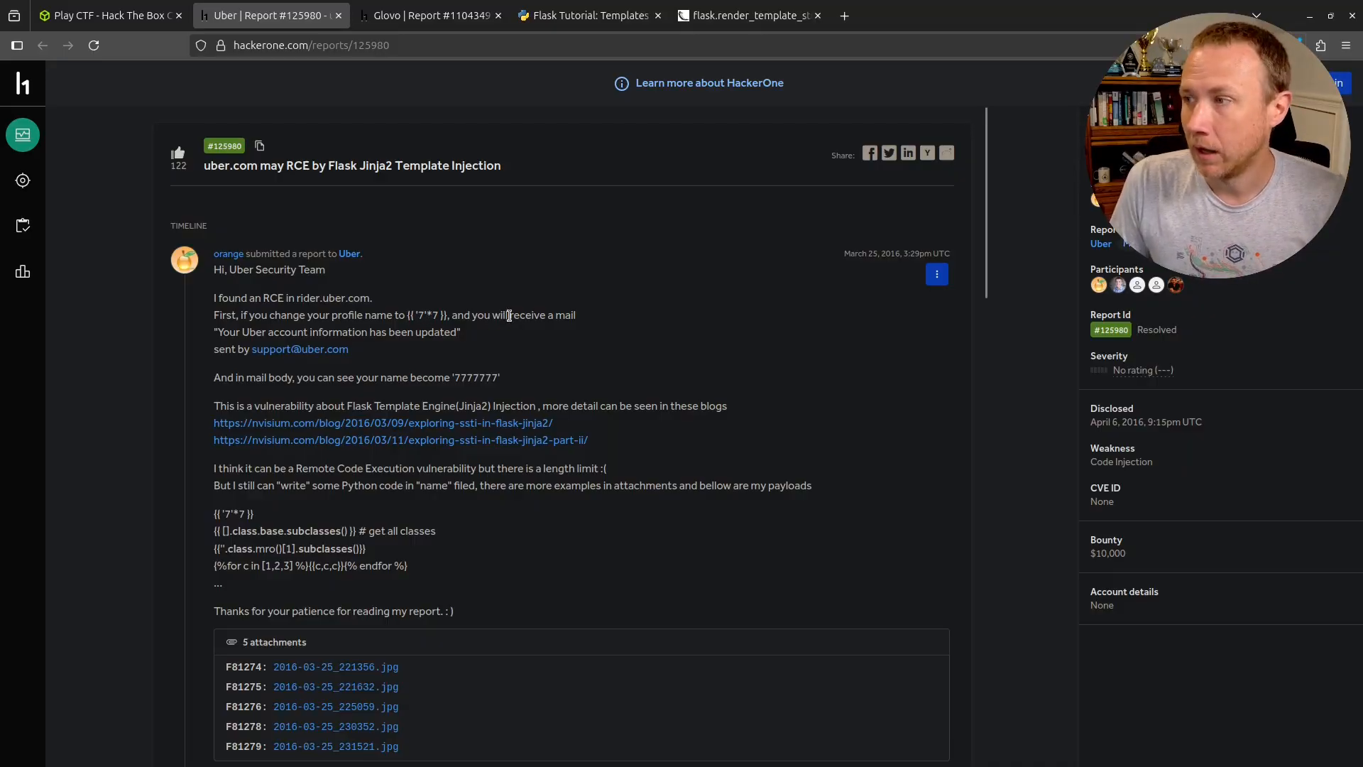
drag(465, 314, 548, 315)
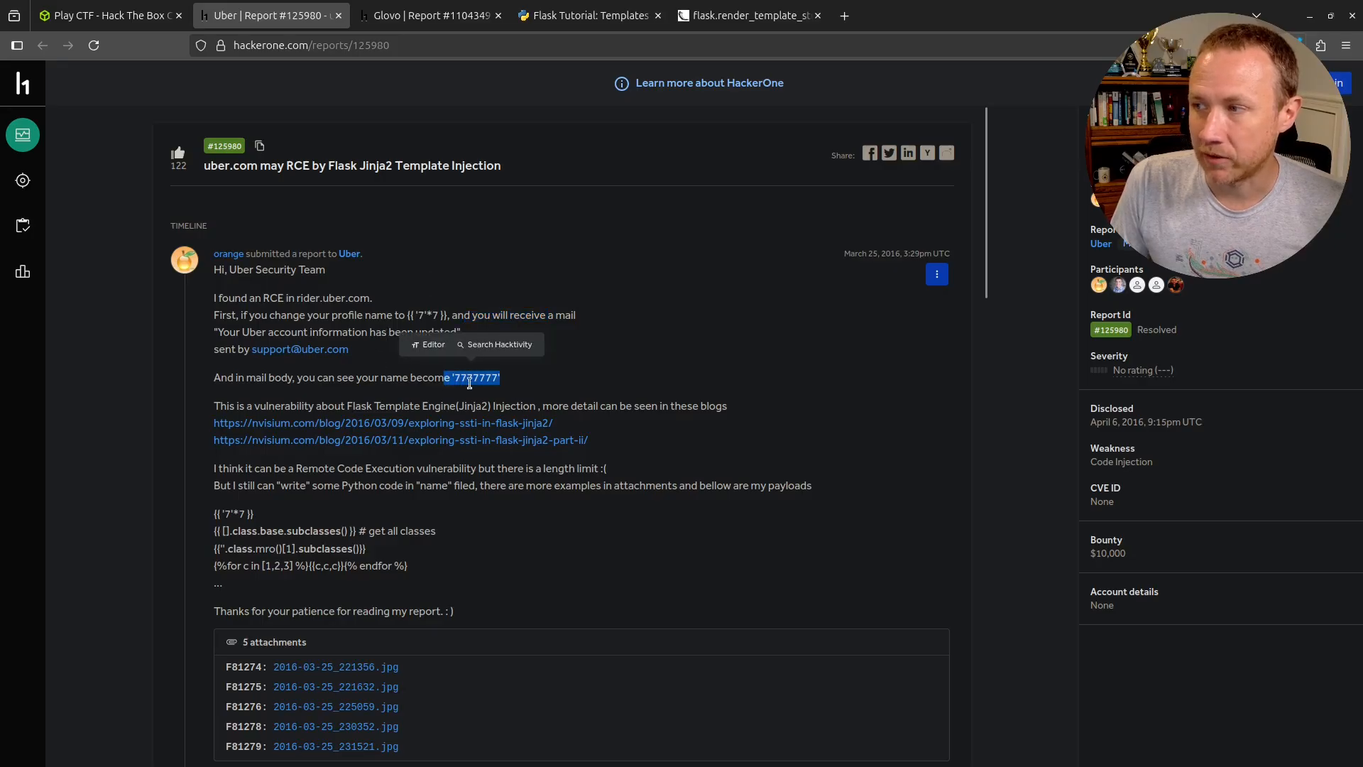
click(412, 315)
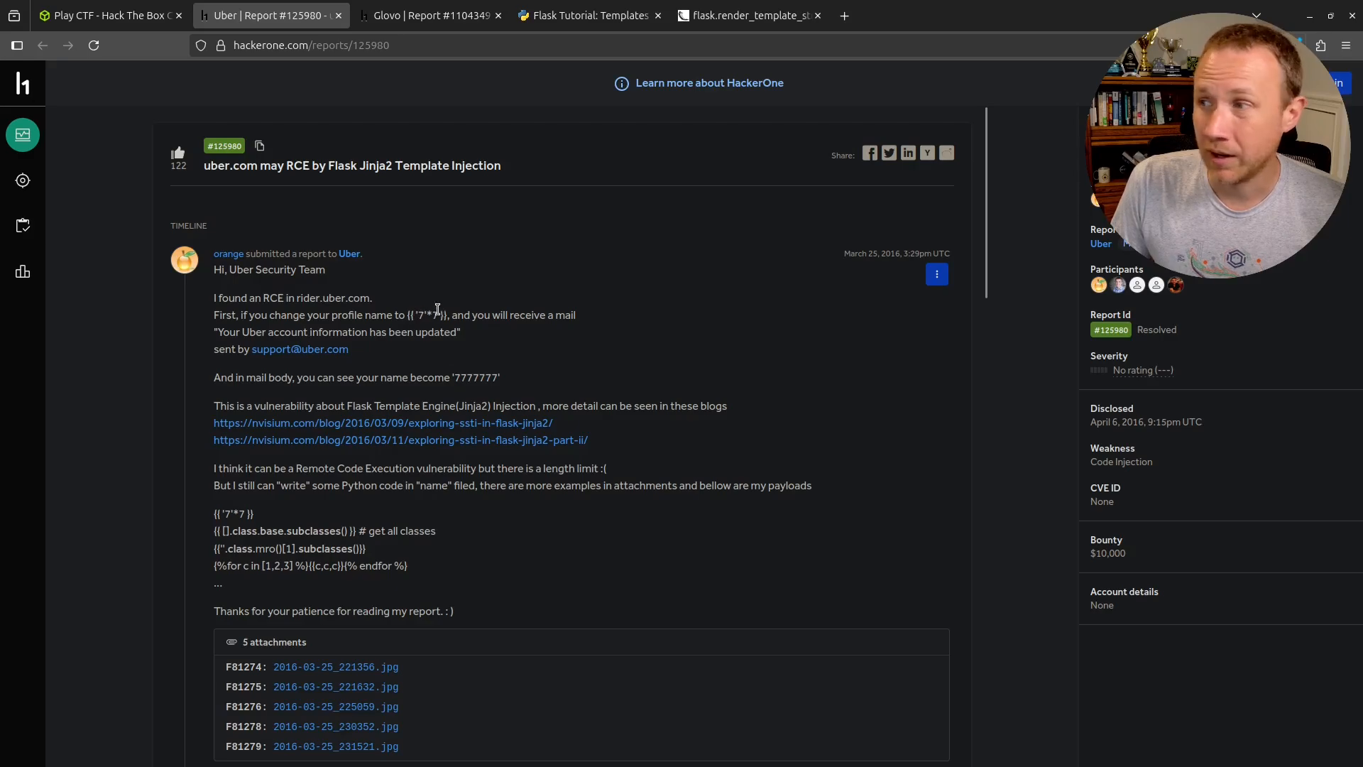
double_click(419, 315)
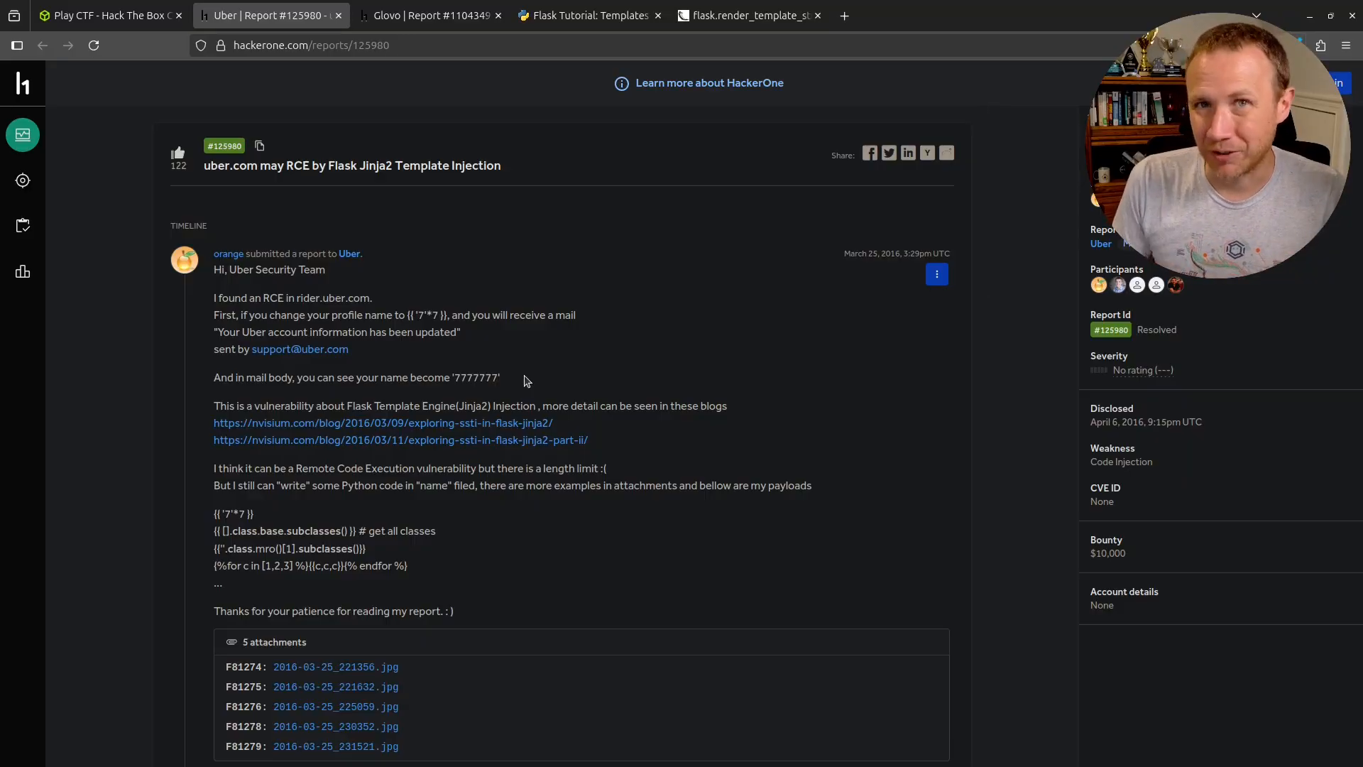
mouse_move(397, 363)
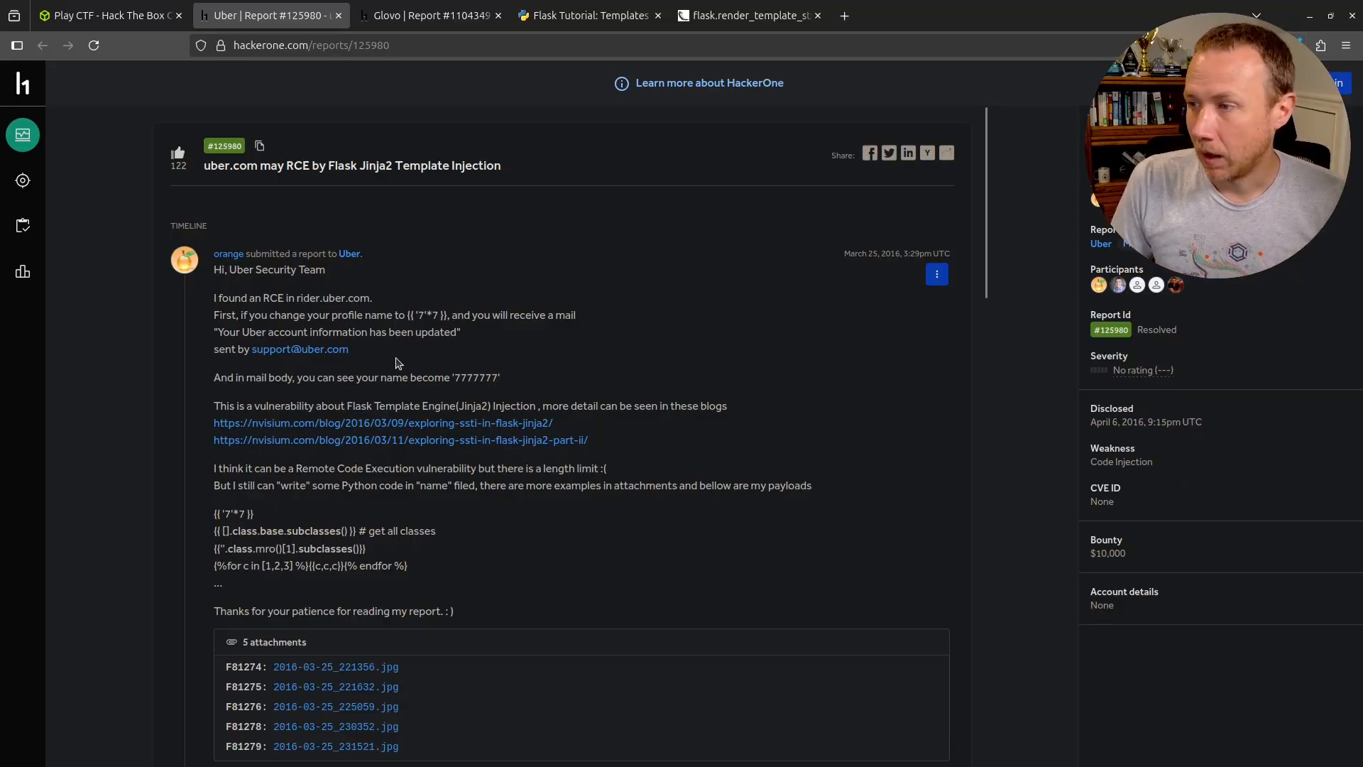
scroll(down, 3)
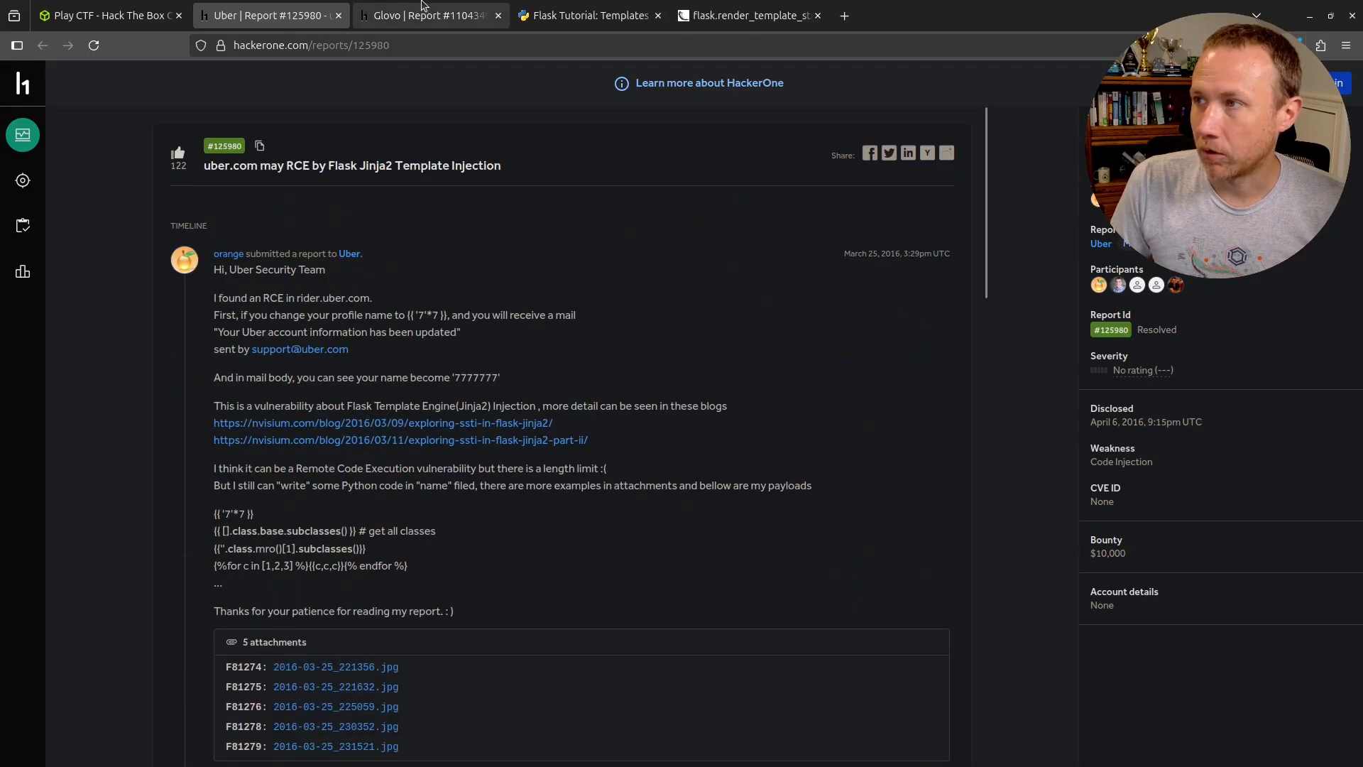
Step: Read Glovo Report #1104349's sign-up name {{7*7}} reproduction steps and screenshots
click(429, 15)
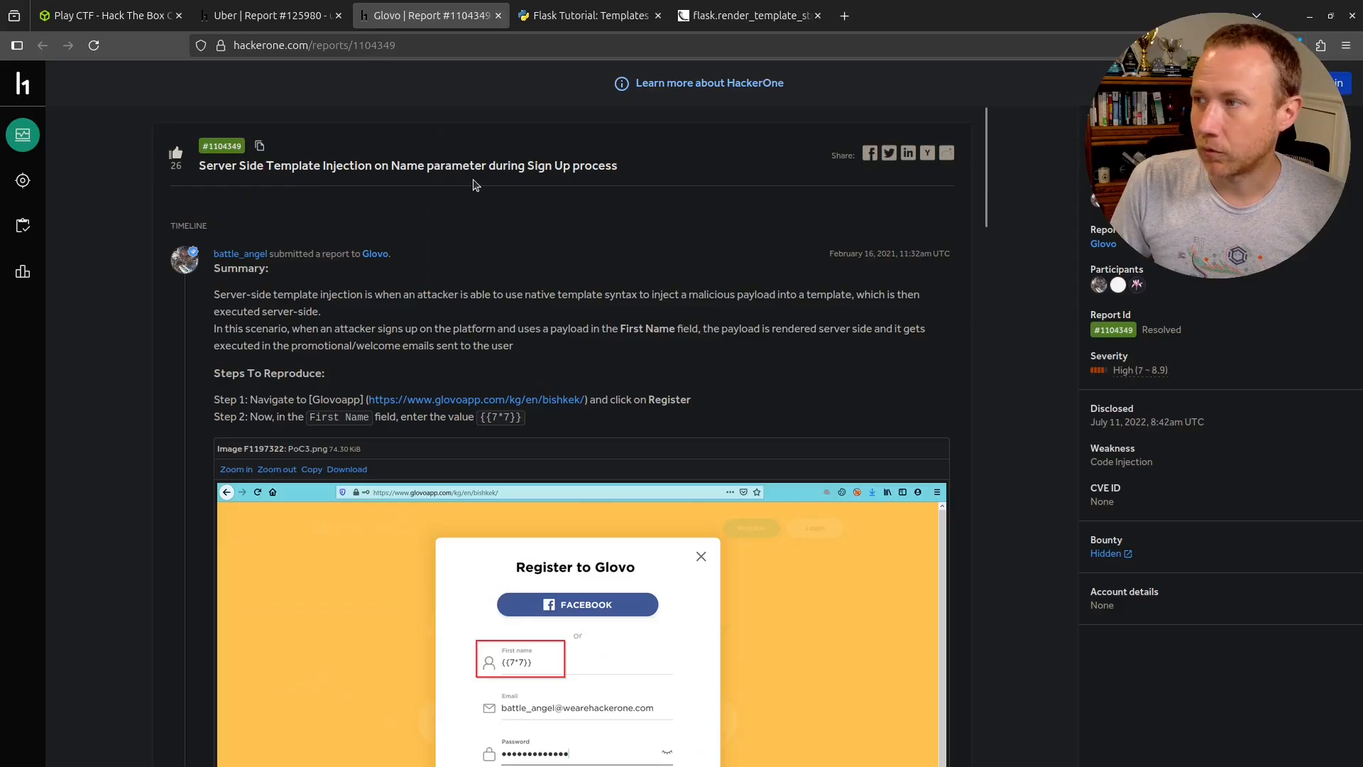
mouse_move(362, 208)
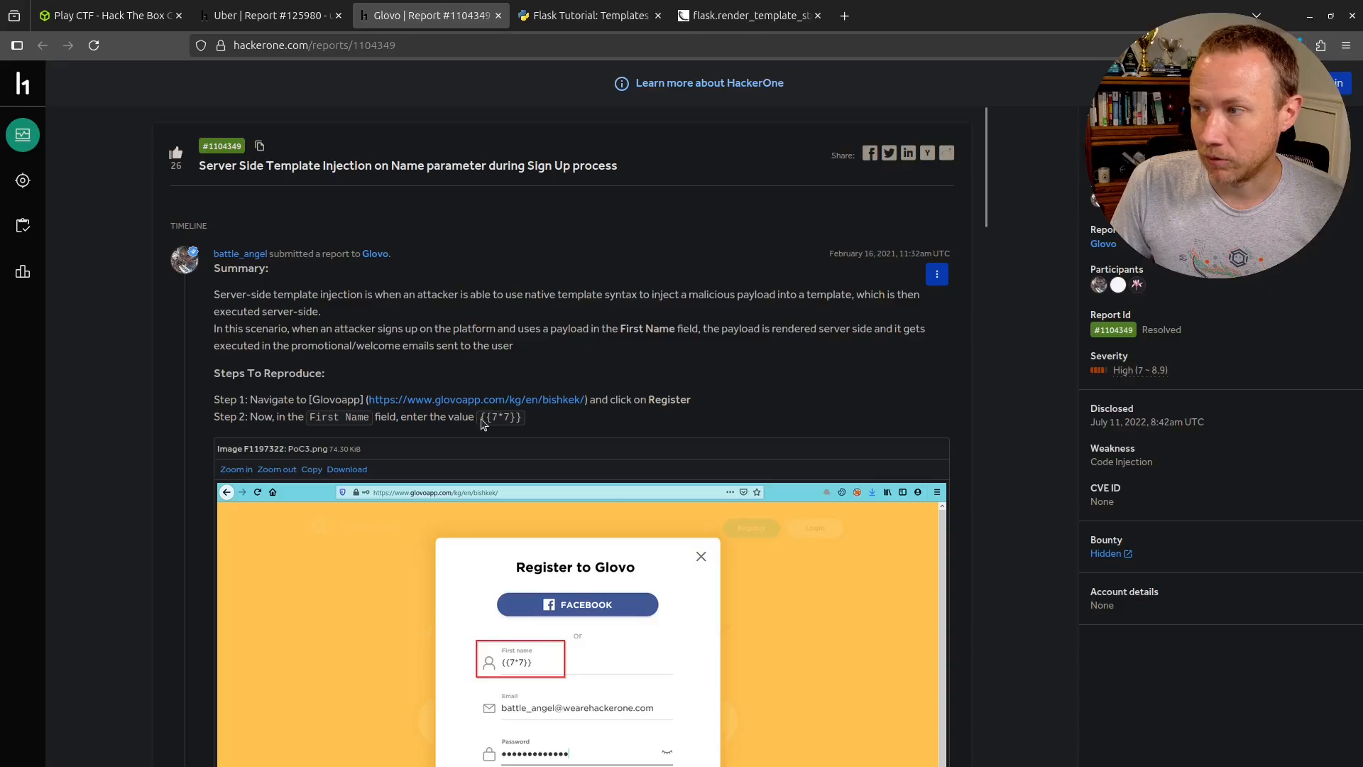
scroll(down, 3)
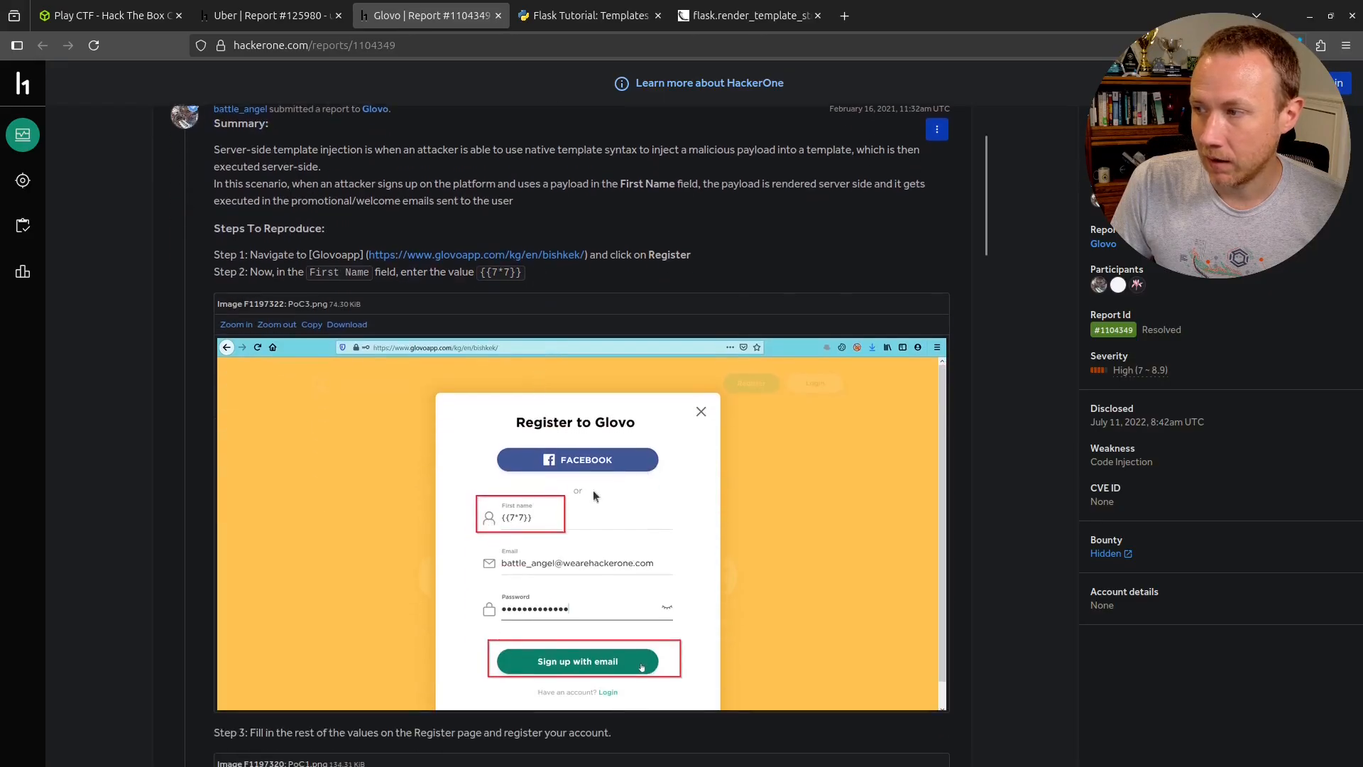
scroll(down, 3)
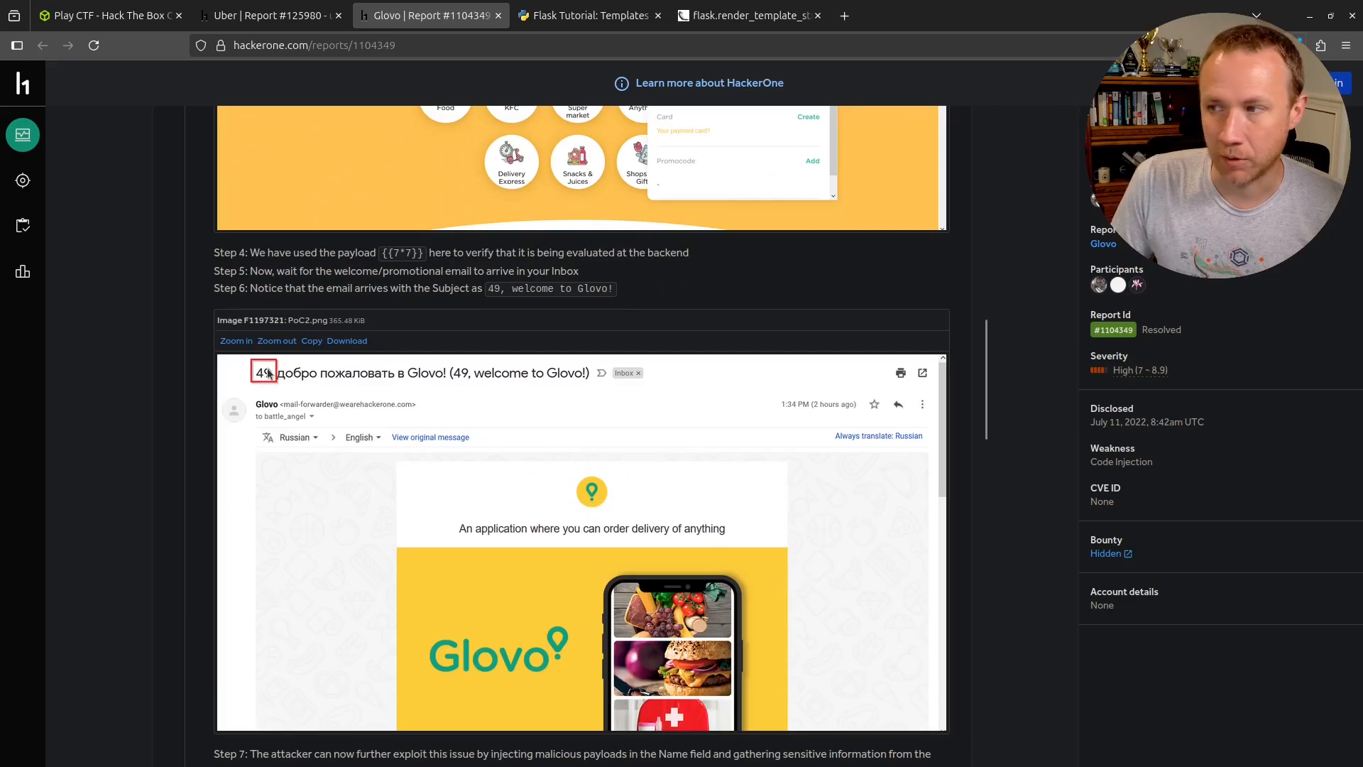
scroll(up, 3)
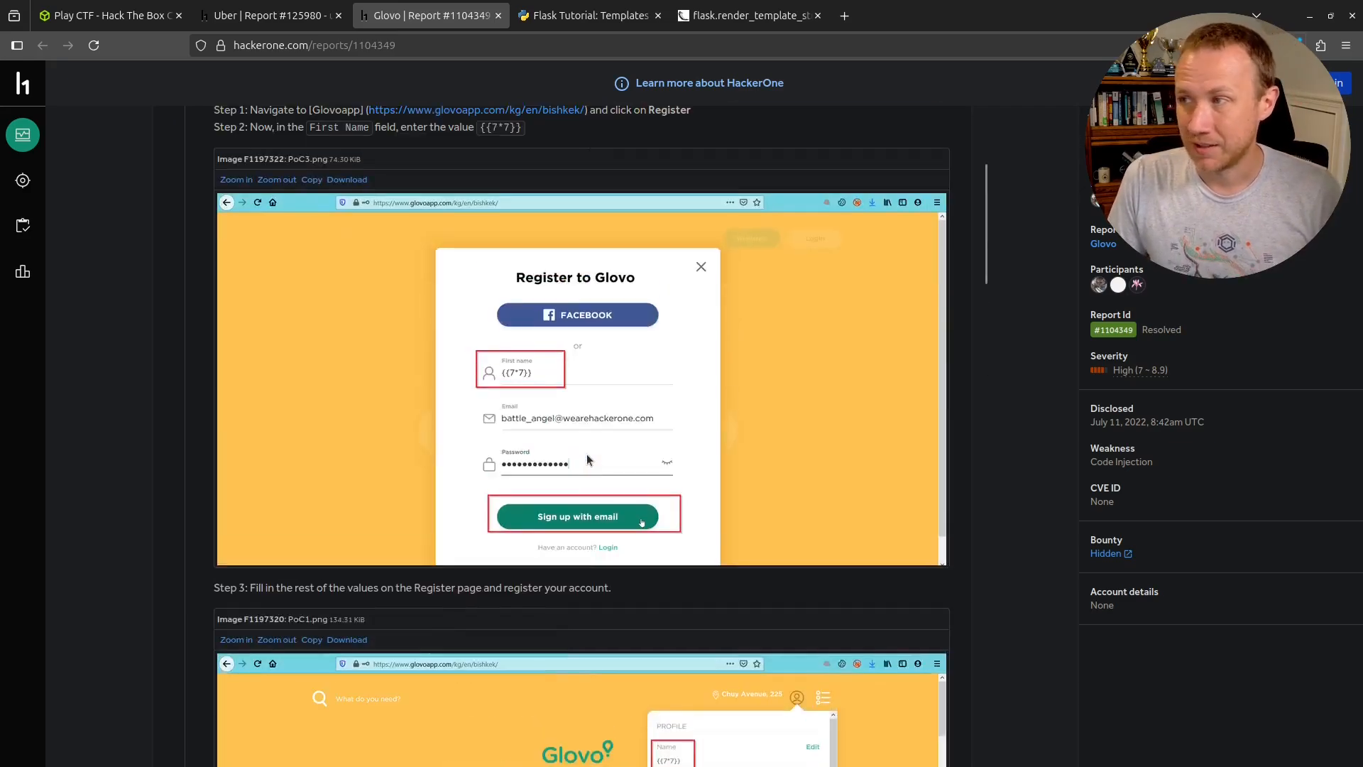
scroll(up, 3)
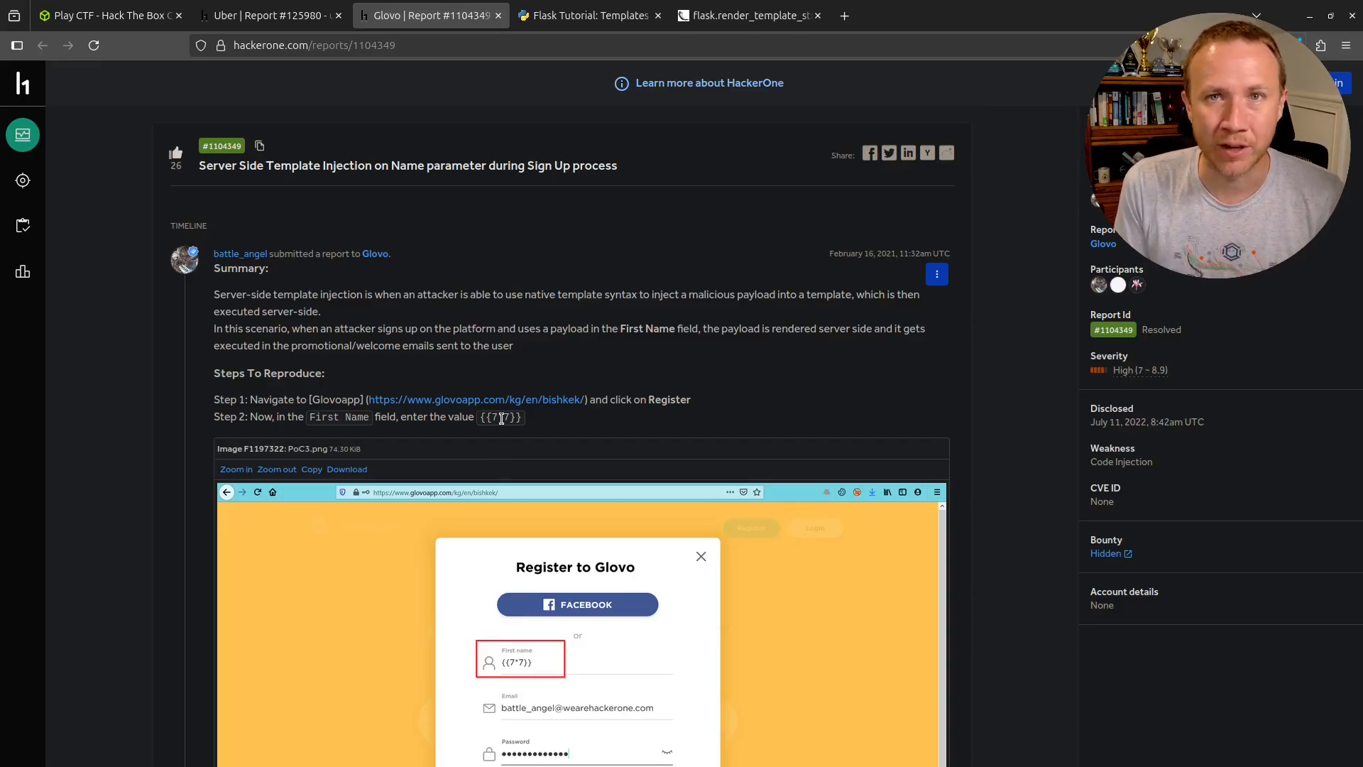
mouse_move(611, 16)
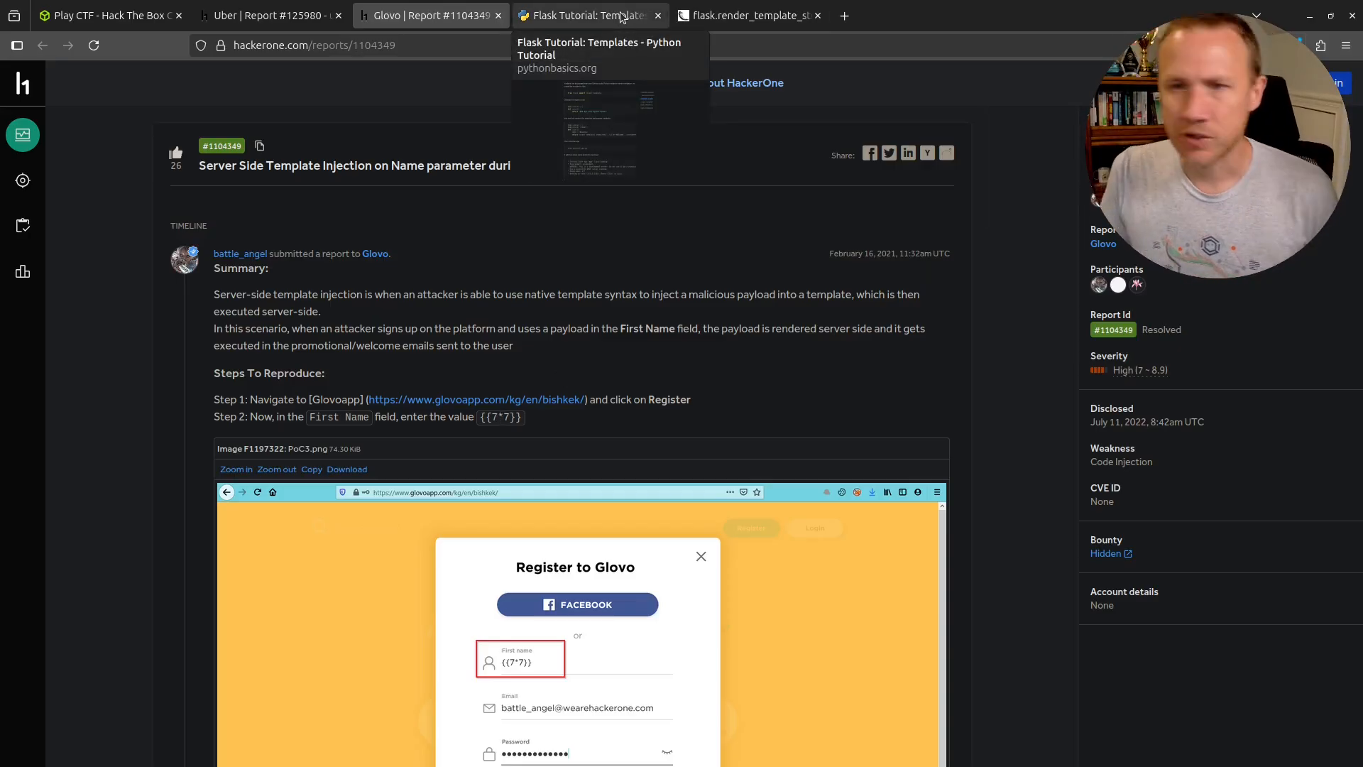
Step: Highlight the route, render_template call and {{ title }} placeholder in the templates tutorial
click(589, 16)
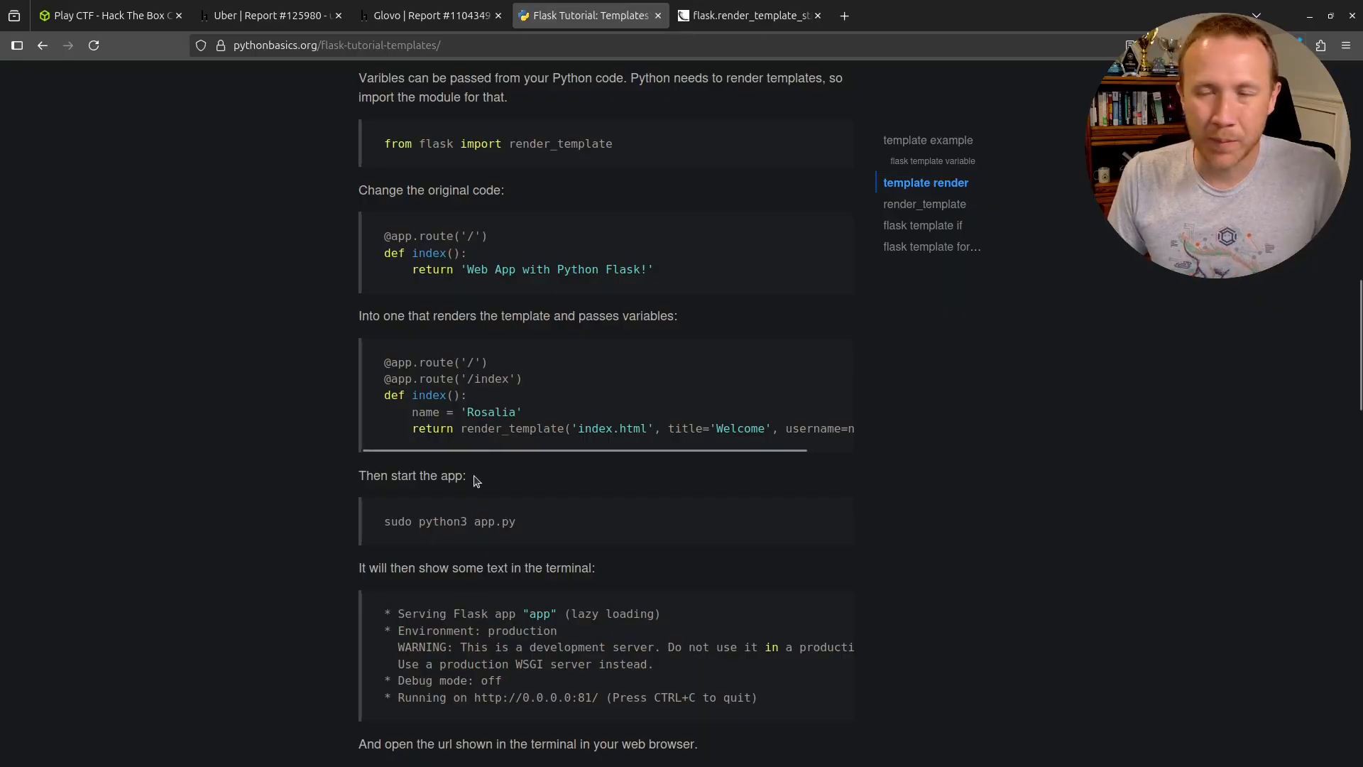
mouse_move(298, 118)
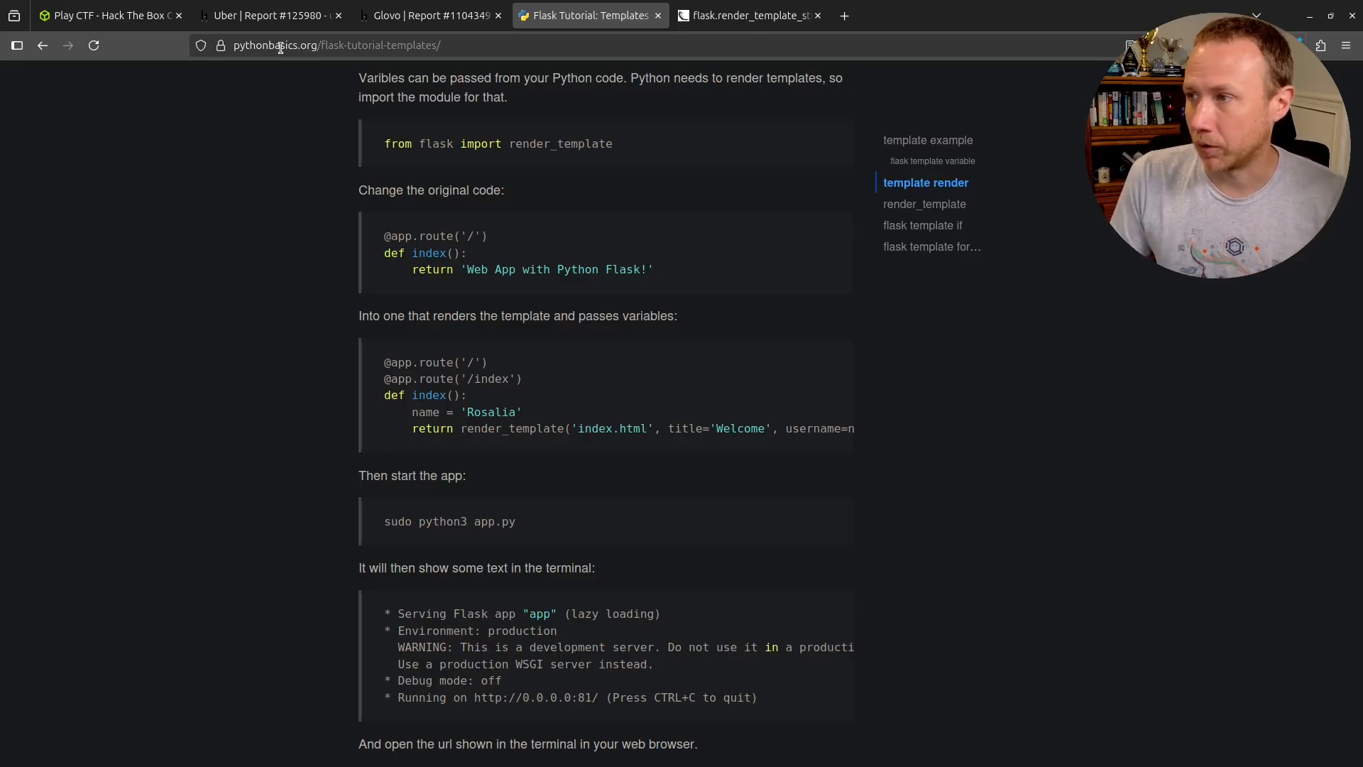
mouse_move(550, 189)
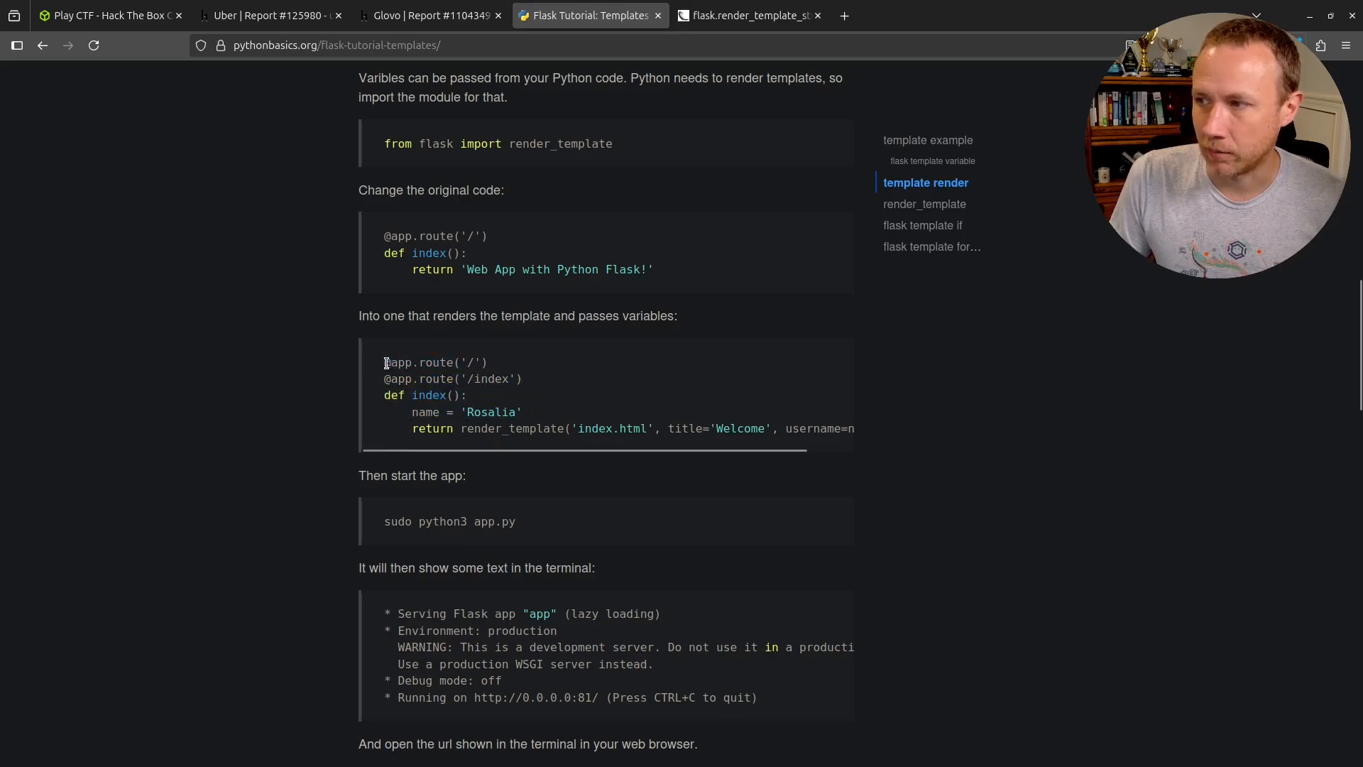
double_click(487, 378)
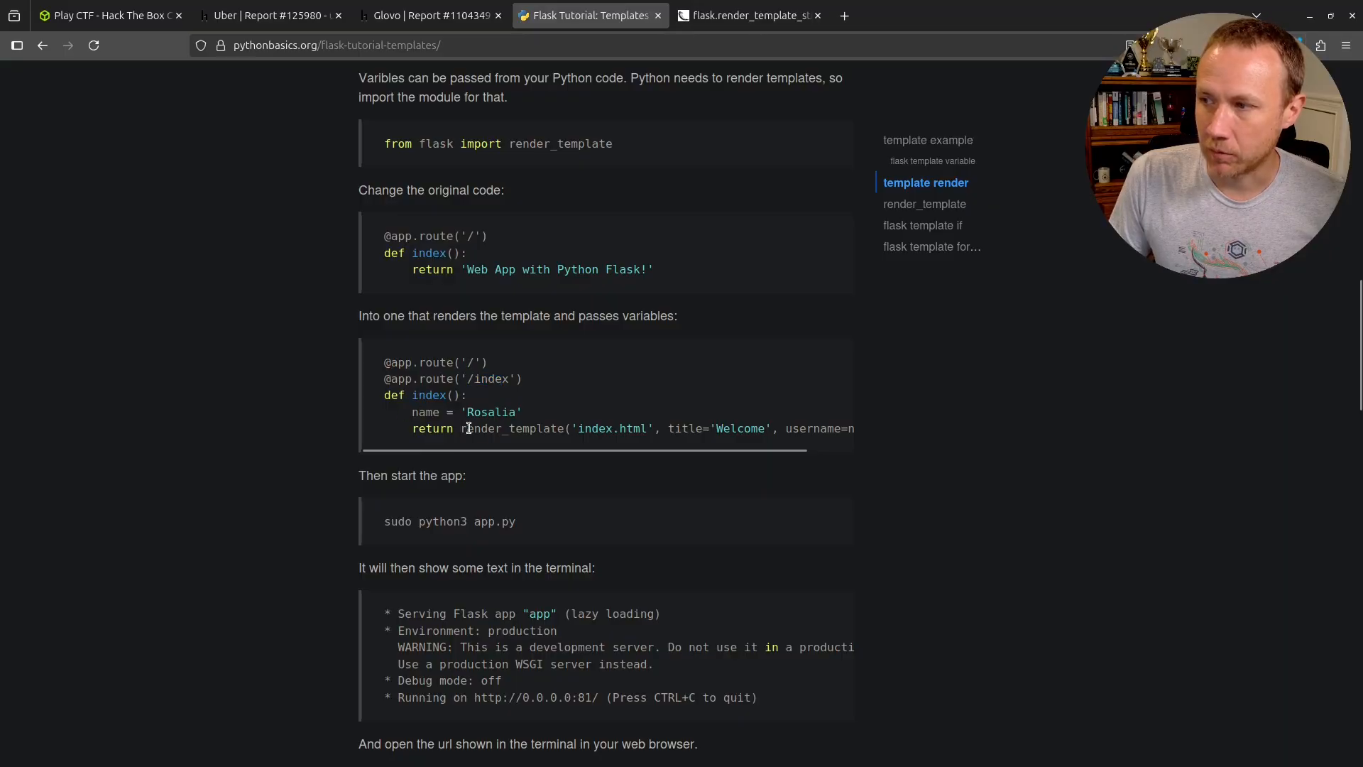
double_click(513, 428)
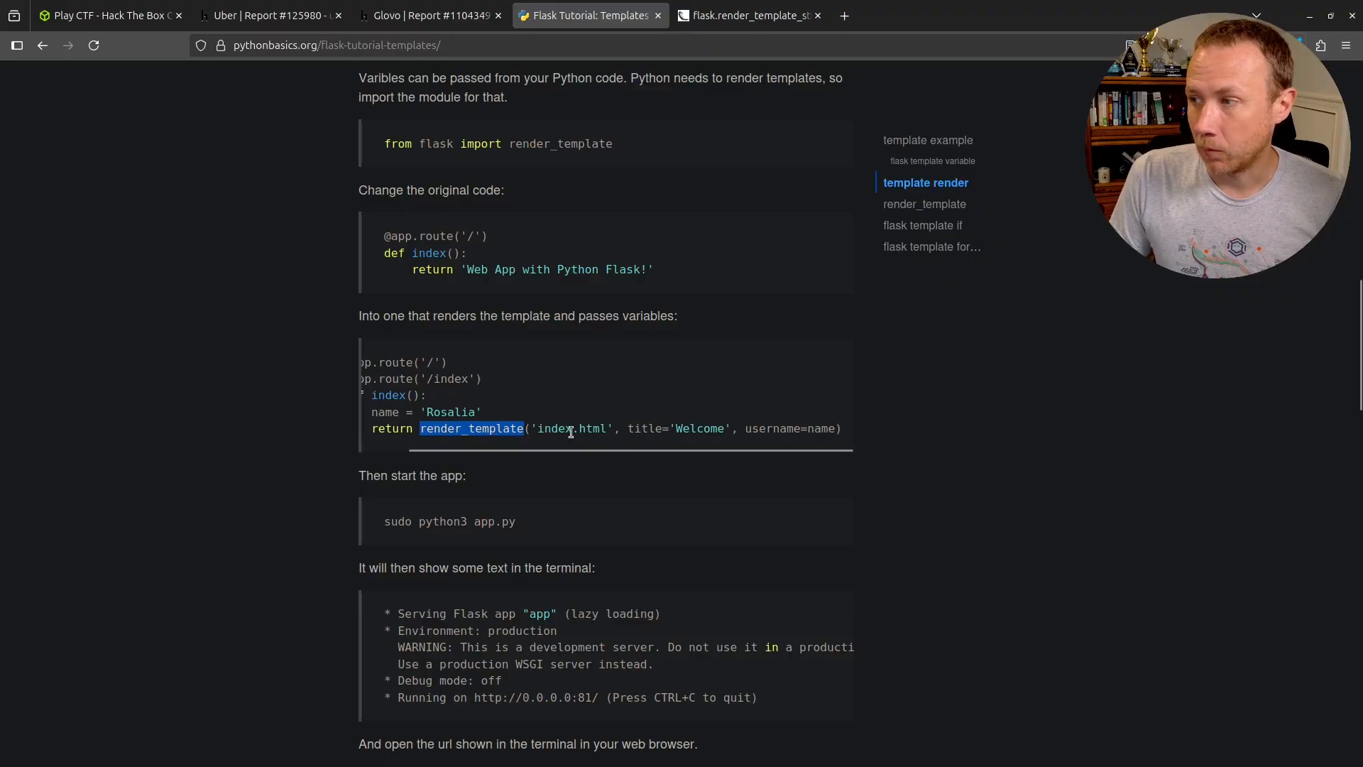
drag(623, 427, 778, 428)
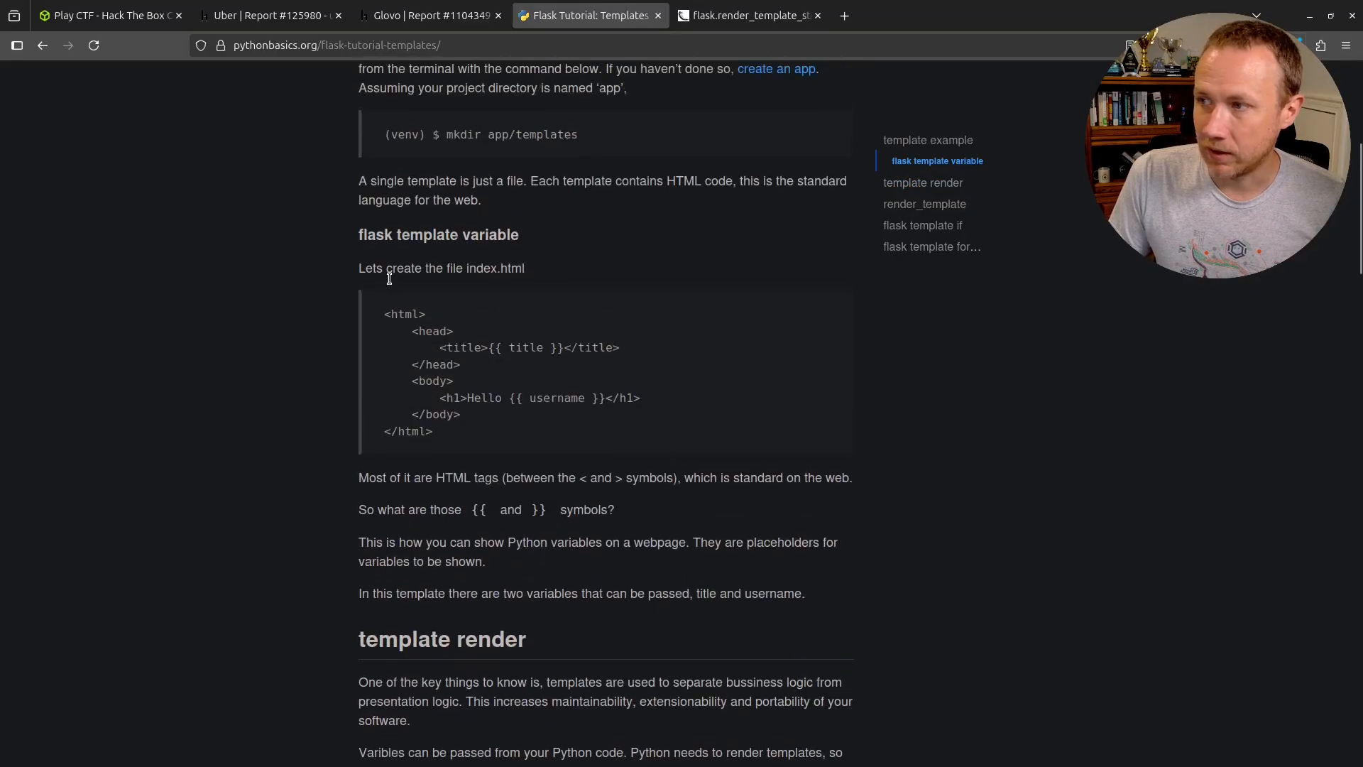
mouse_move(490, 291)
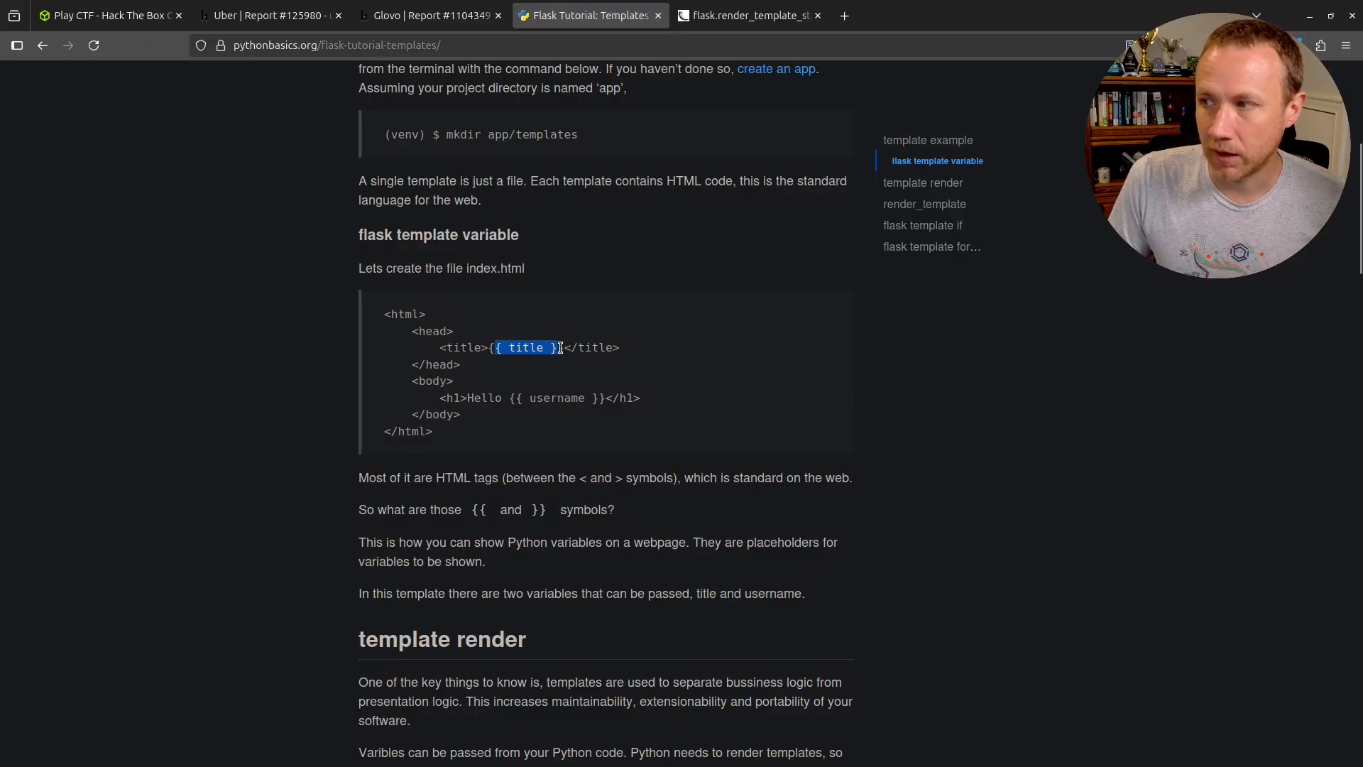
double_click(557, 397)
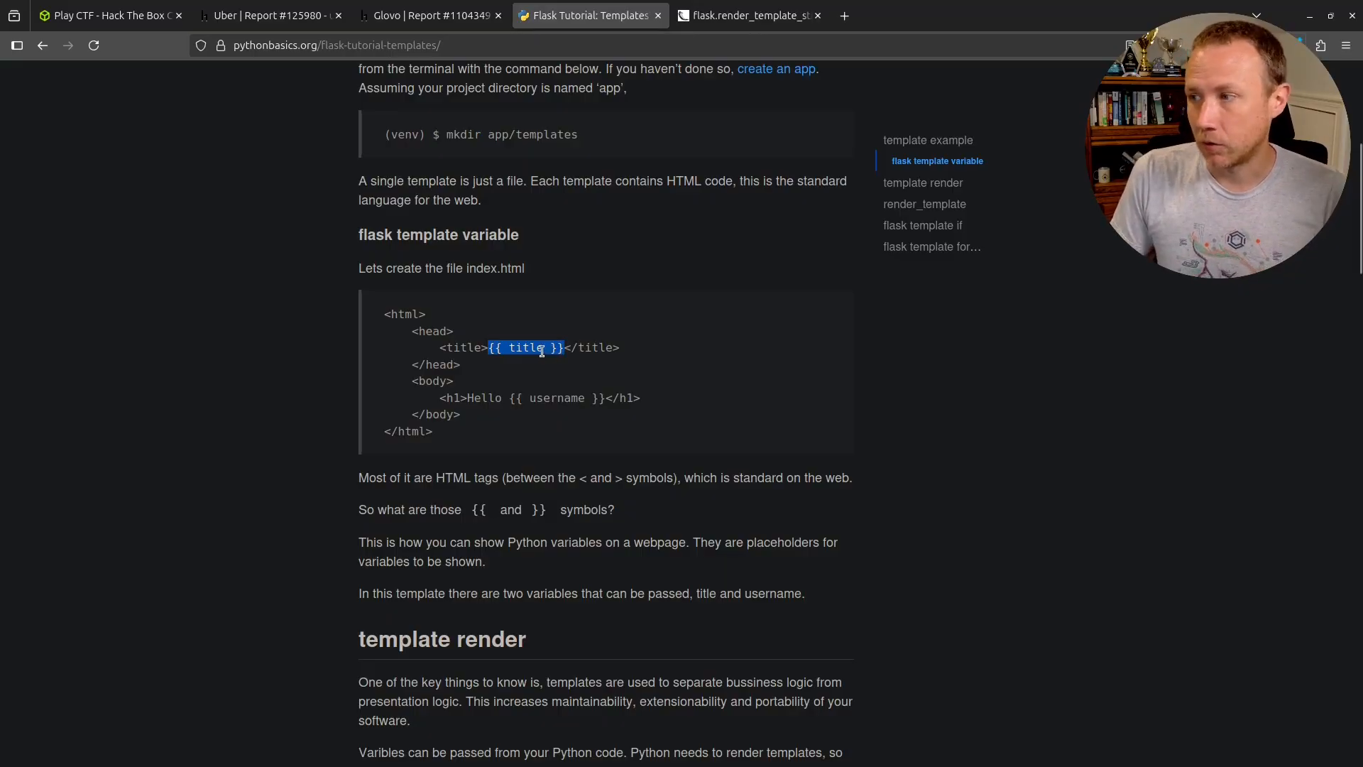
mouse_move(535, 362)
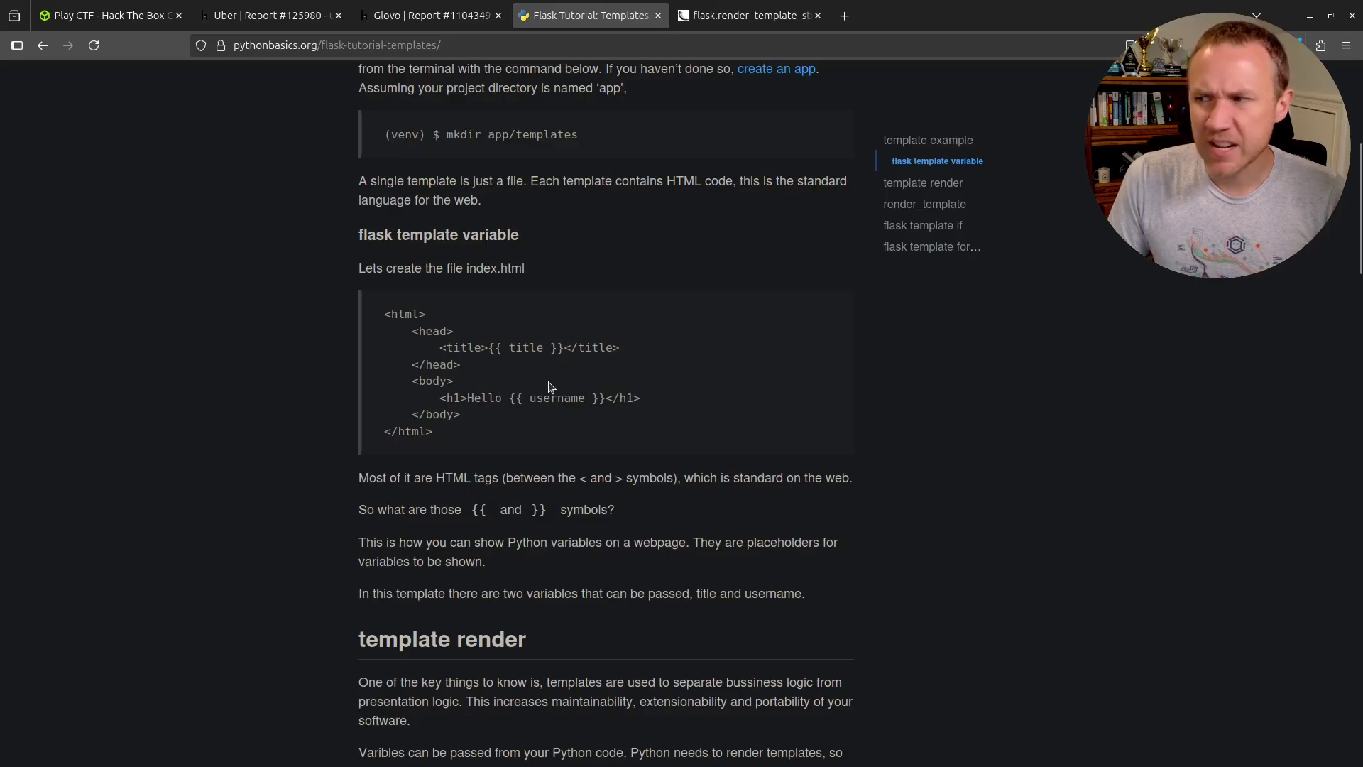
Step: Scroll the Flask templates tutorial and highlight the name variable passed to the template
scroll(down, 3)
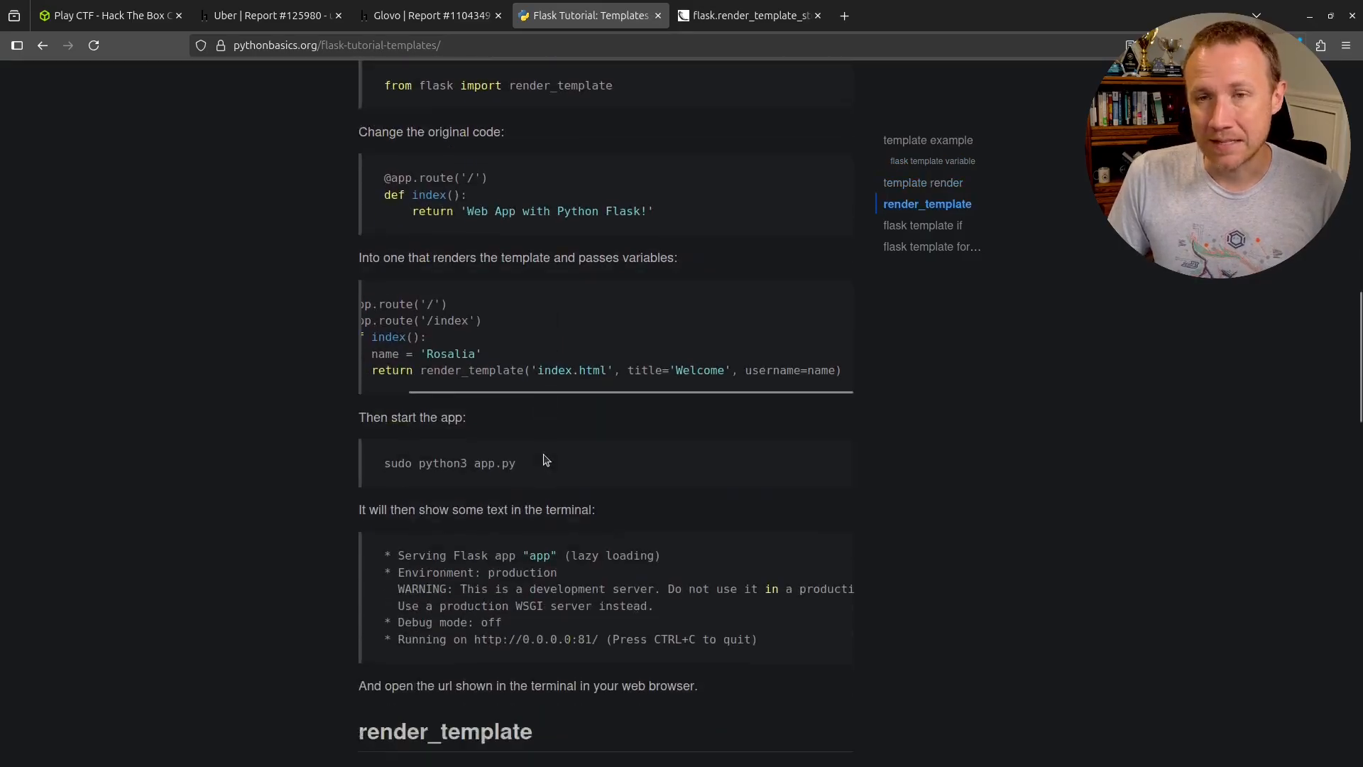
scroll(up, 3)
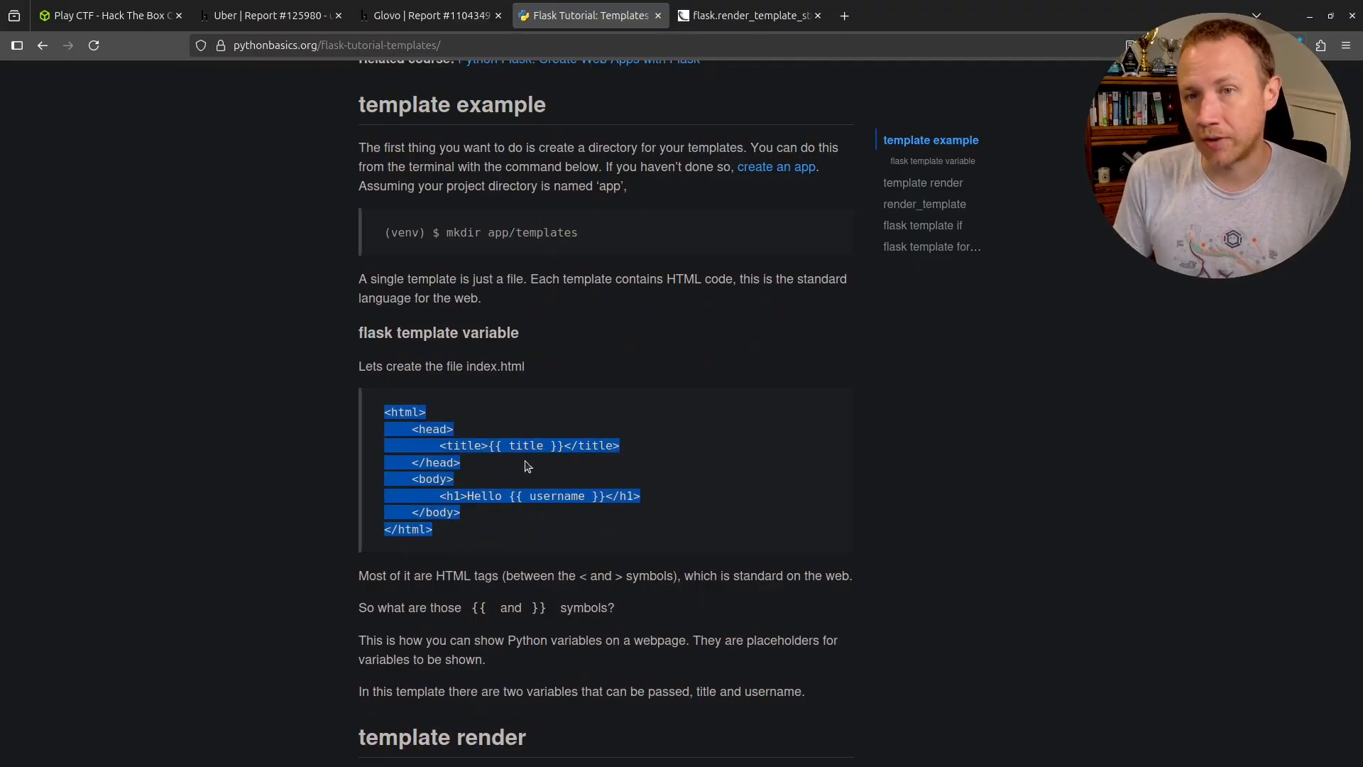
scroll(down, 3)
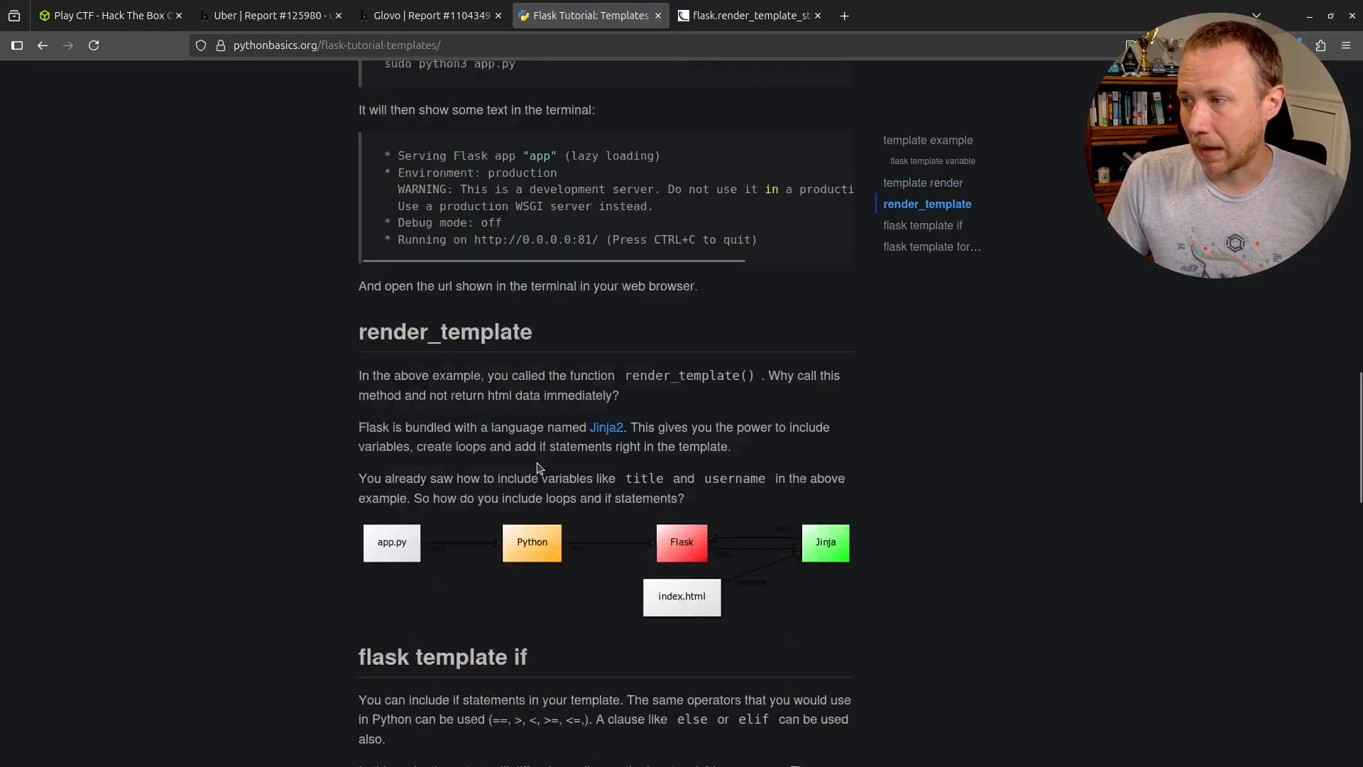
scroll(down, 3)
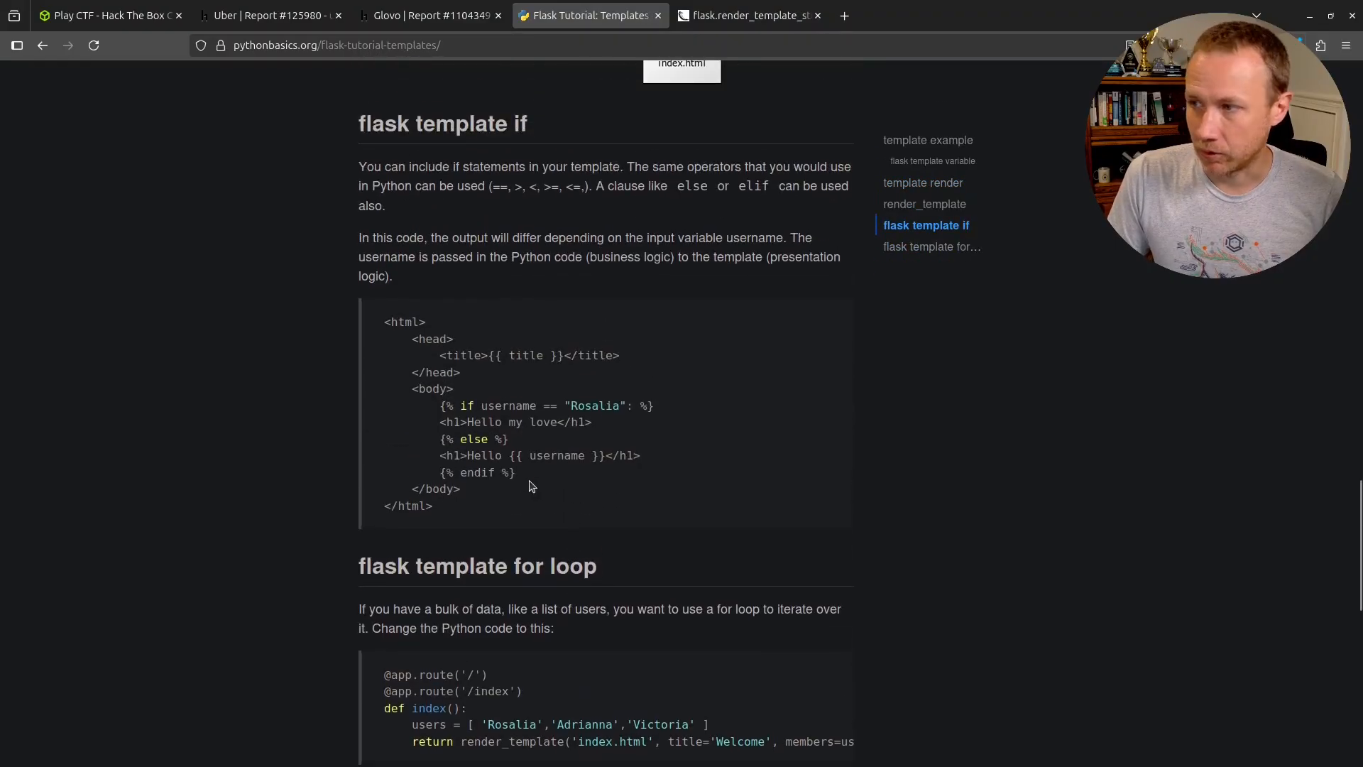
scroll(up, 3)
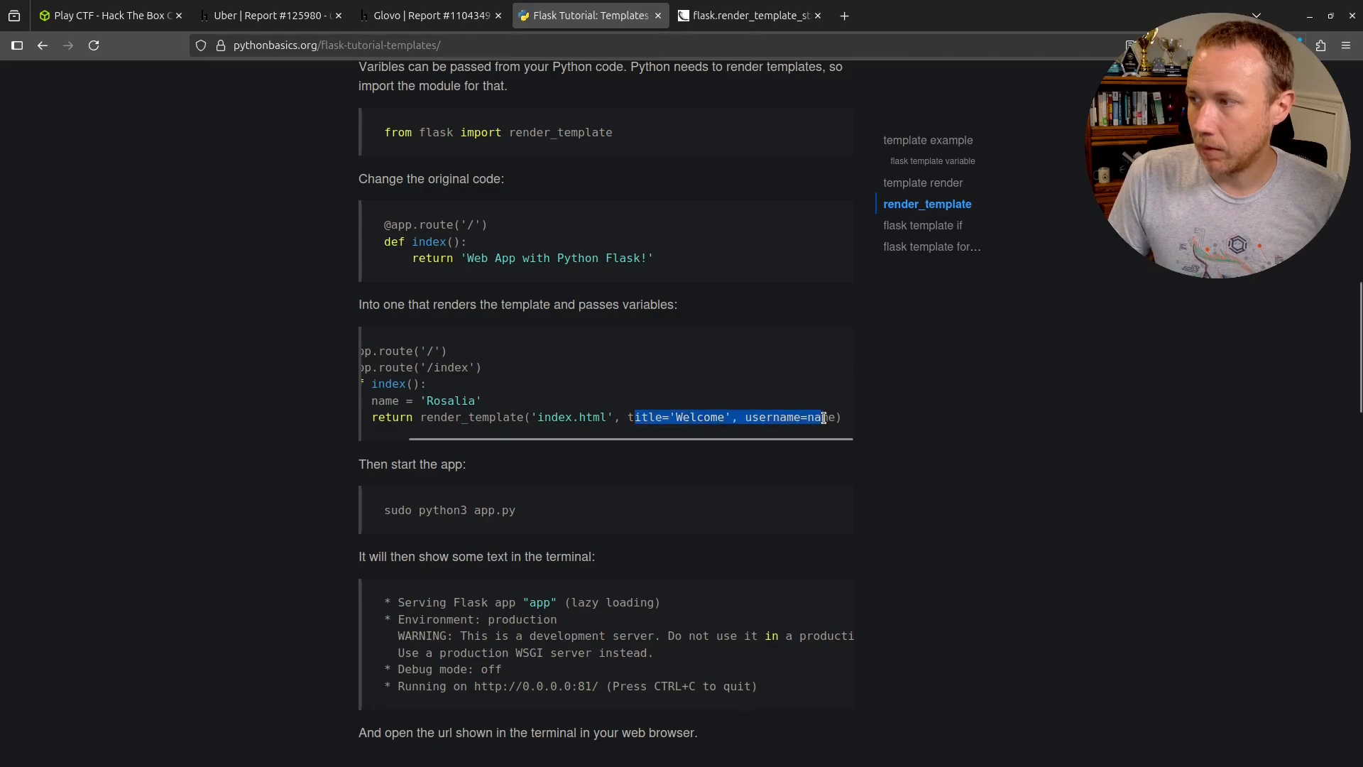
double_click(821, 418)
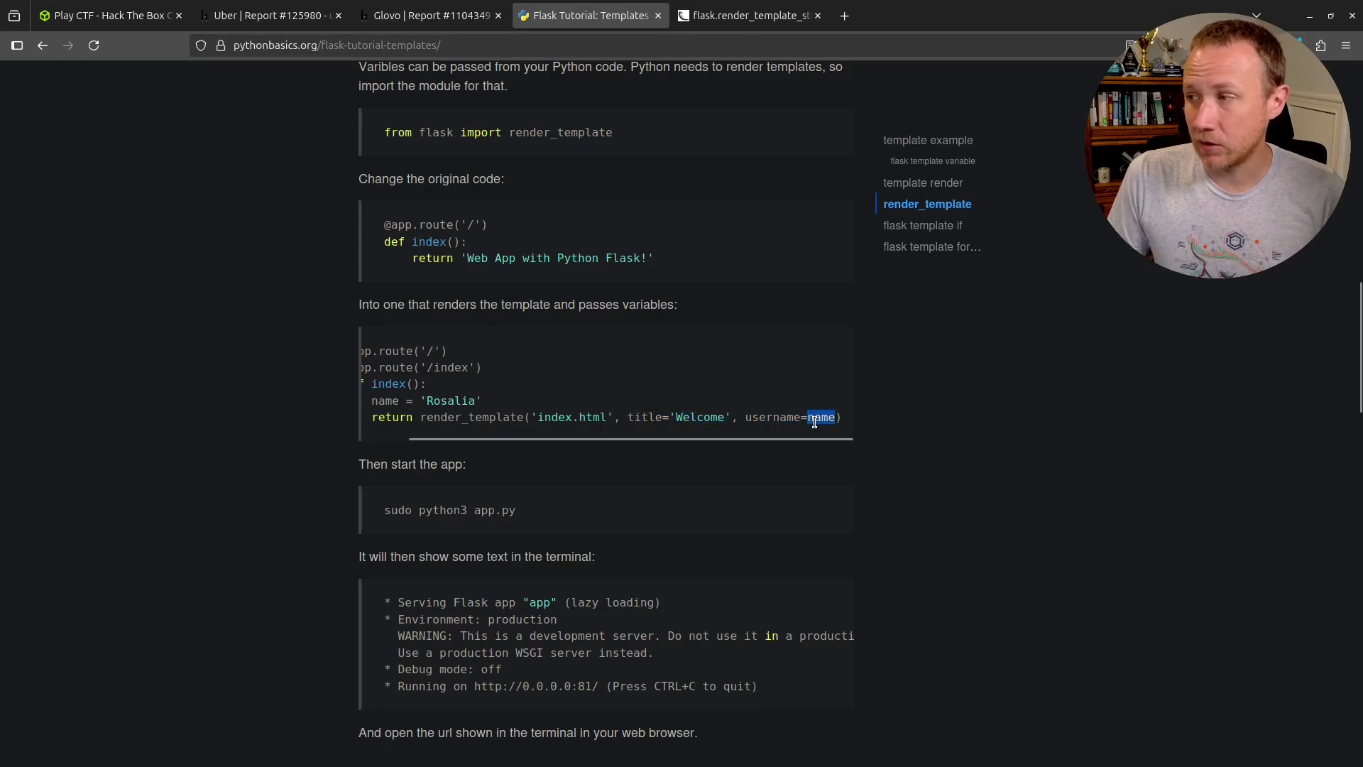
mouse_move(484, 384)
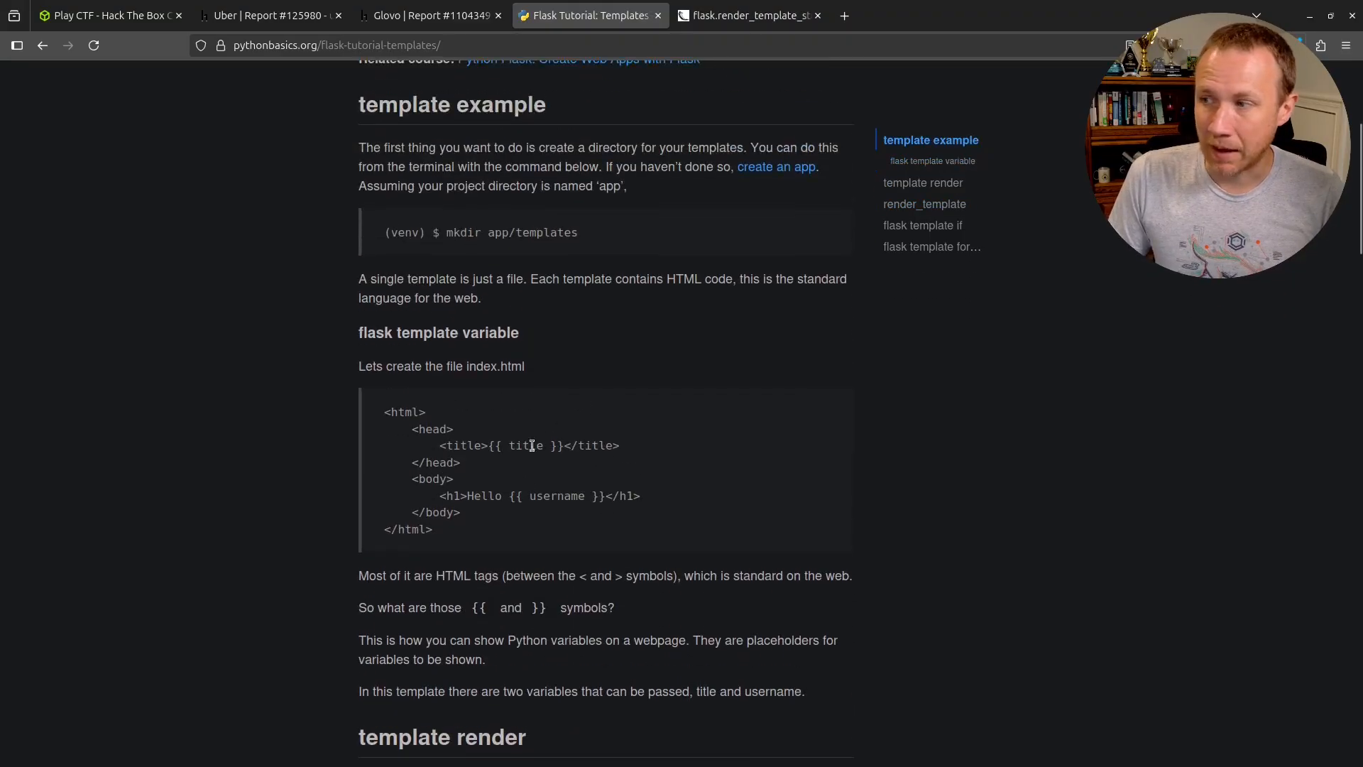
Step: Highlight the index.html template code, then view the flask.render_template_string docs
scroll(down, 3)
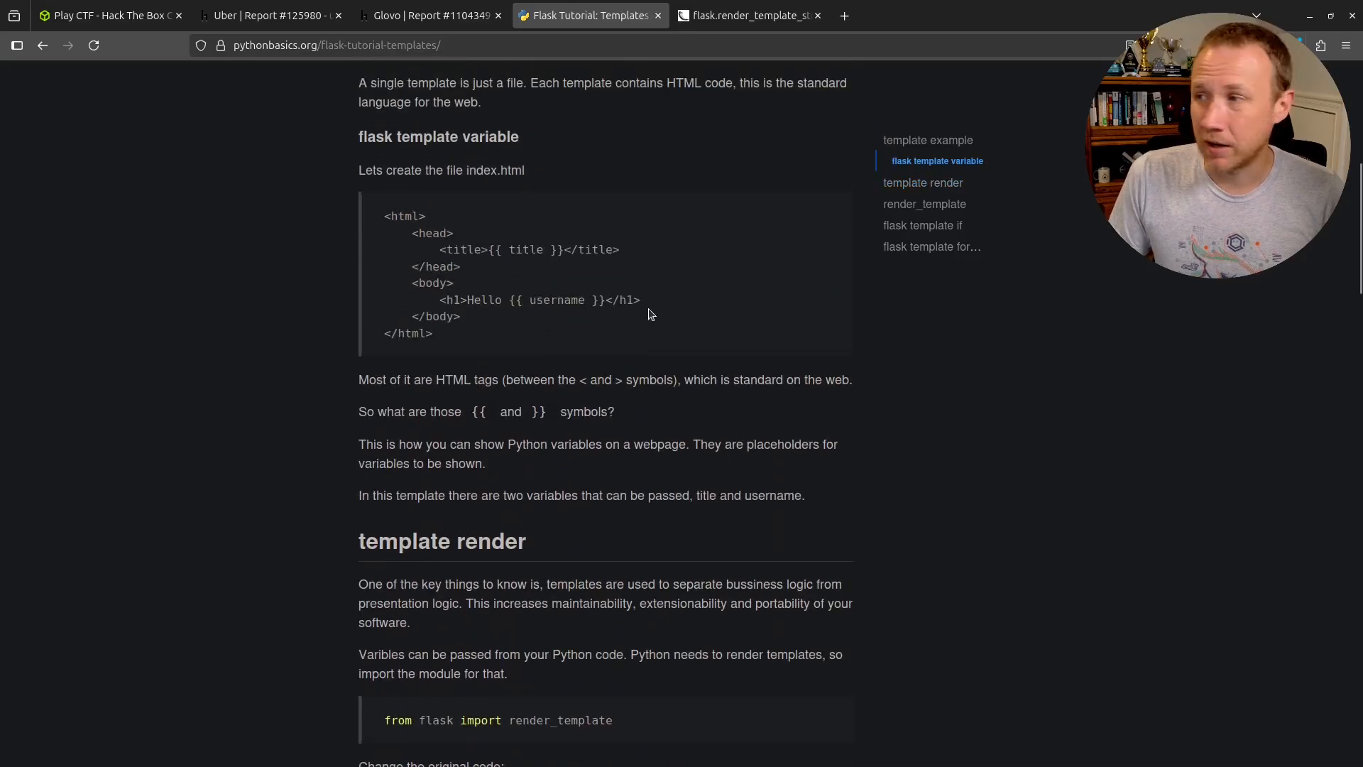
drag(495, 300, 640, 299)
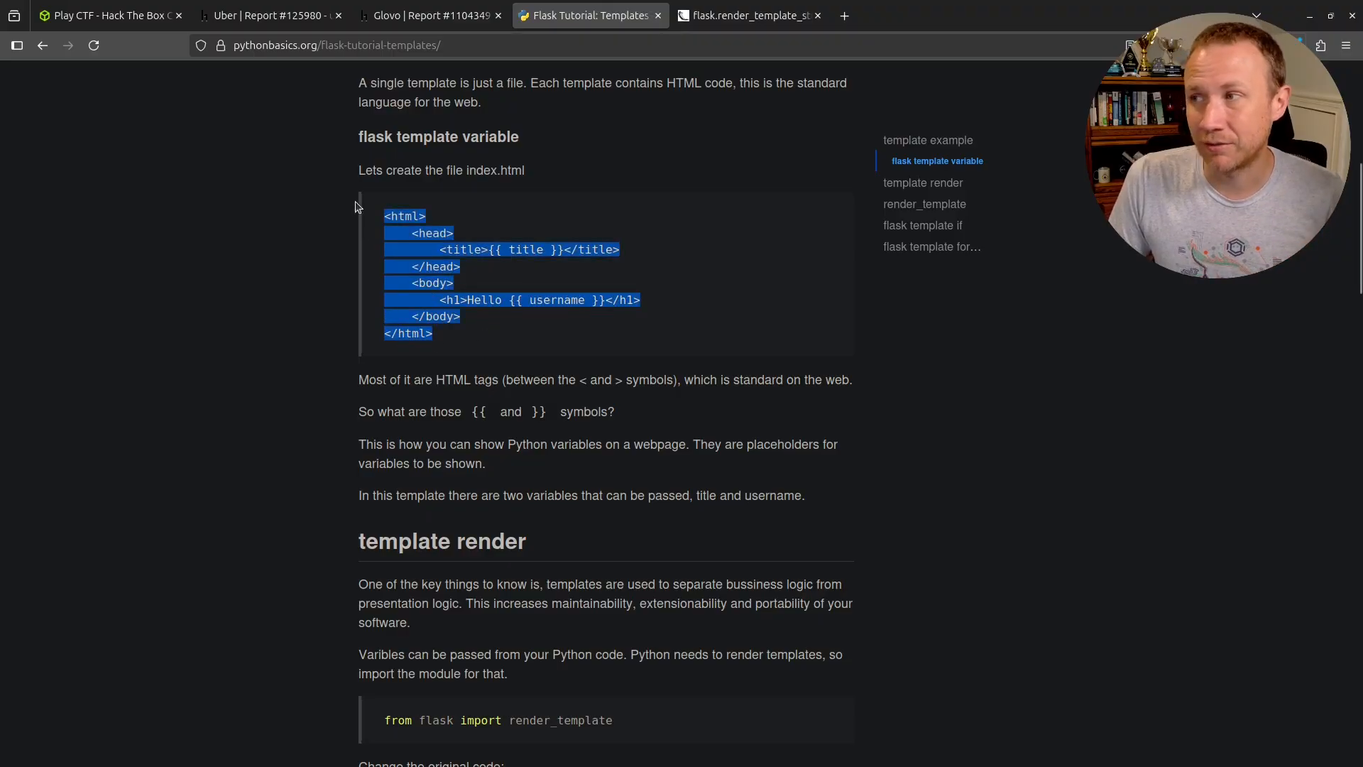
scroll(down, 3)
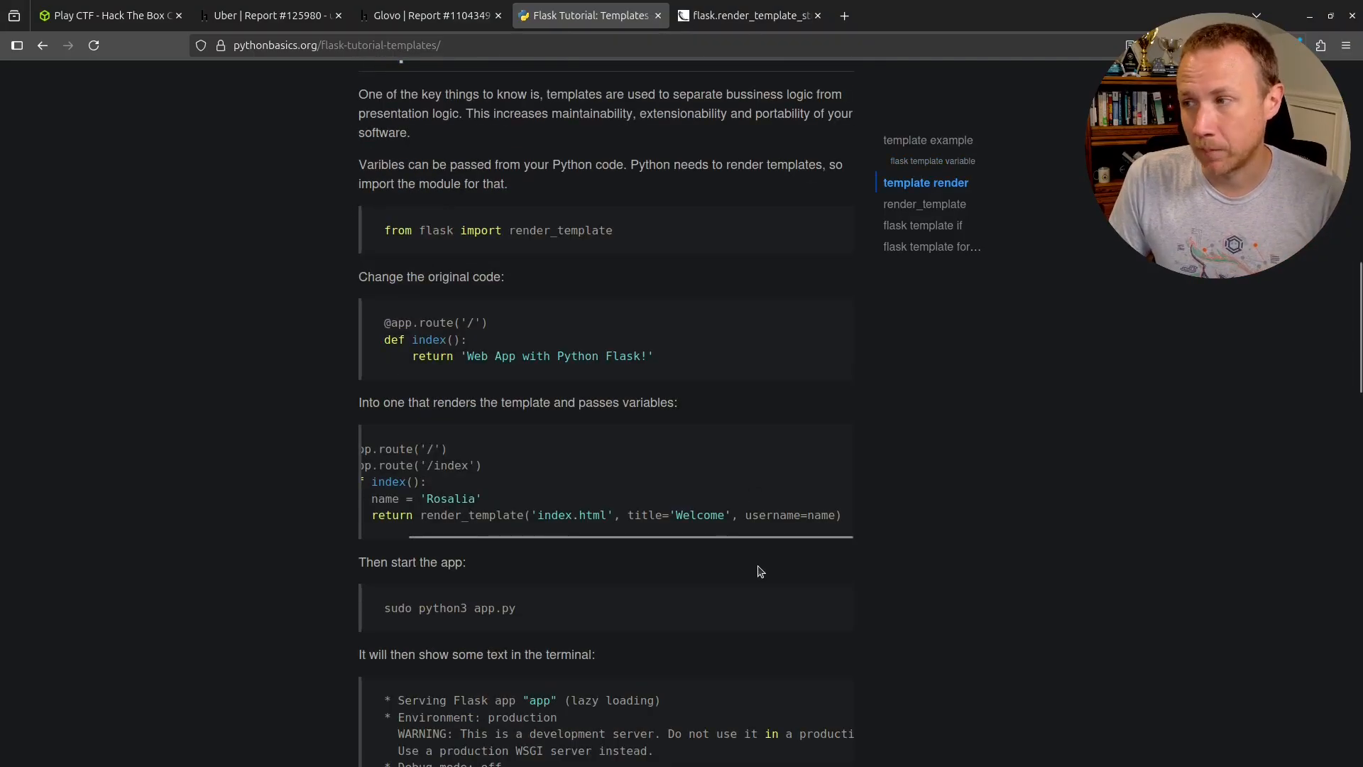
scroll(down, 3)
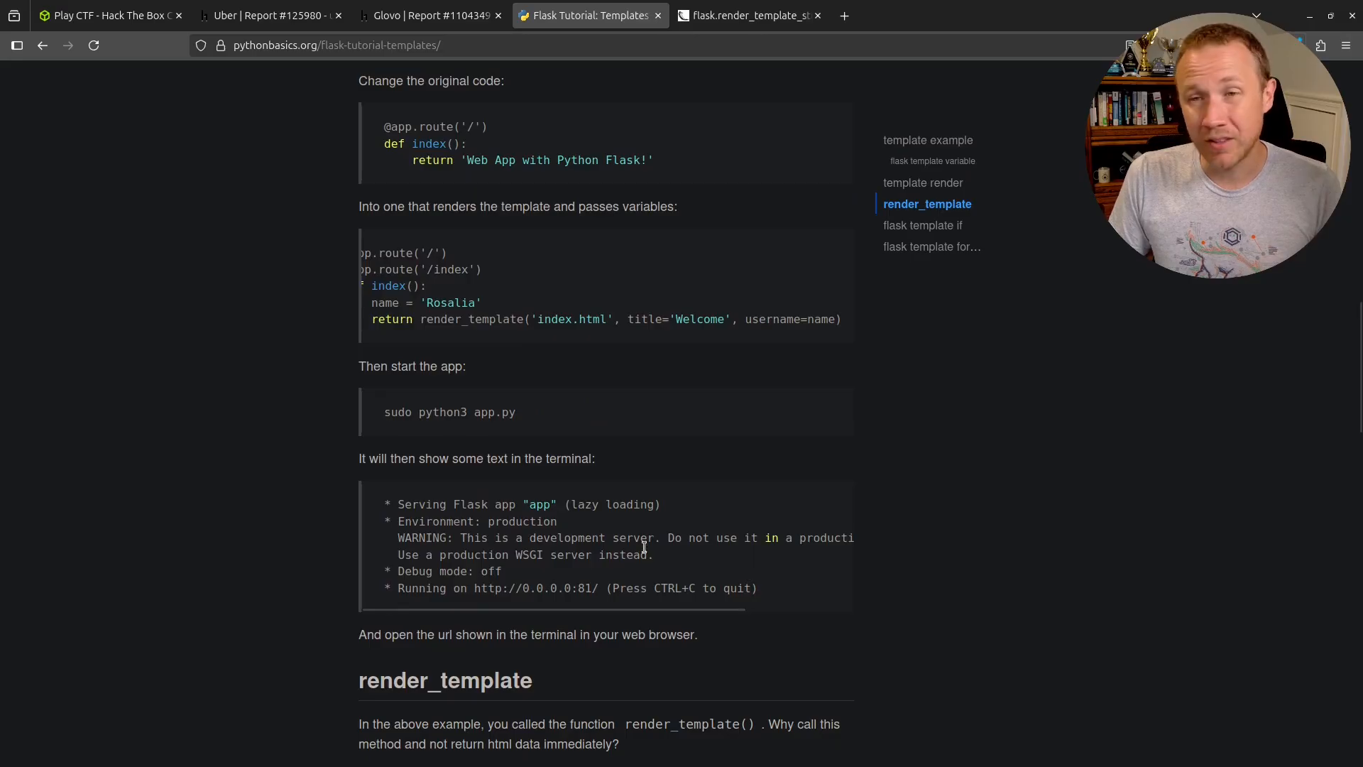
click(750, 16)
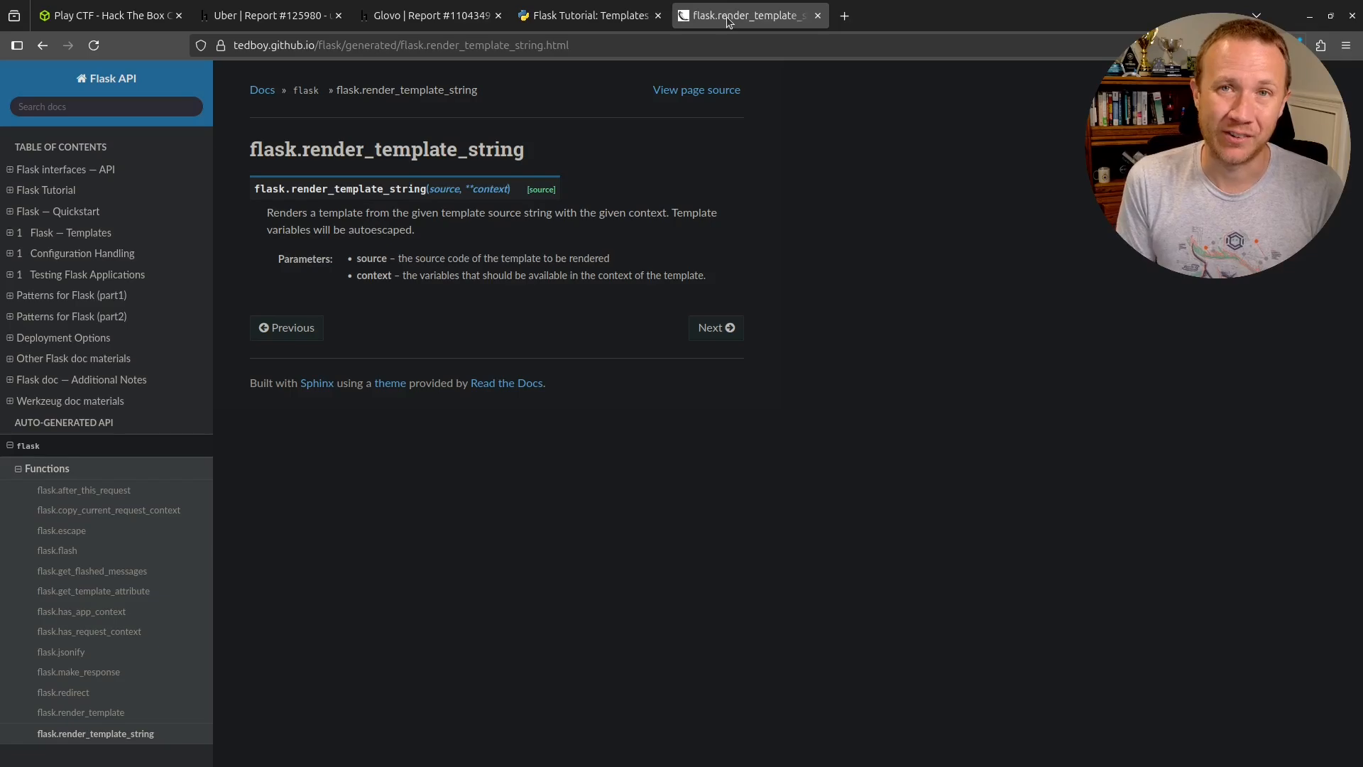
mouse_move(562, 271)
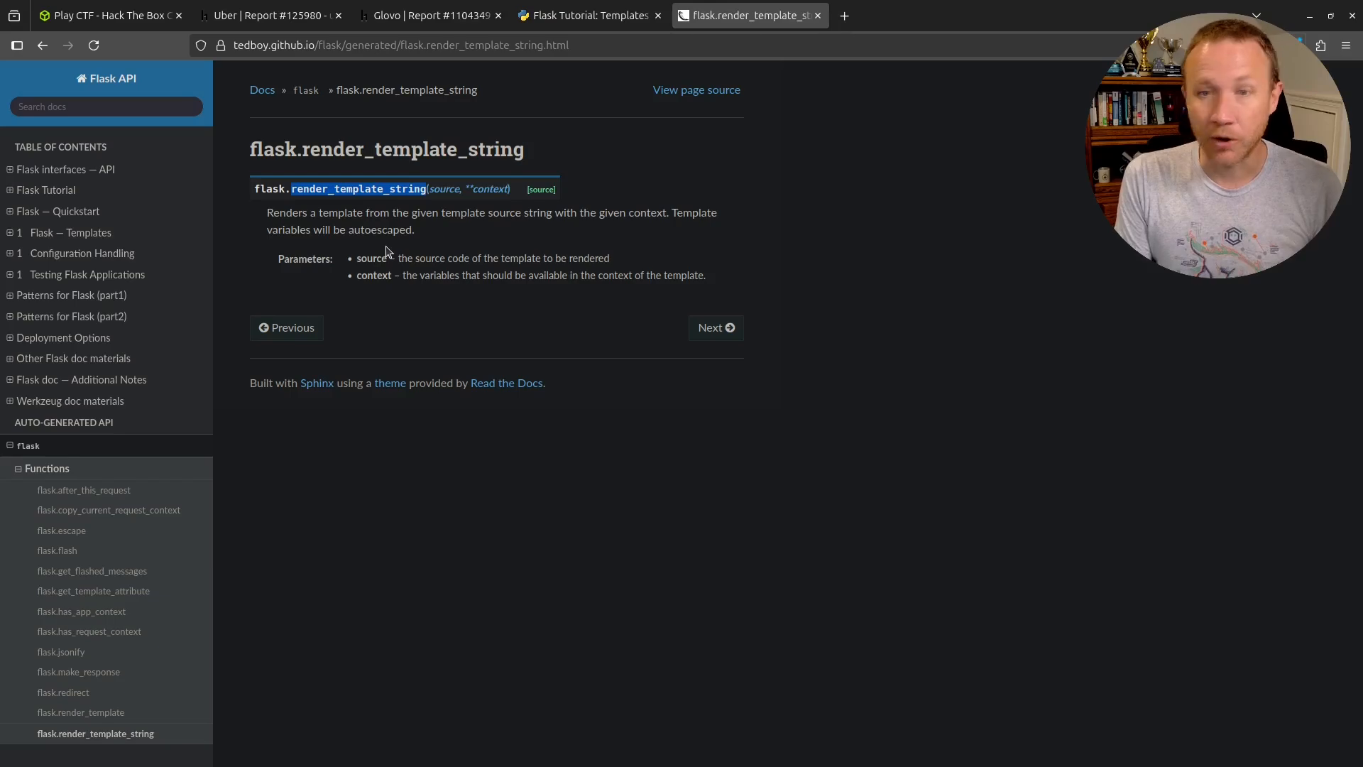
mouse_move(407, 250)
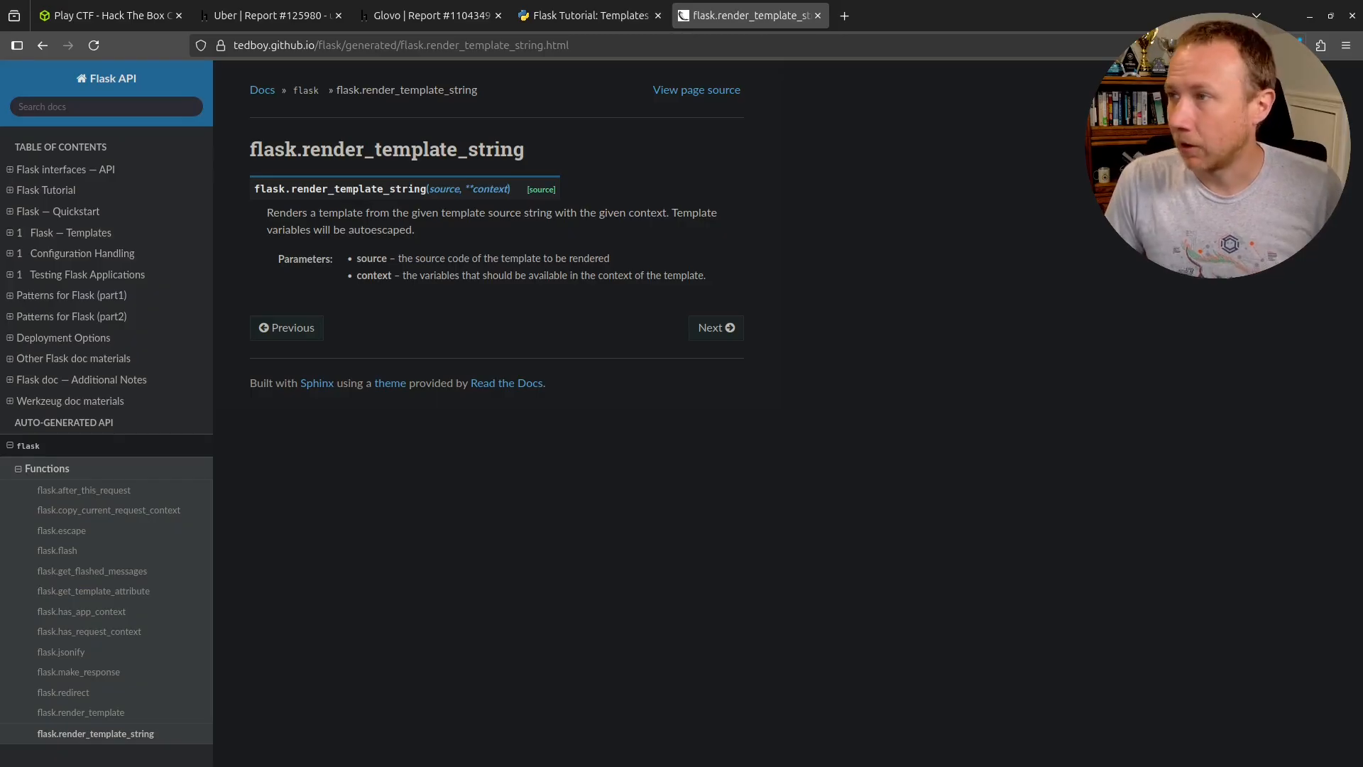
Step: Spawn the JinjaCare Docker instance on Hack The Box and copy its IP and port
click(106, 16)
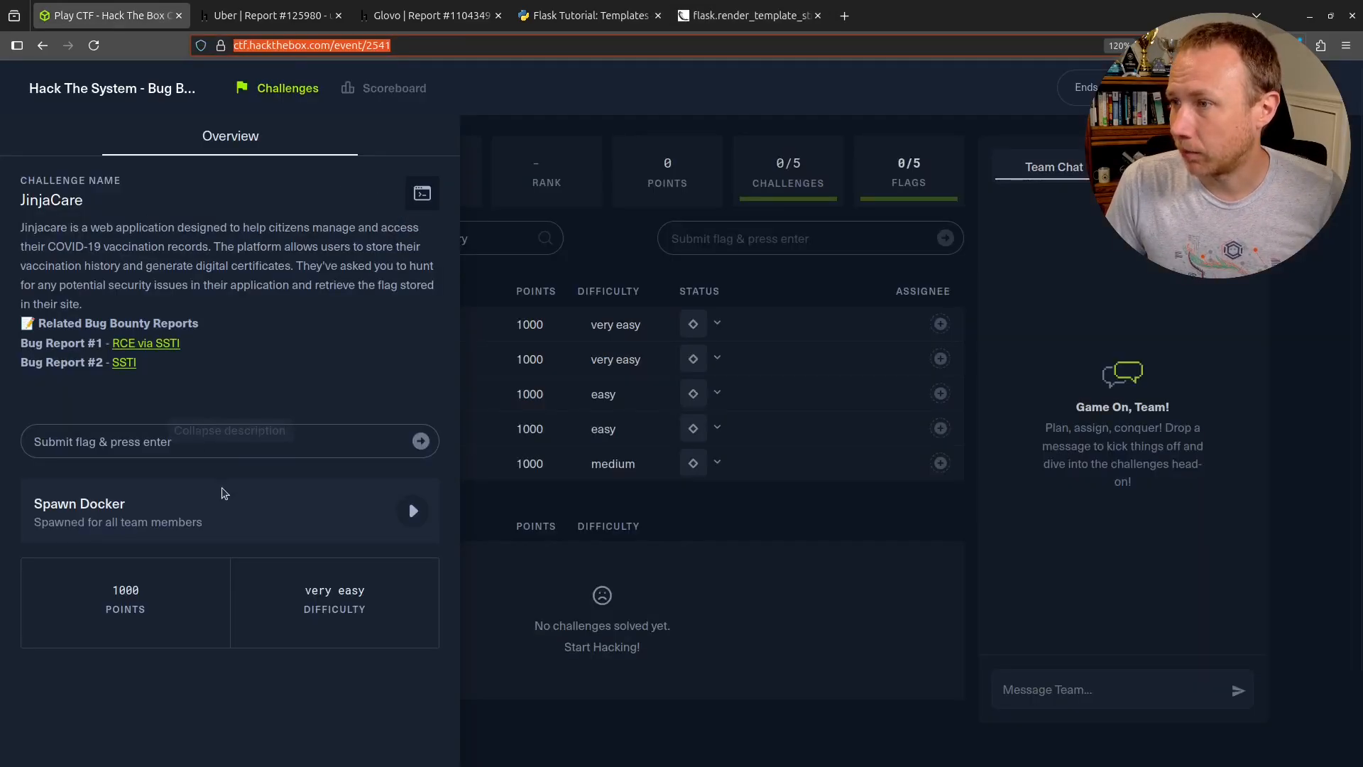
click(229, 431)
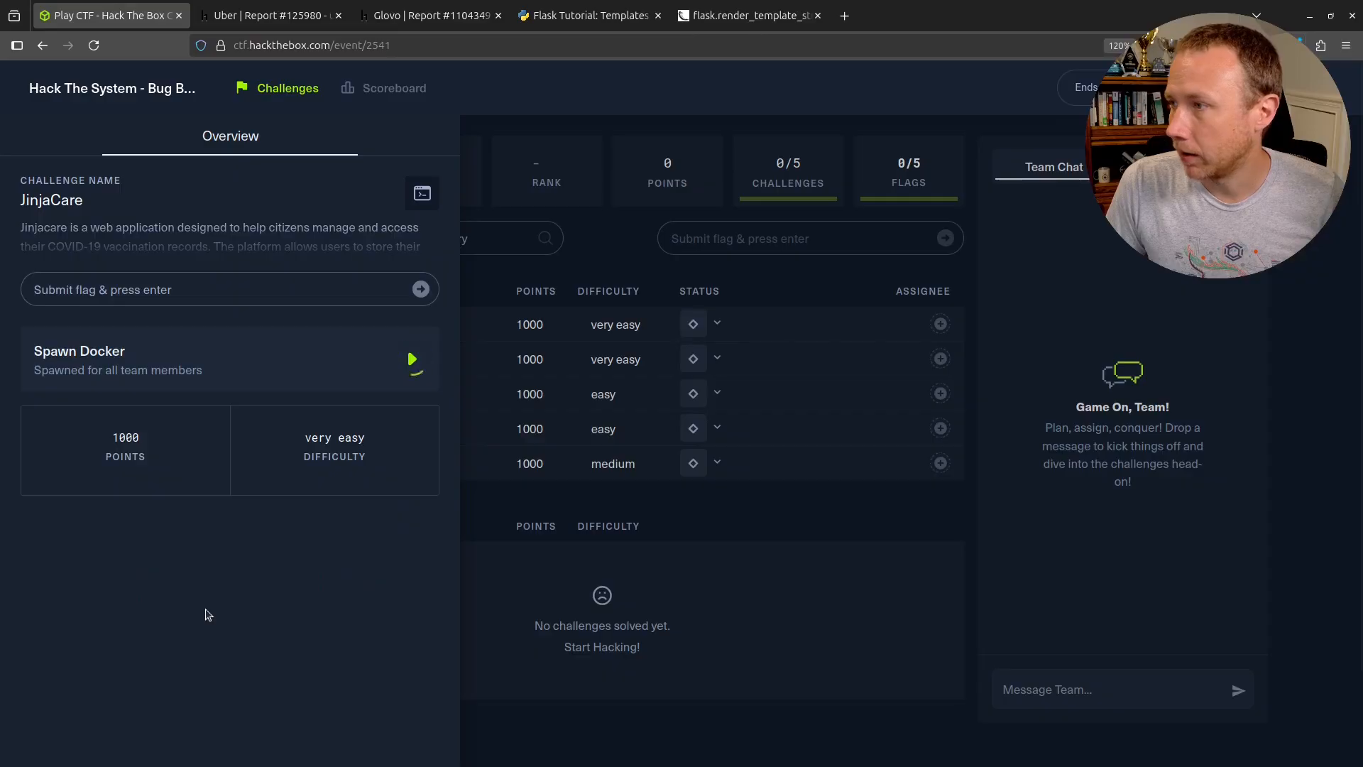
click(412, 359)
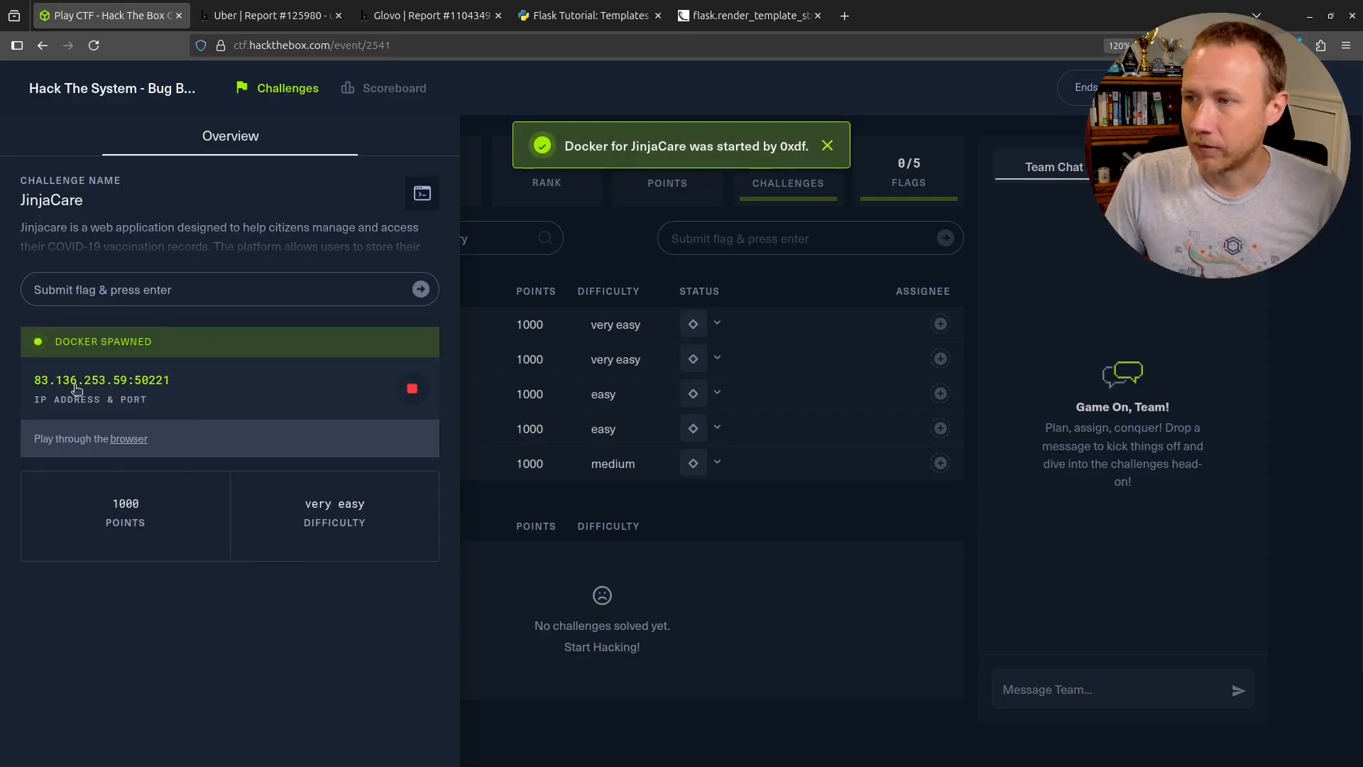
click(96, 380)
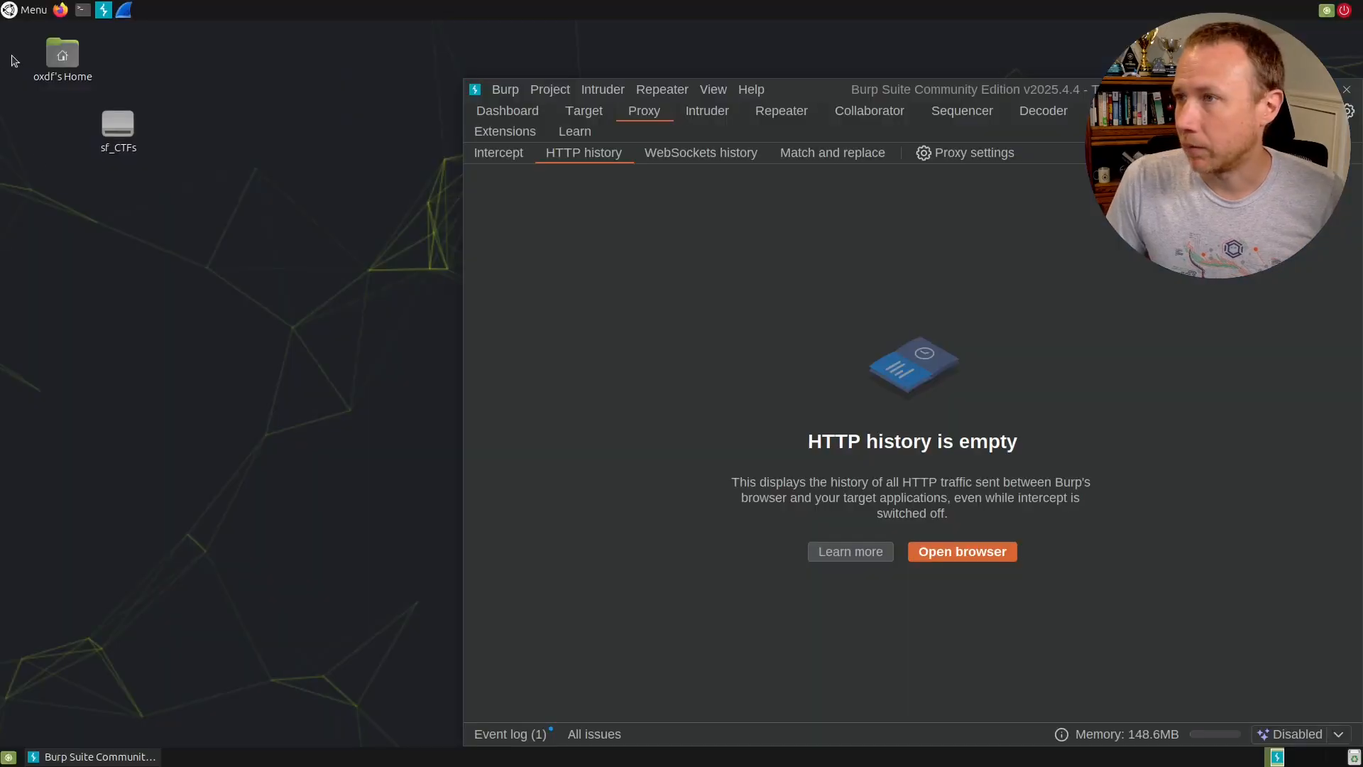
Step: Launch Firefox on the attack machine and load JinjaCare at 83.136.253.59:50221
click(61, 10)
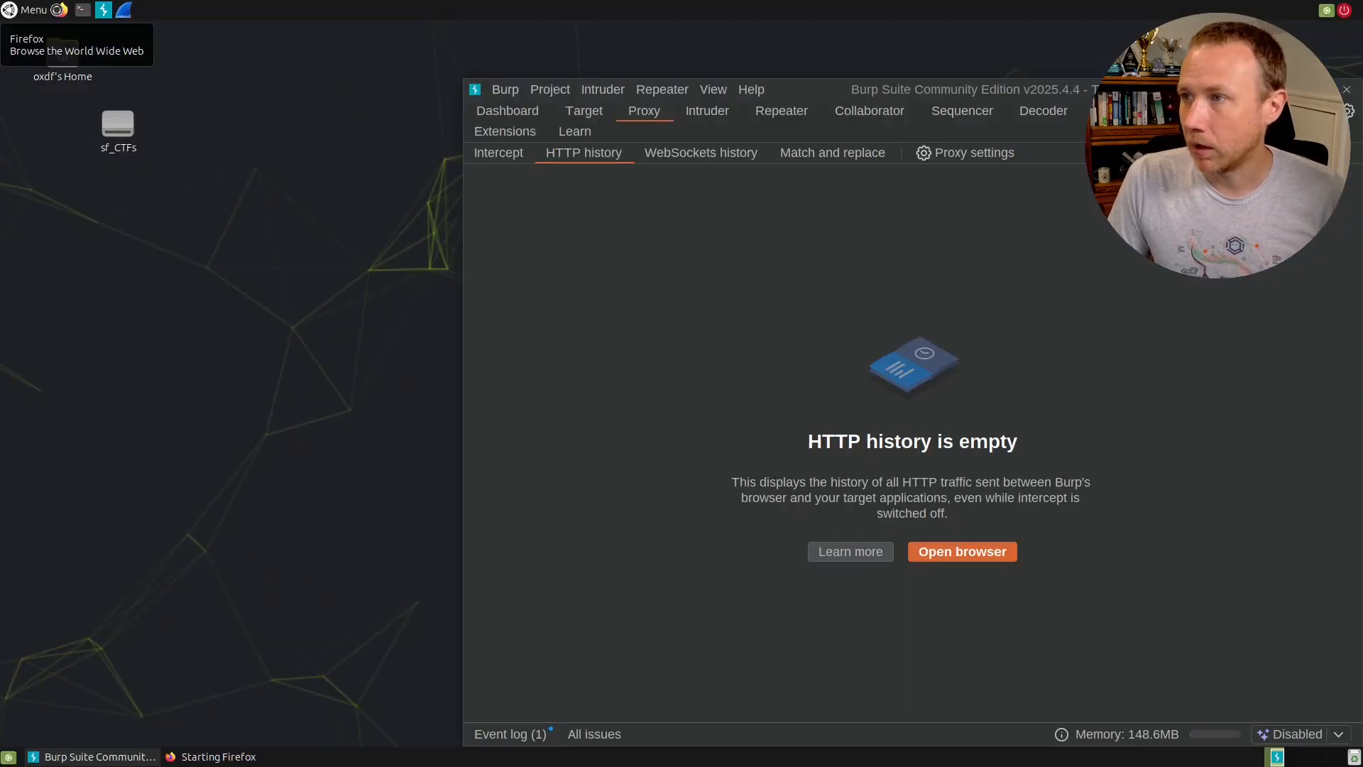
click(963, 552)
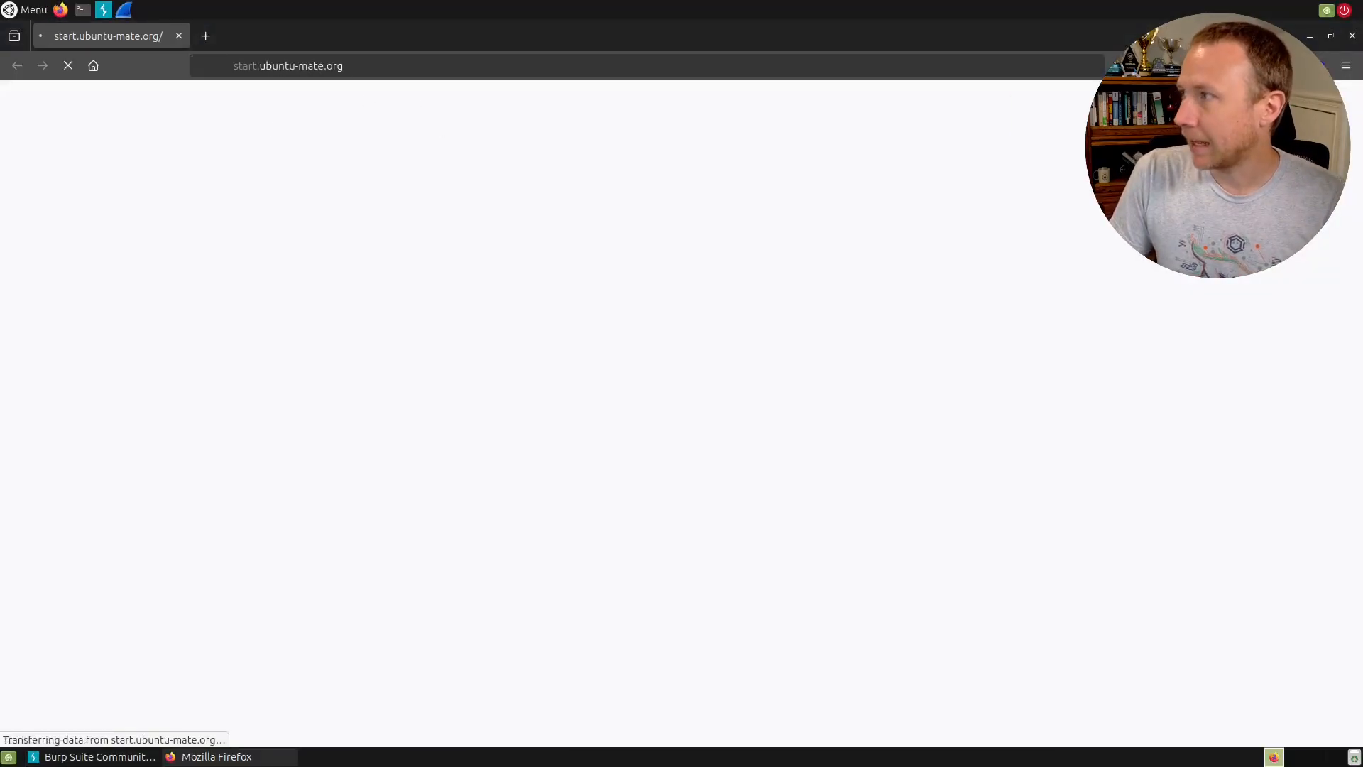
text(83.136.253.59:50221)
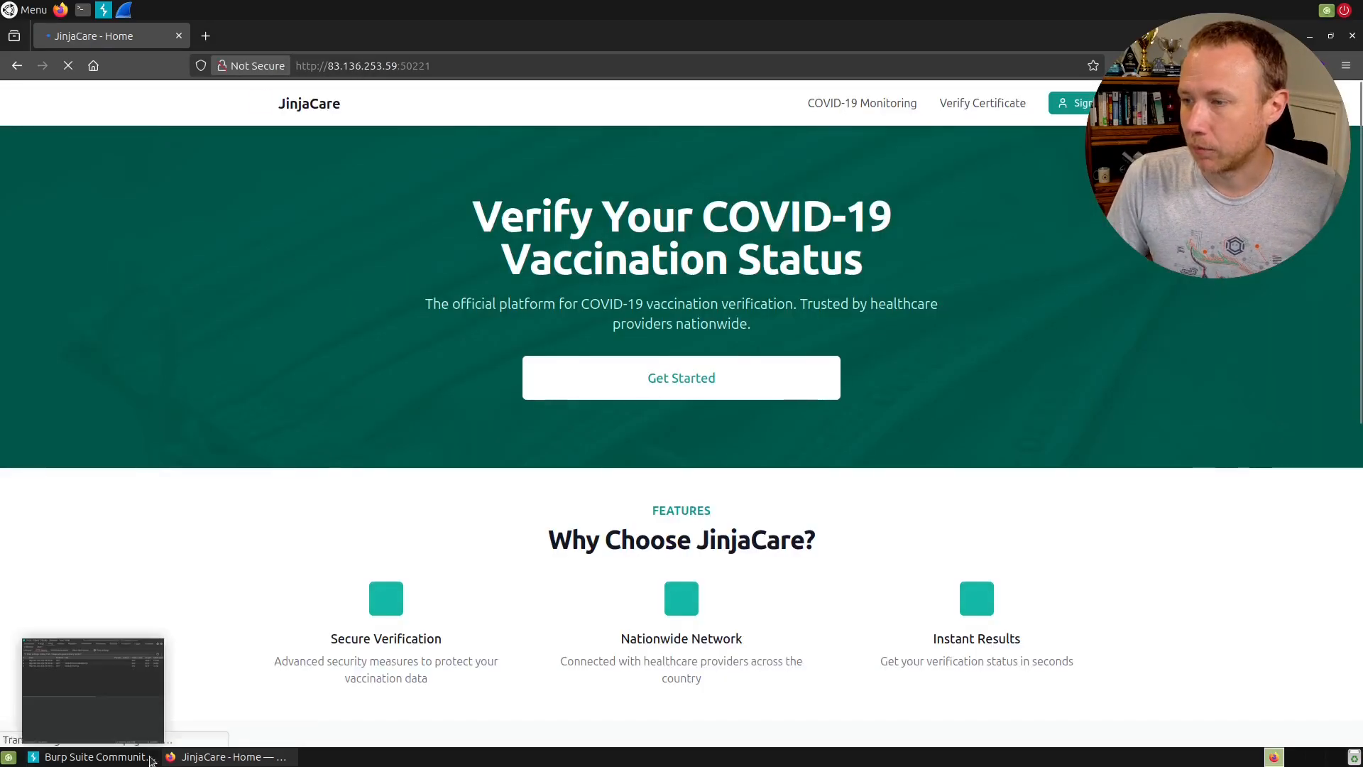
click(90, 757)
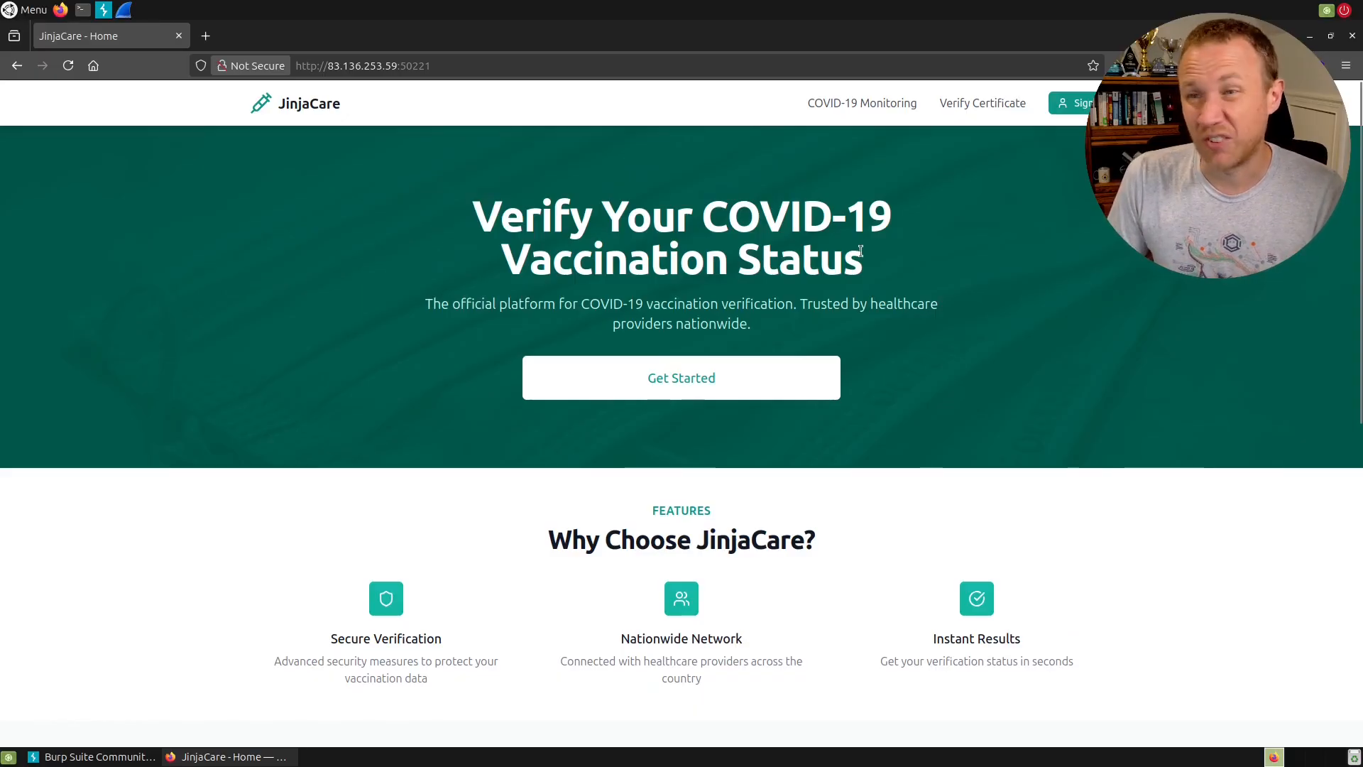
mouse_move(803, 362)
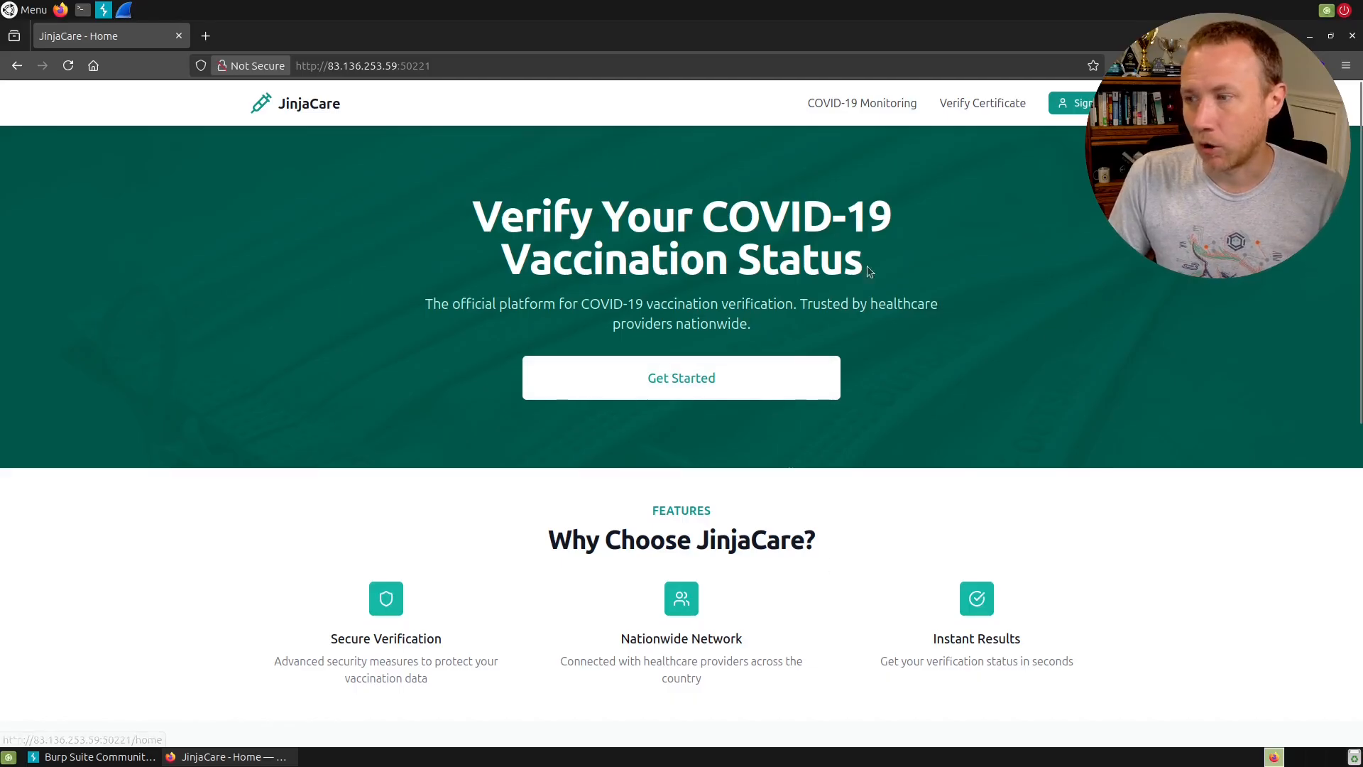
scroll(down, 3)
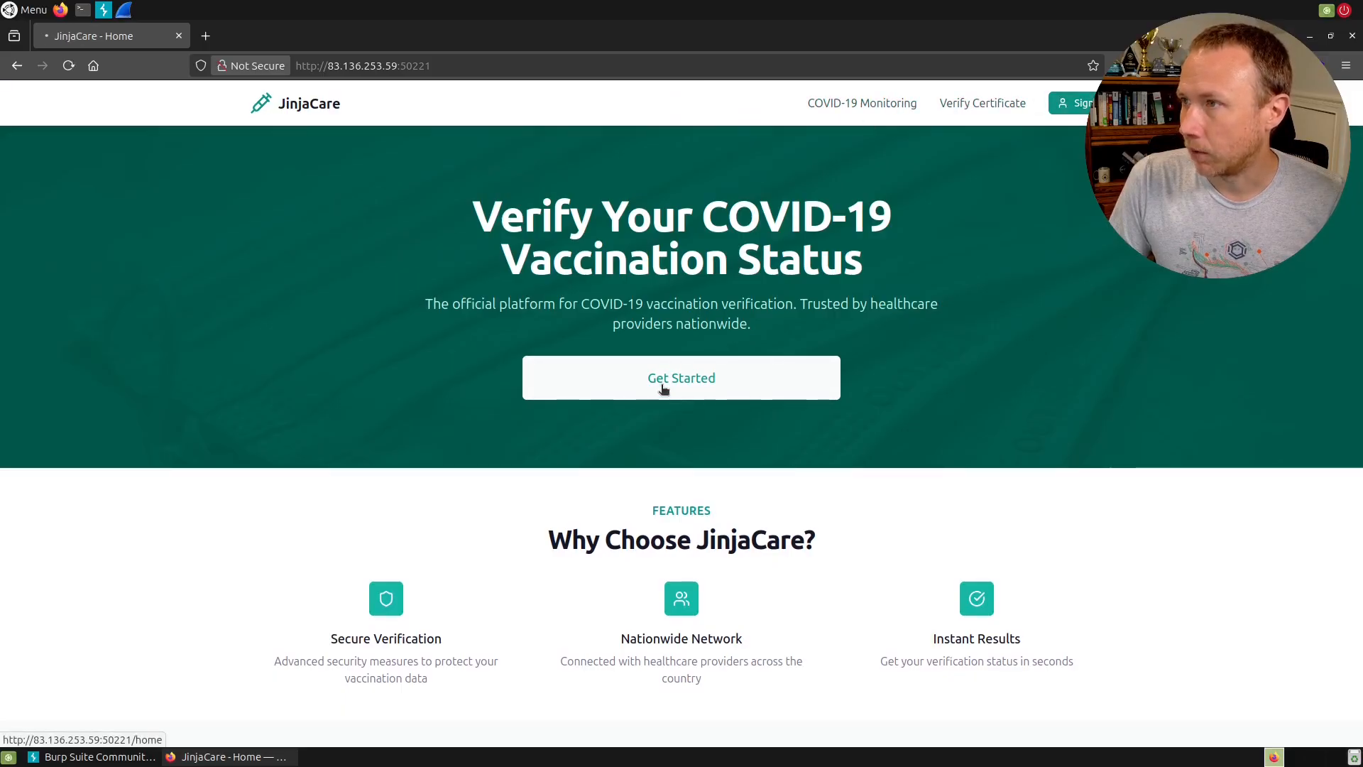
click(682, 378)
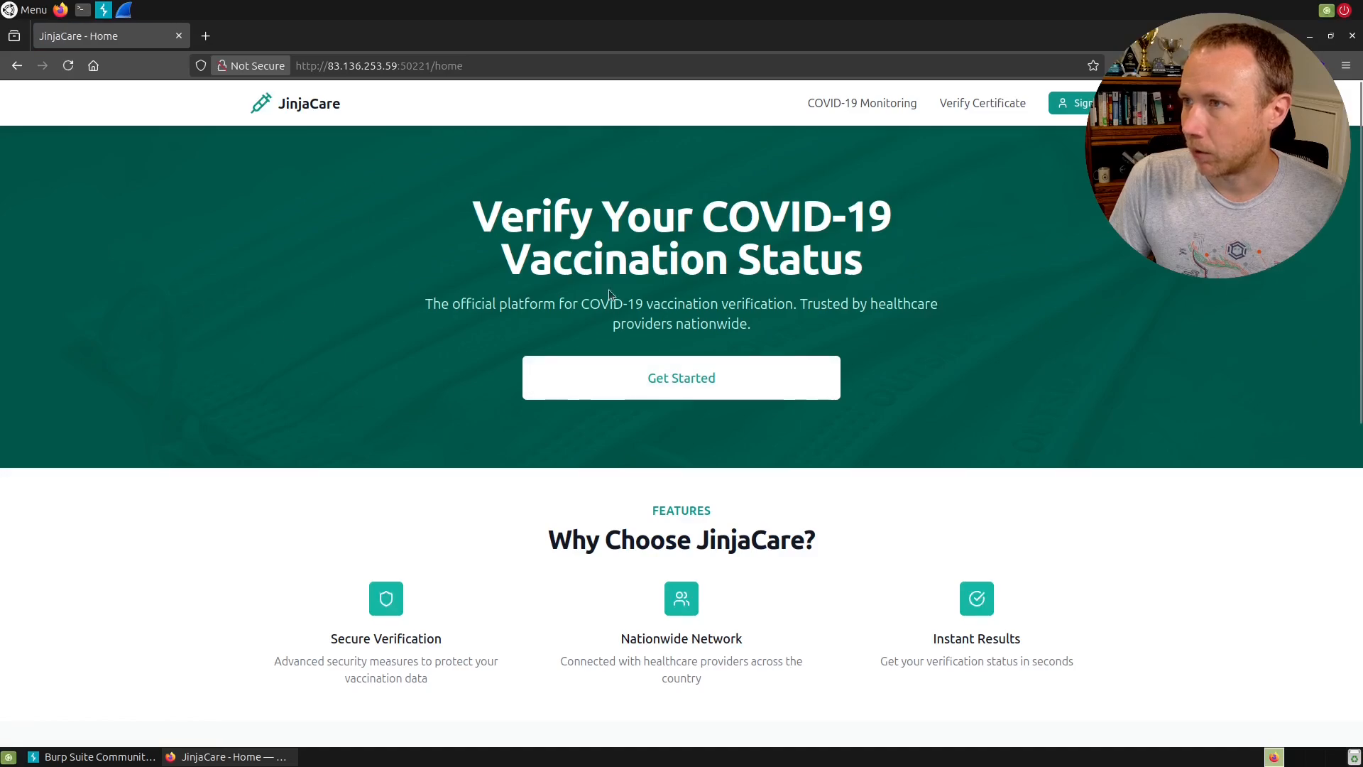
scroll(down, 3)
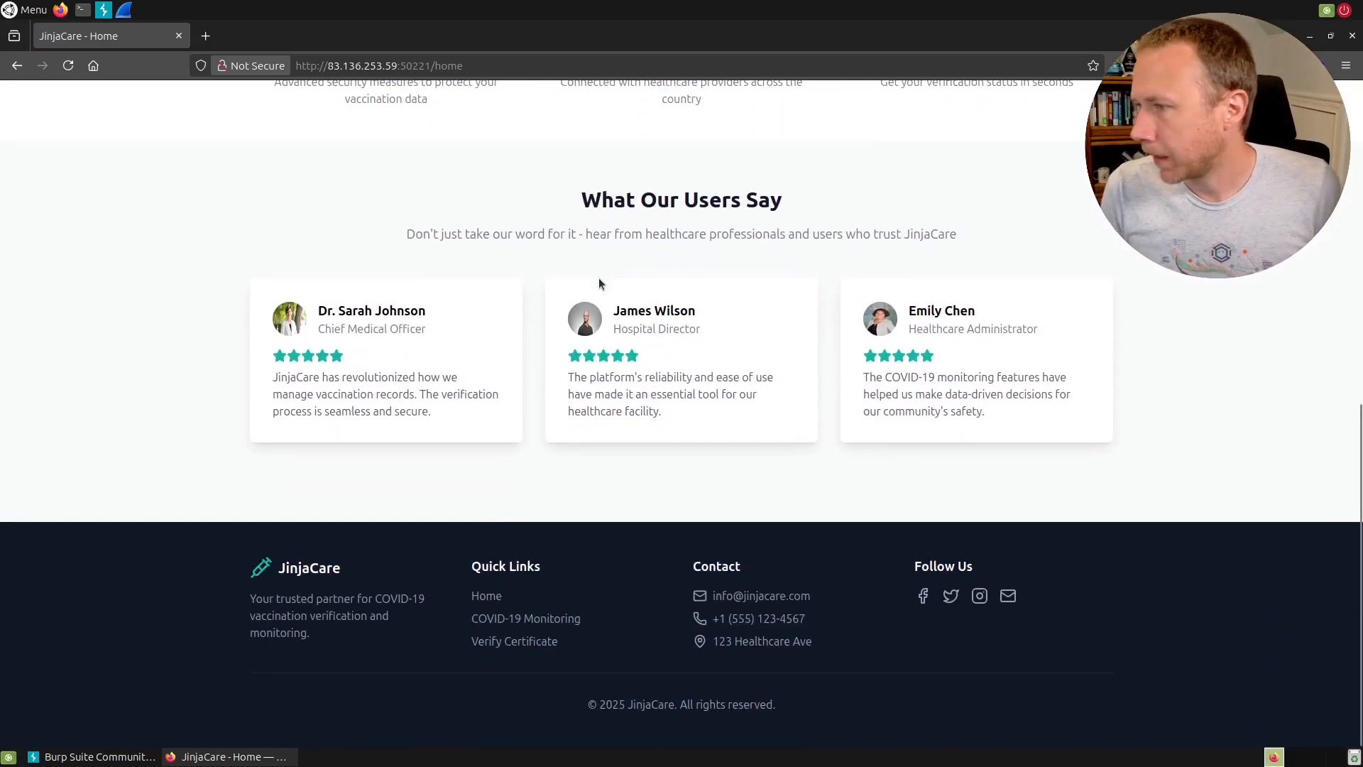
mouse_move(499, 618)
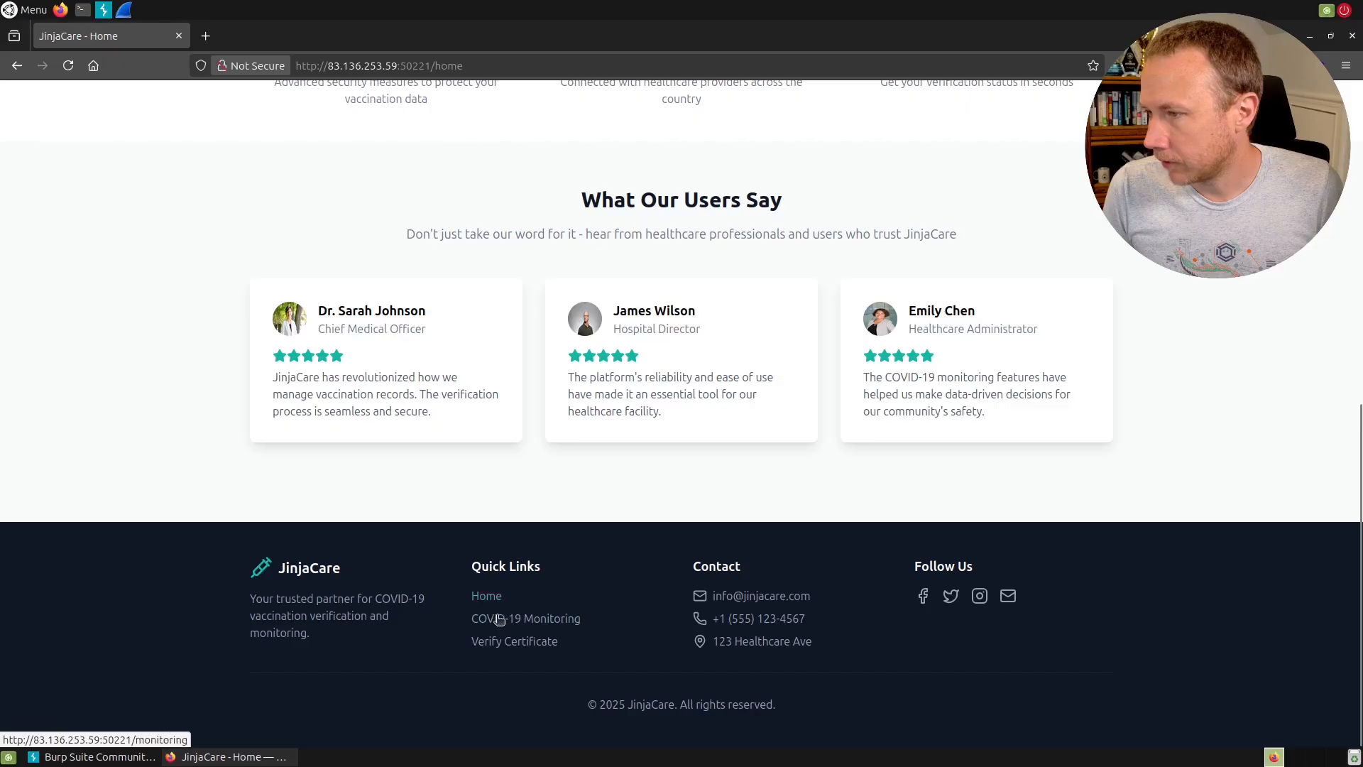
mouse_move(713, 613)
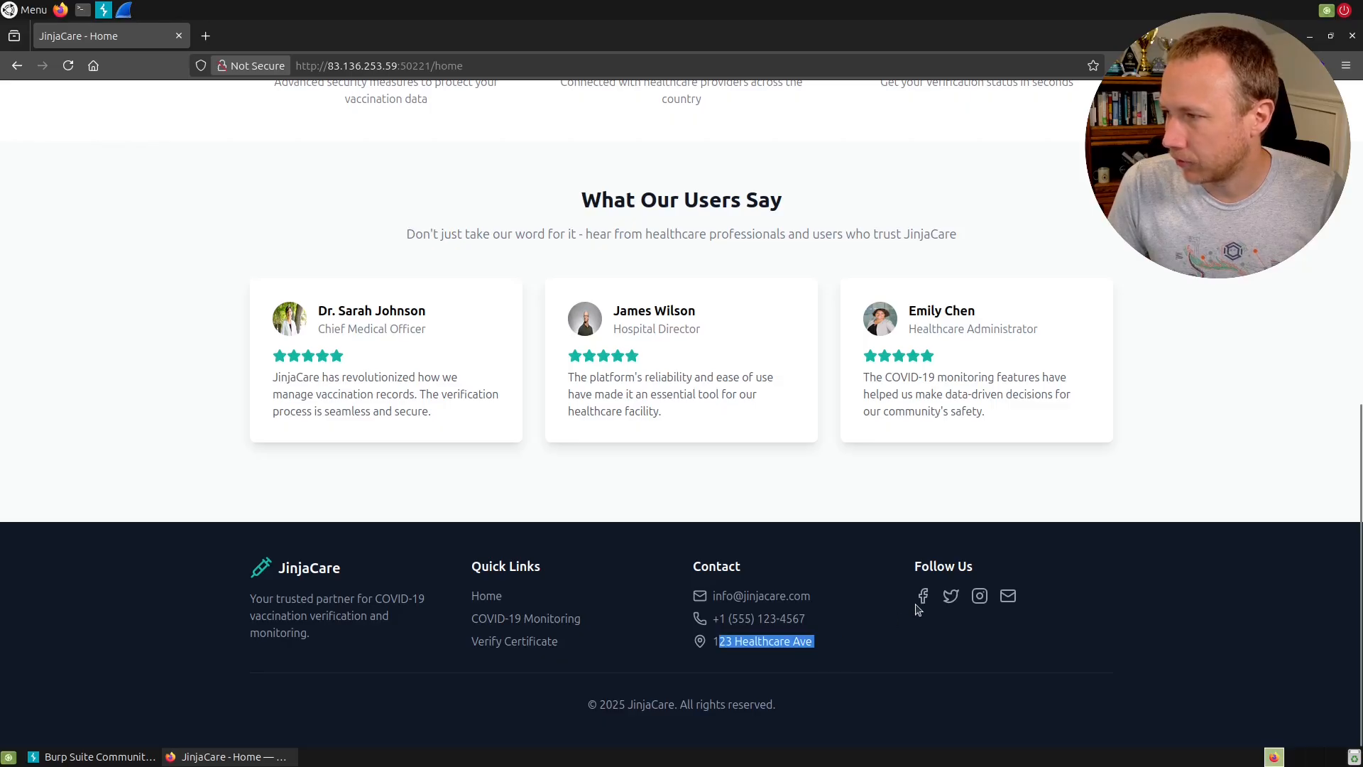
scroll(up, 3)
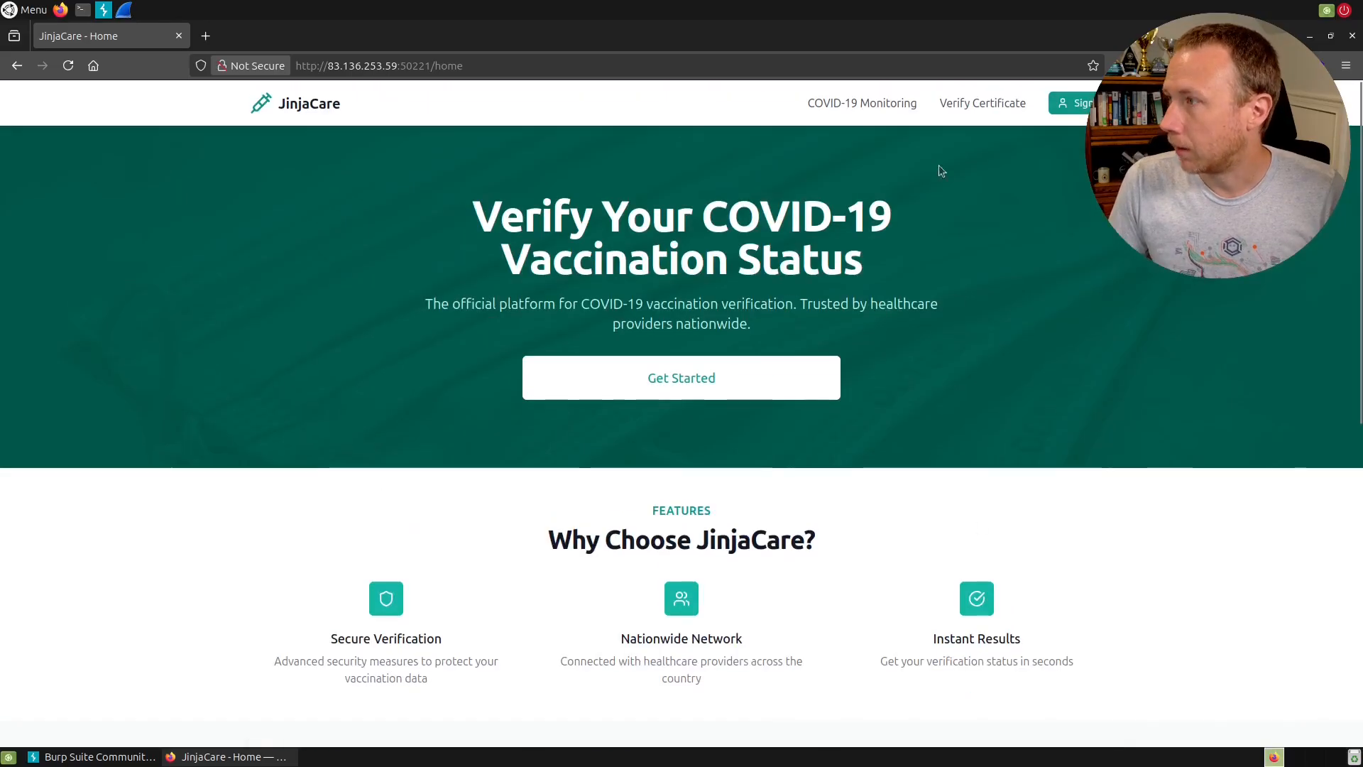
Step: Verify certificate ID 123123 on the verification page, which comes back invalid
click(983, 103)
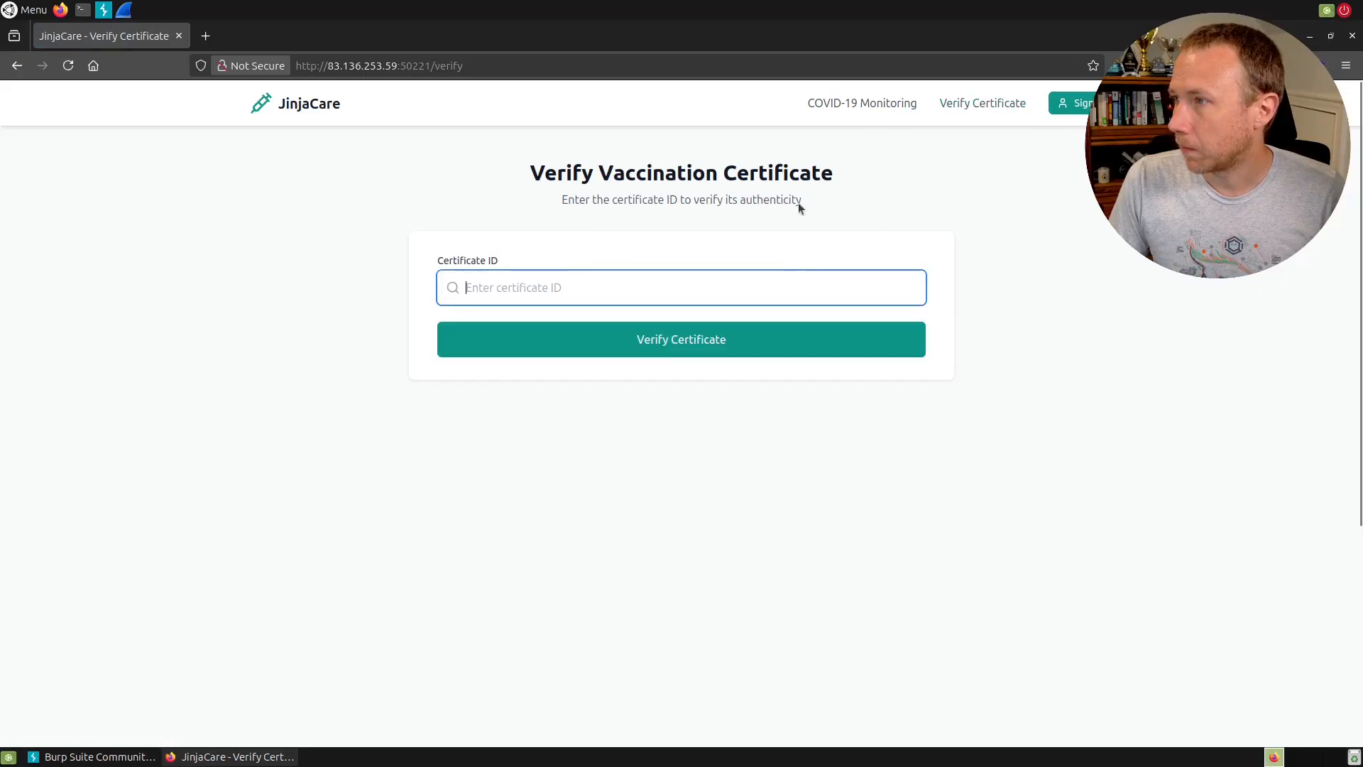
click(682, 339)
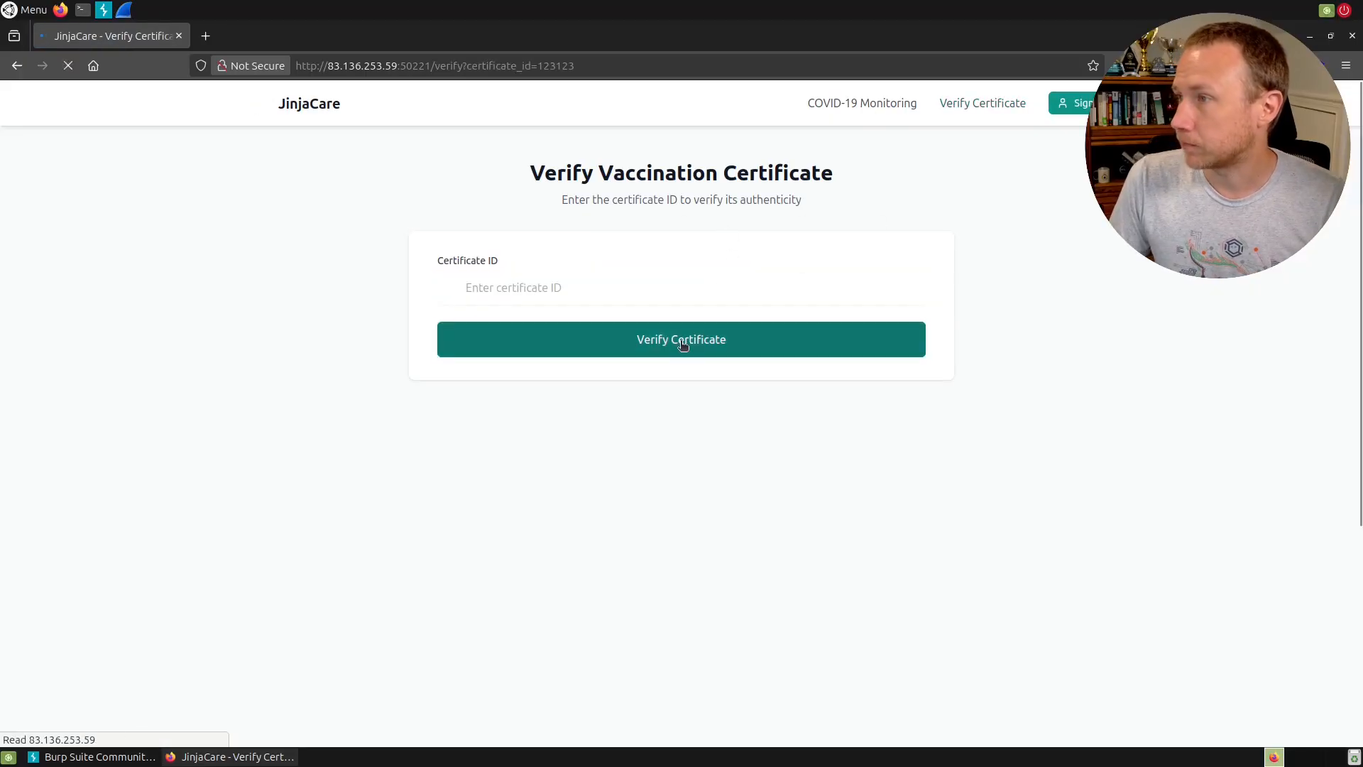
click(681, 340)
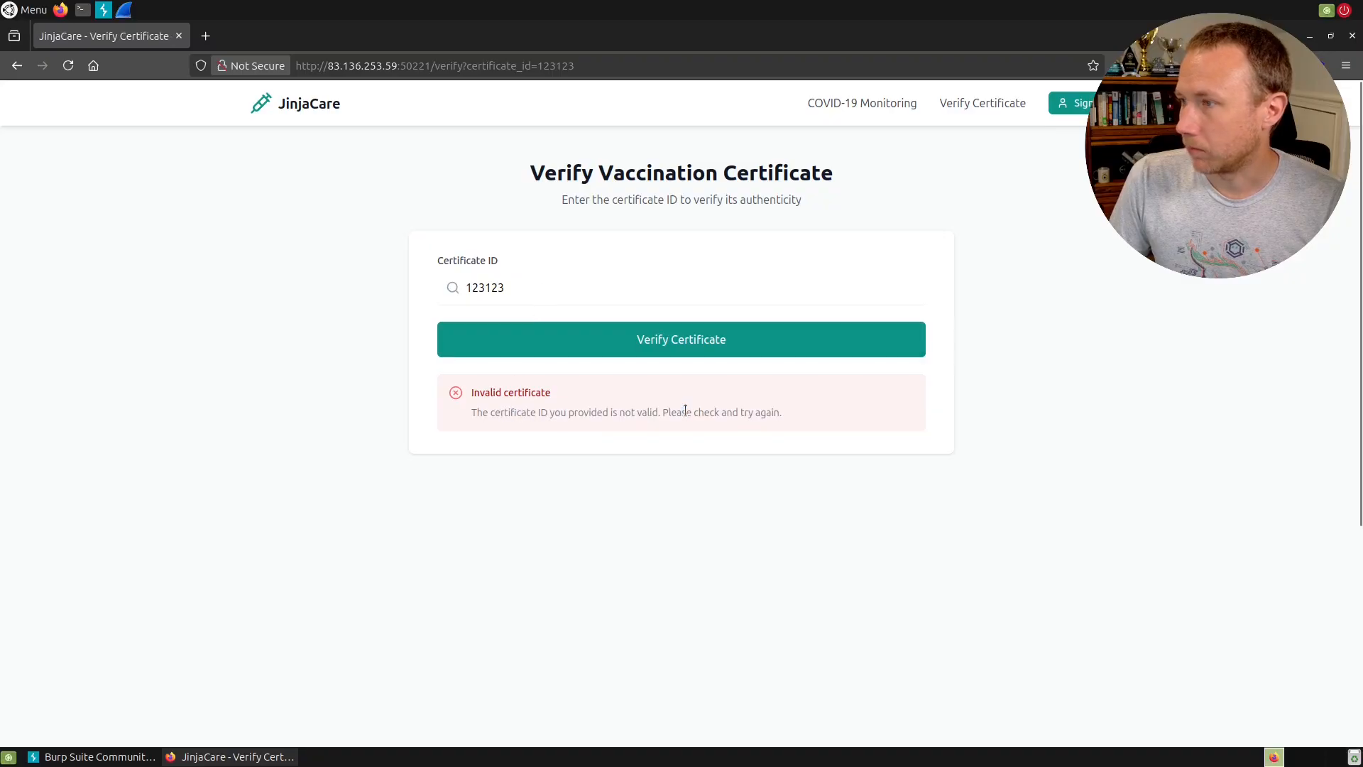
Step: Browse the COVID-19 Monitoring dashboard, then go to the sign-in page
click(863, 103)
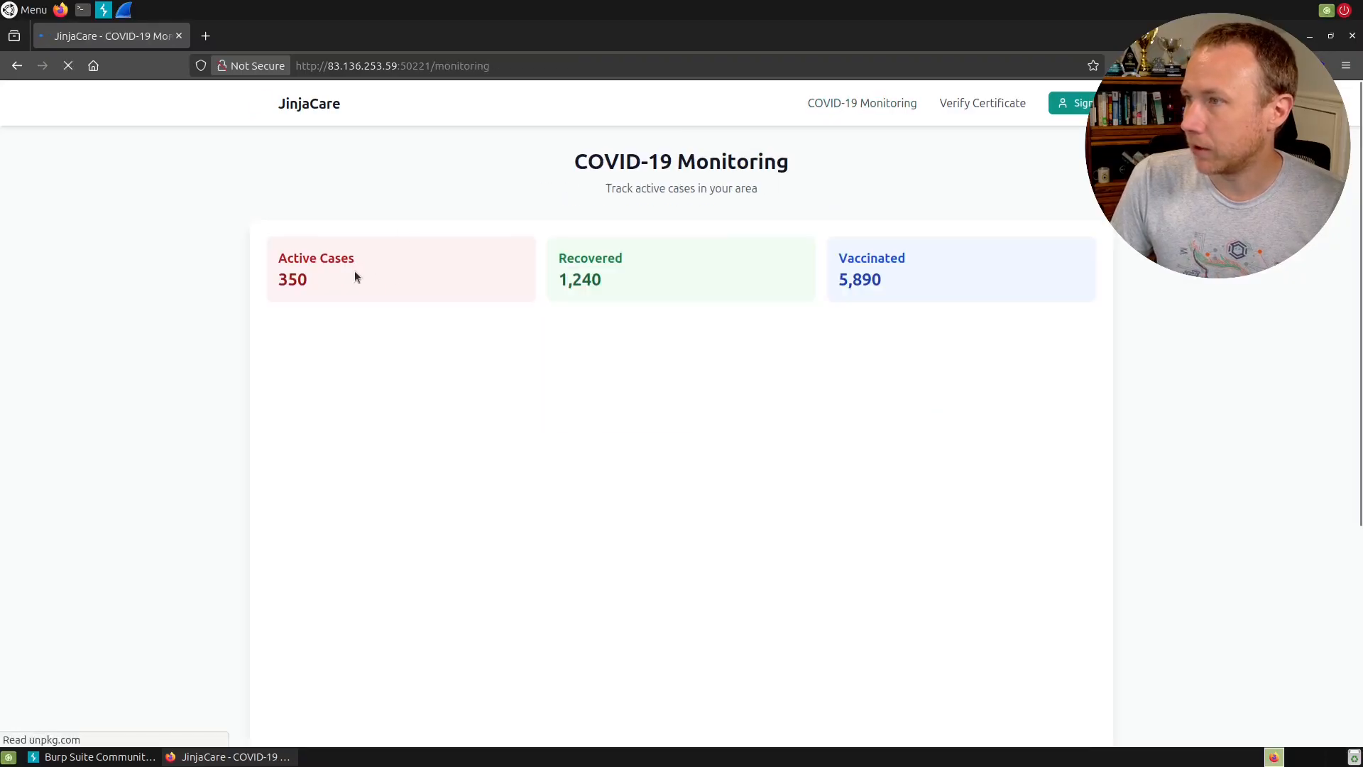
scroll(down, 3)
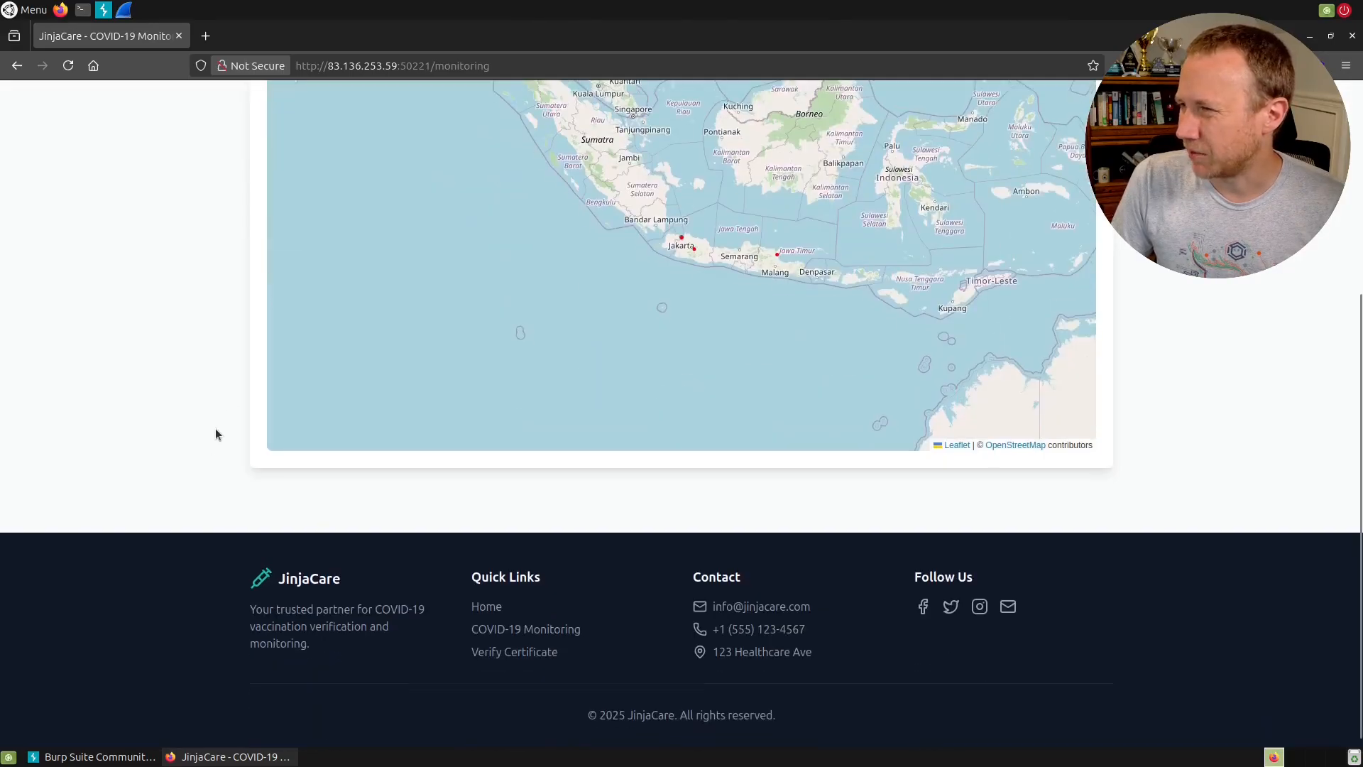
scroll(up, 3)
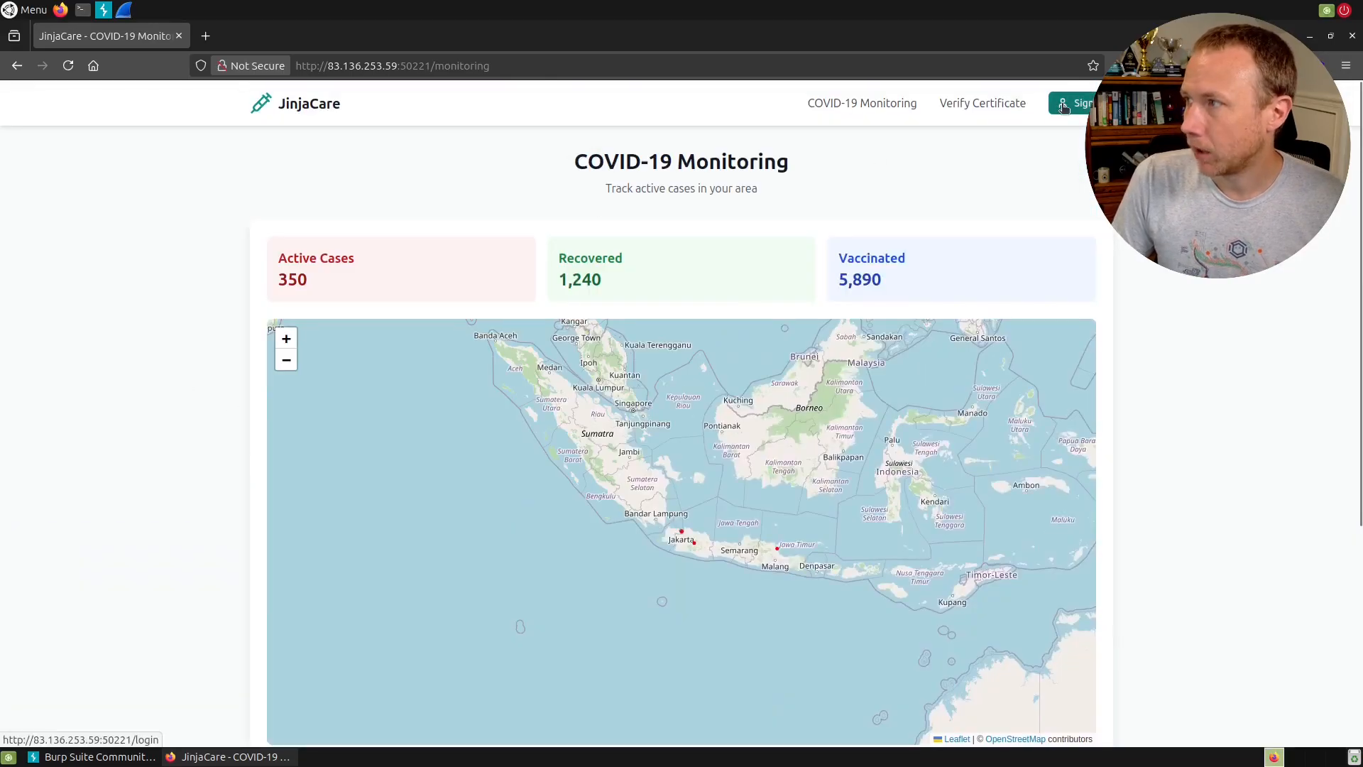
click(1078, 103)
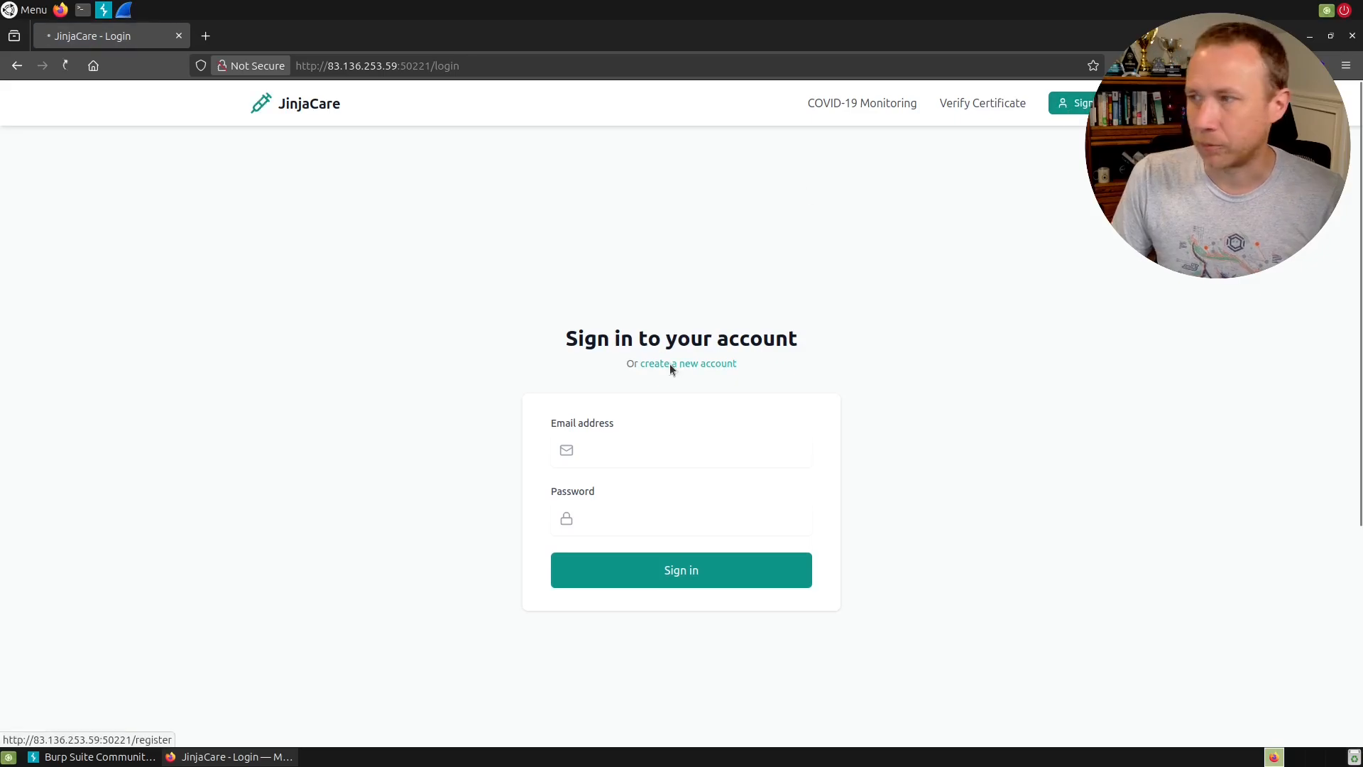
click(688, 363)
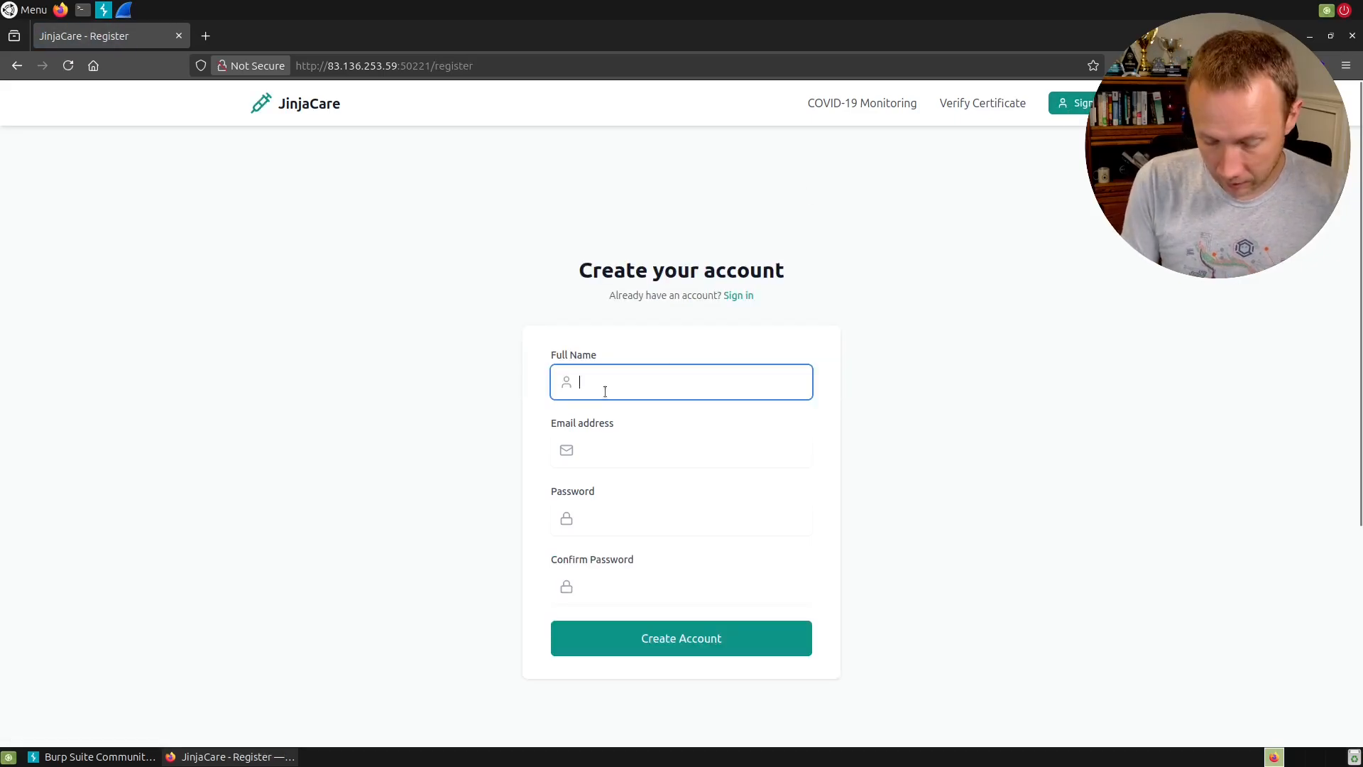
text(0)
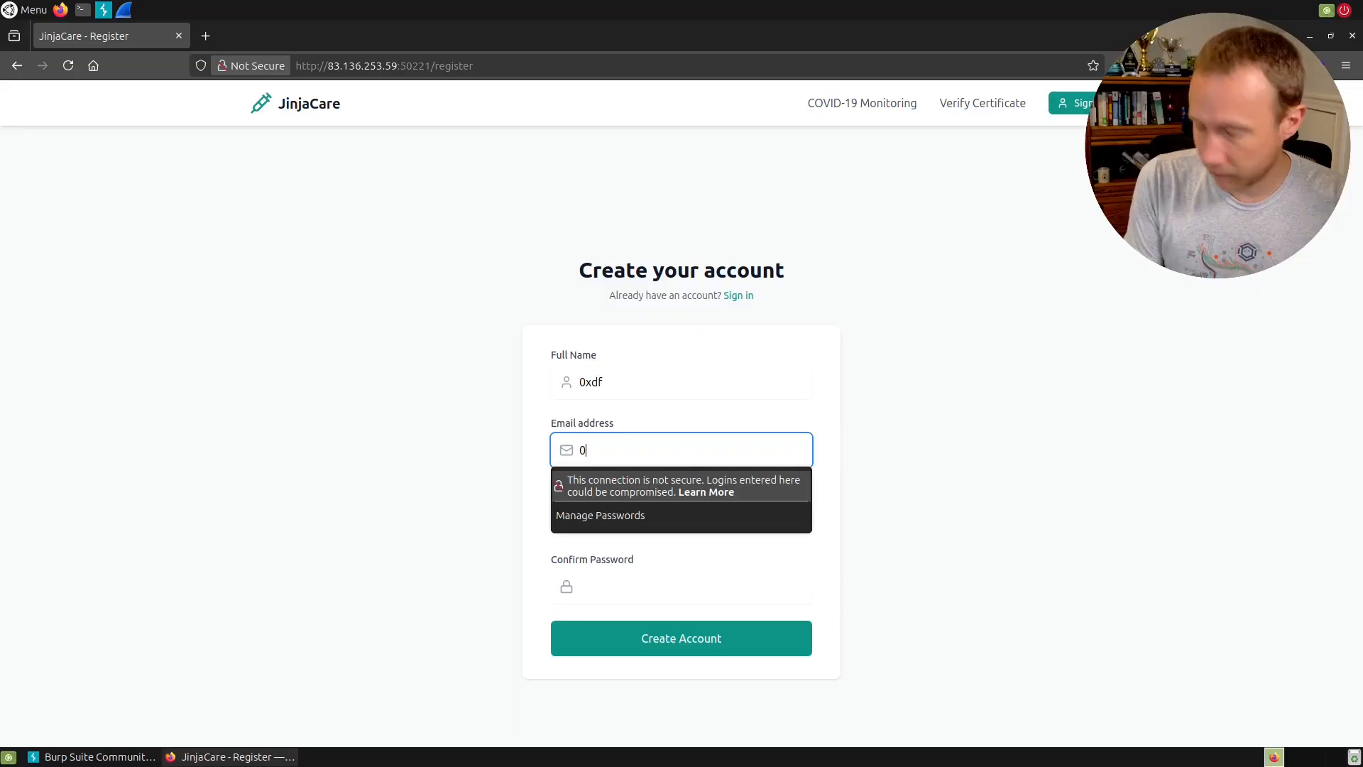
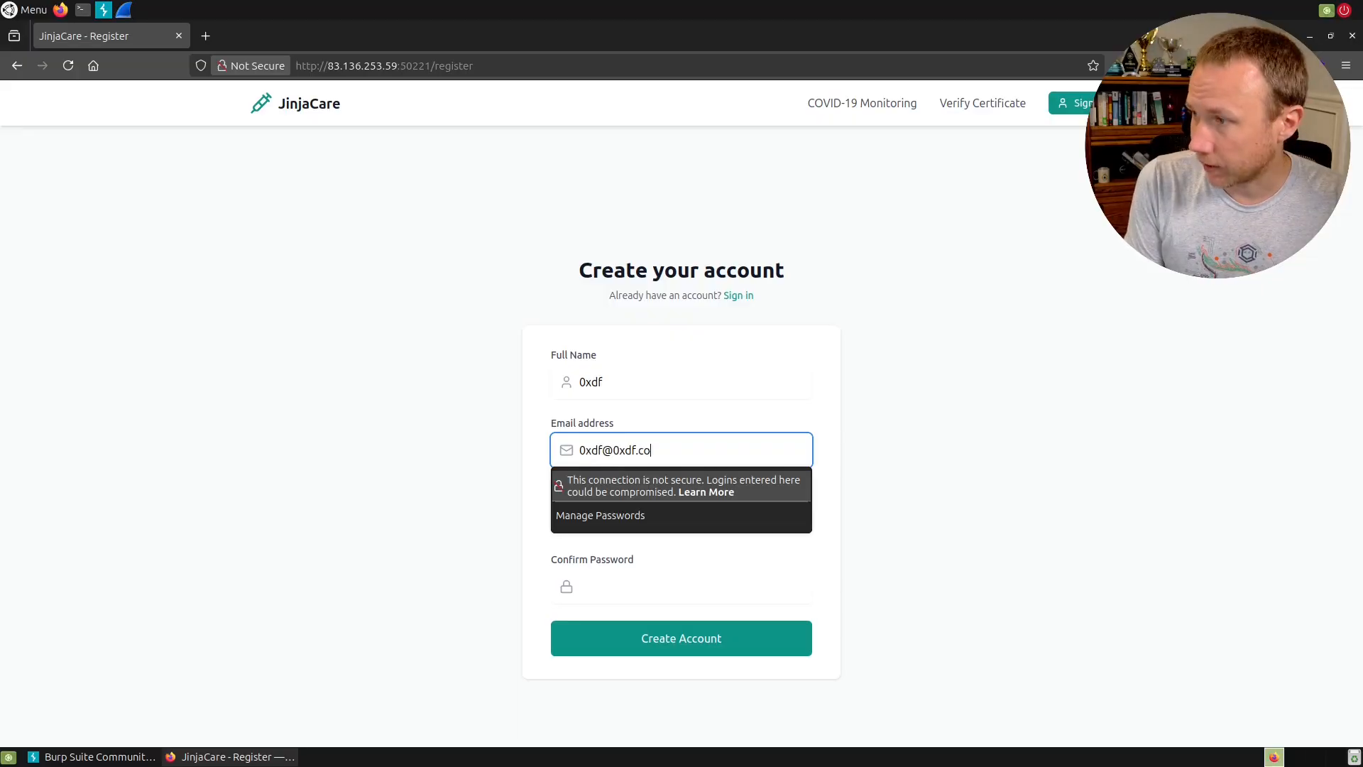
click(681, 517)
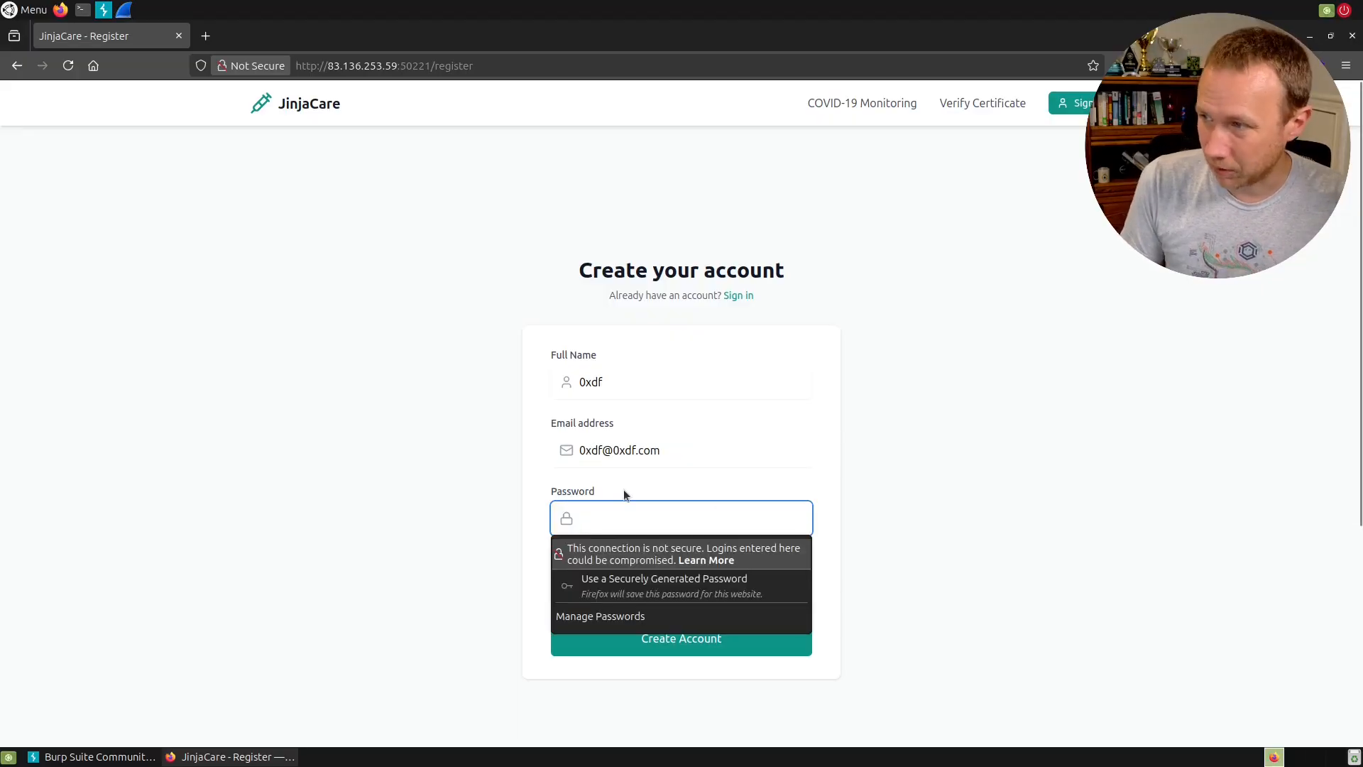
text(*)
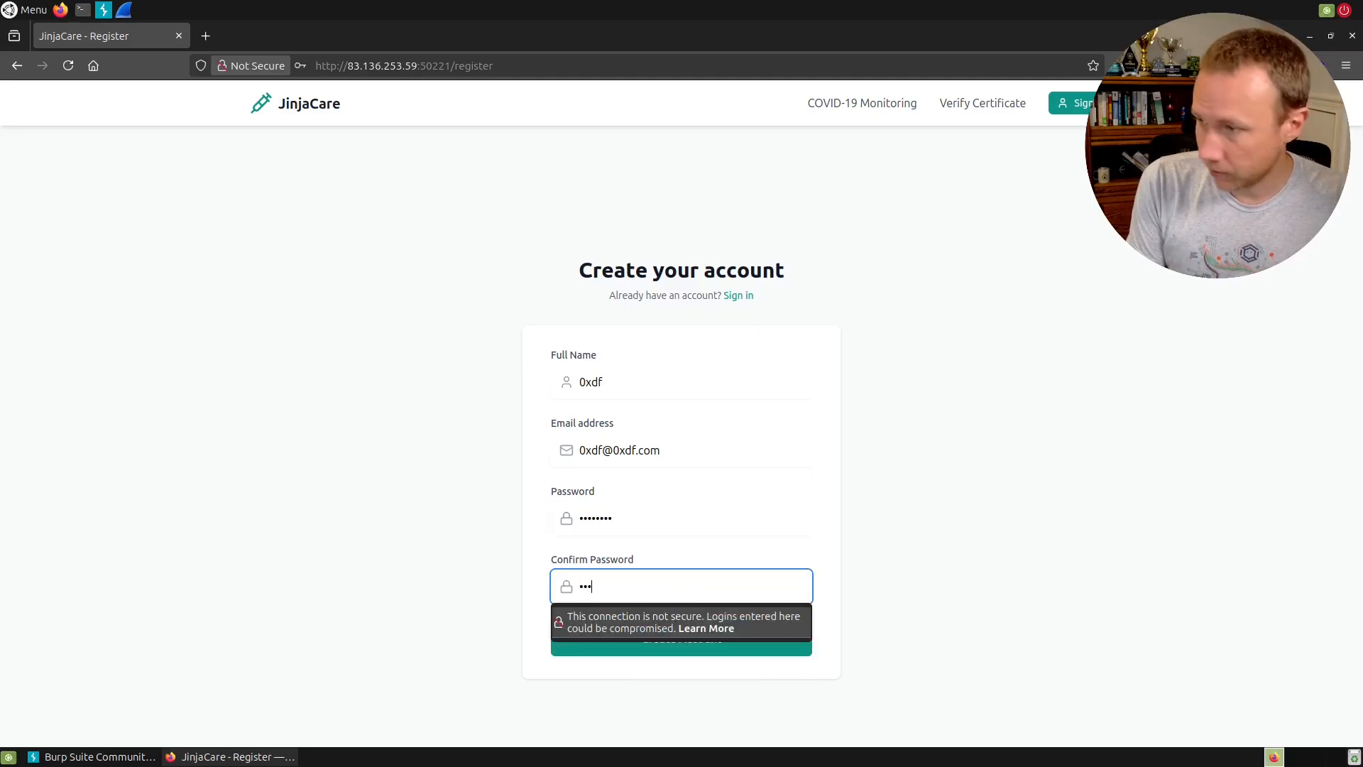
click(681, 644)
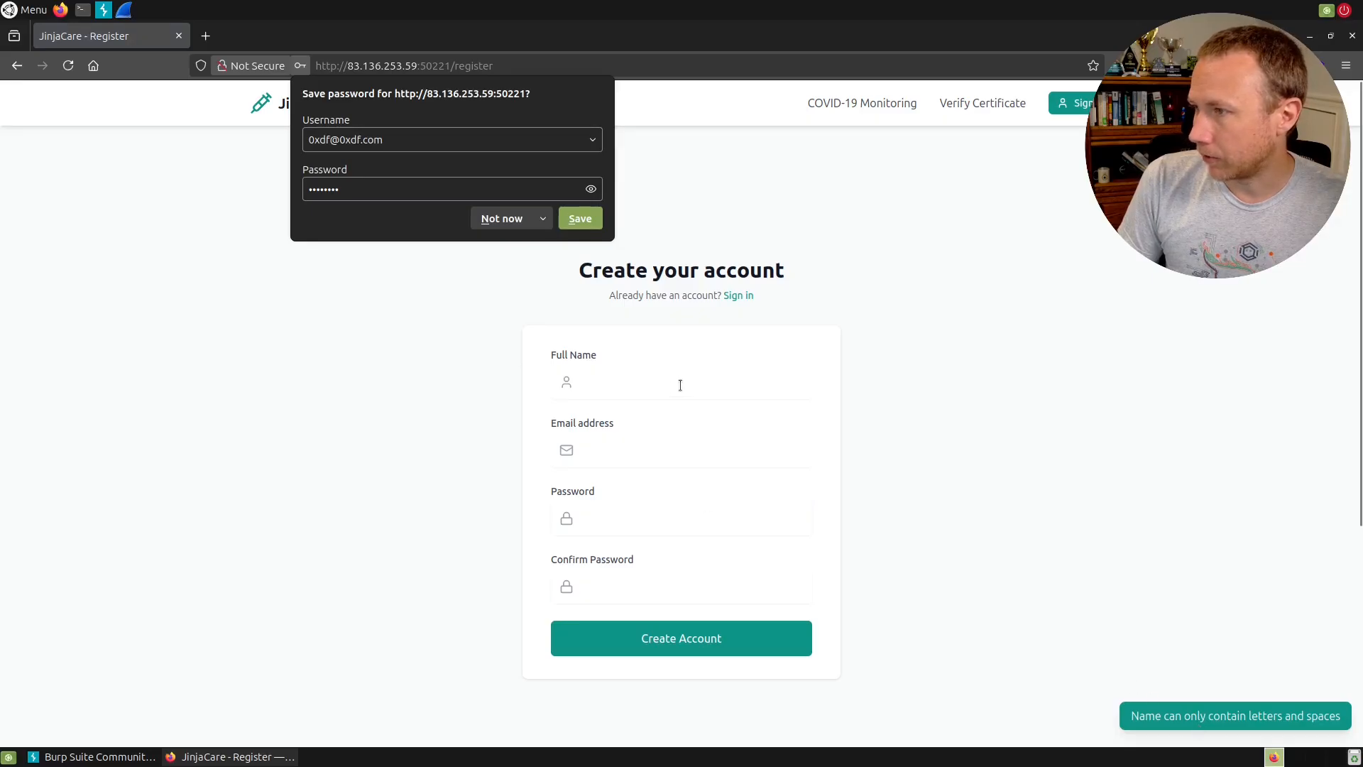
Step: Fix the name to letters-only 'oxdf', then enter the login email
text(oxdf)
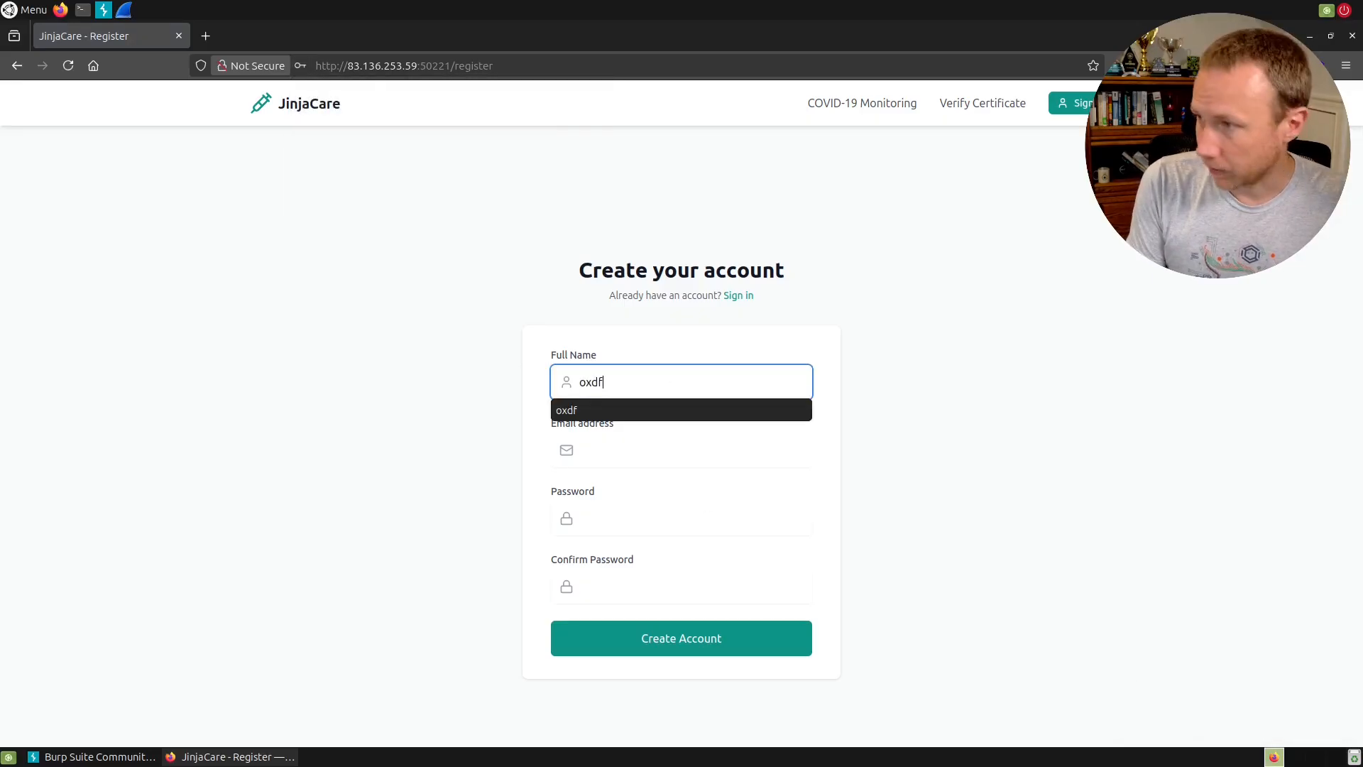
text(0xdf)
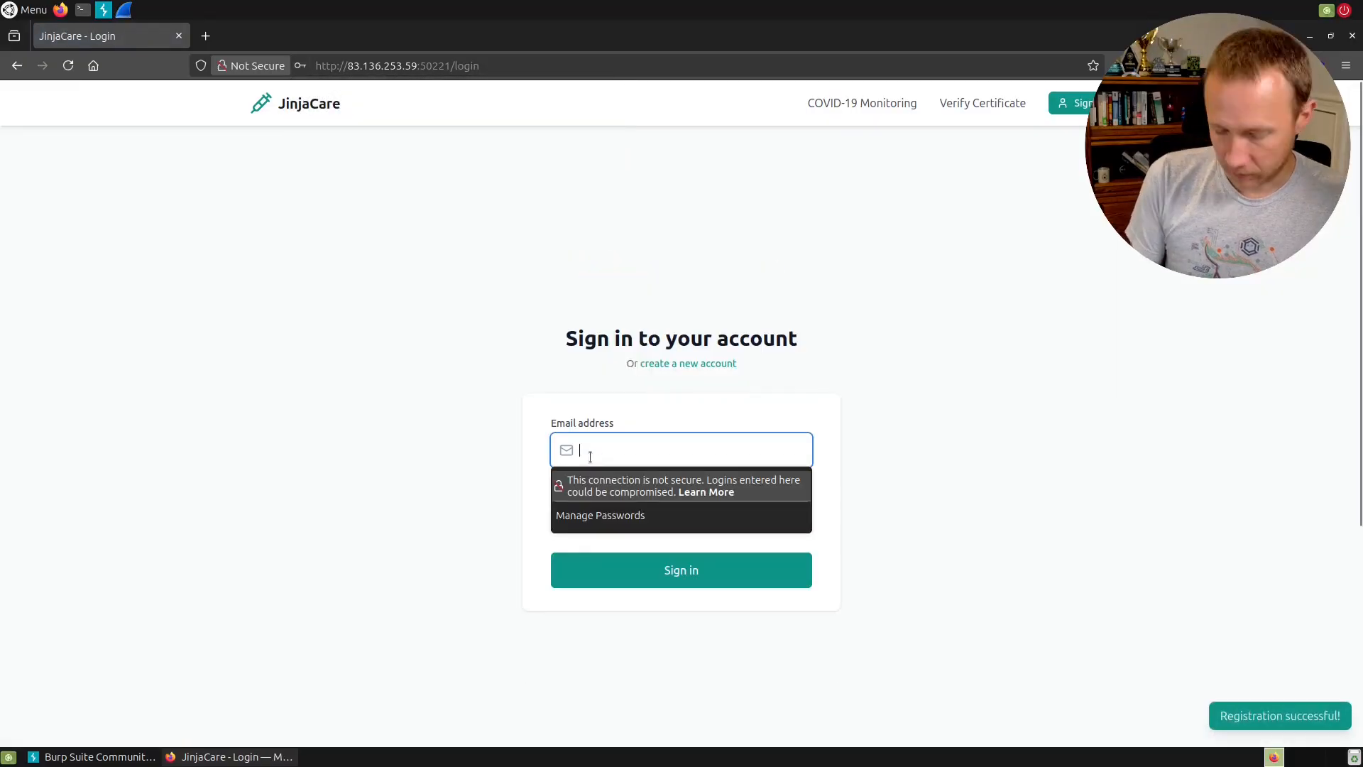
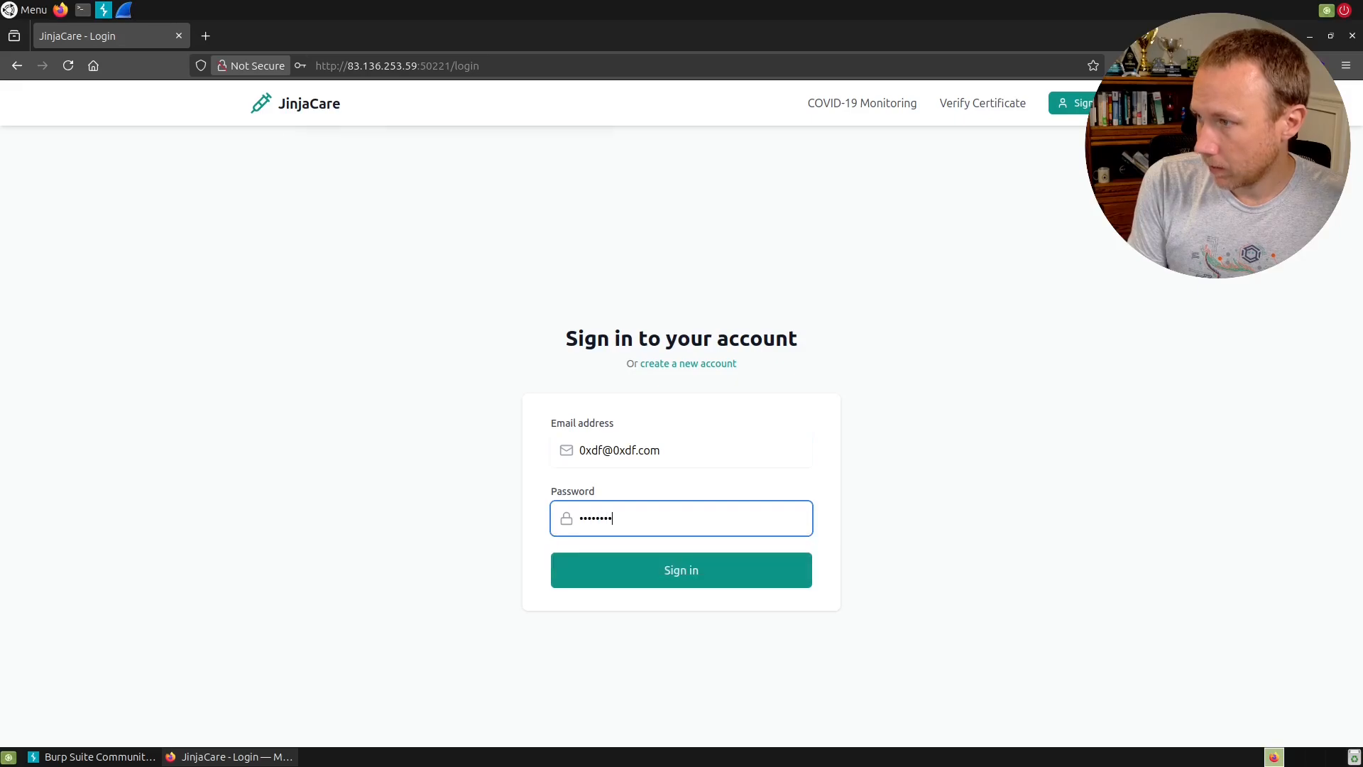
Step: Sign in, decline saving the password, and view the downloaded certificate PDF
click(681, 570)
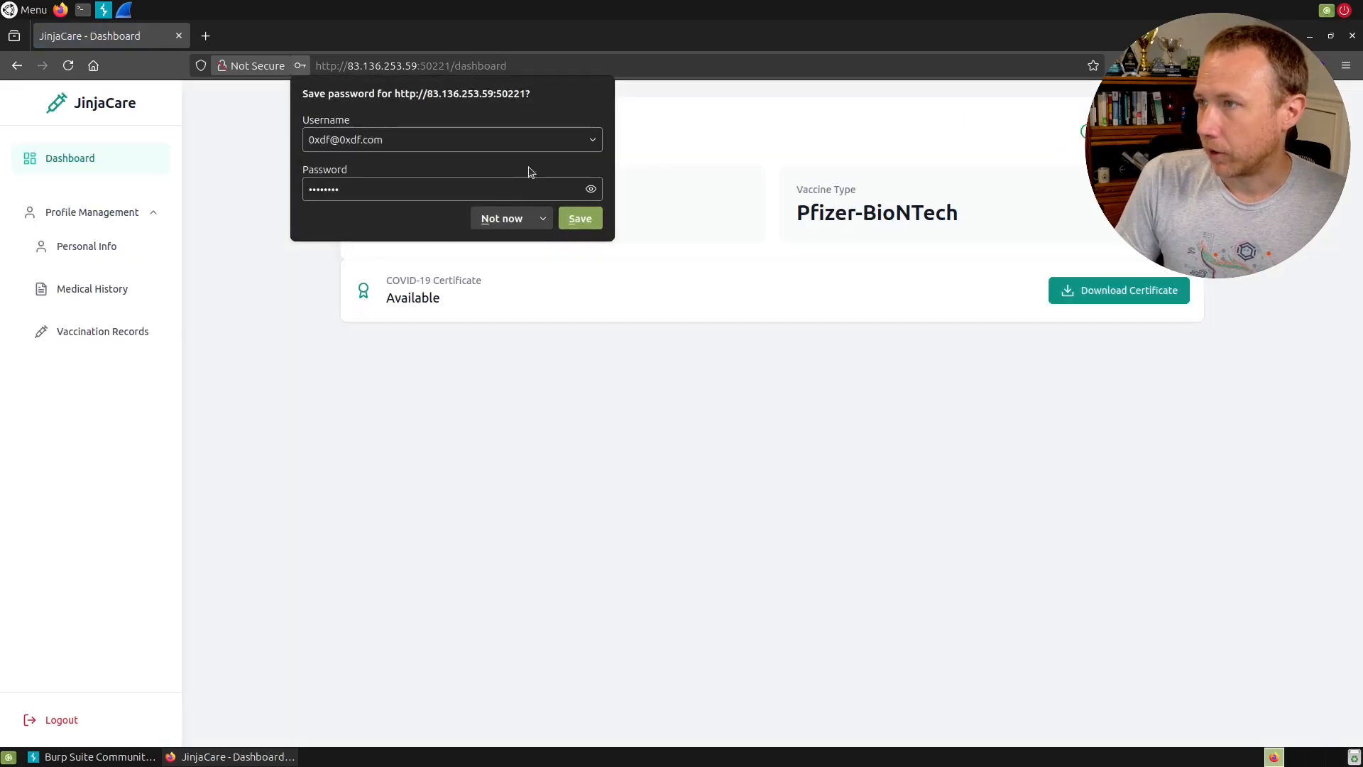
click(502, 218)
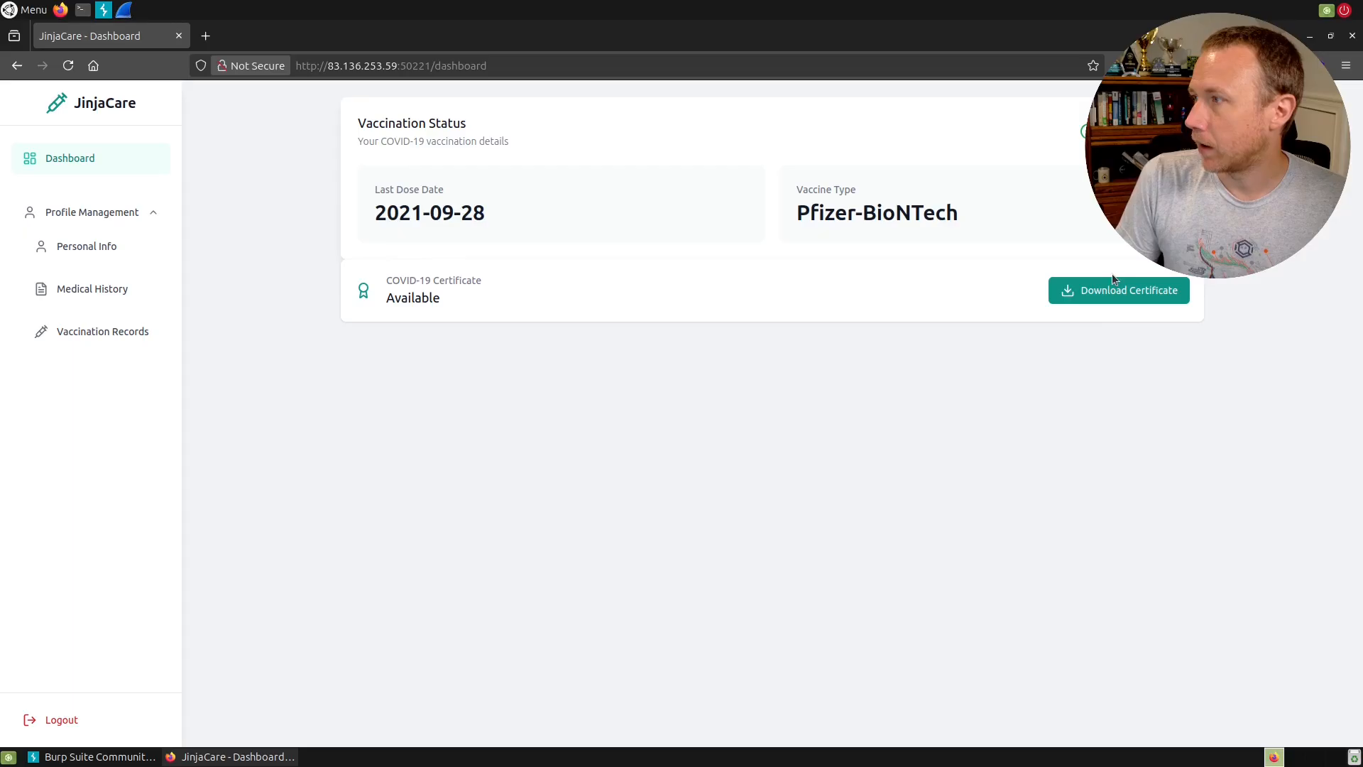
click(1119, 290)
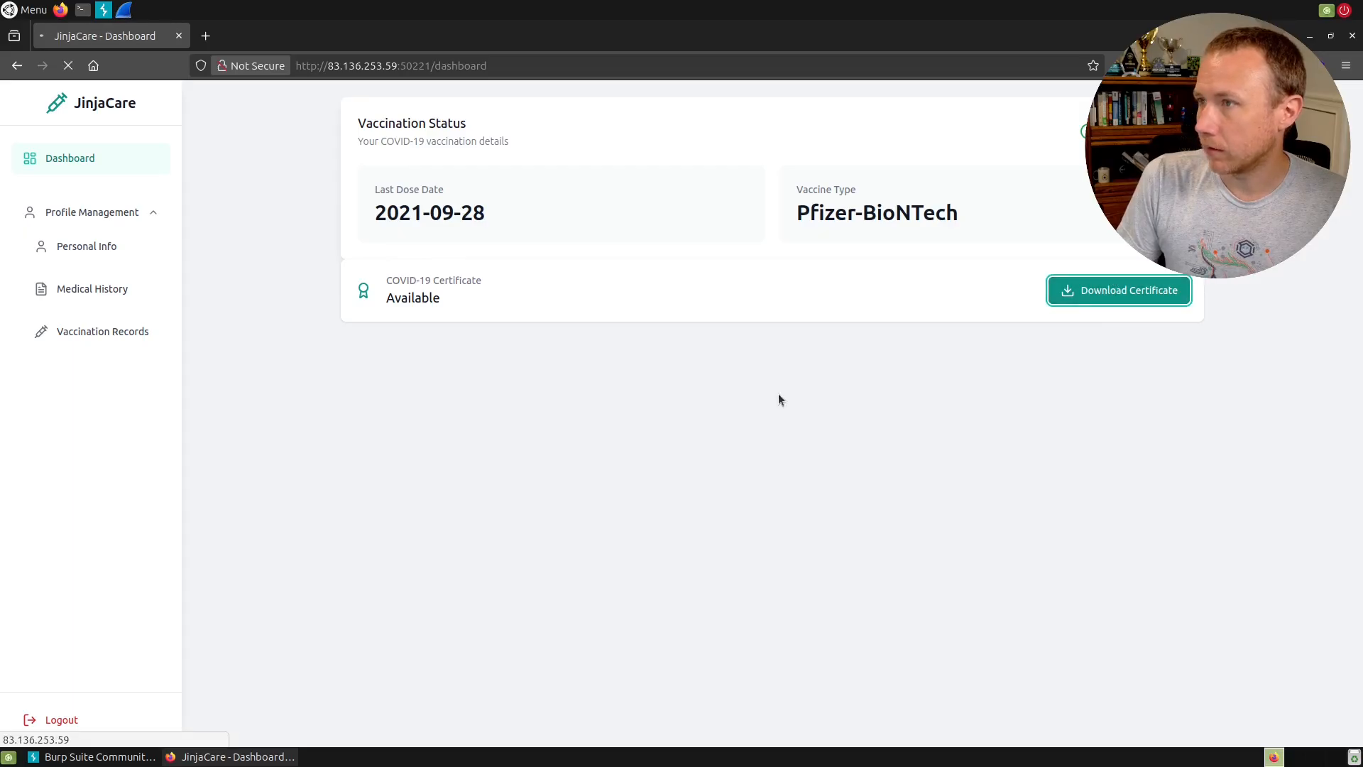
click(1118, 289)
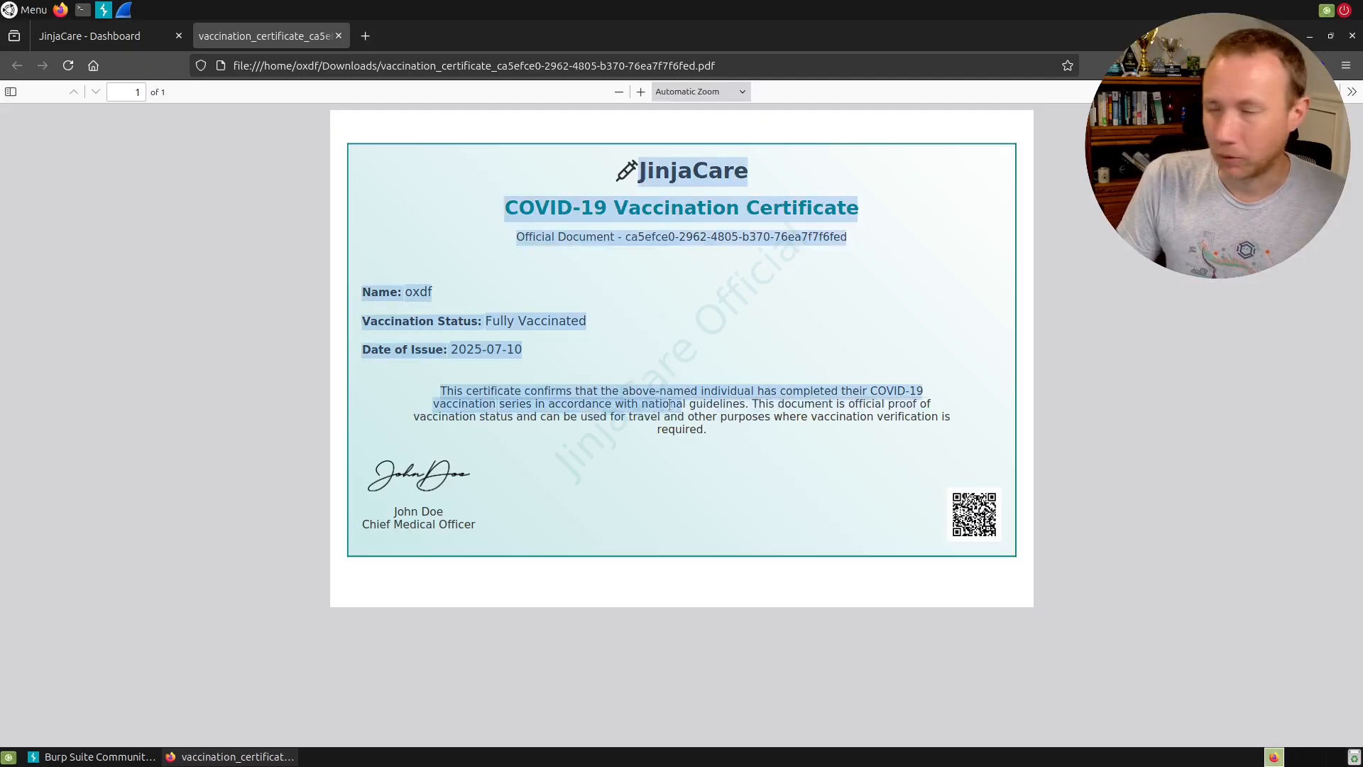
click(455, 119)
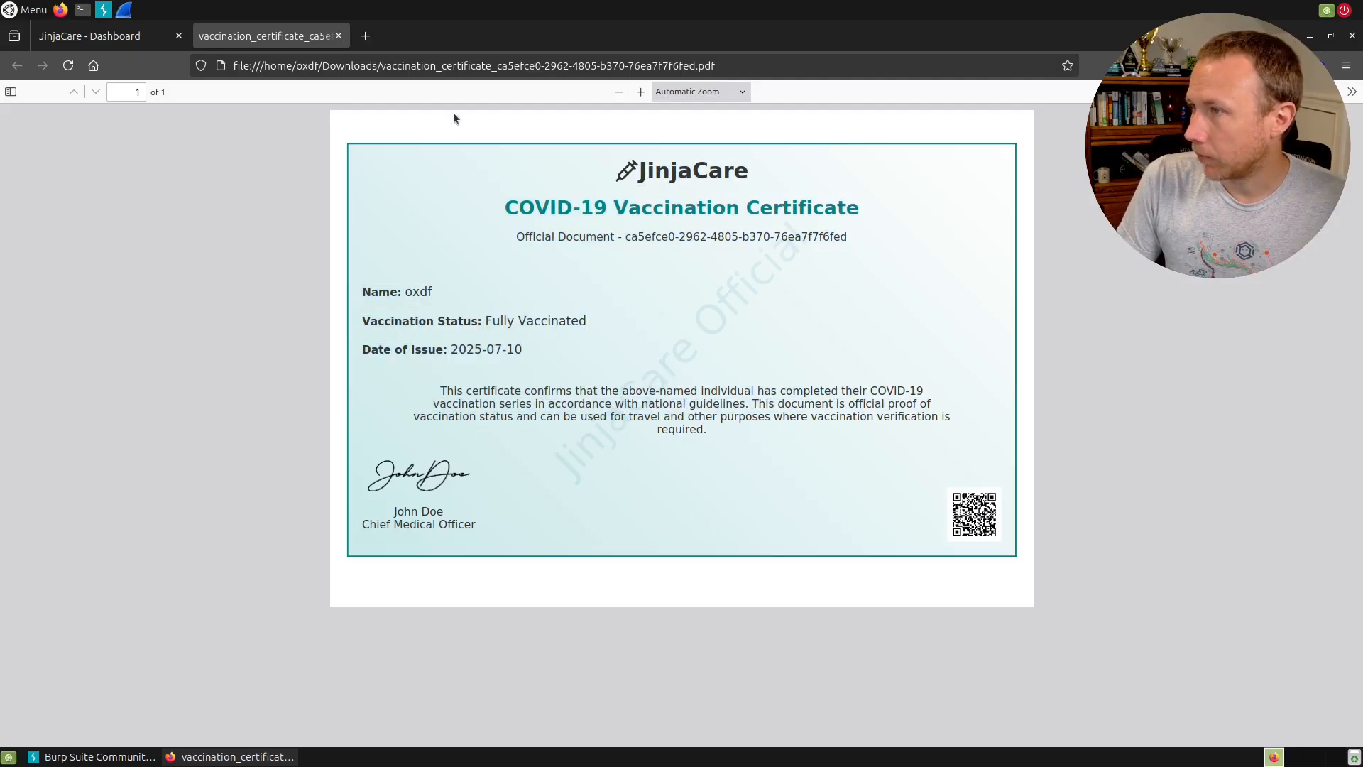
Step: Visit Personal Info, Medical History, then Vaccination Records listing two Pfizer-BioNTech COVID-19 doses
click(90, 36)
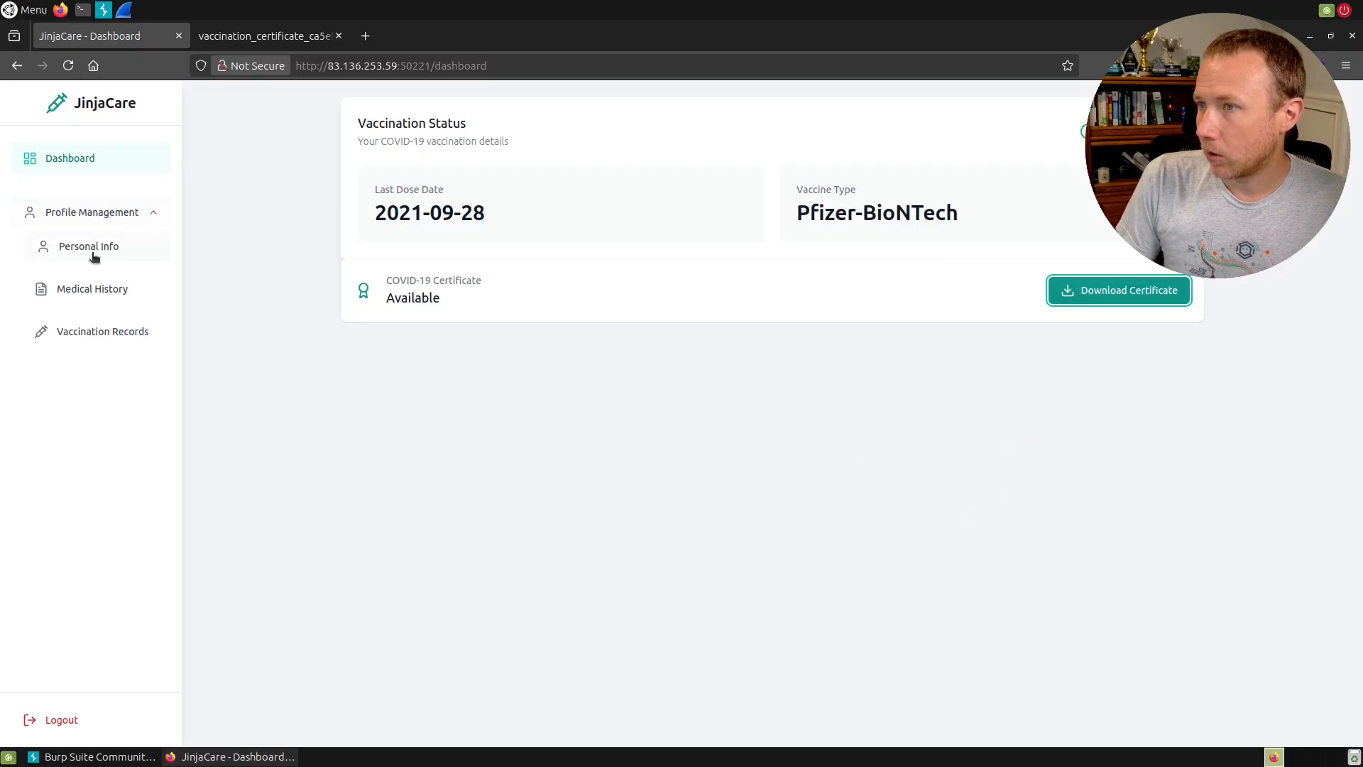
click(88, 247)
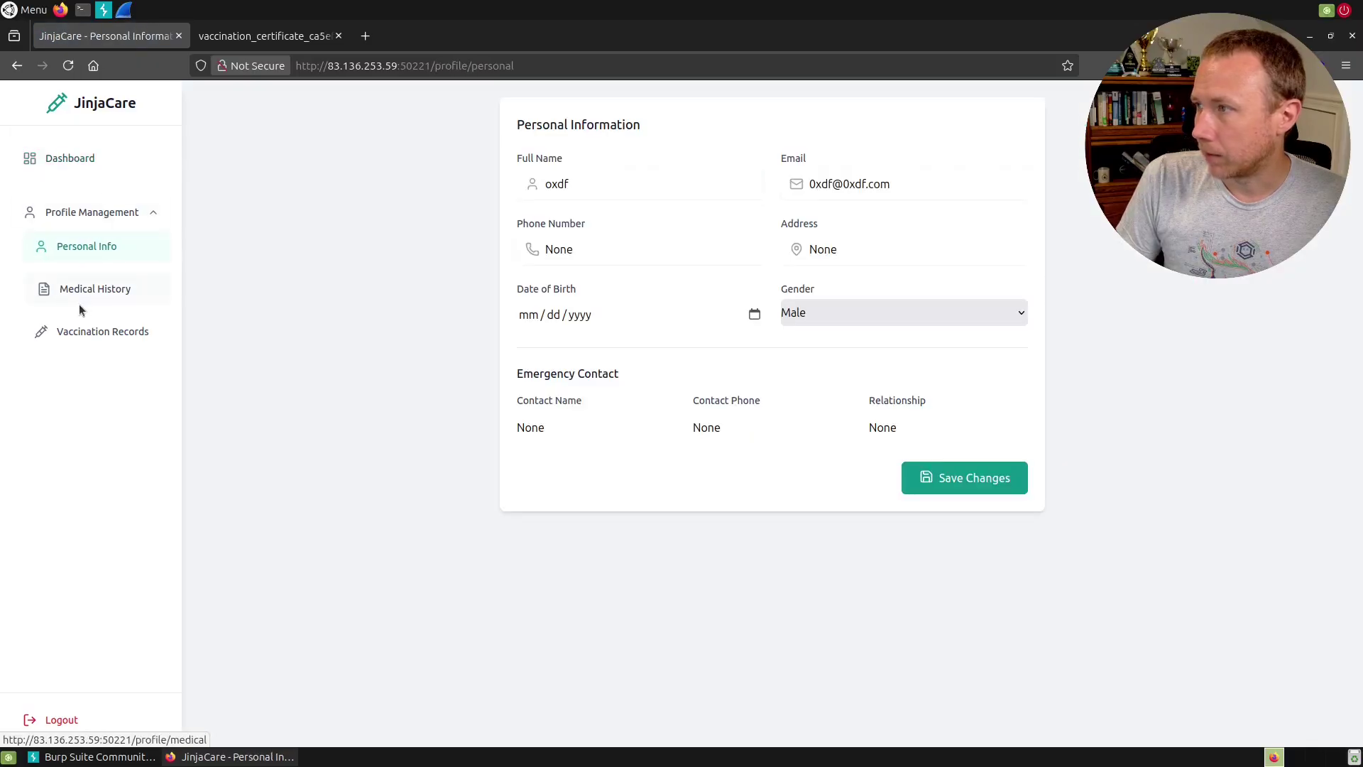
click(95, 288)
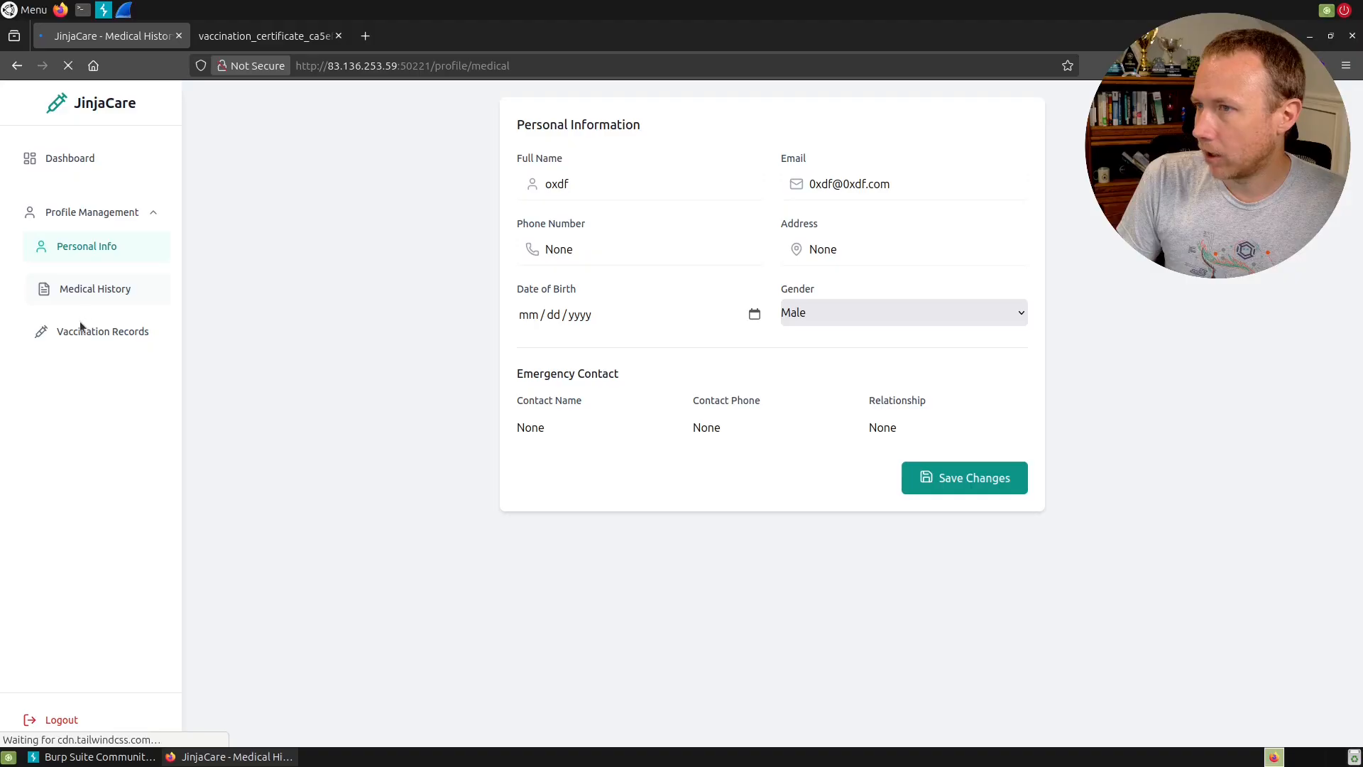
click(95, 289)
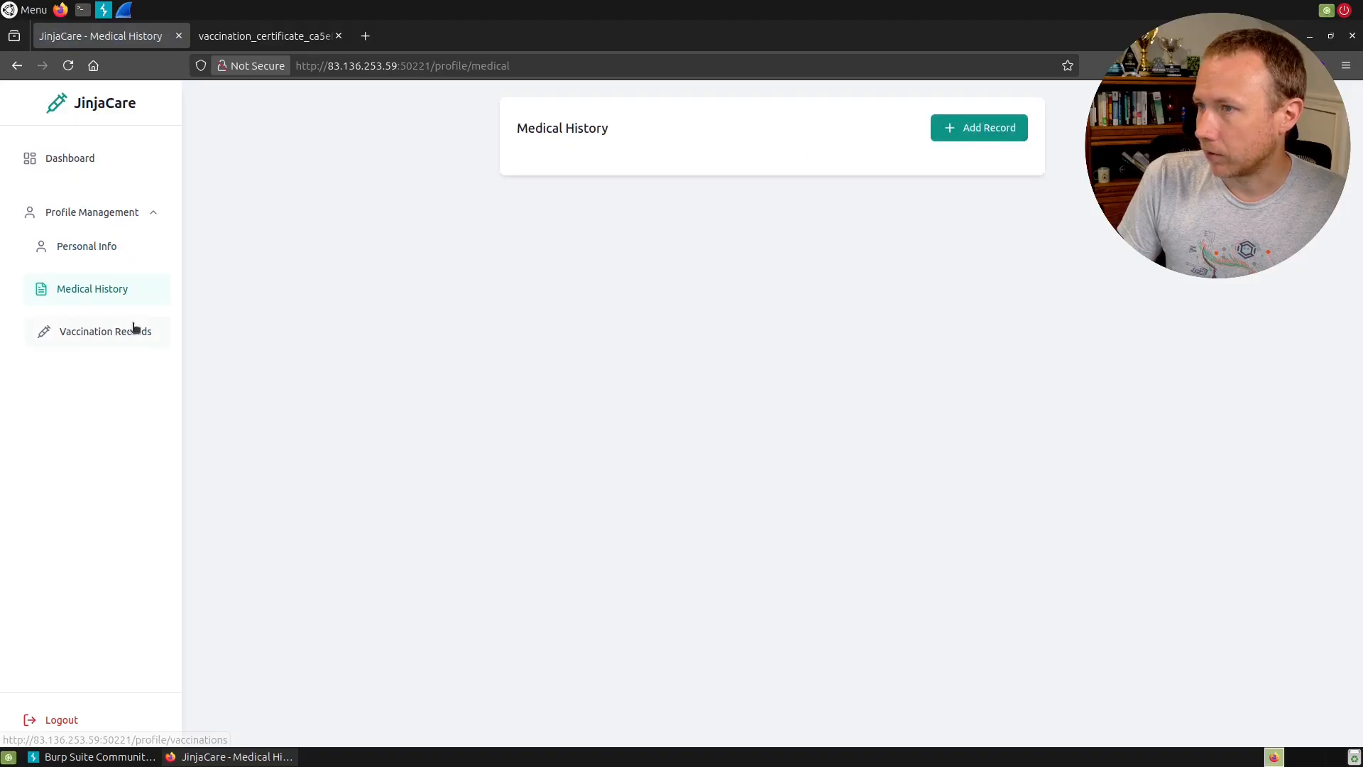
click(103, 332)
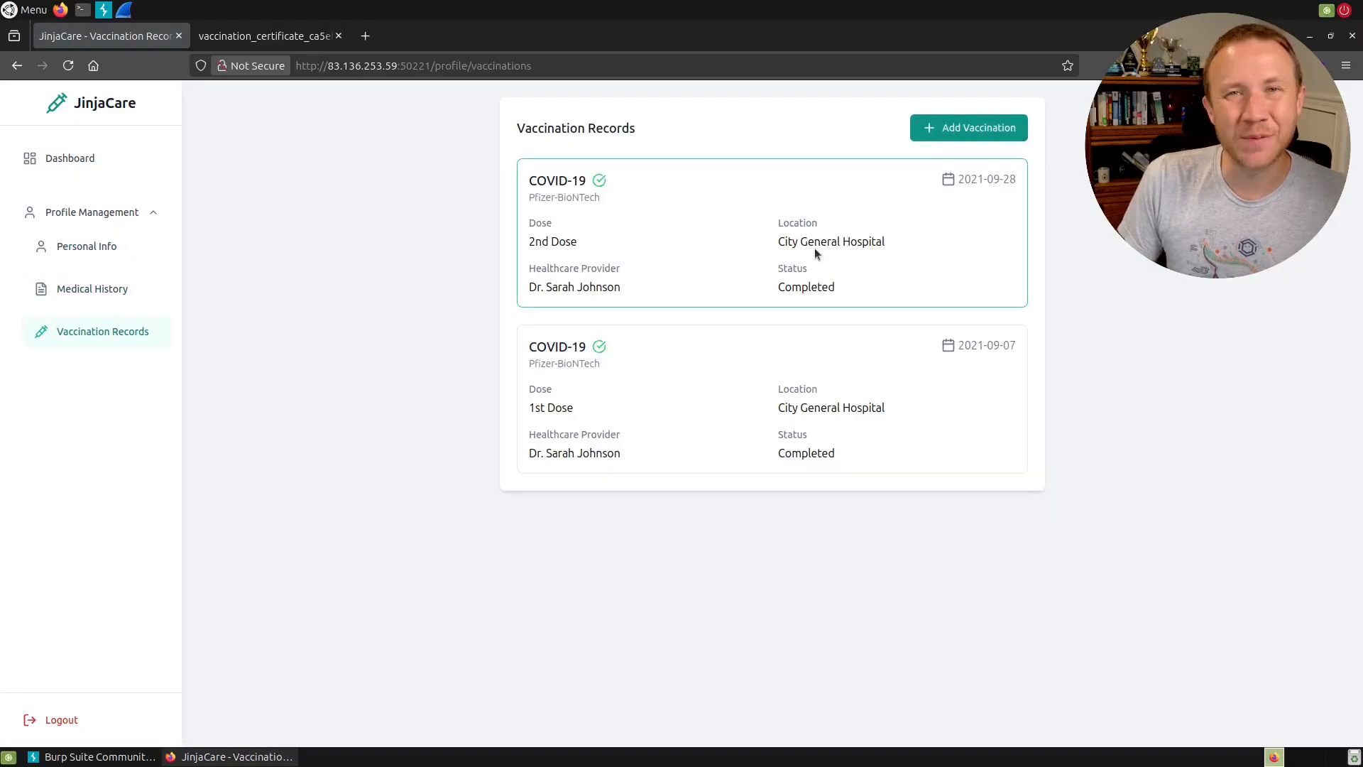
mouse_move(606, 310)
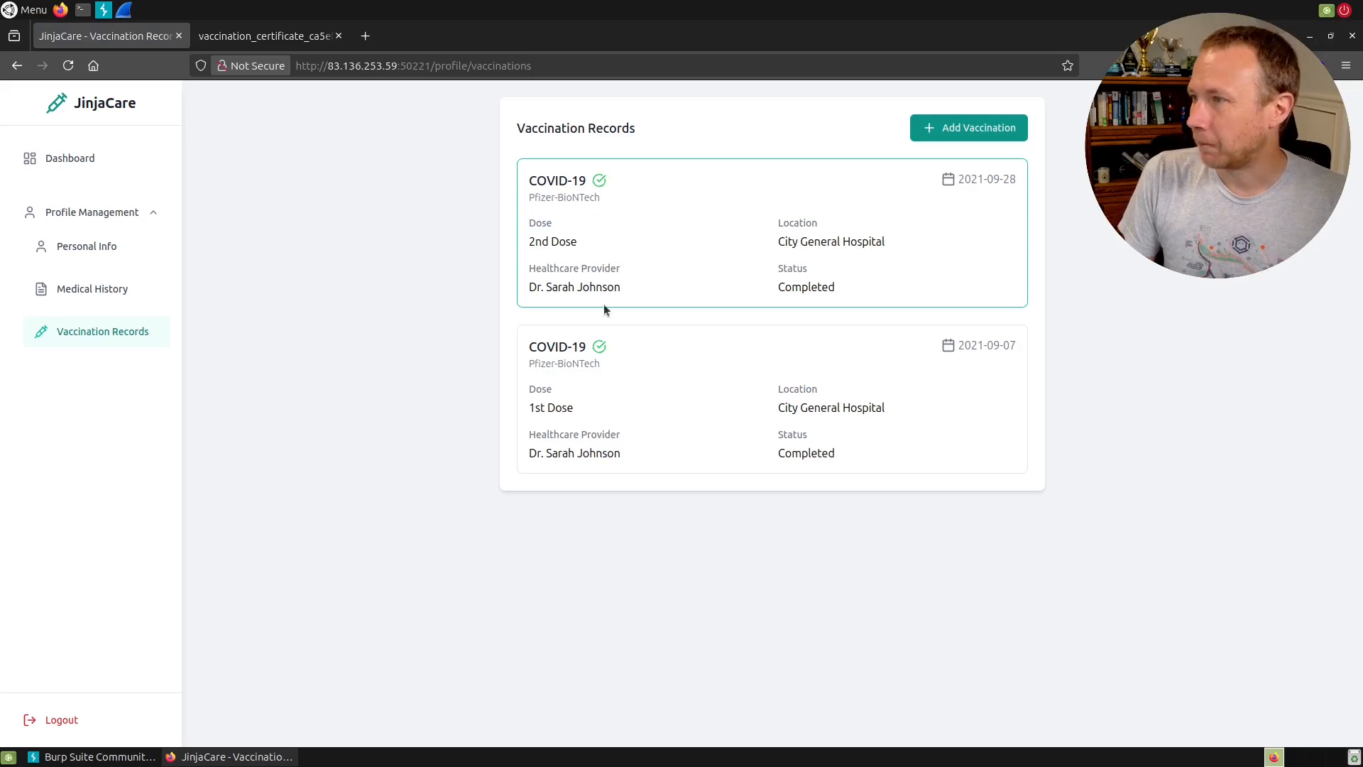
mouse_move(285, 210)
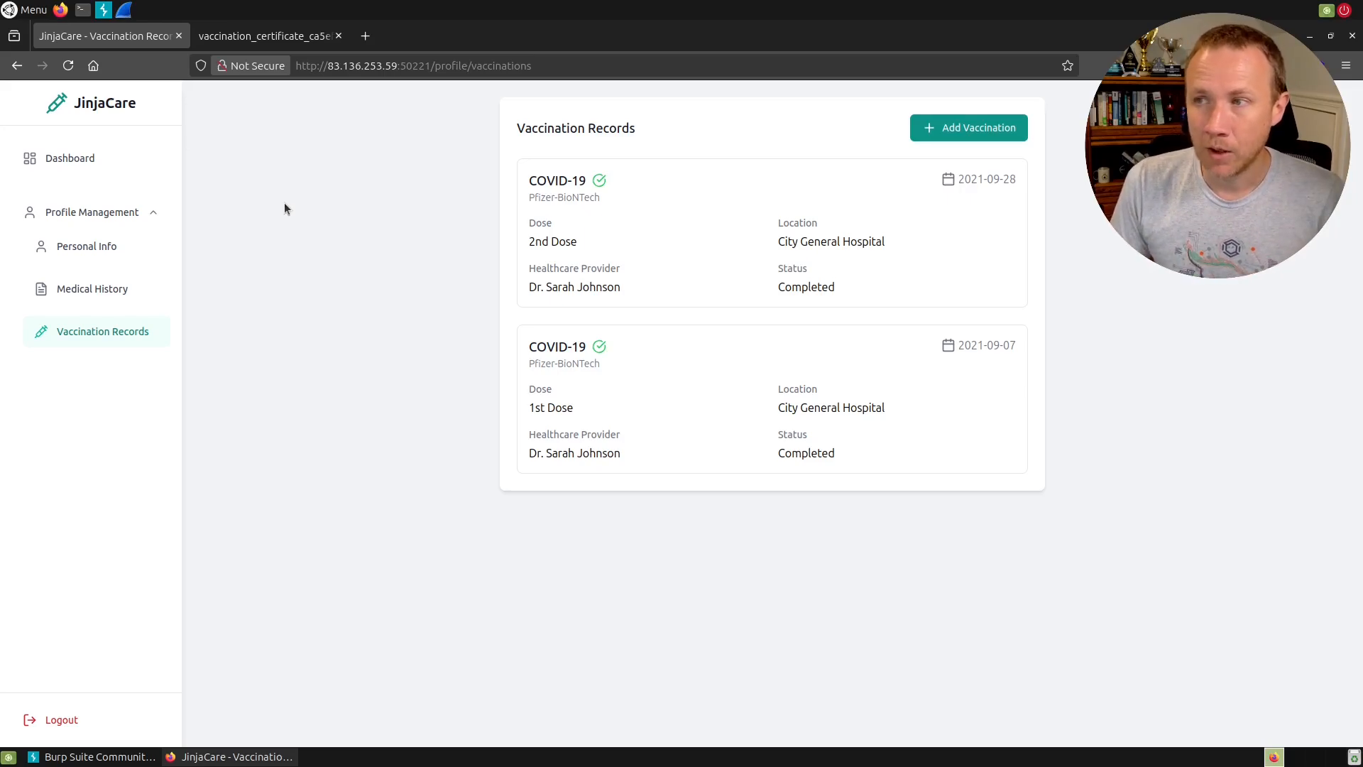
mouse_move(310, 273)
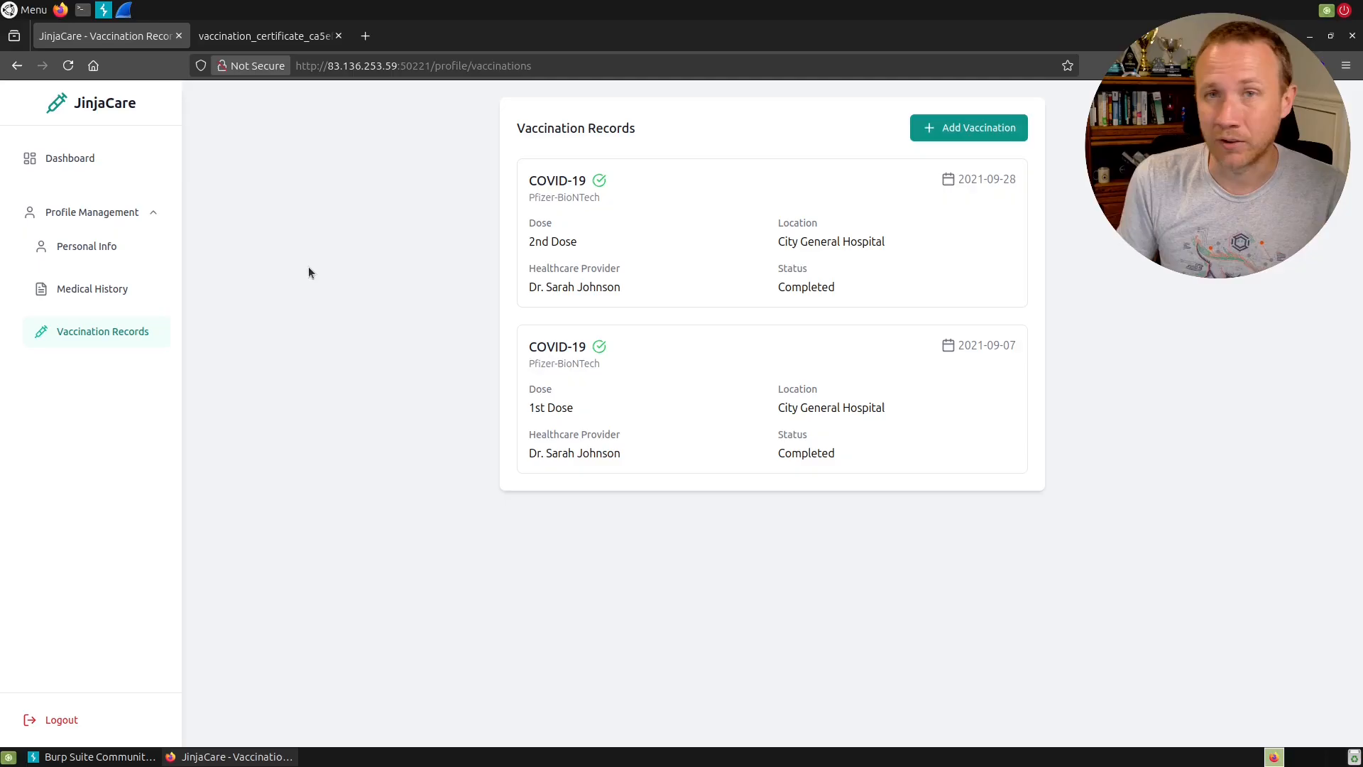
mouse_move(77, 257)
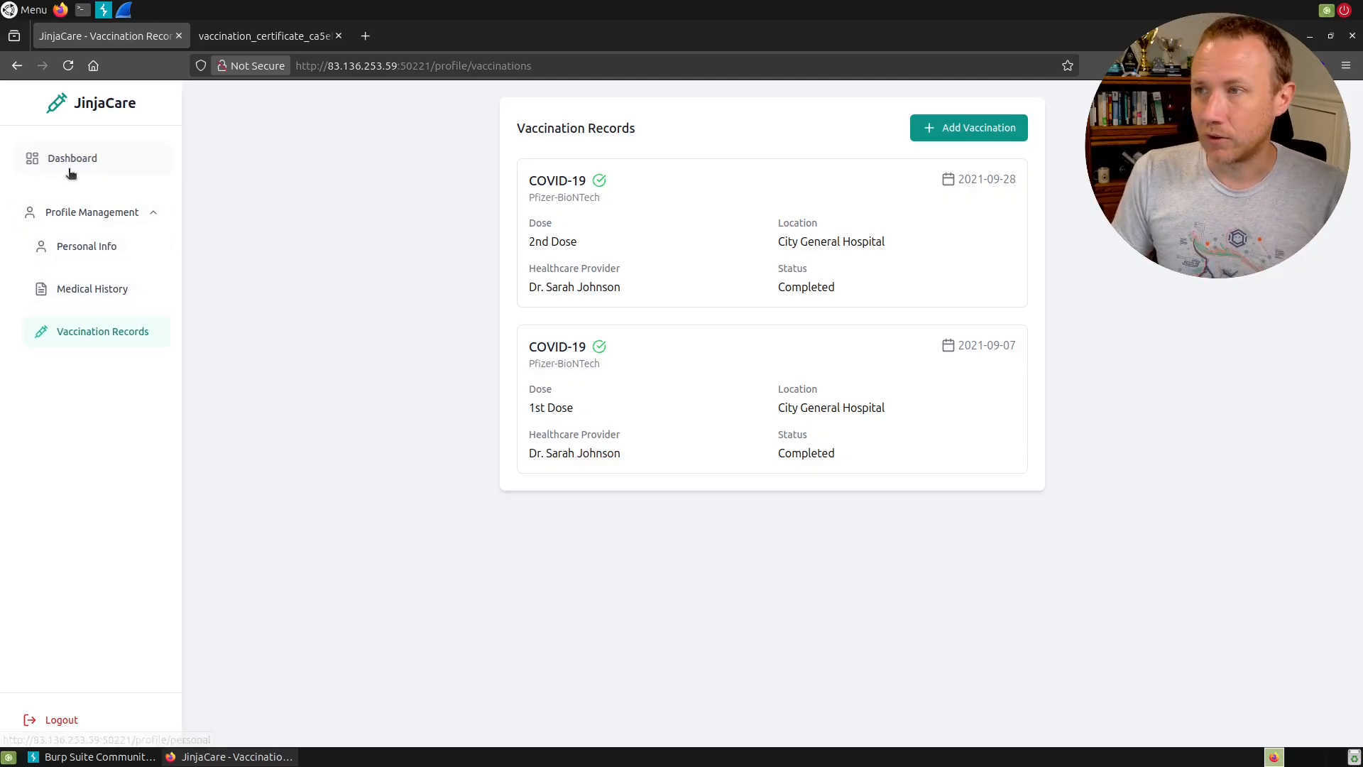
Step: Check the certificate PDF prints the name oxdf, then reopen the Personal Information page
click(71, 159)
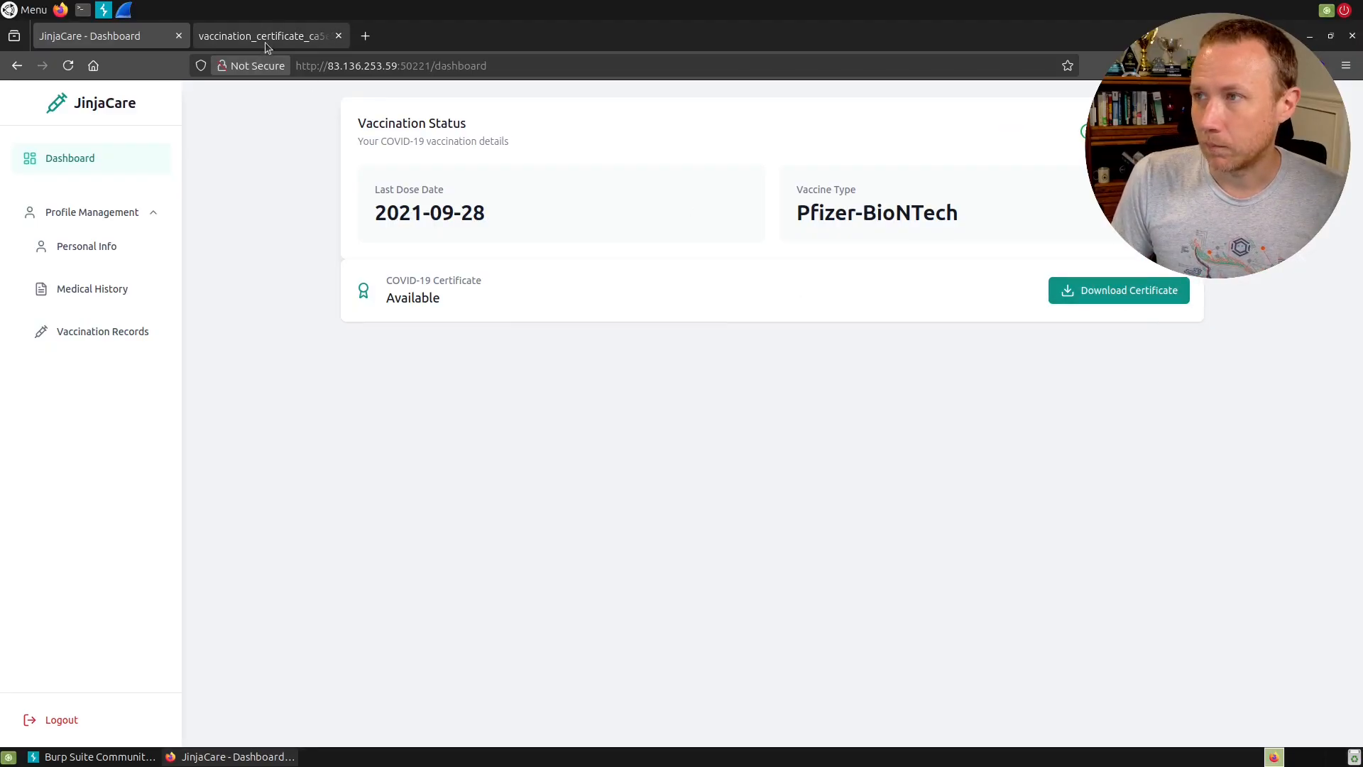
click(265, 35)
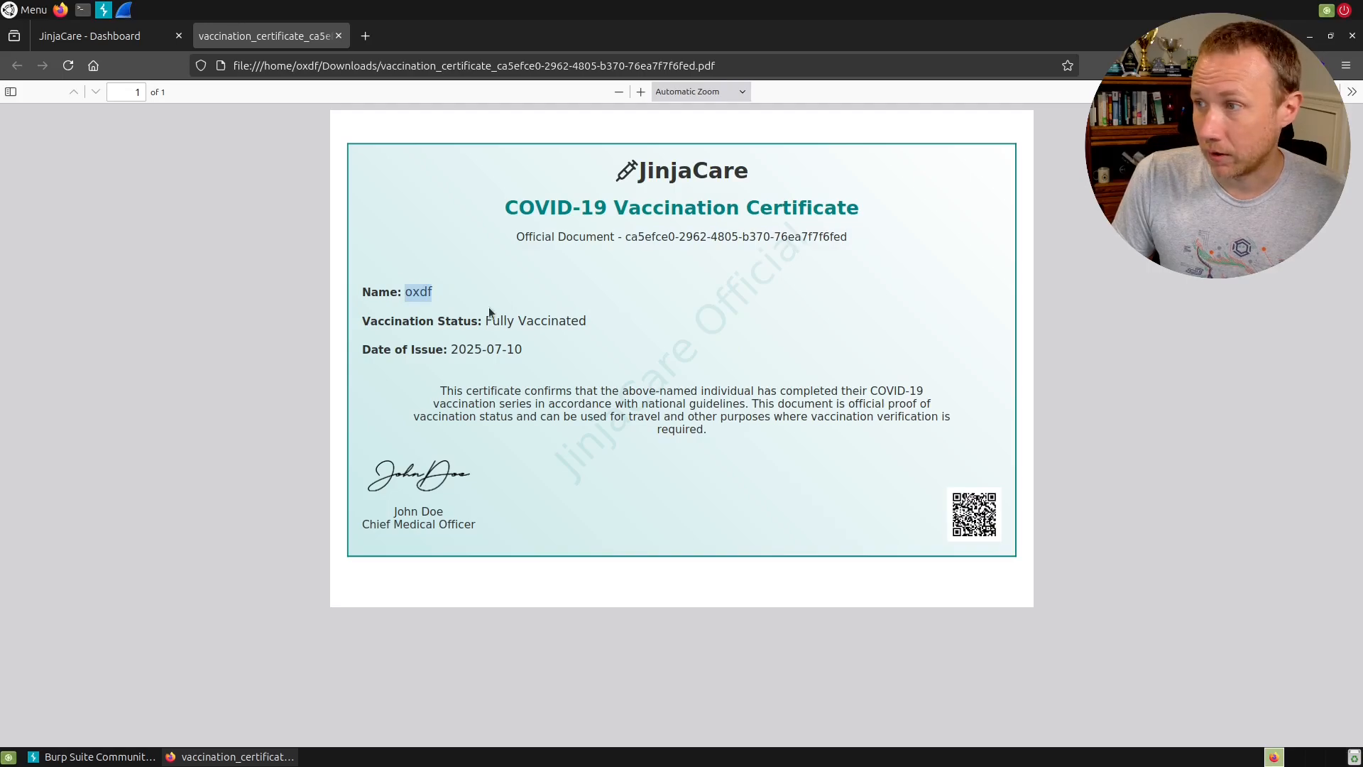
click(693, 485)
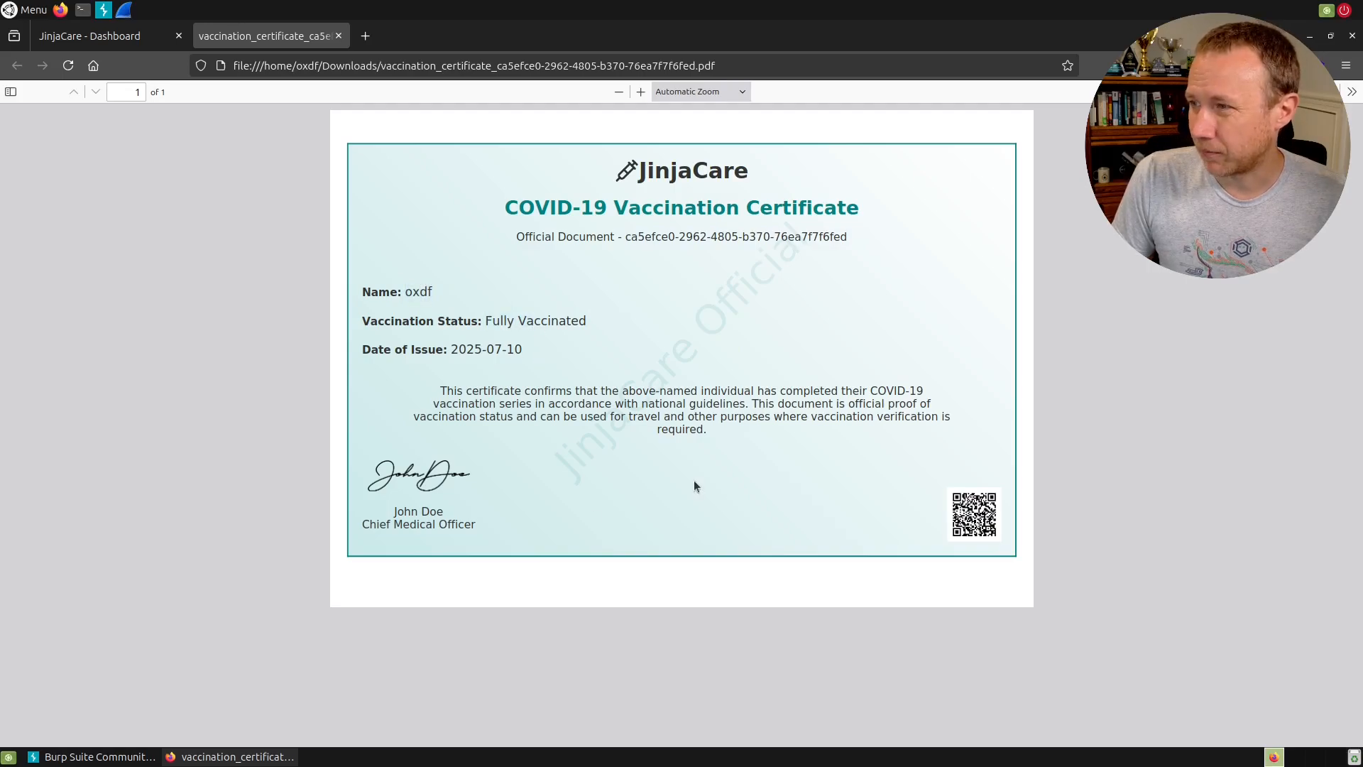
click(89, 35)
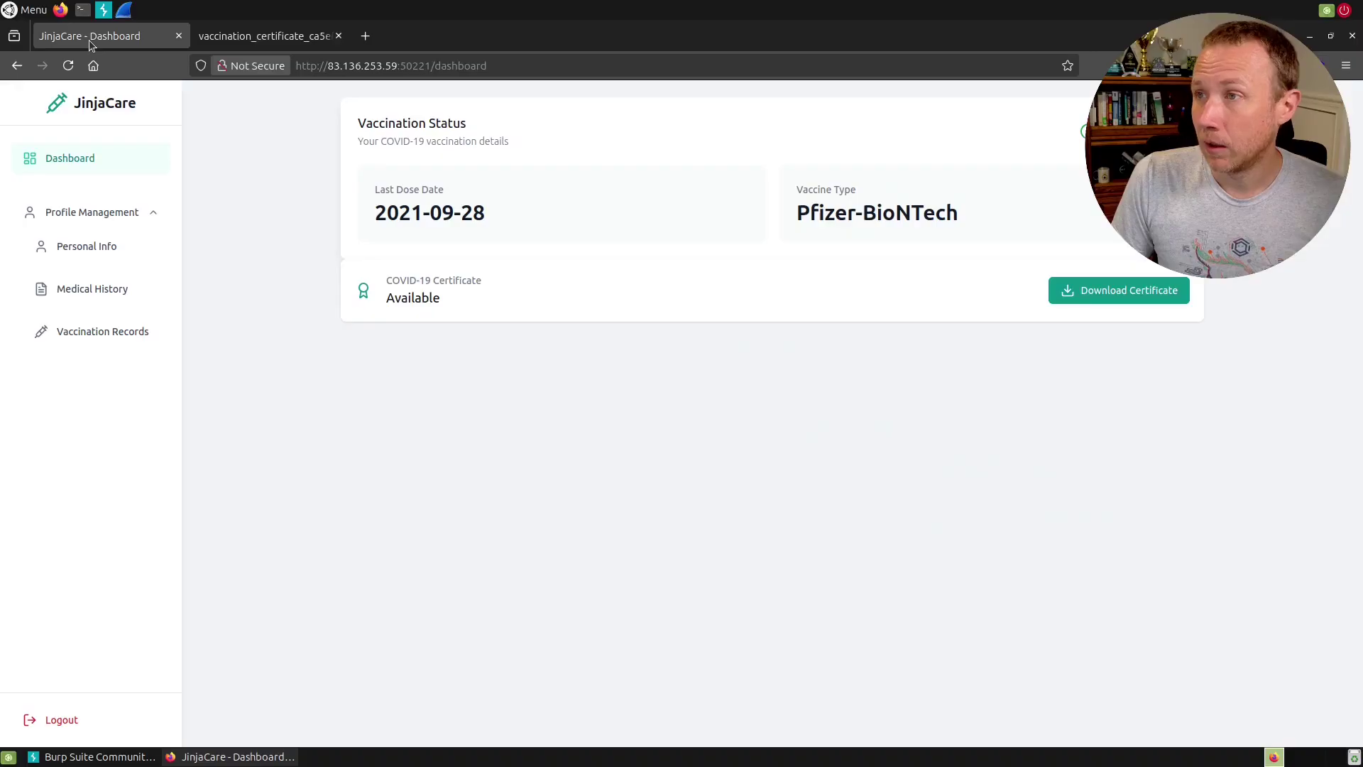
click(87, 246)
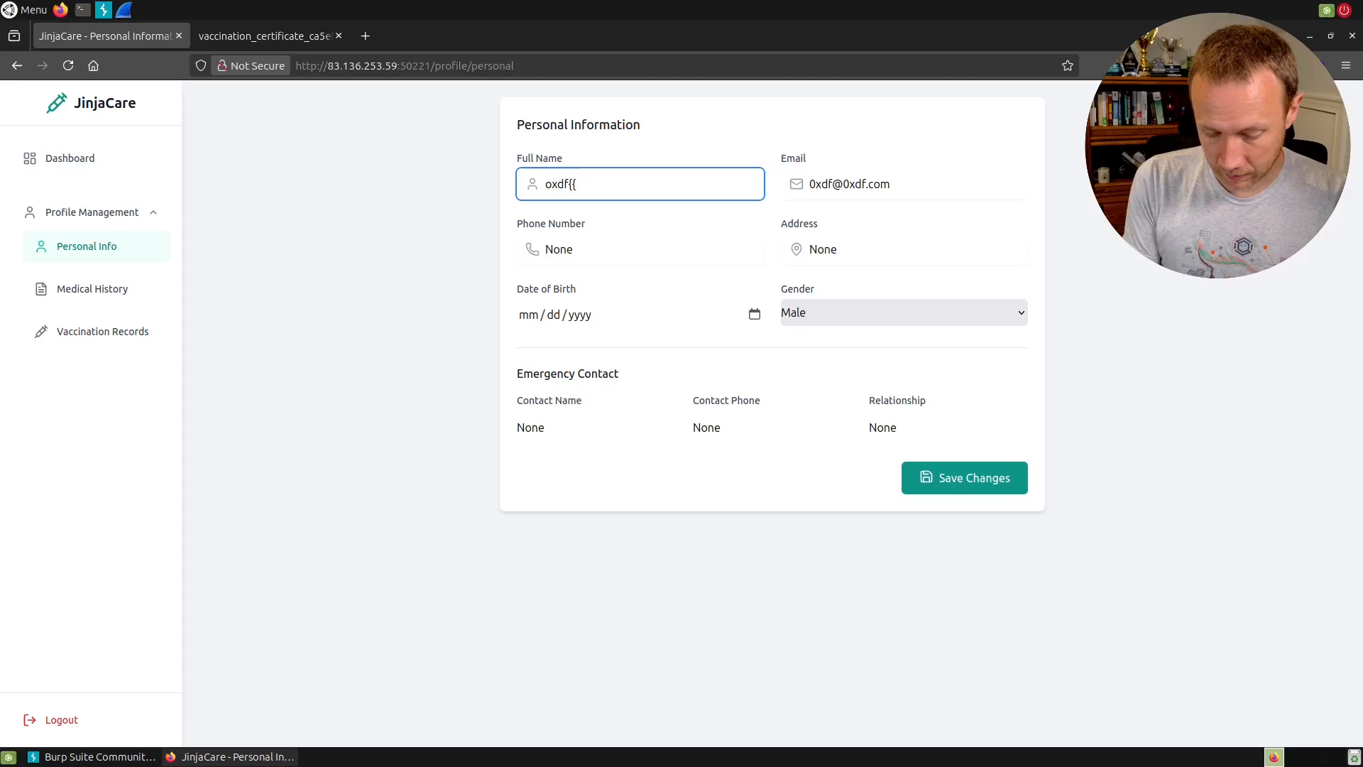
Step: Save the profile with Full Name oxdf{{7*7}} and return to the dashboard
text(7*7}})
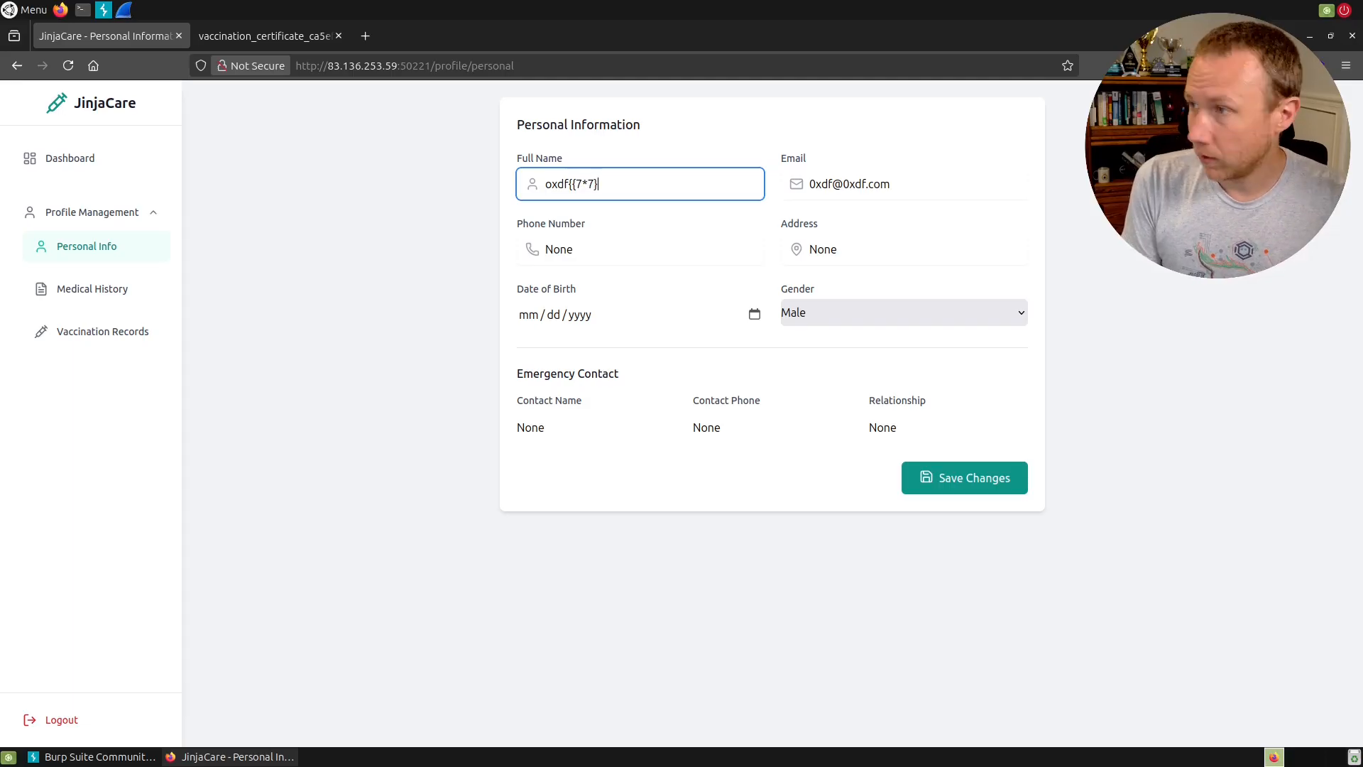
text(})
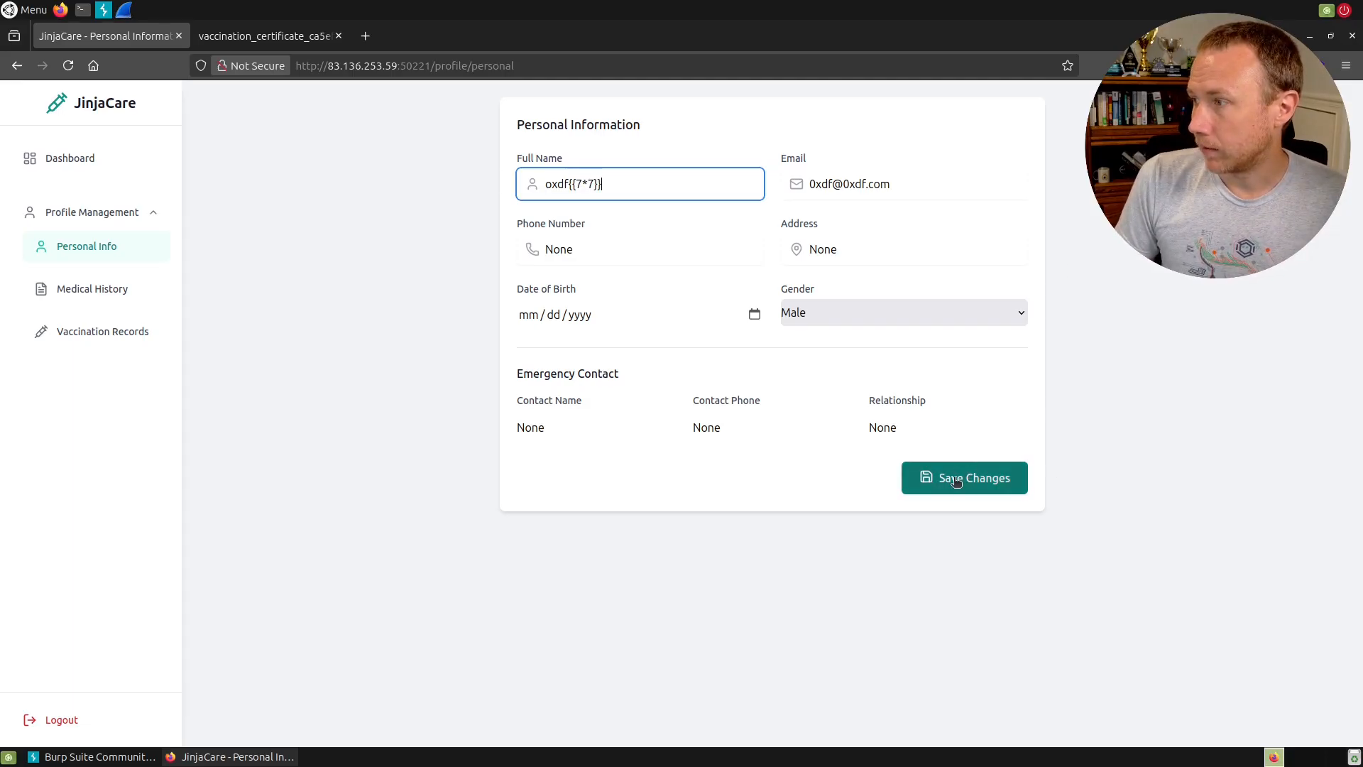
click(965, 478)
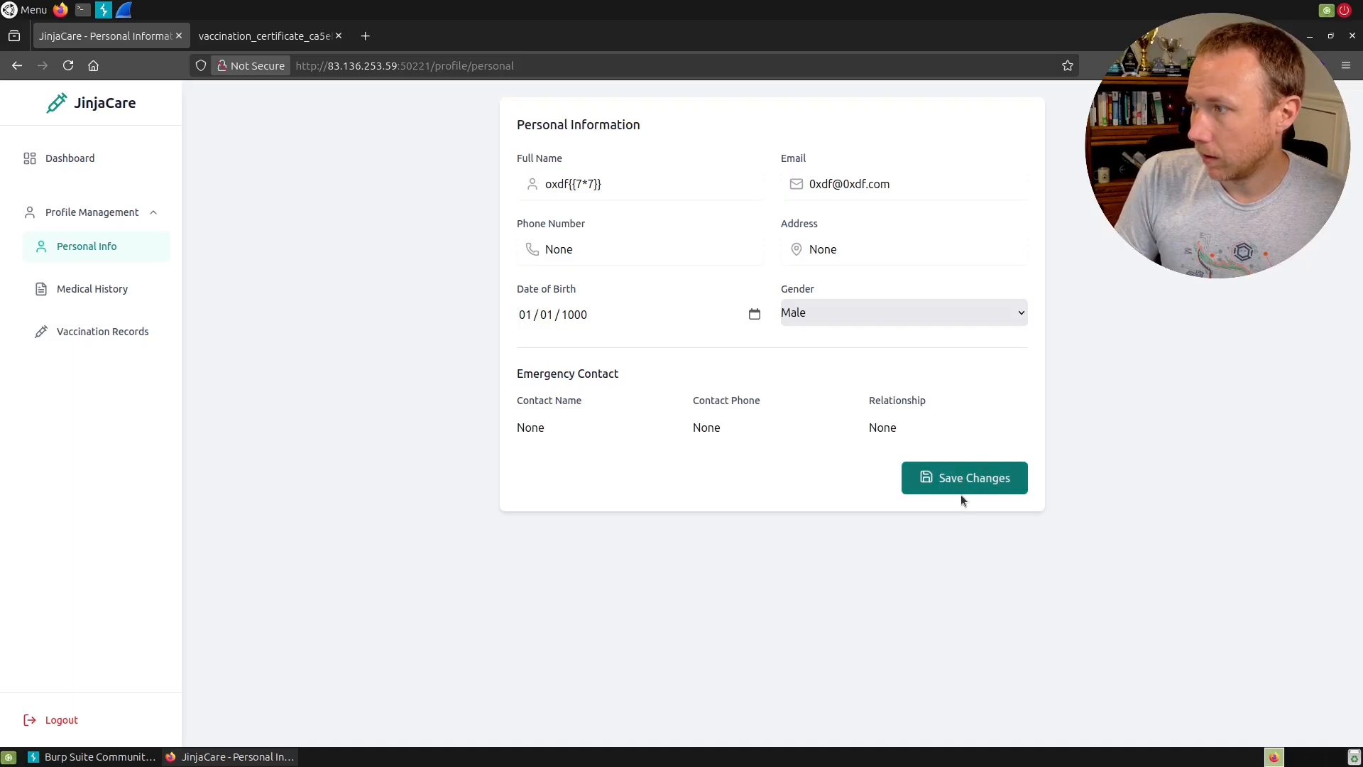
click(959, 483)
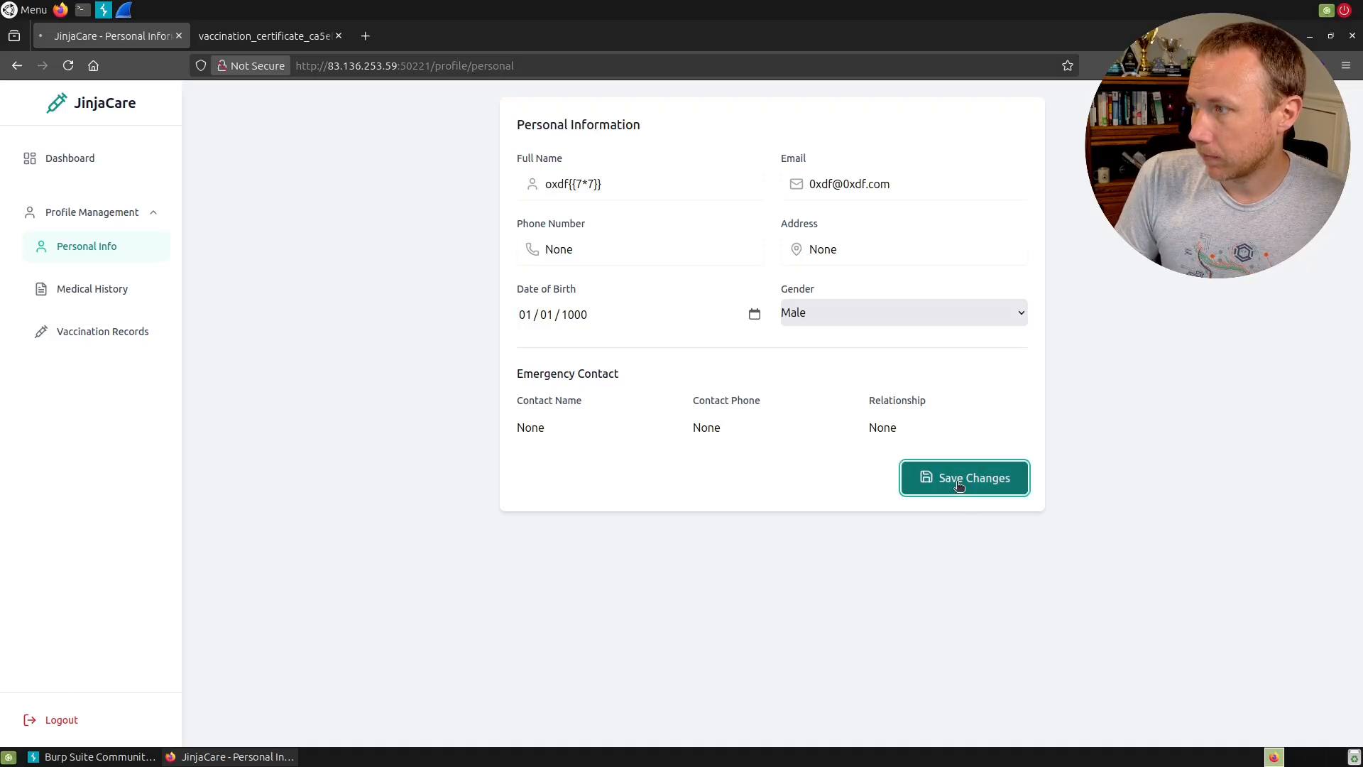
click(965, 478)
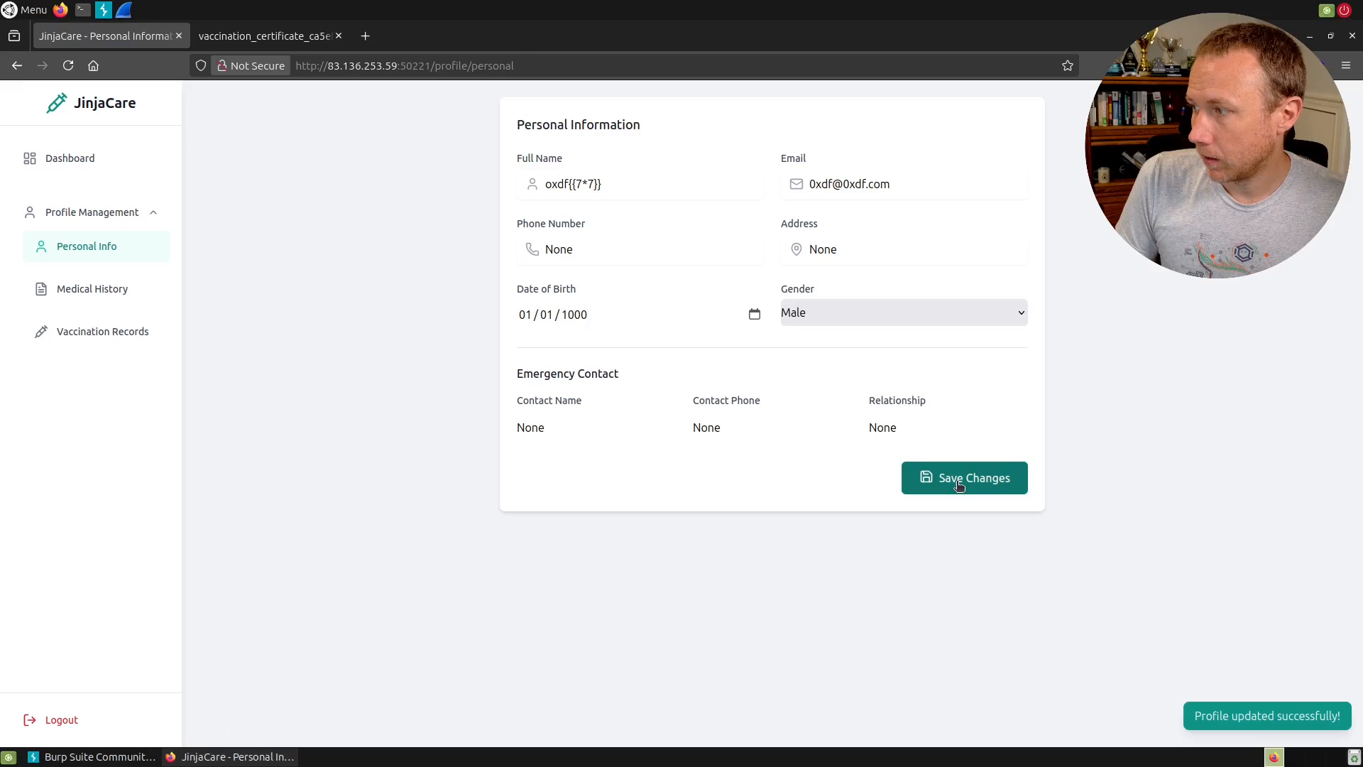
mouse_move(498, 428)
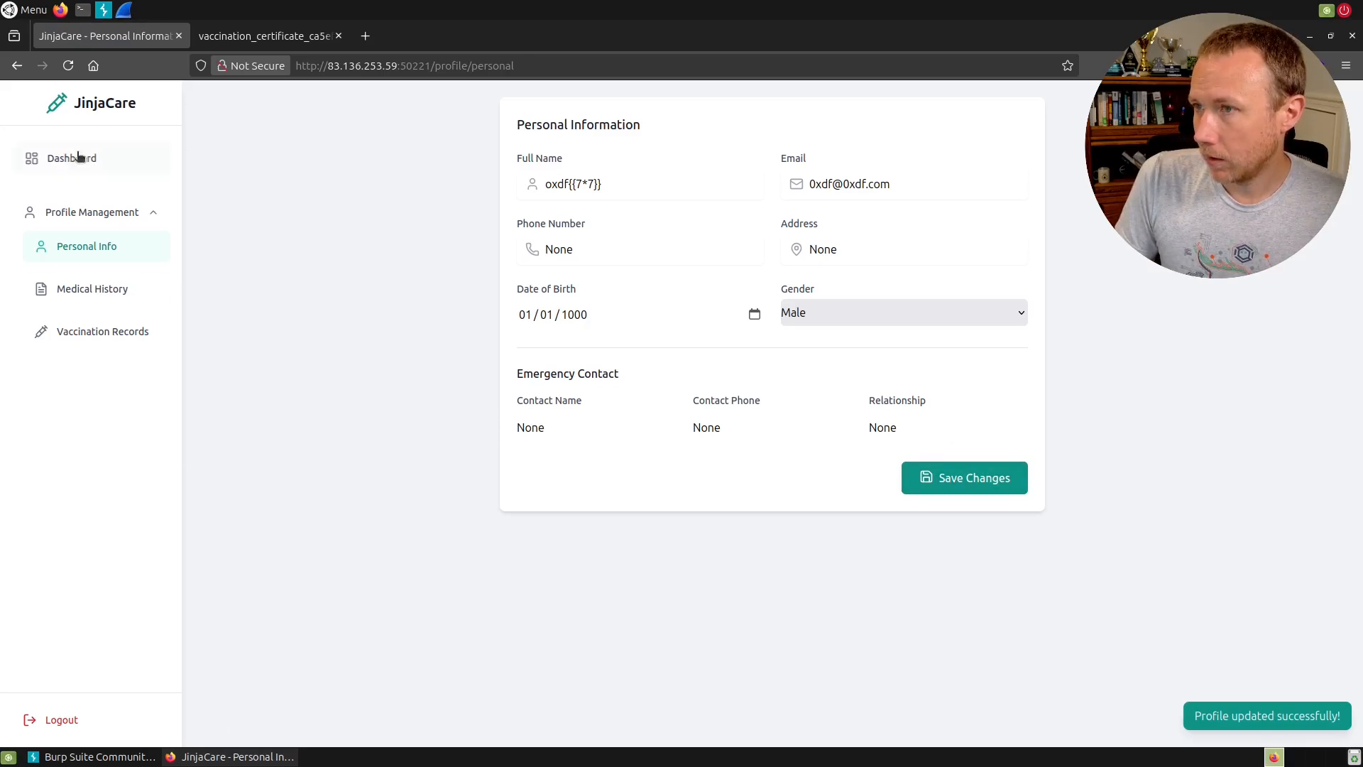
click(71, 157)
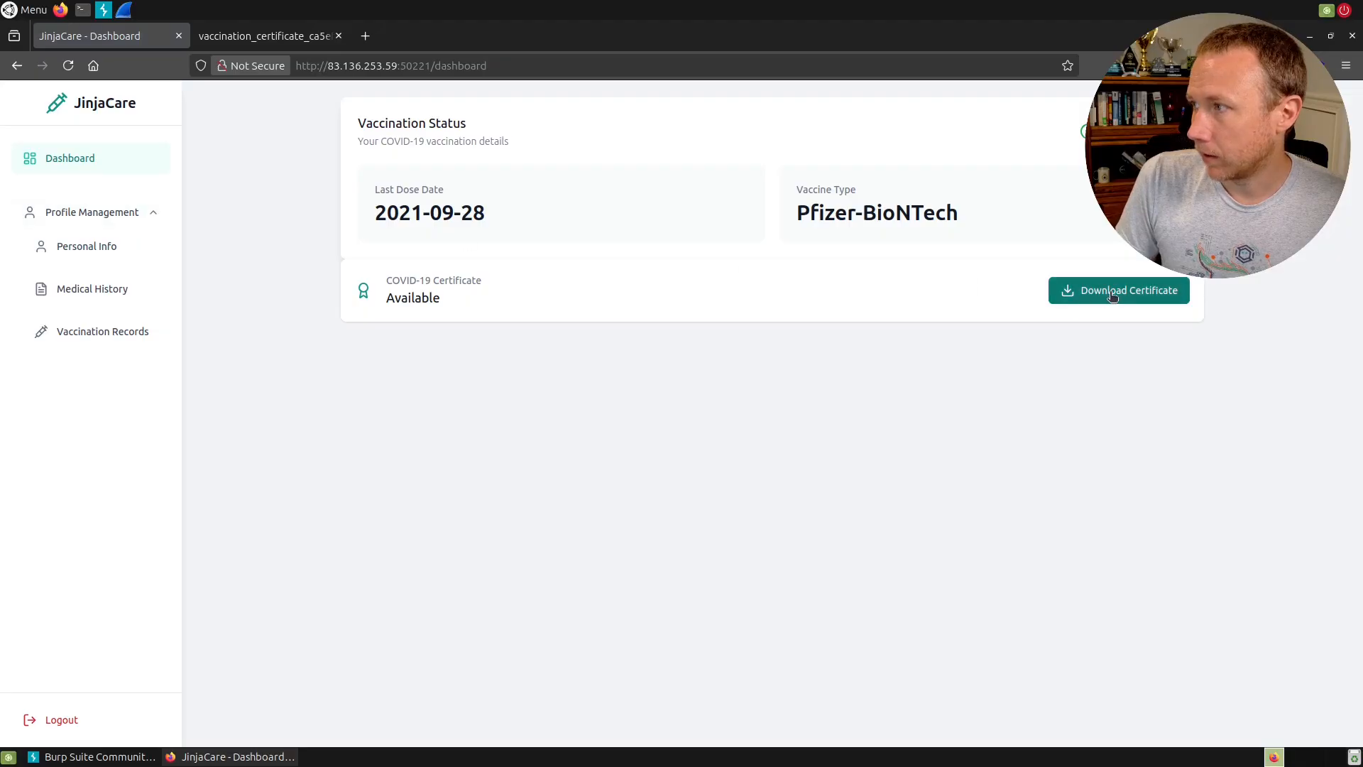
Step: Download the certificate rendering the name as oxdf49 and open a blank new tab
click(1119, 289)
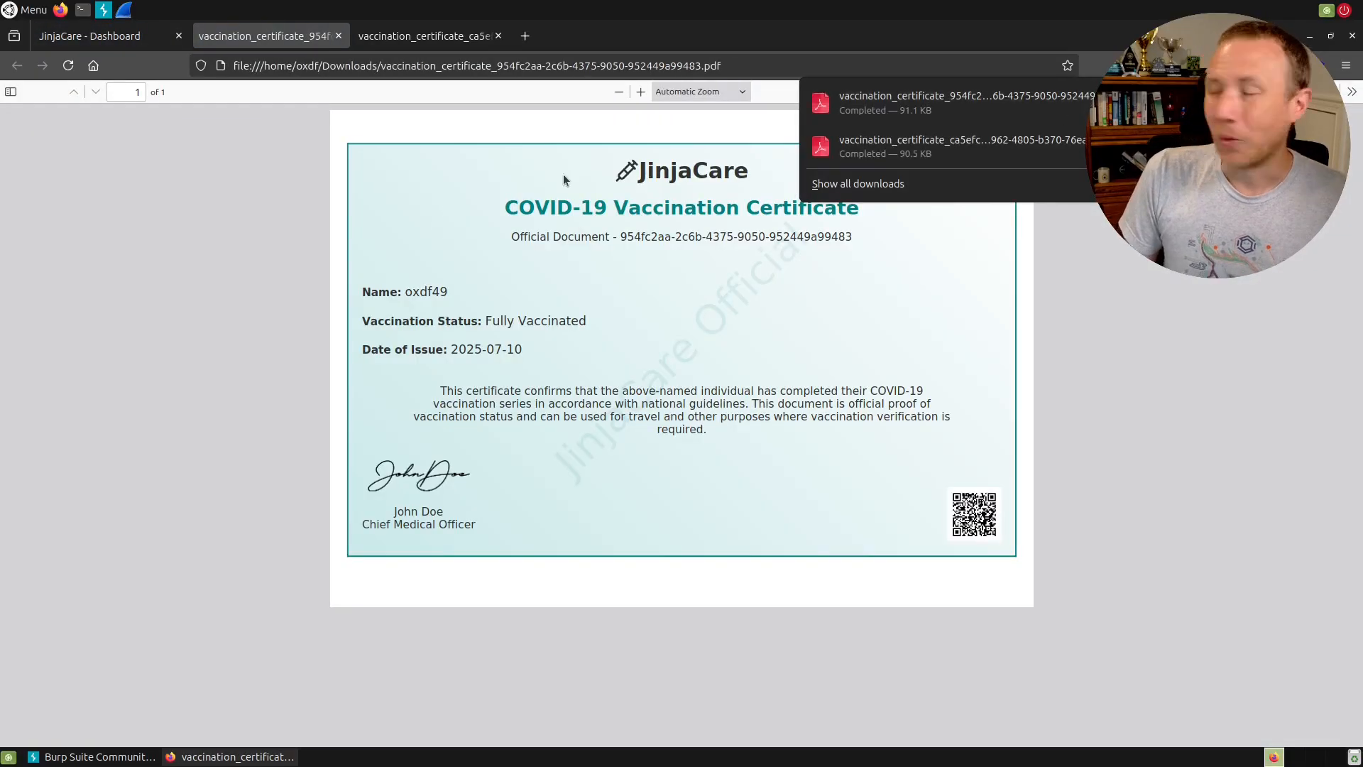
double_click(413, 292)
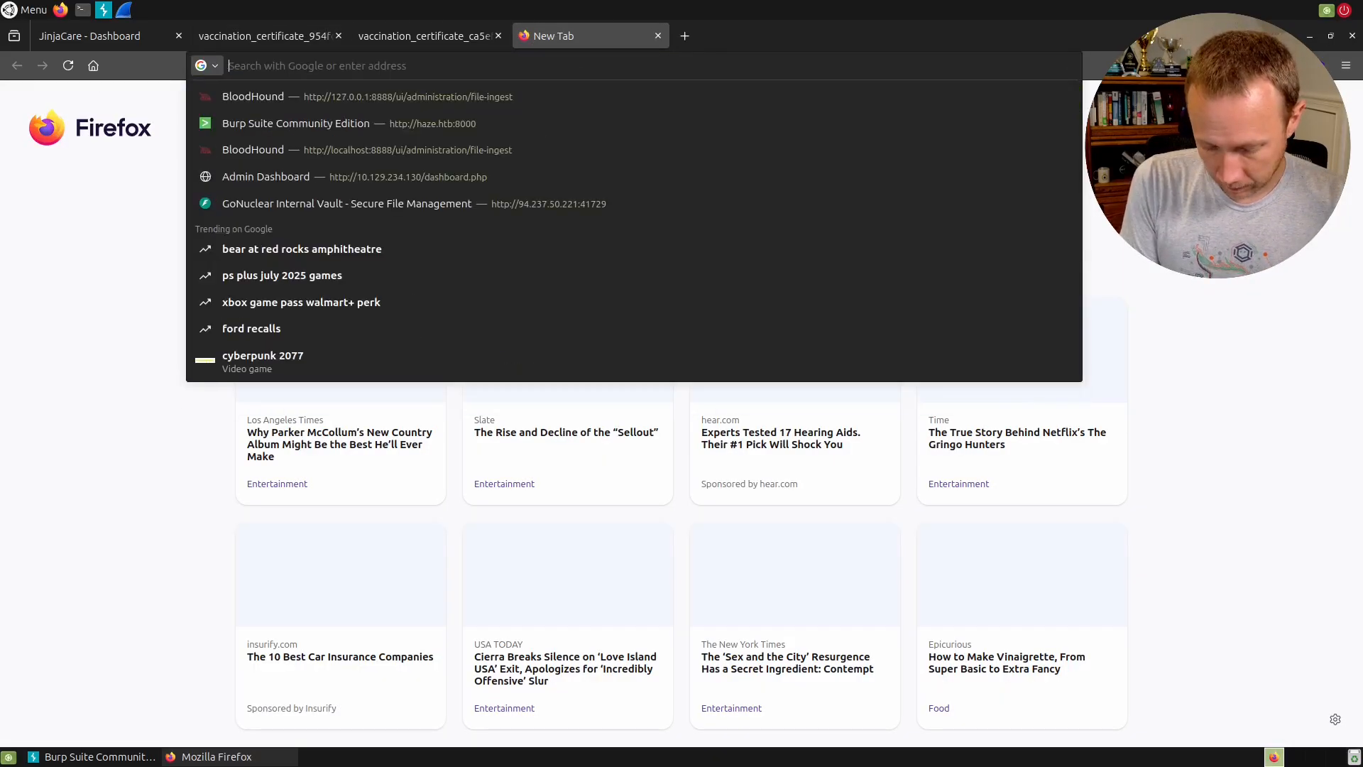
Step: Search 'payload all the thin' to reach PayloadsAllTheThings' SSTI identification flowchart
text(payload all the thin)
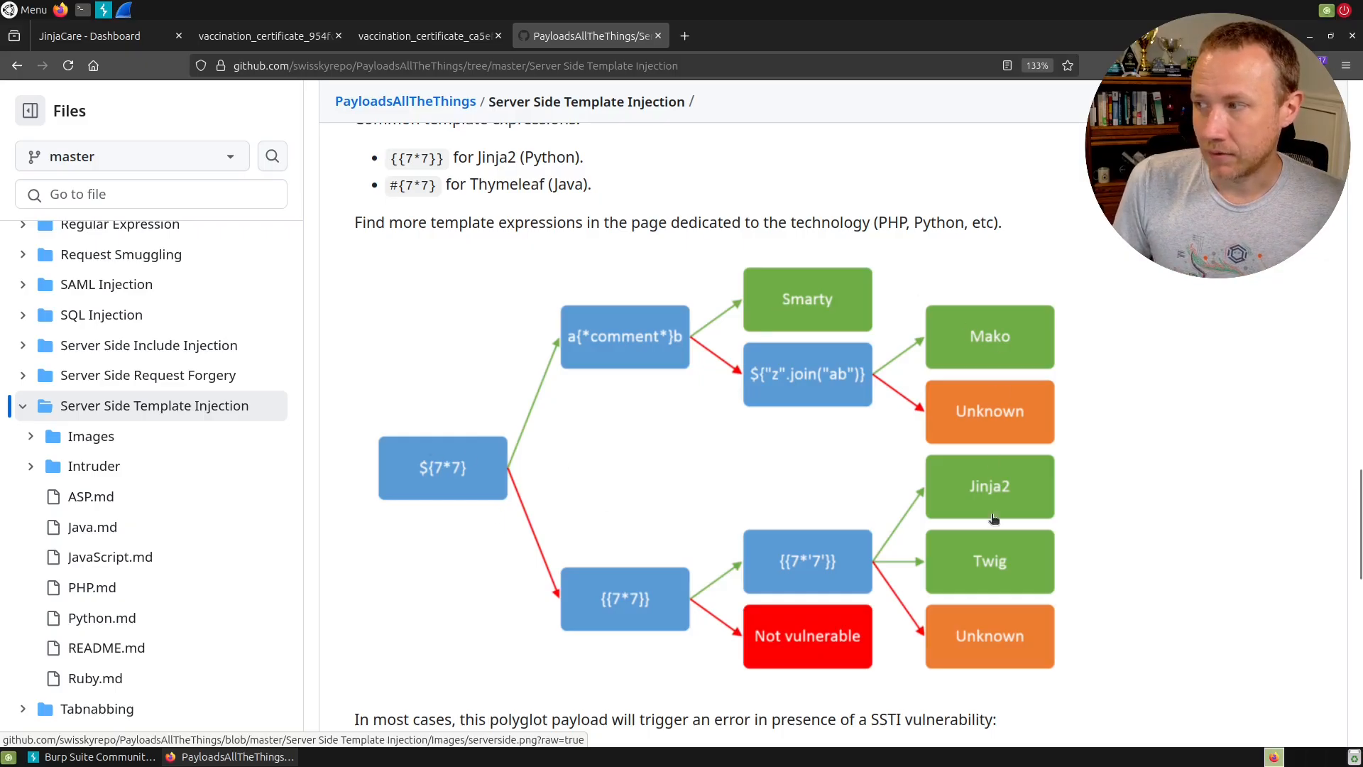
mouse_move(641, 603)
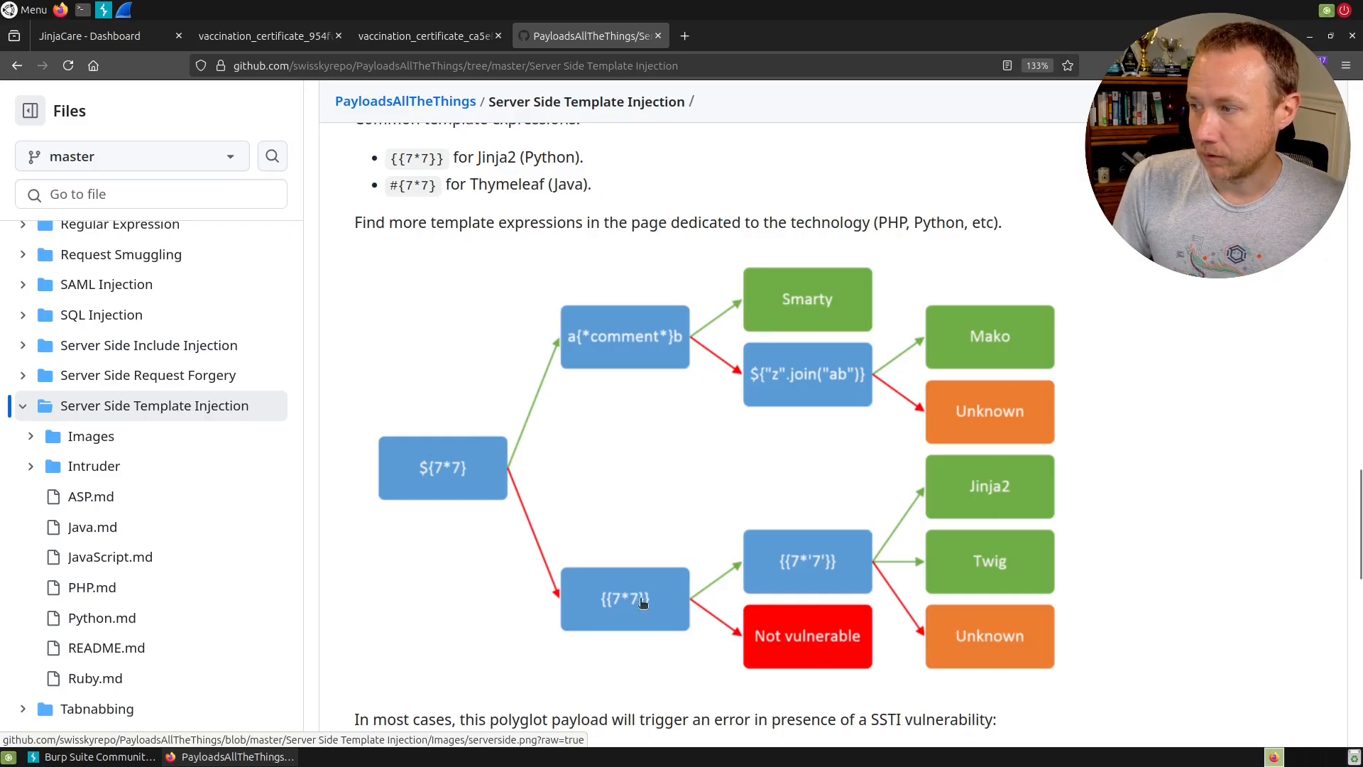
mouse_move(820, 551)
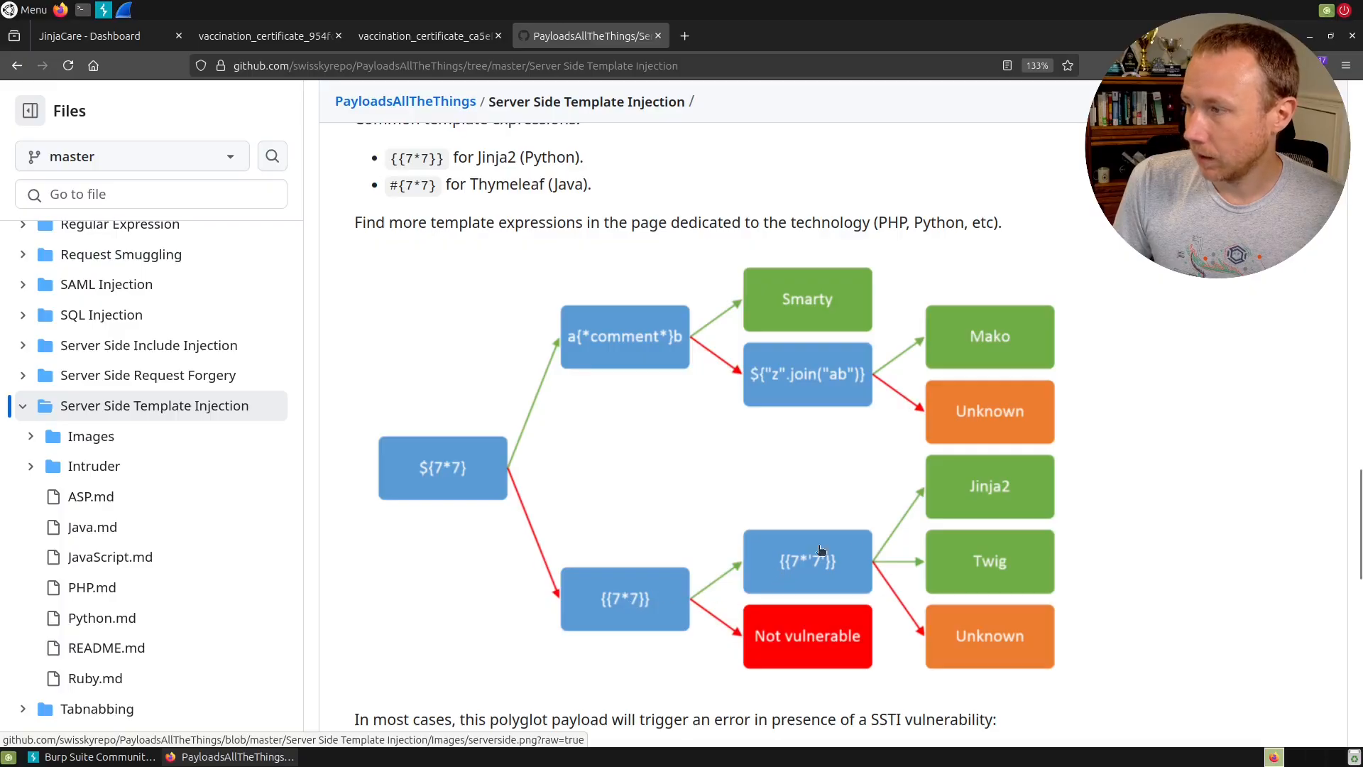
mouse_move(693, 613)
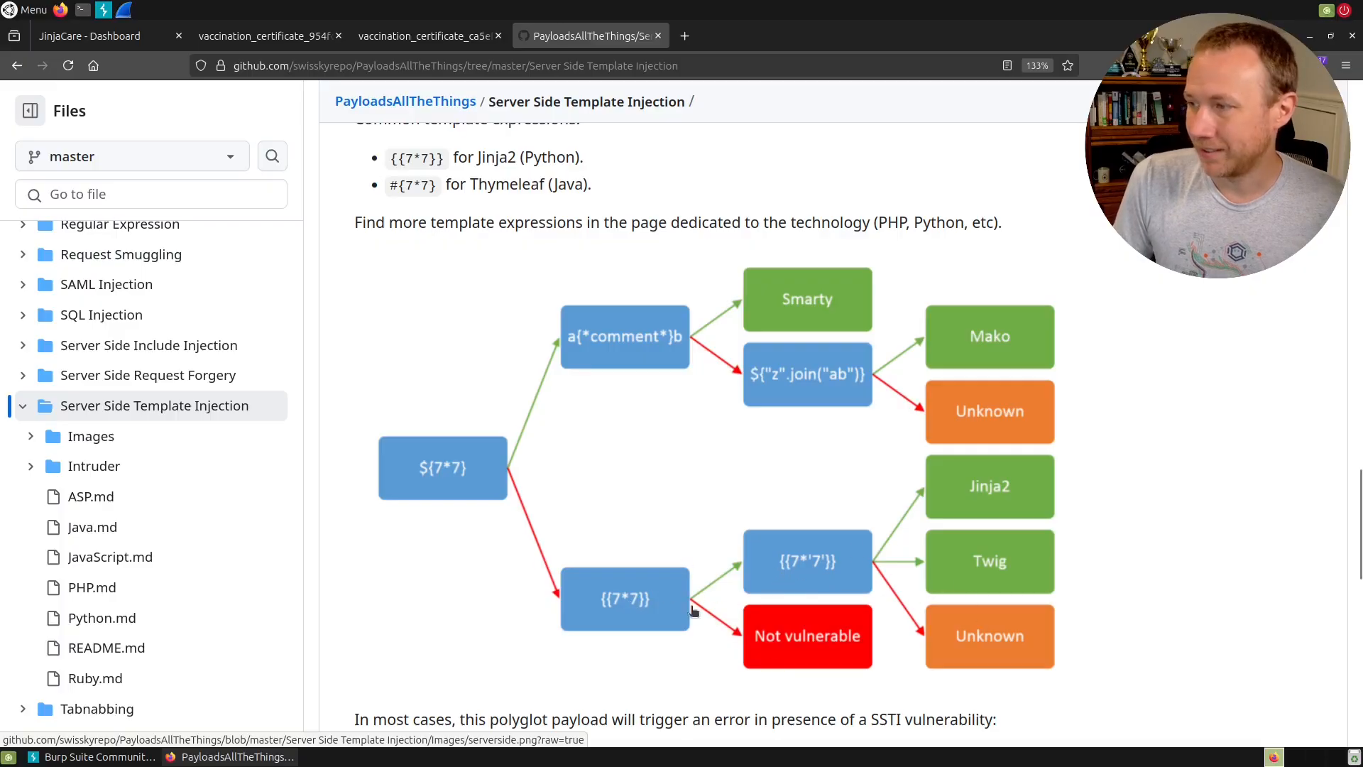
mouse_move(798, 568)
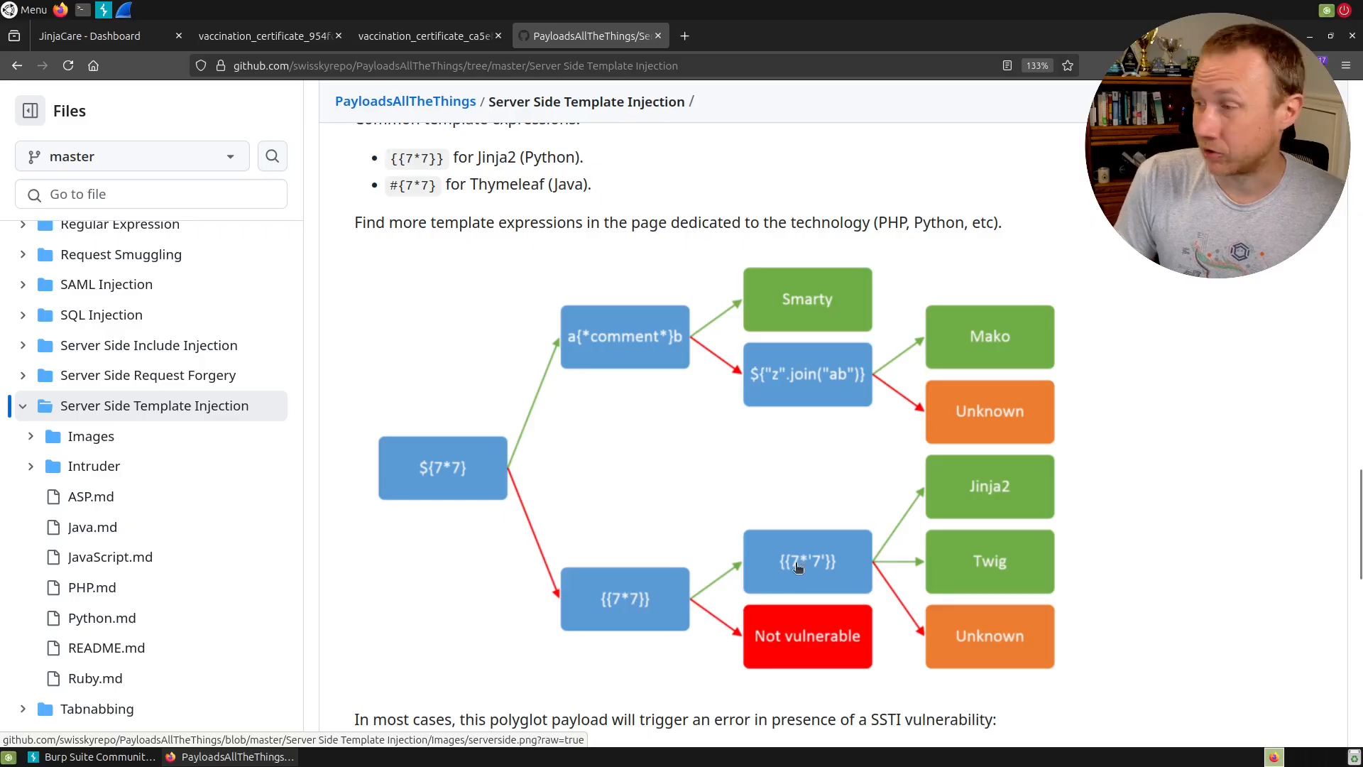
mouse_move(982, 539)
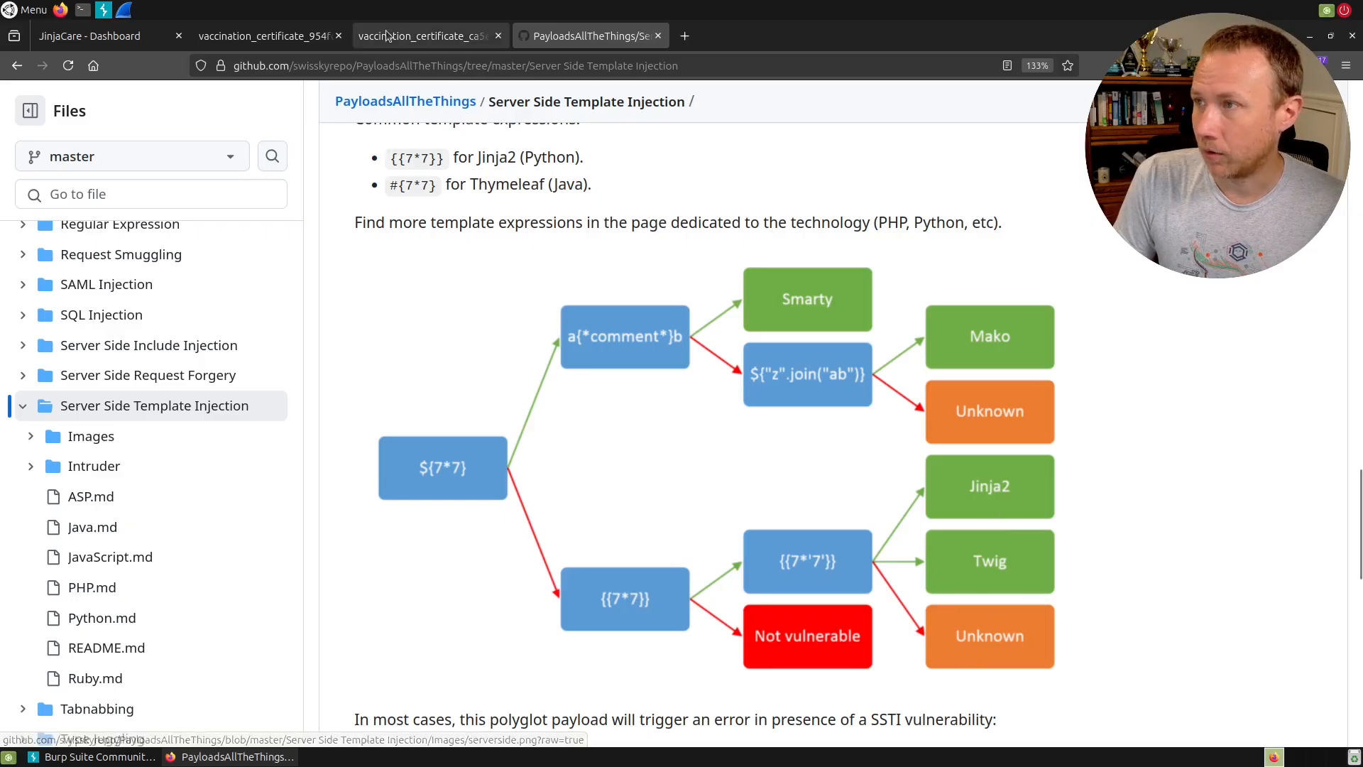
Step: Review the certificate still showing oxdf49, then return to the JinjaCare dashboard
click(88, 36)
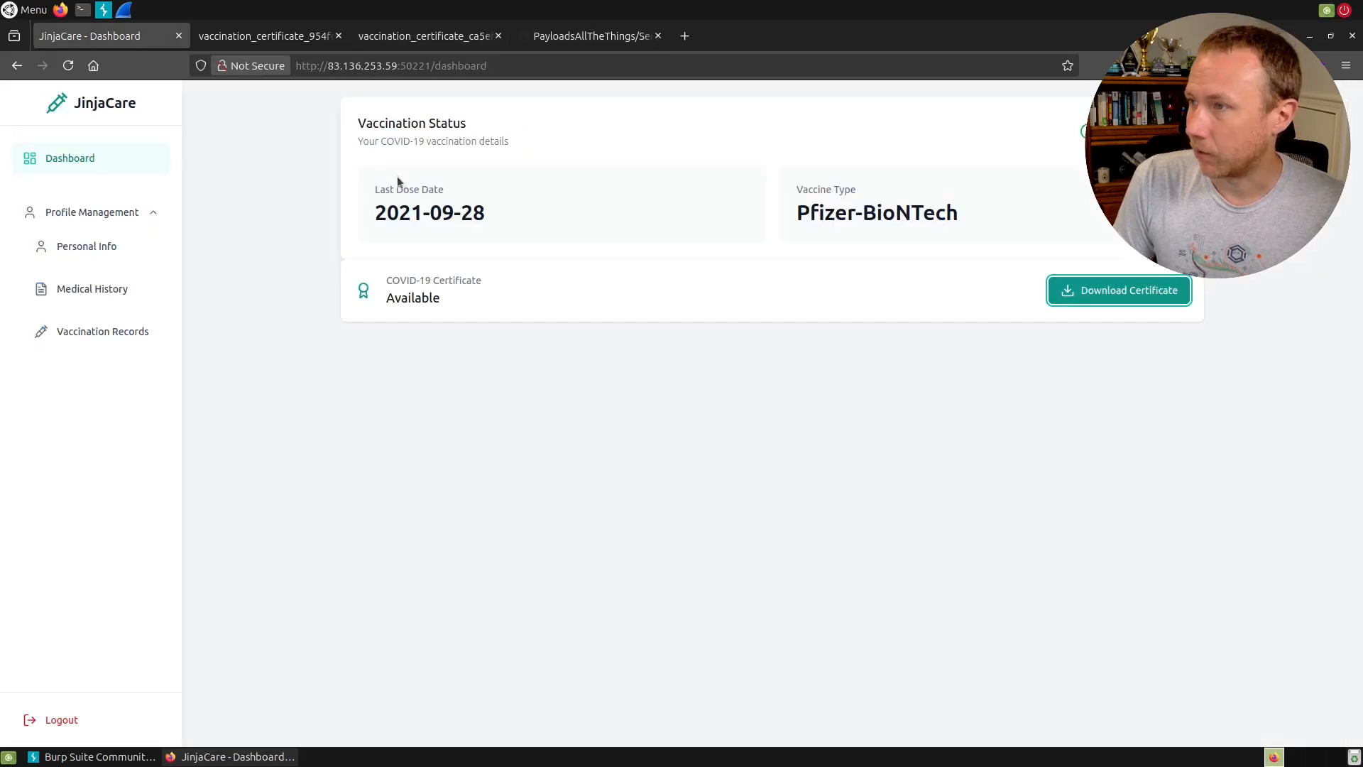
click(269, 36)
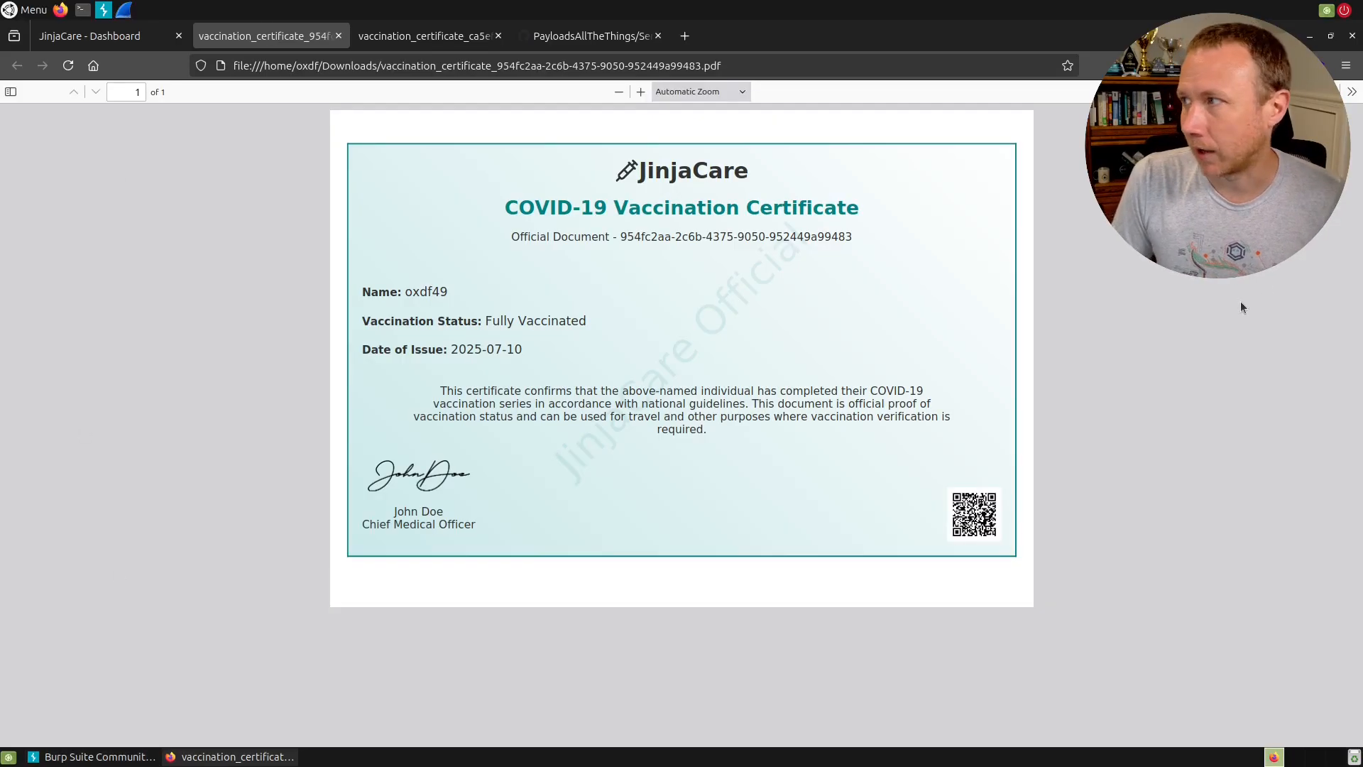
click(89, 35)
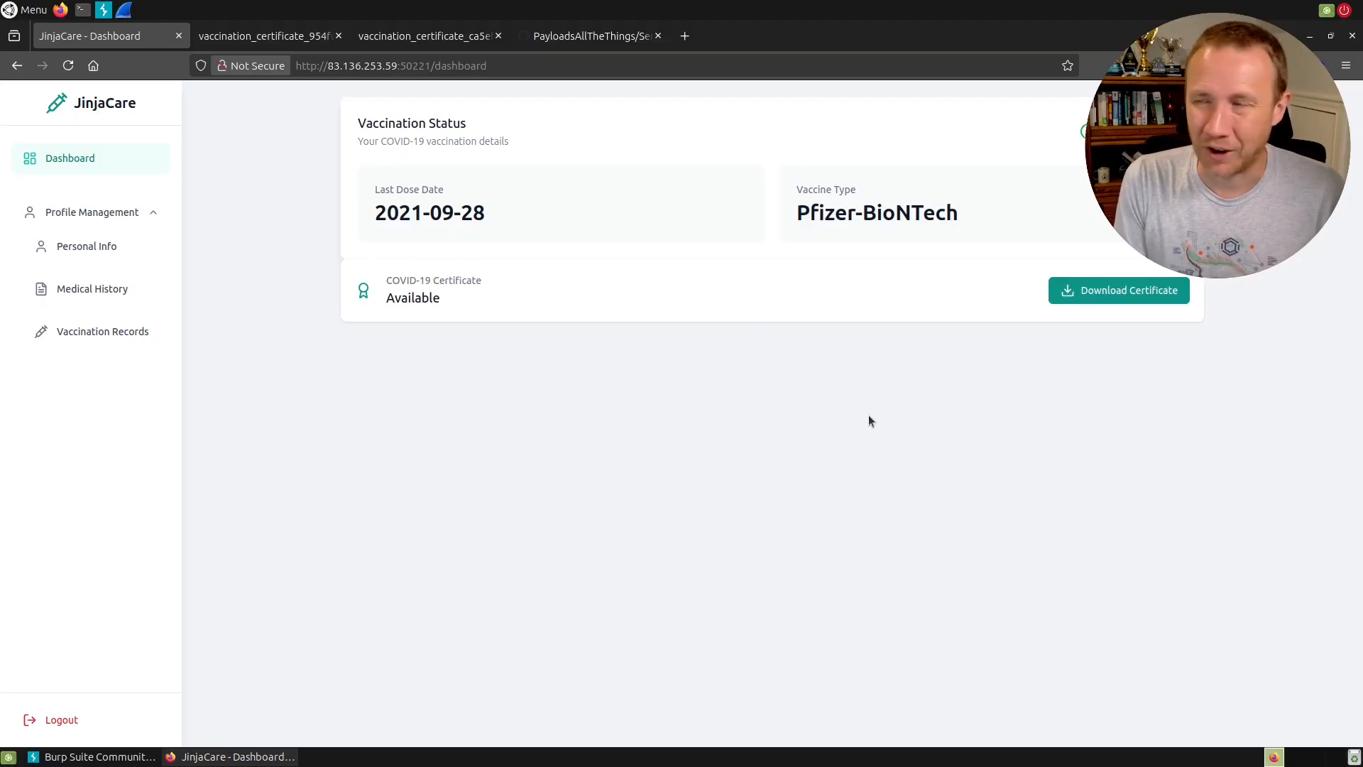
mouse_move(619, 35)
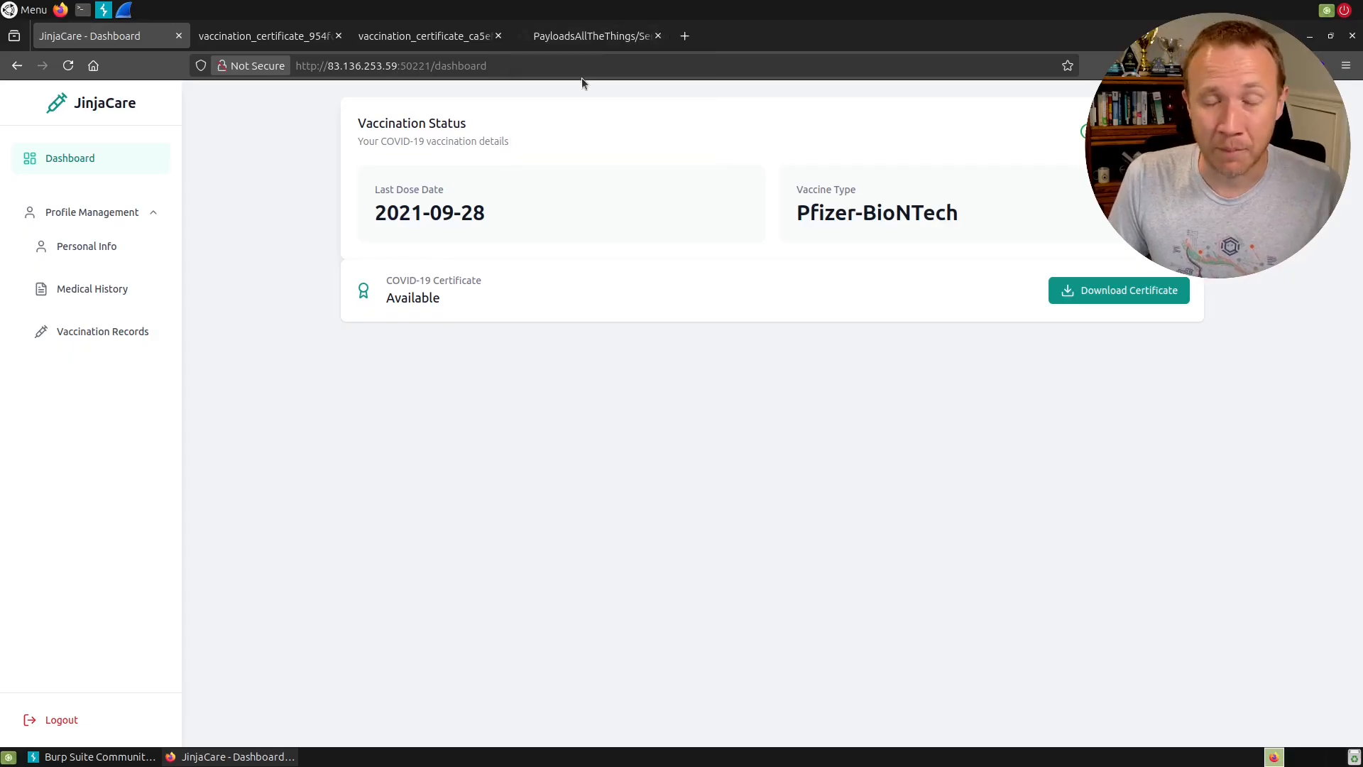
mouse_move(435, 555)
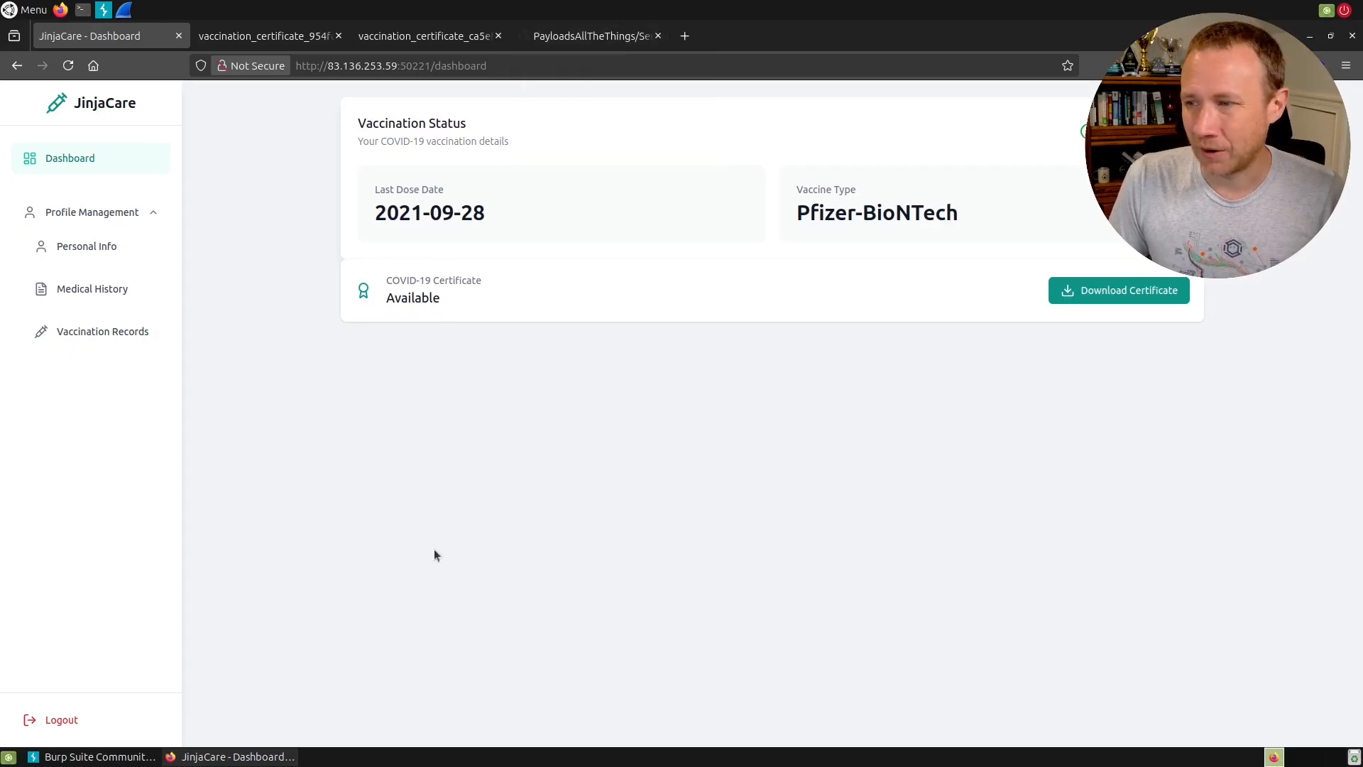
mouse_move(80, 756)
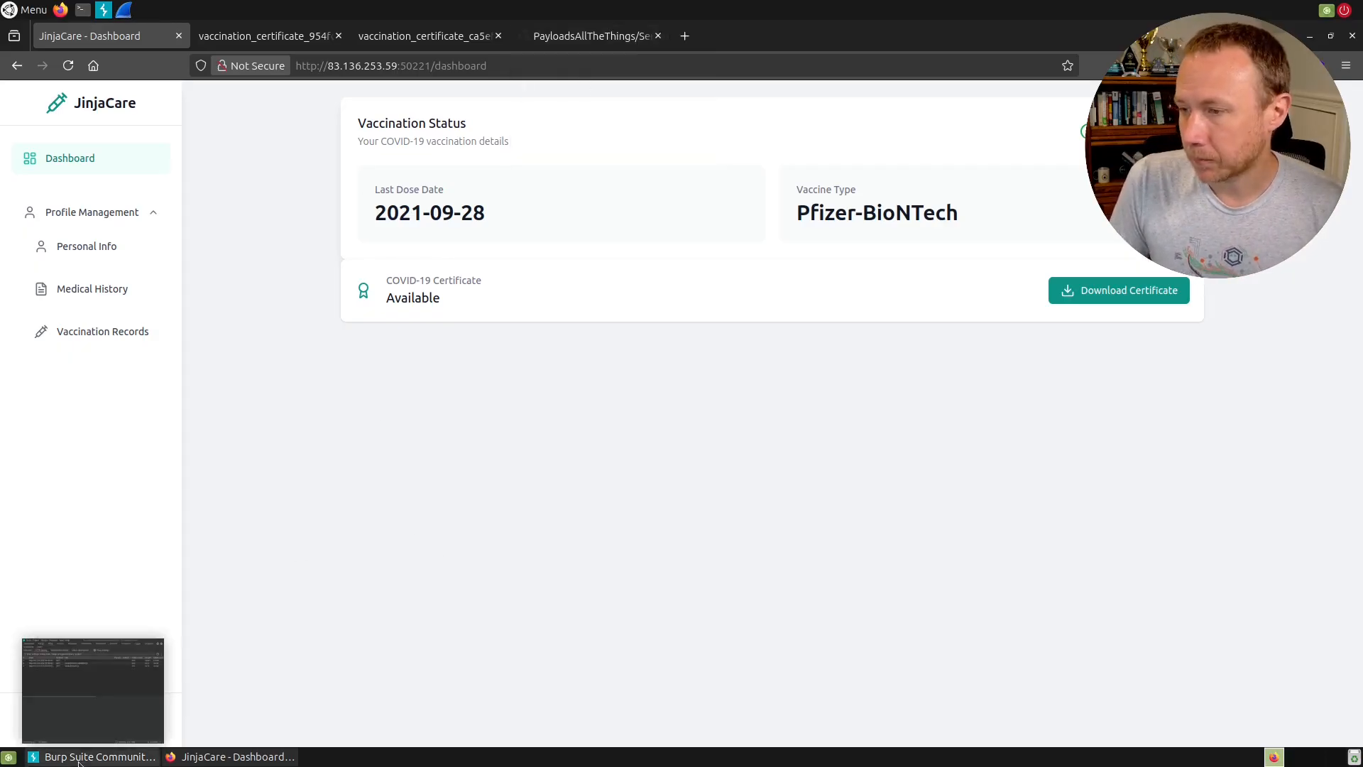
click(80, 756)
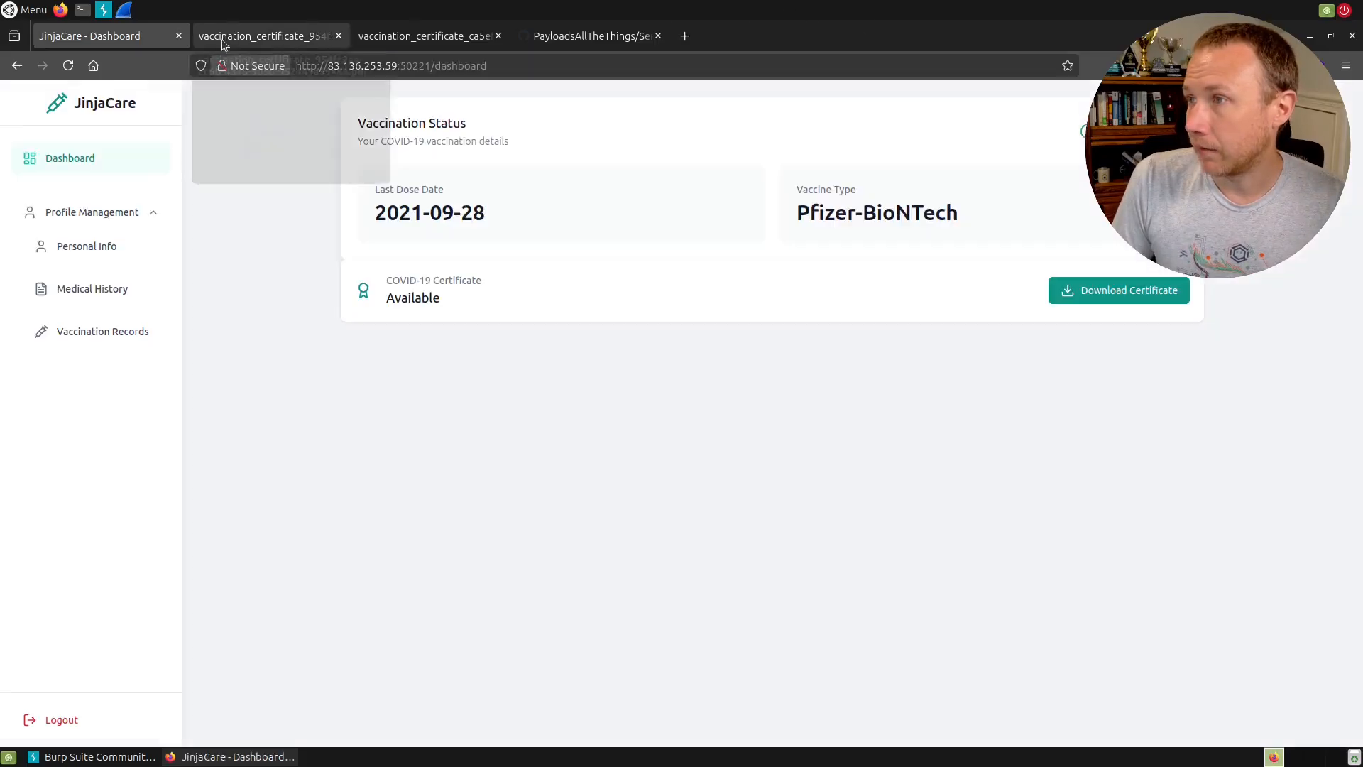
Step: Request a nonexistent page on the site and open 0xdf's Default 404 Pages cheatsheet
click(391, 65)
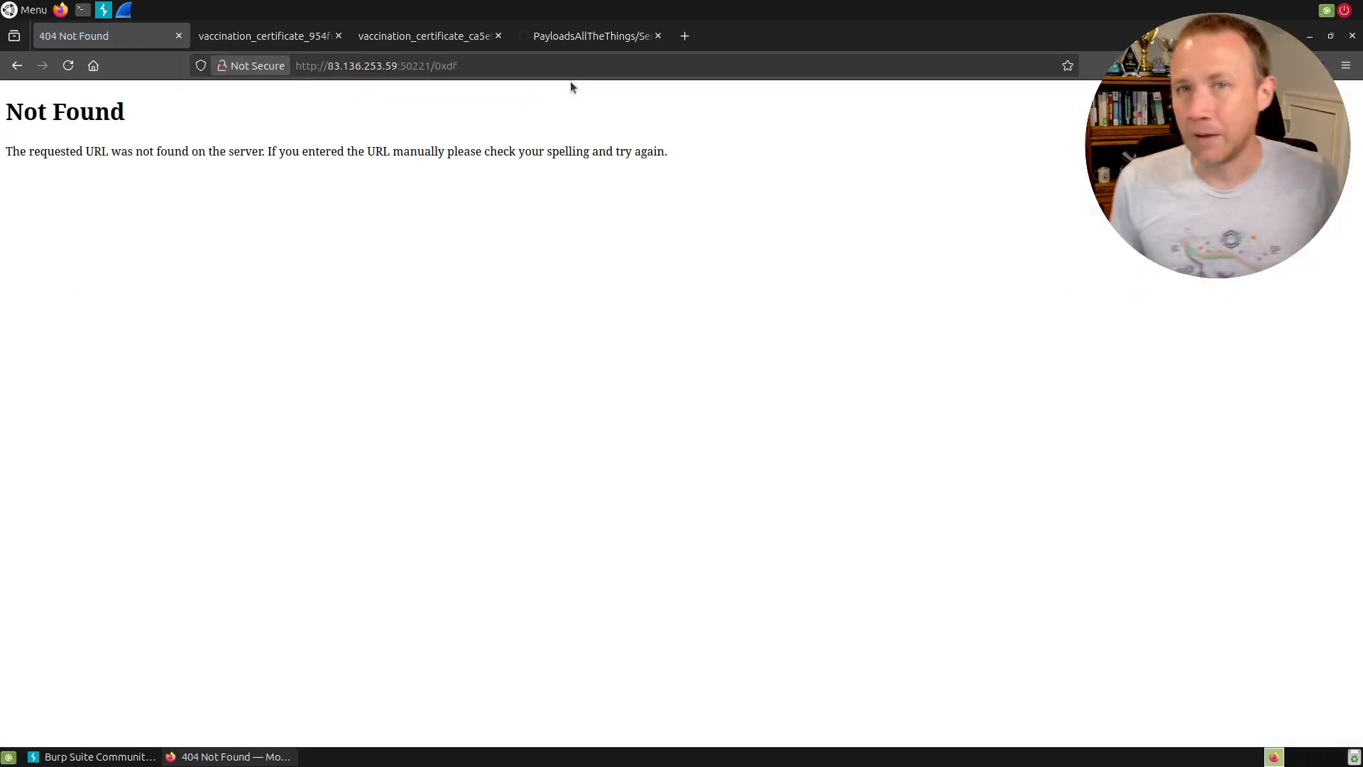
mouse_move(485, 175)
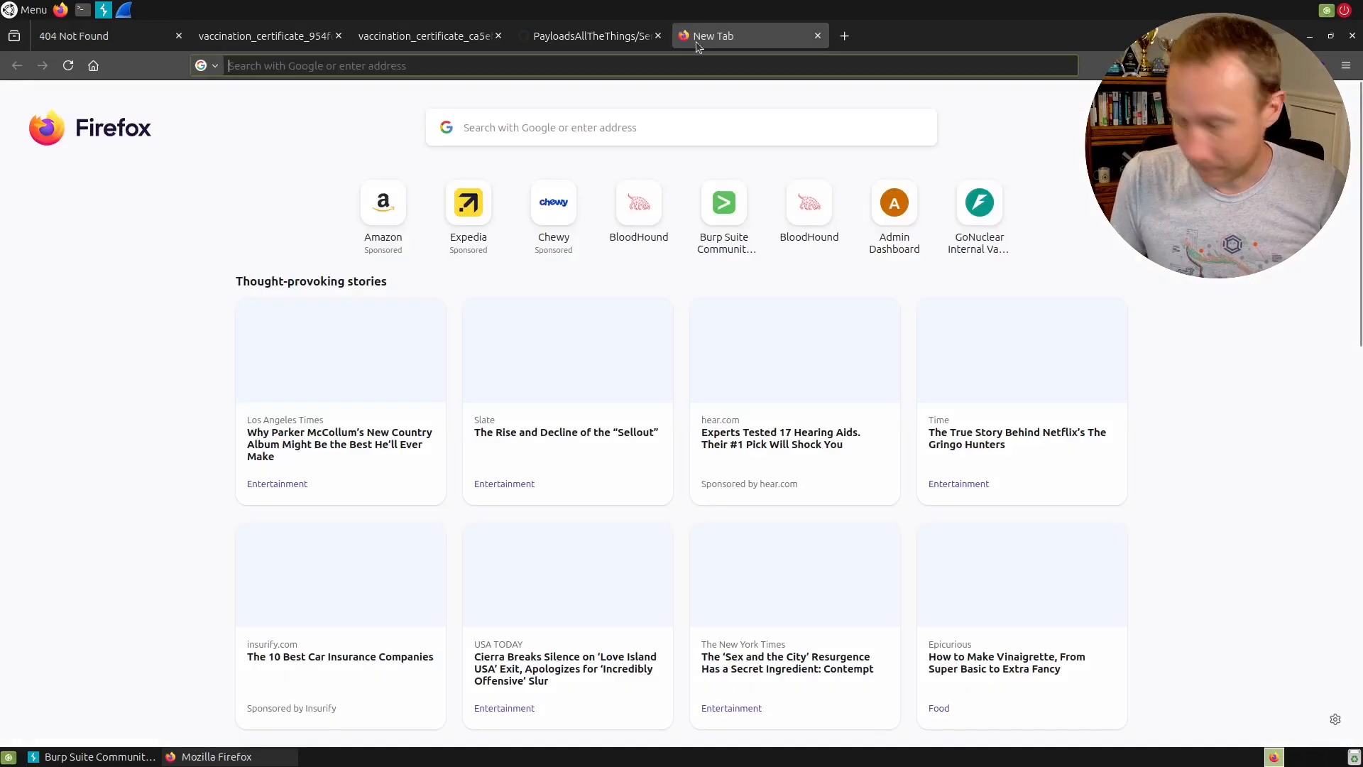
text(0xdf 404 pages)
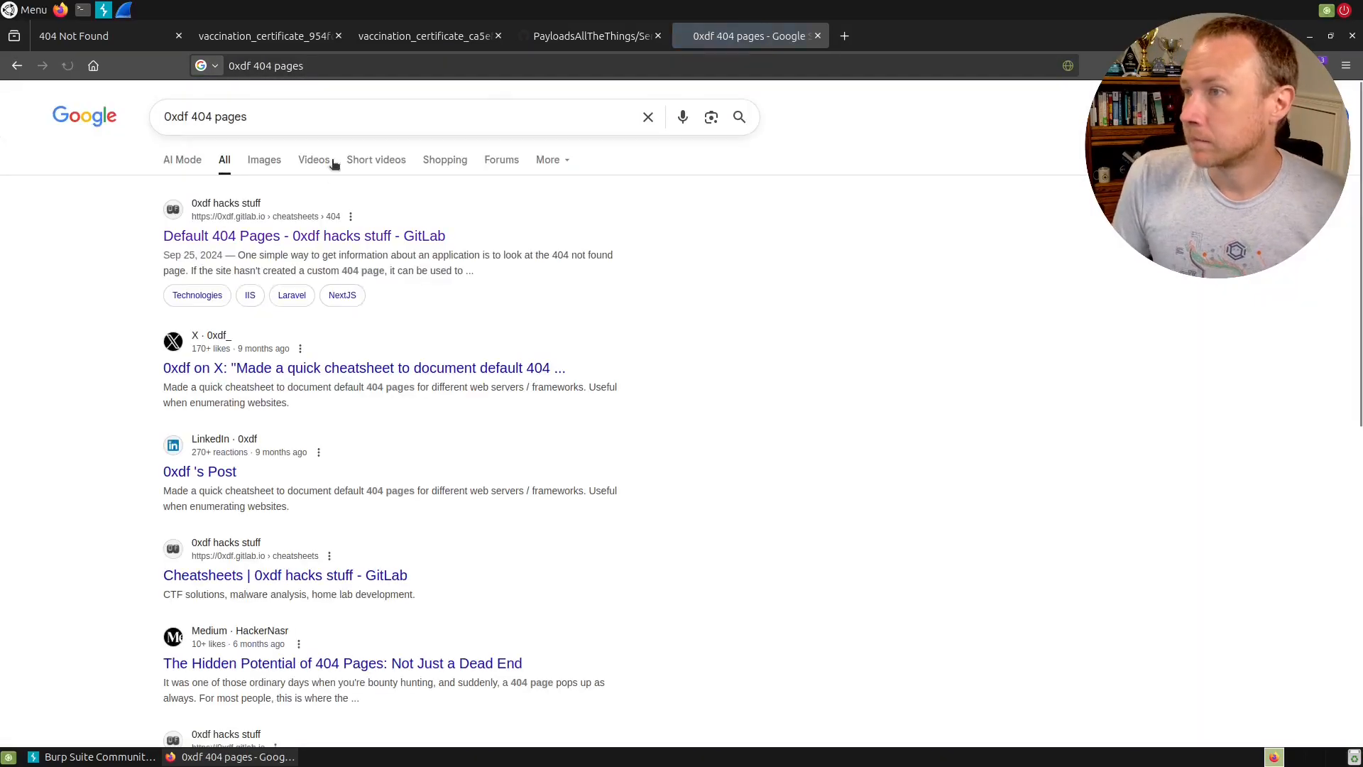
click(304, 235)
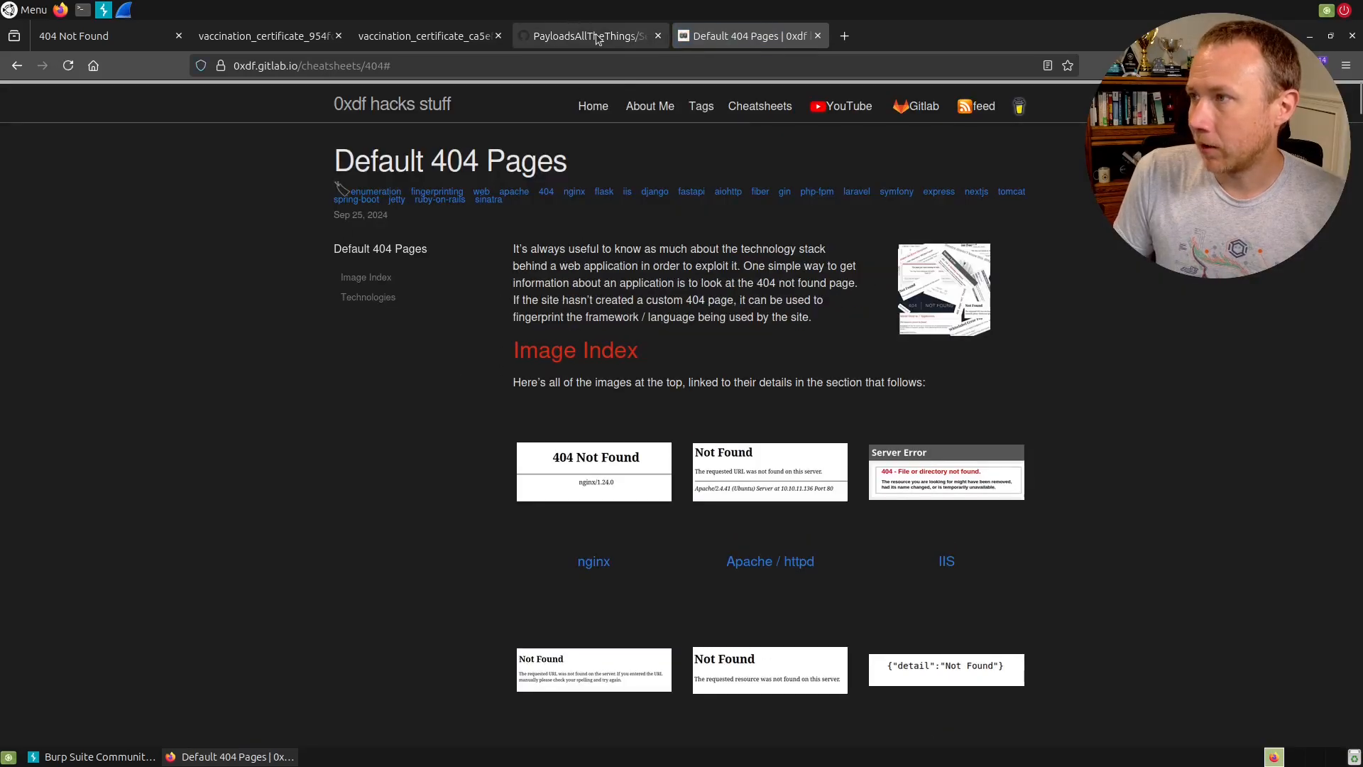
Step: Compare the site's 404 source side by side with the cheatsheet's Flask default markup
click(85, 35)
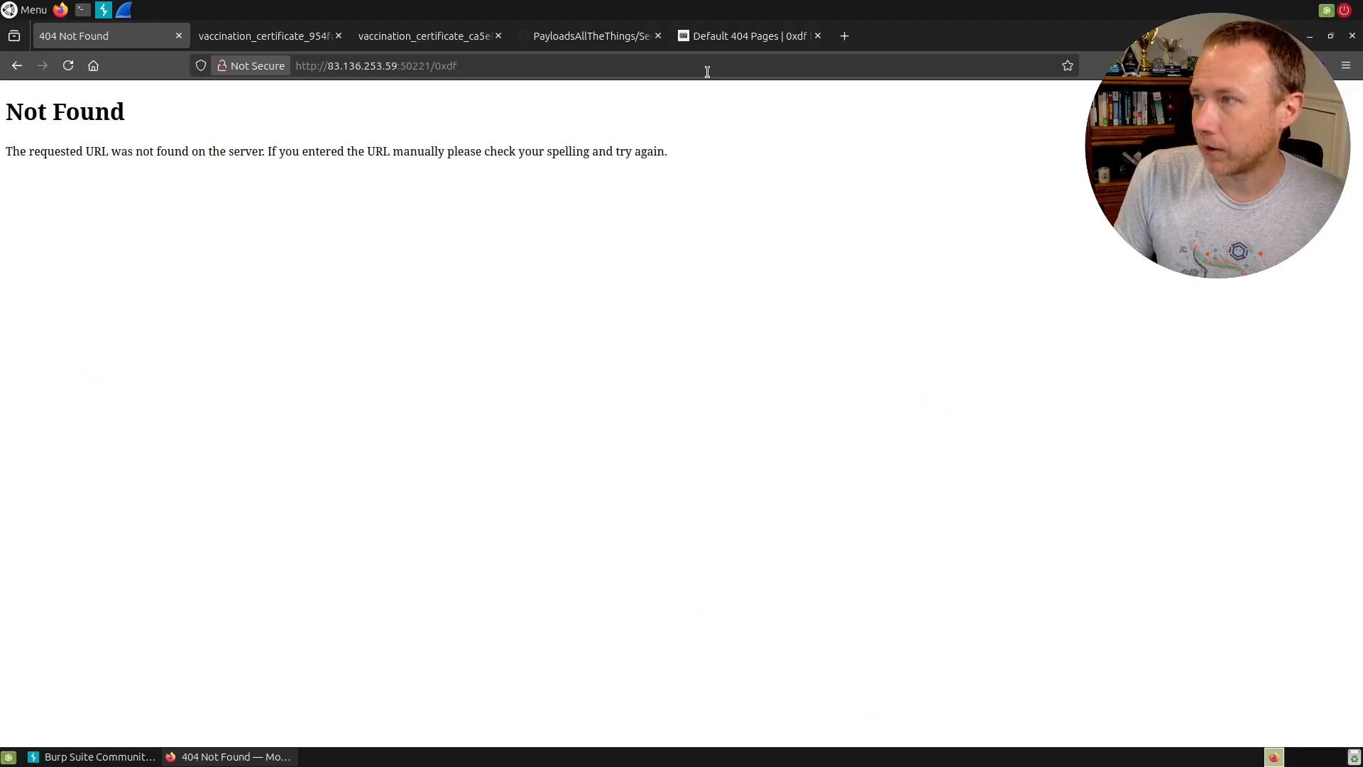
click(744, 35)
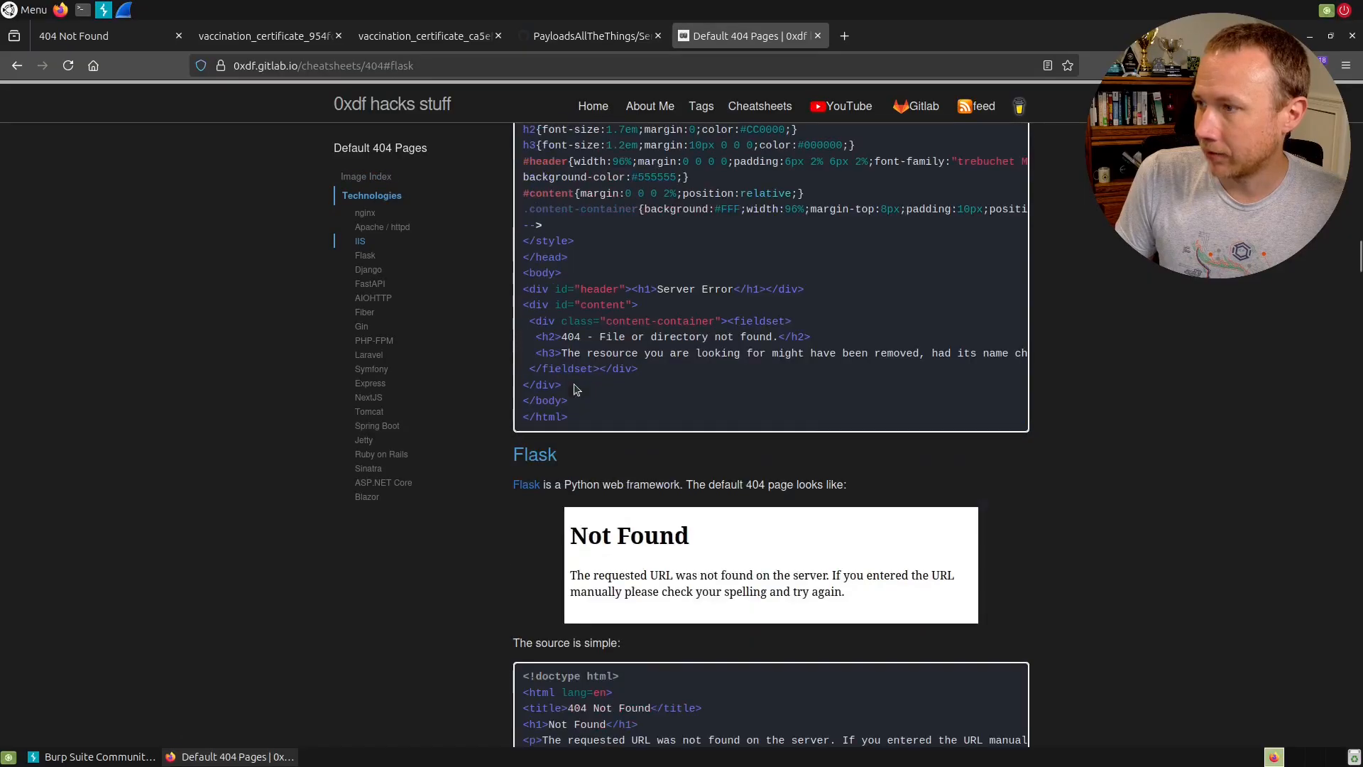
scroll(down, 3)
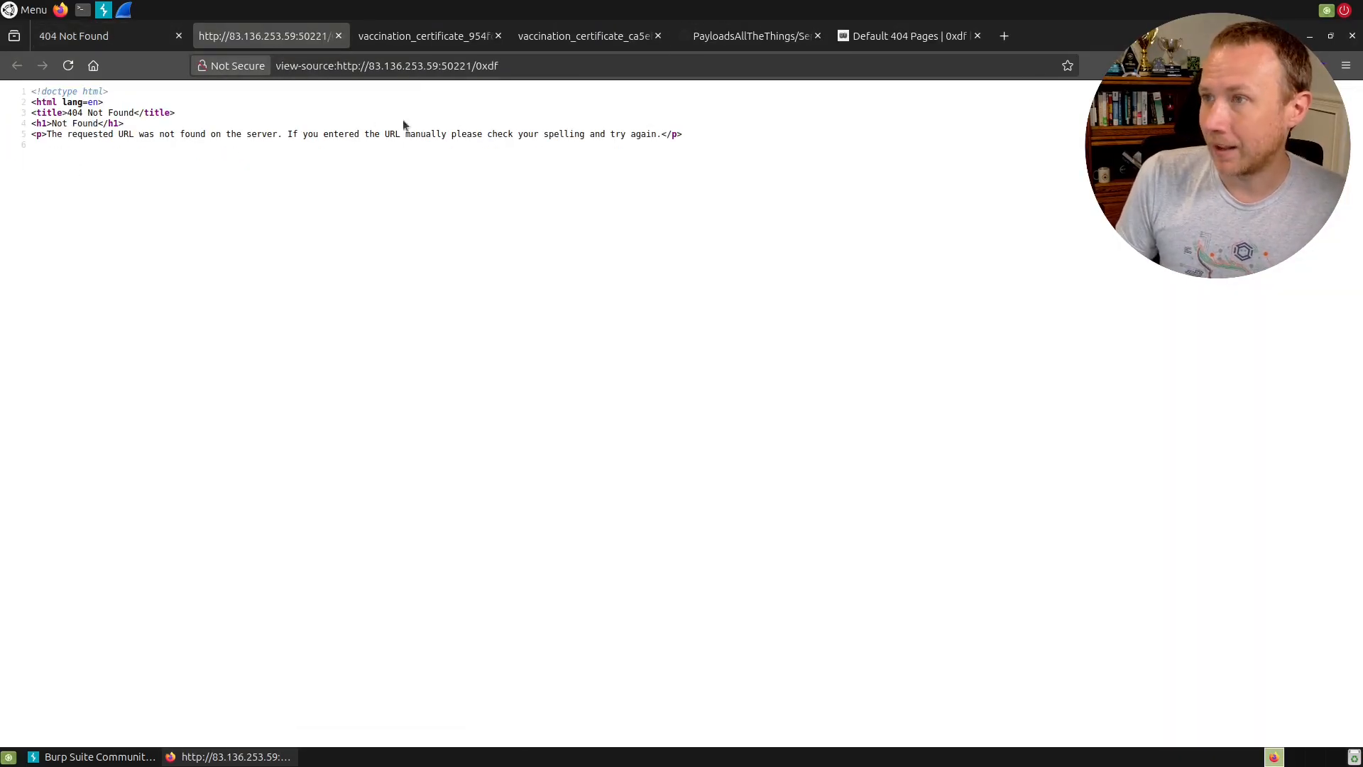
click(911, 35)
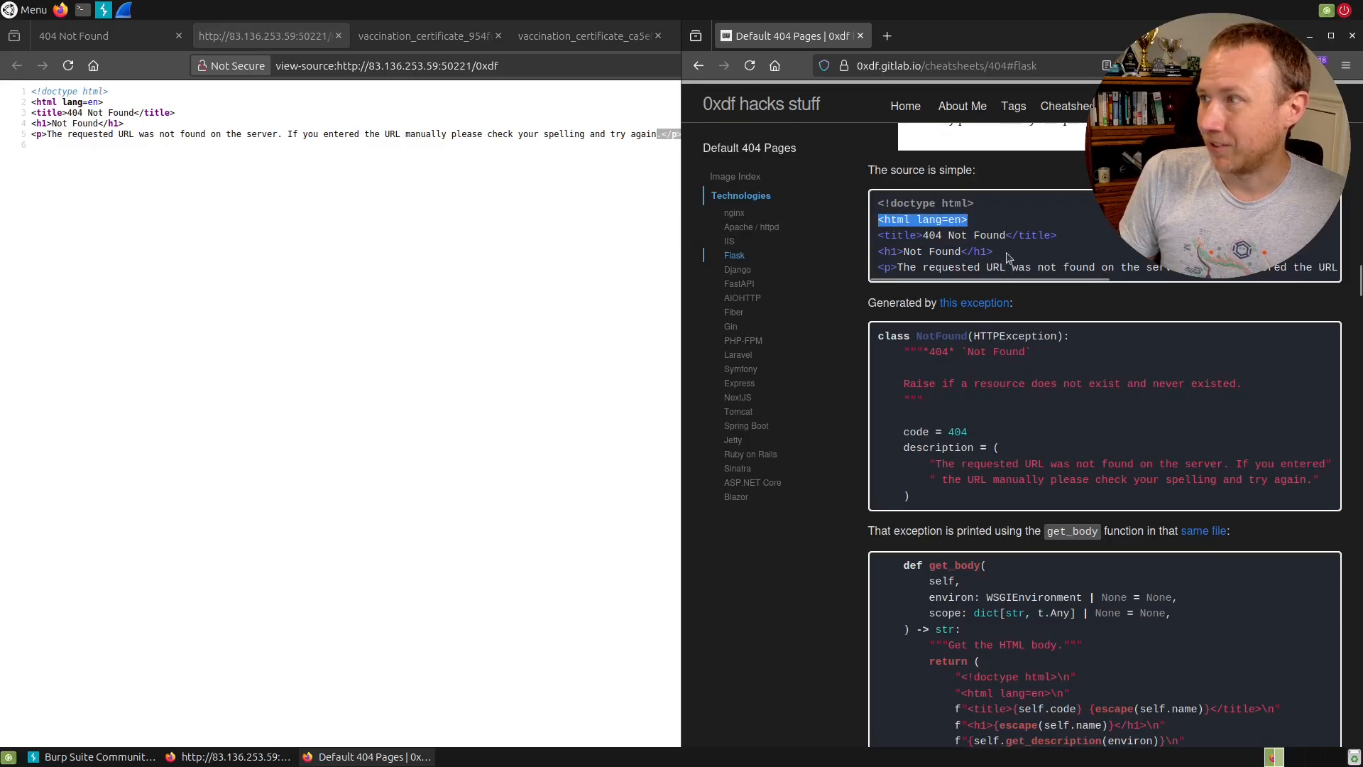
drag(967, 219, 1024, 267)
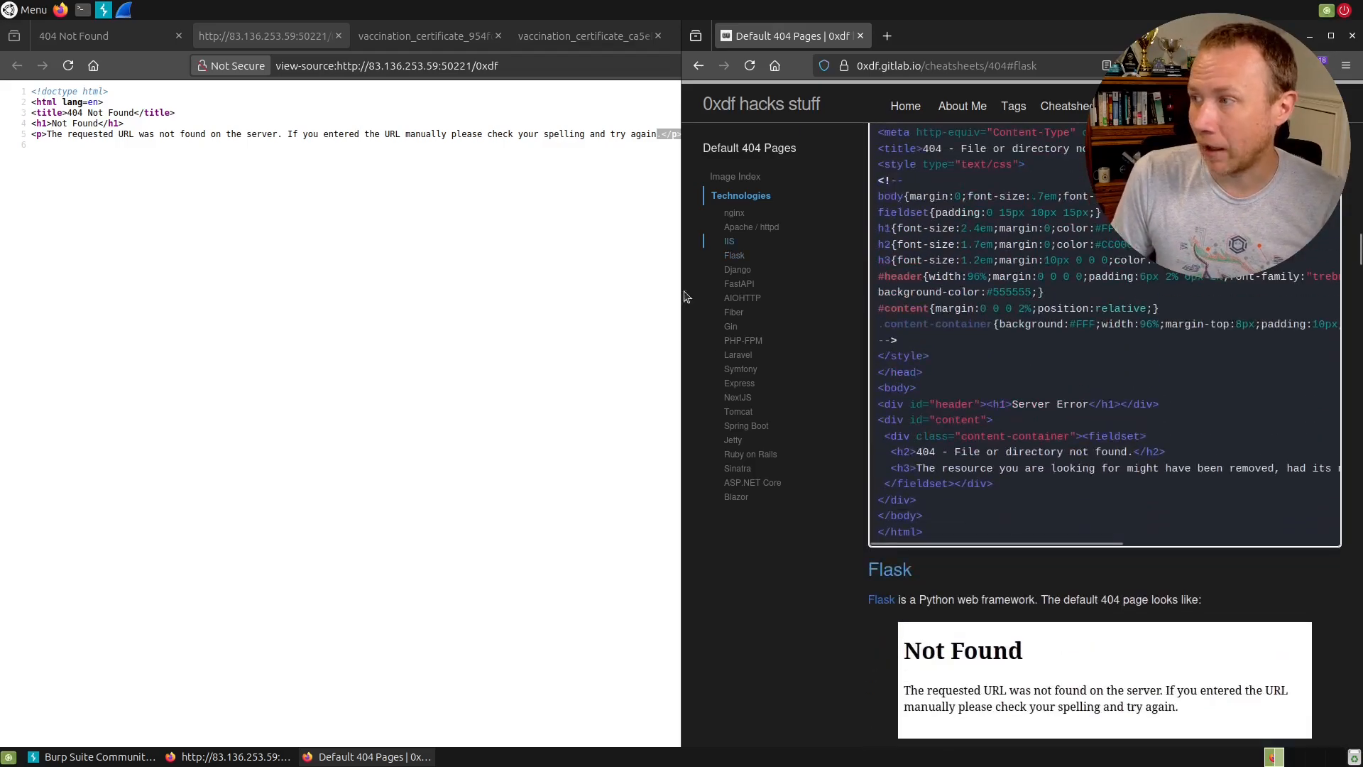
mouse_move(703, 451)
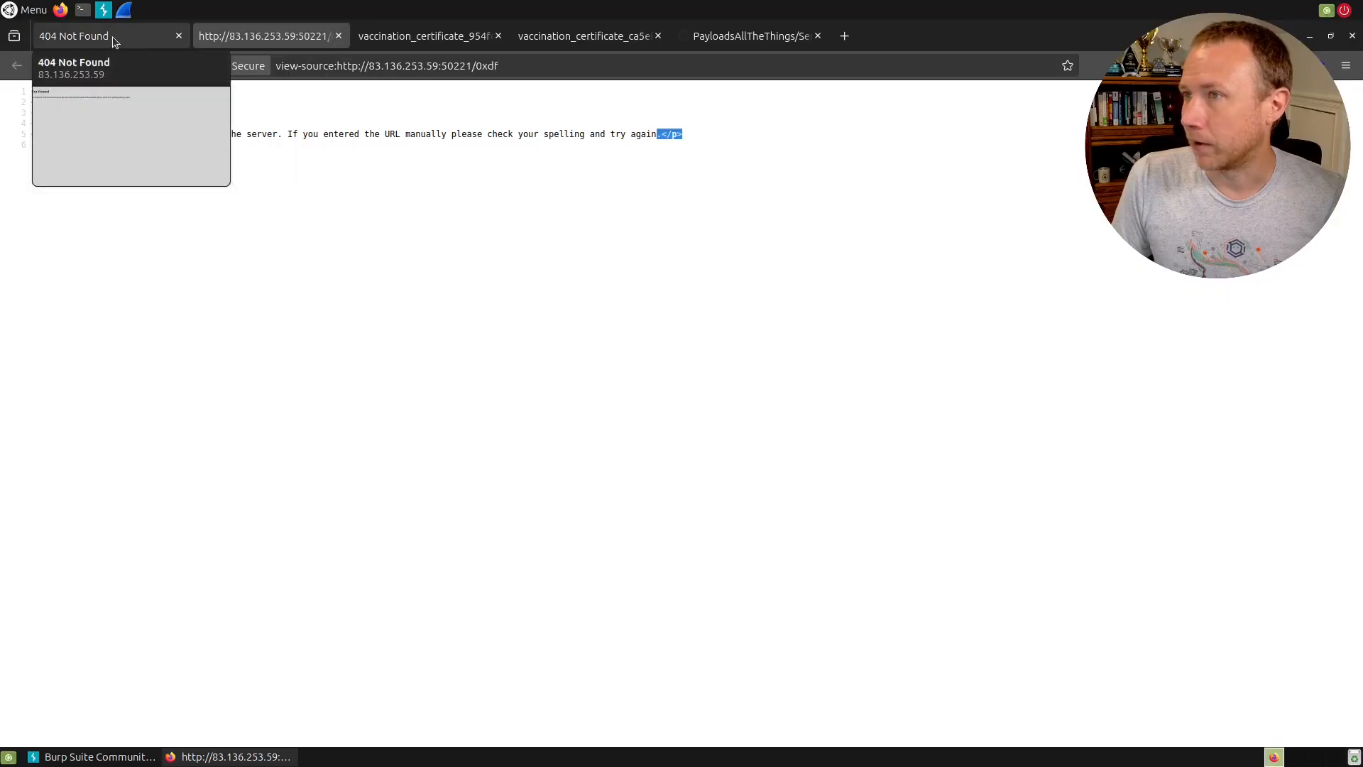
click(750, 36)
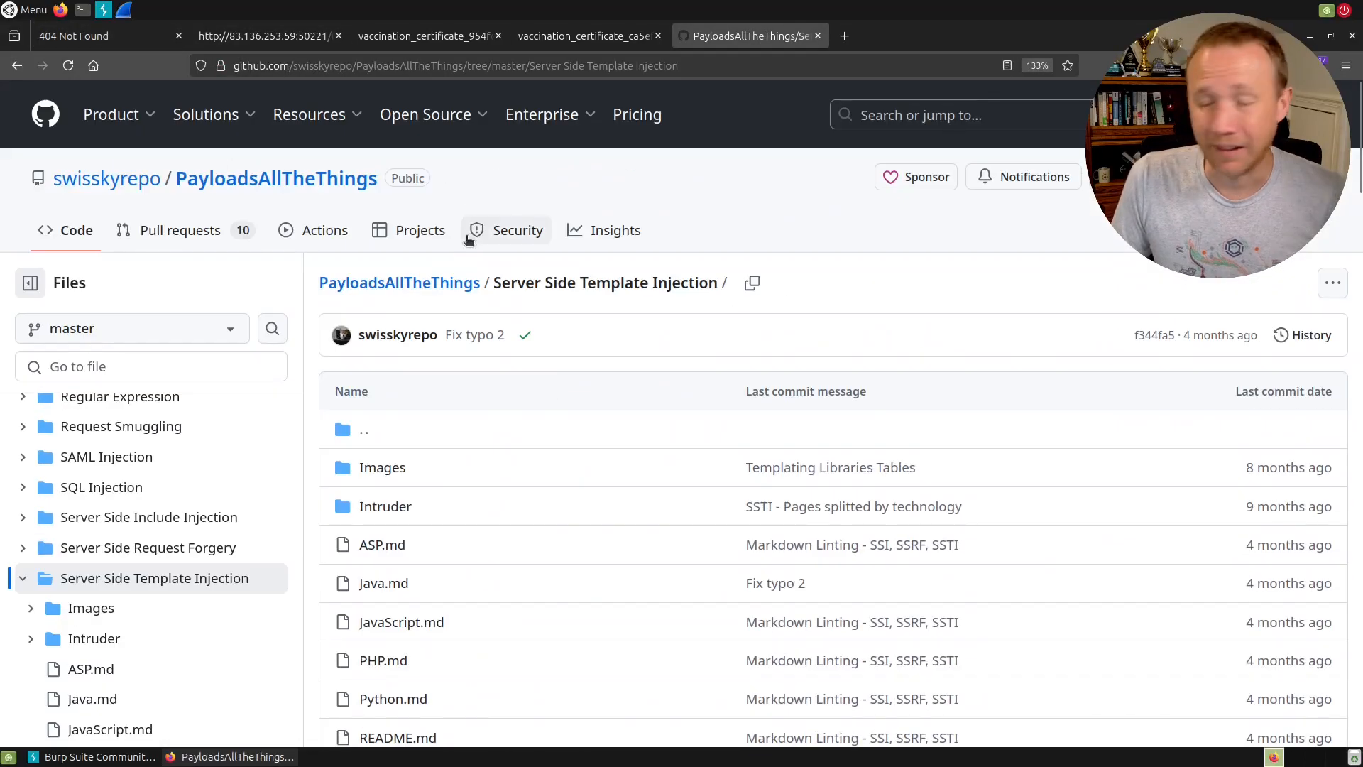
Step: Find Jinja2 Remote Command Execution in Python.md and copy the os.popen('id').read() payload
scroll(down, 3)
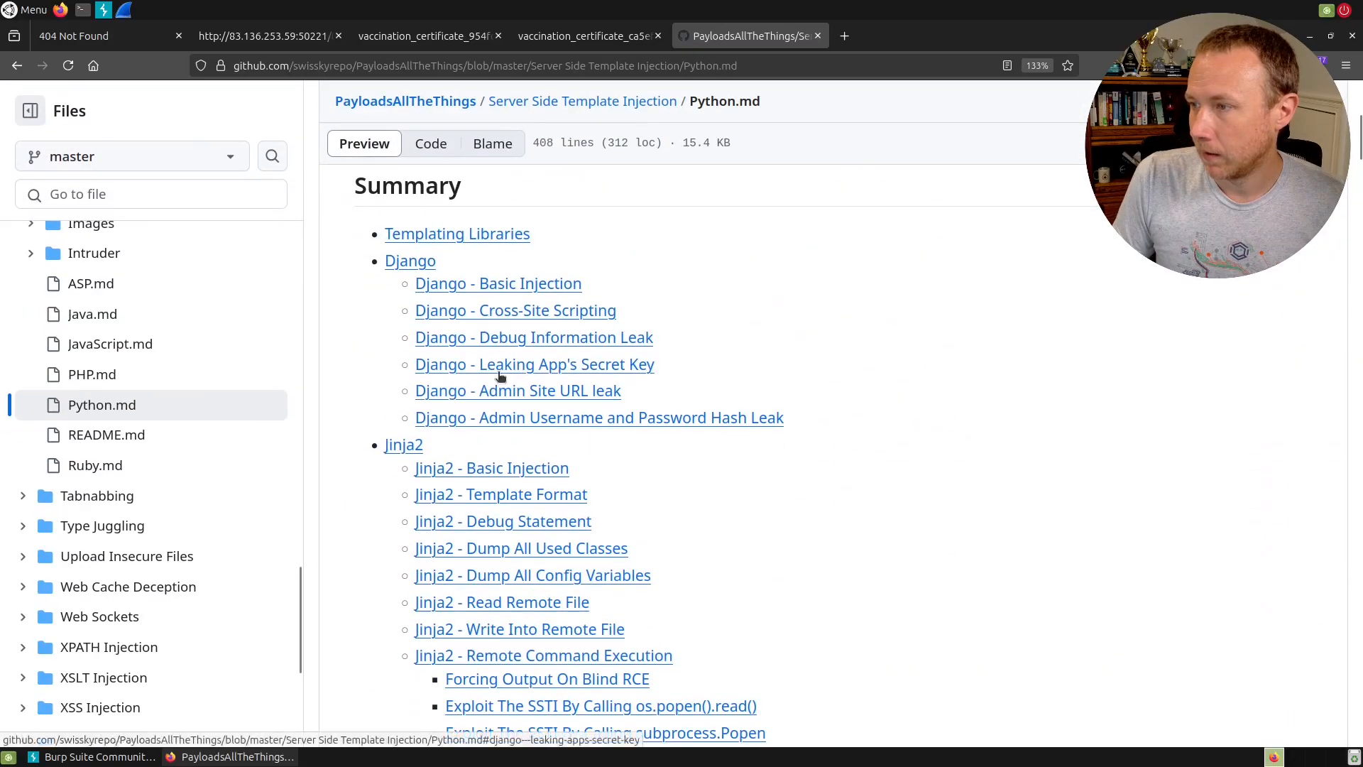
scroll(down, 3)
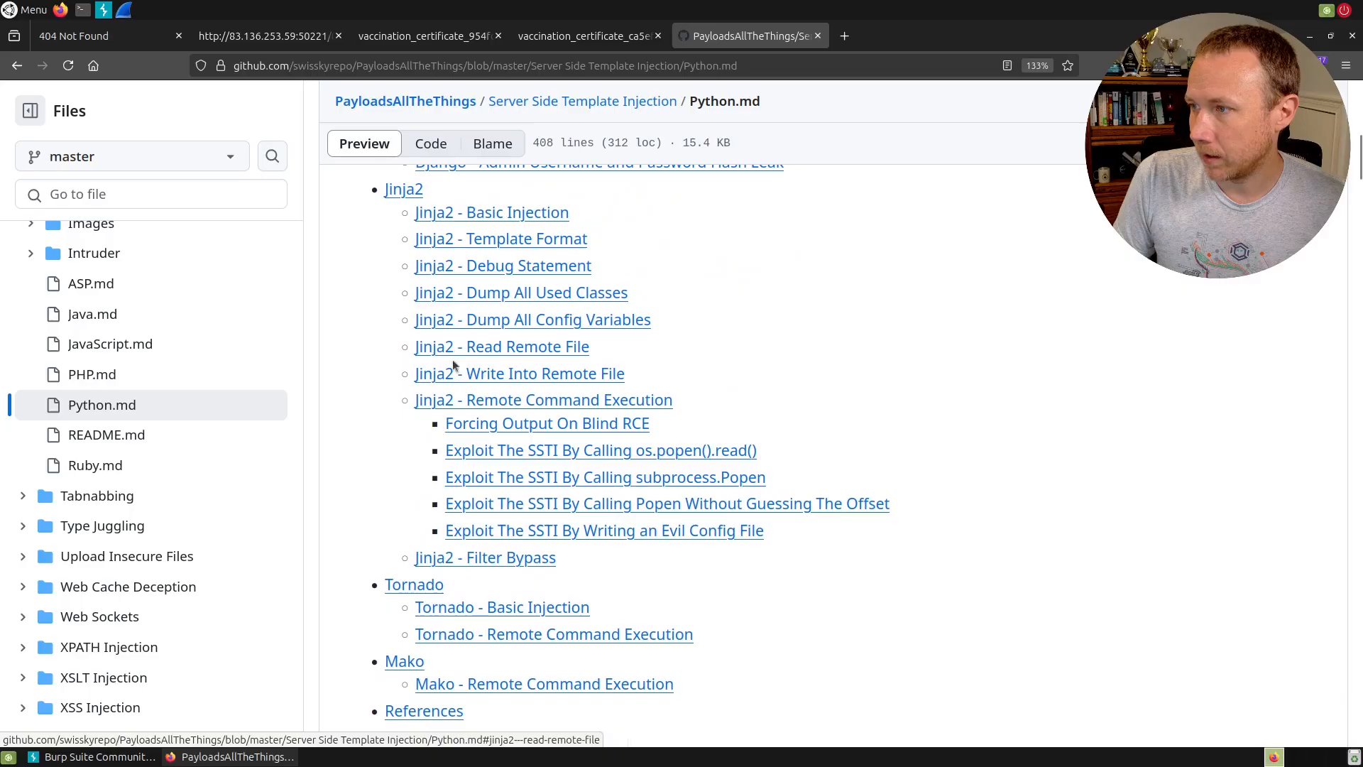
click(544, 399)
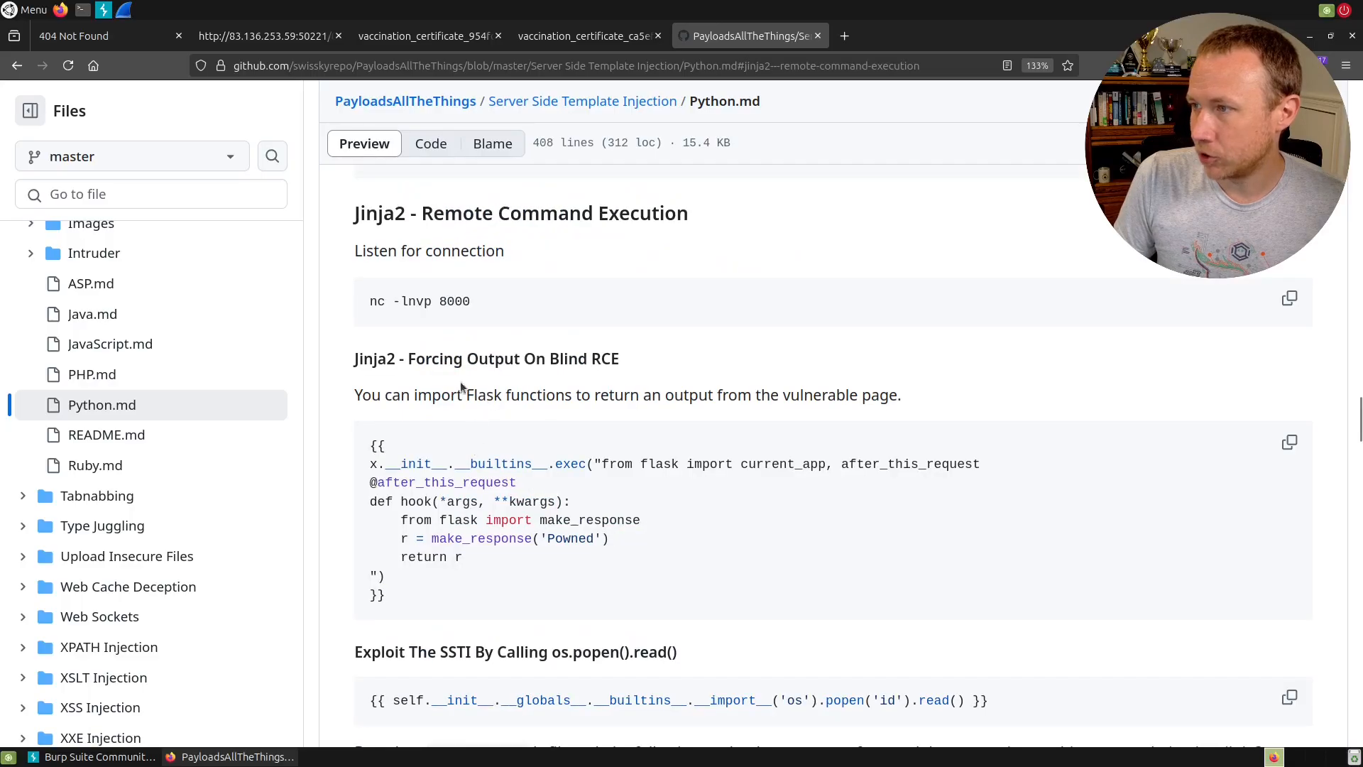
scroll(down, 3)
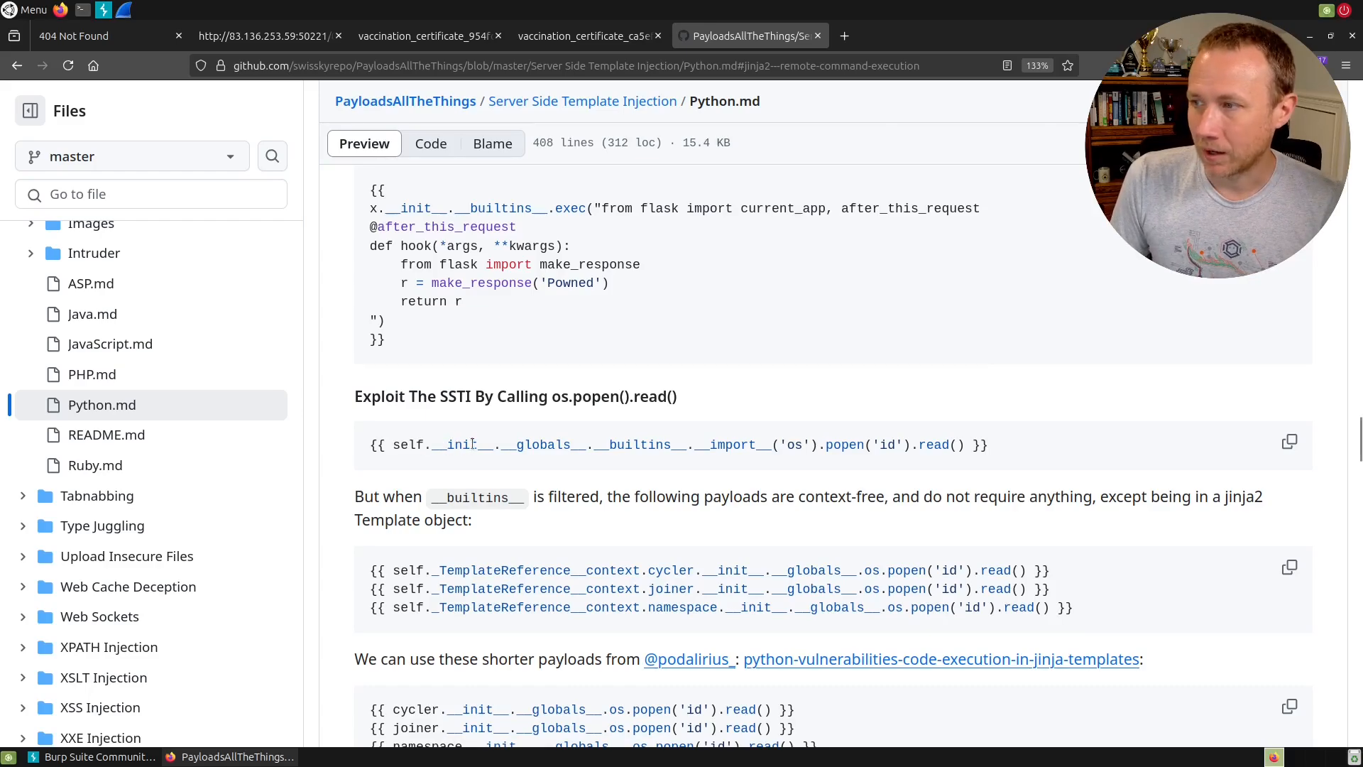
drag(392, 445, 674, 444)
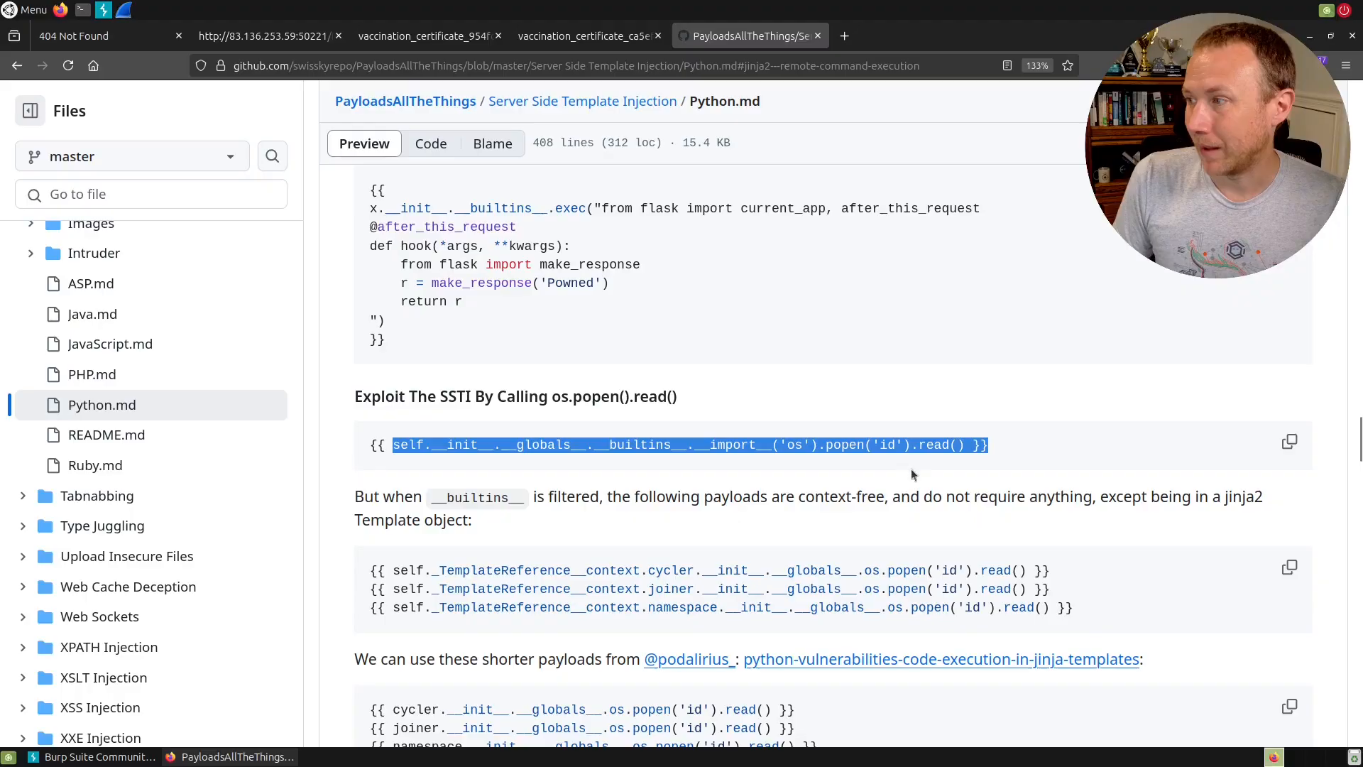
click(73, 35)
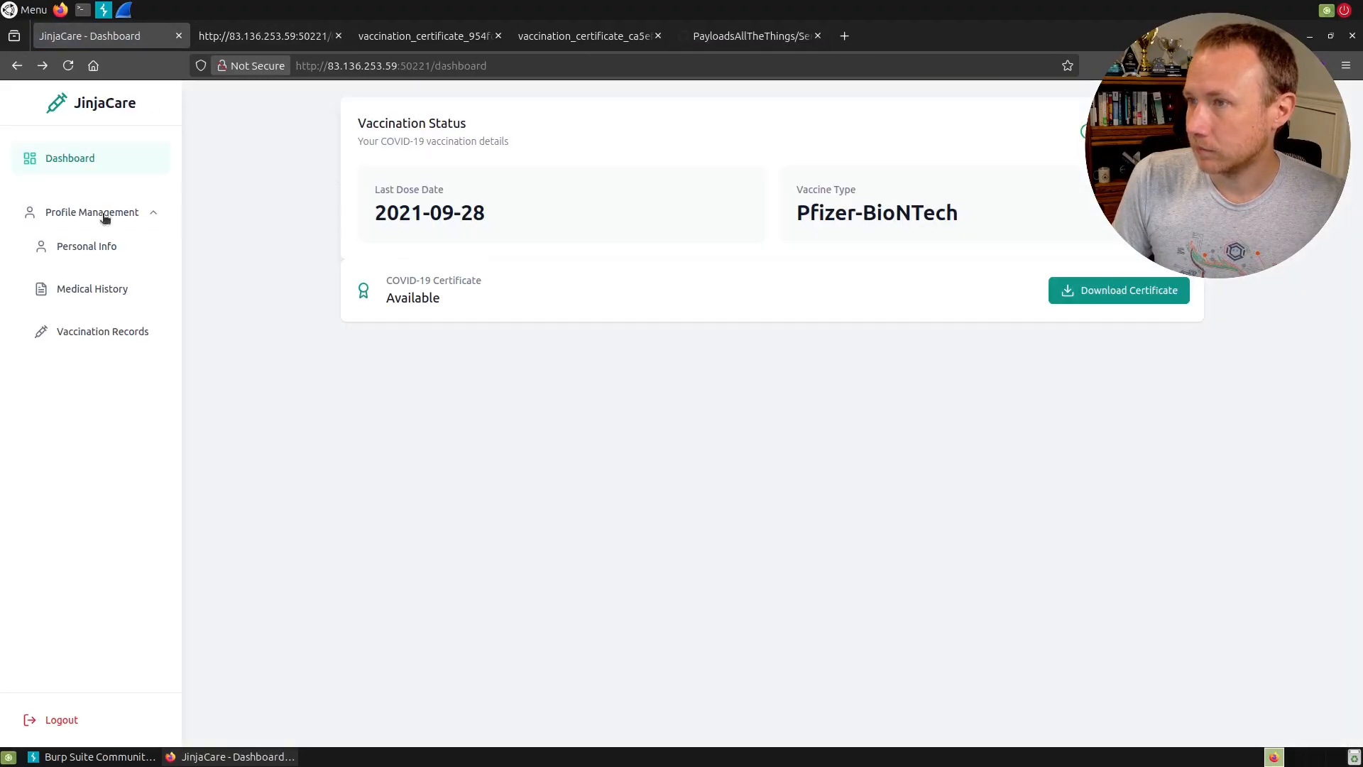
Step: Save the os.popen('id') payload as the Full Name and download a certificate
click(86, 246)
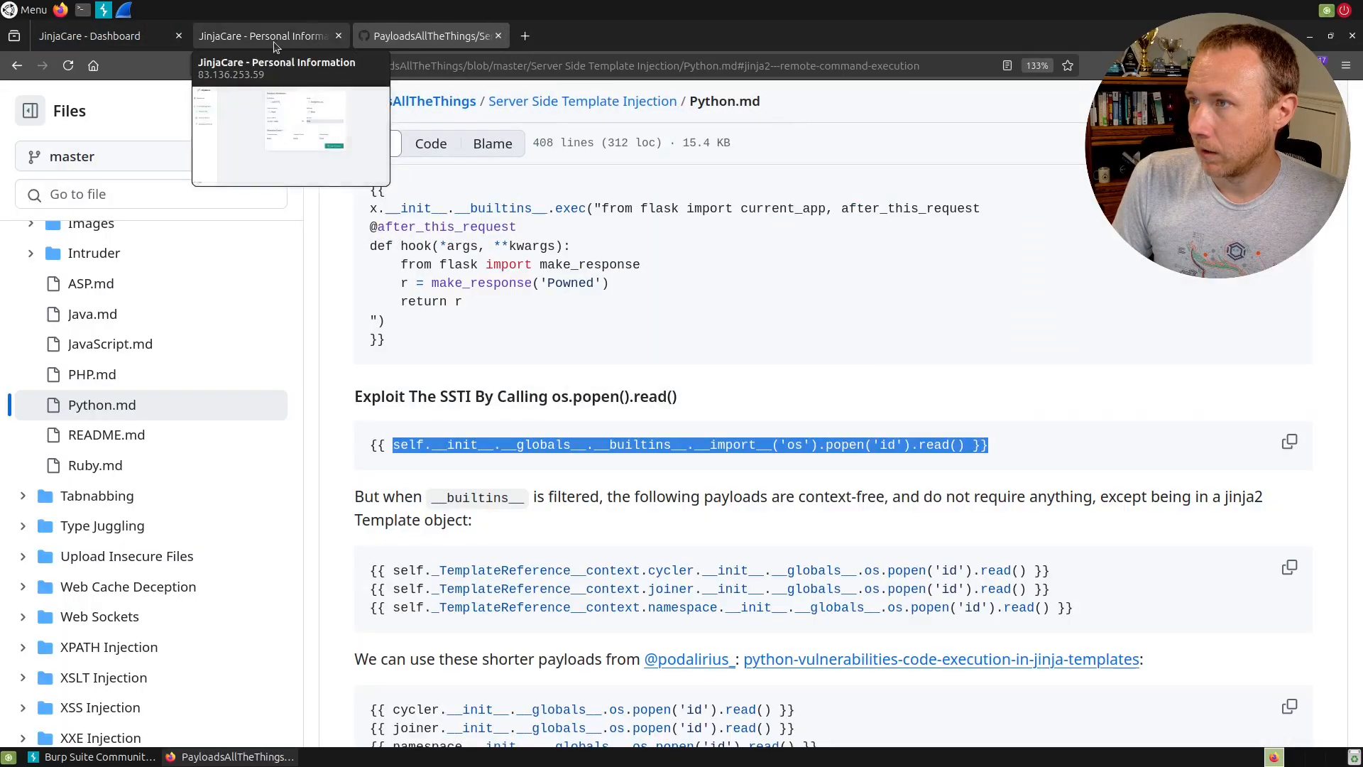
click(265, 36)
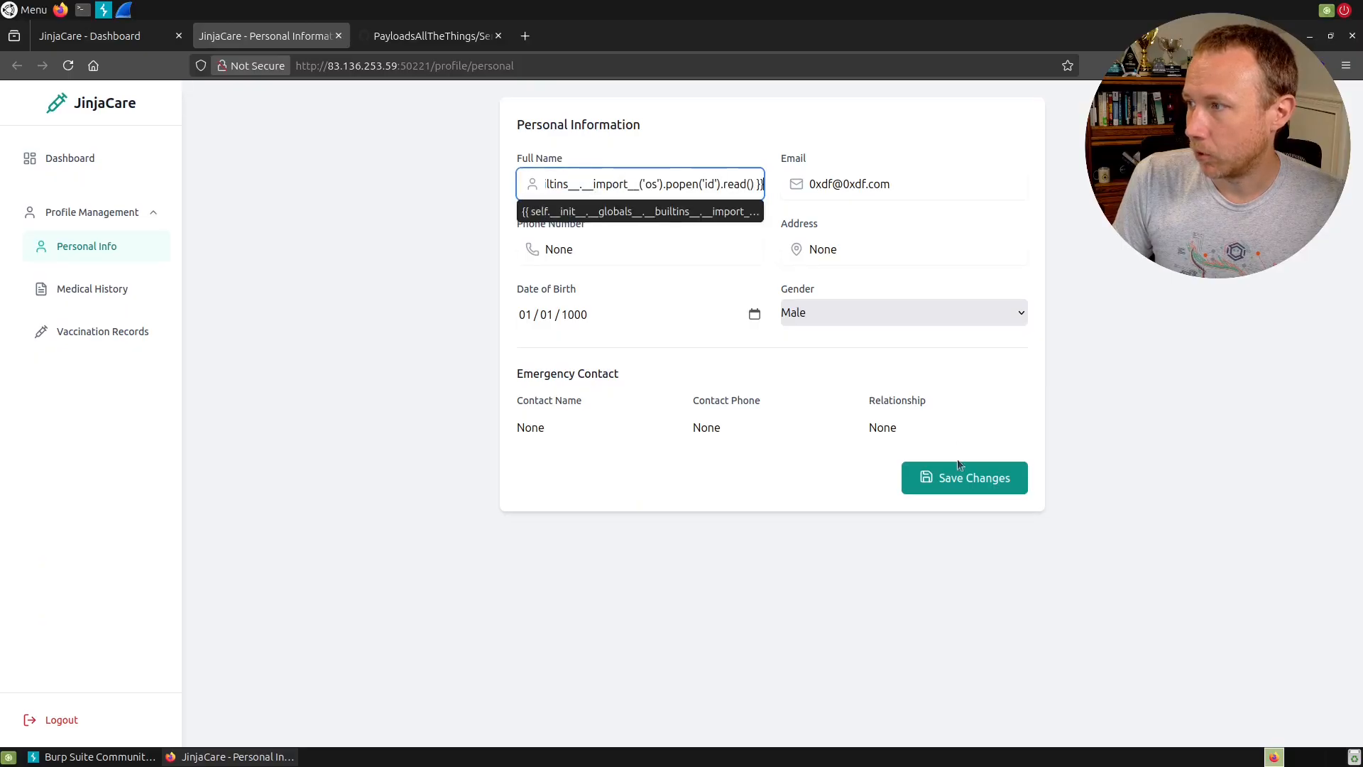
click(964, 478)
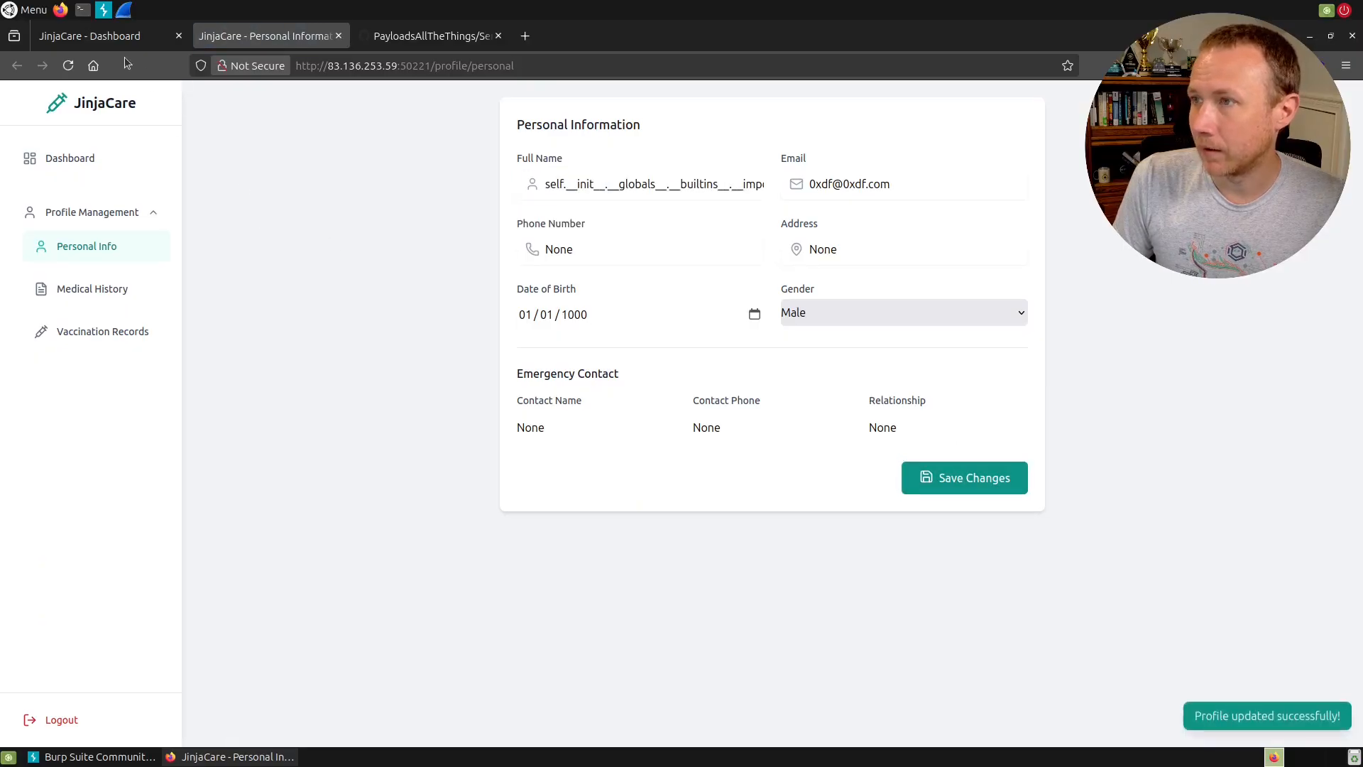
click(70, 158)
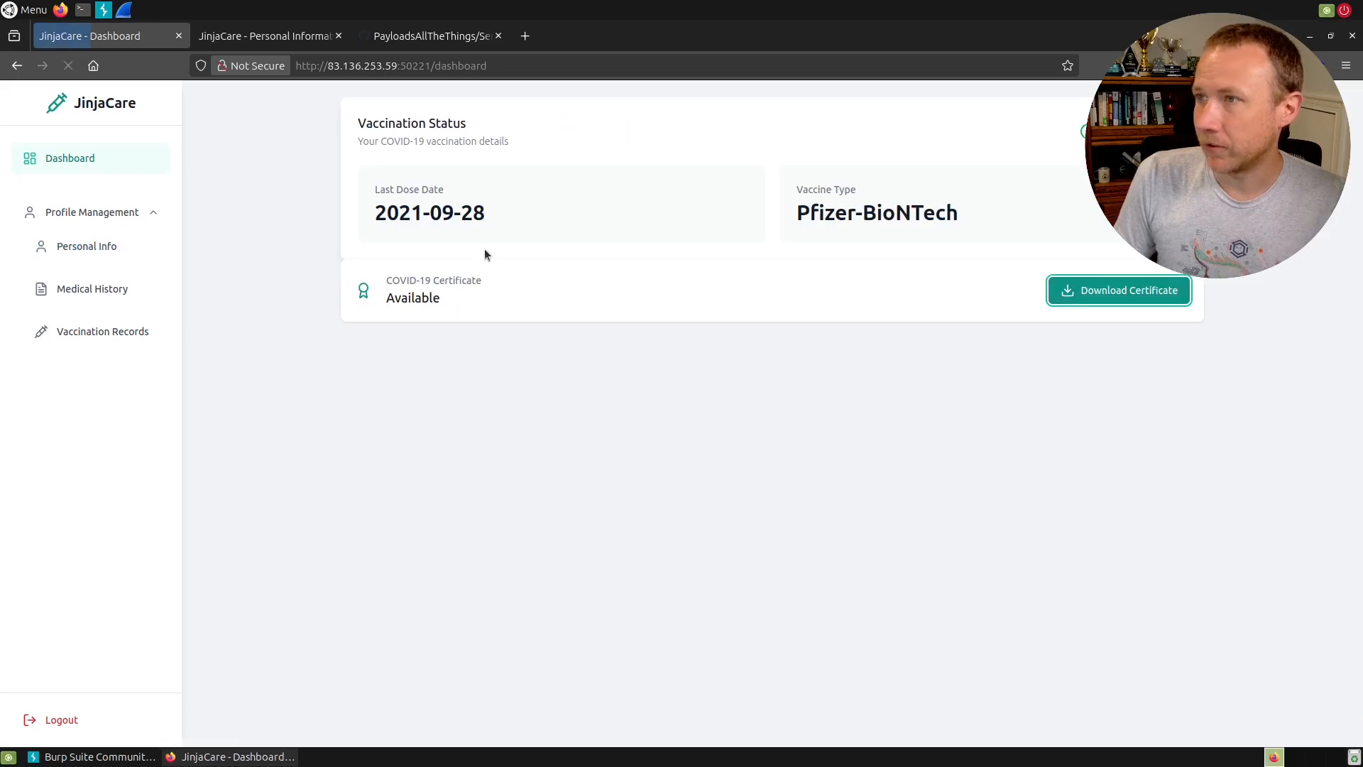
click(1118, 290)
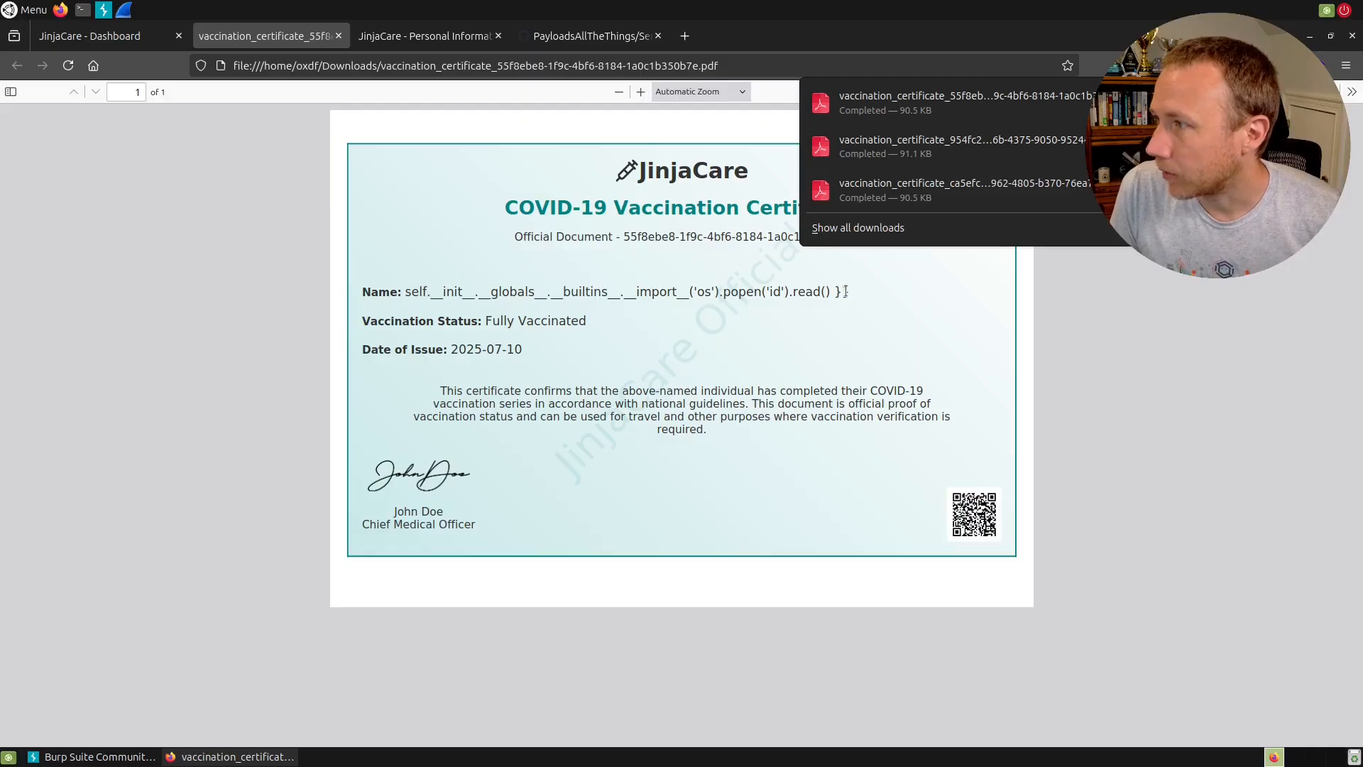
Step: Fix the saved Full Name payload and download a fresh certificate showing uid=0(root)
click(90, 36)
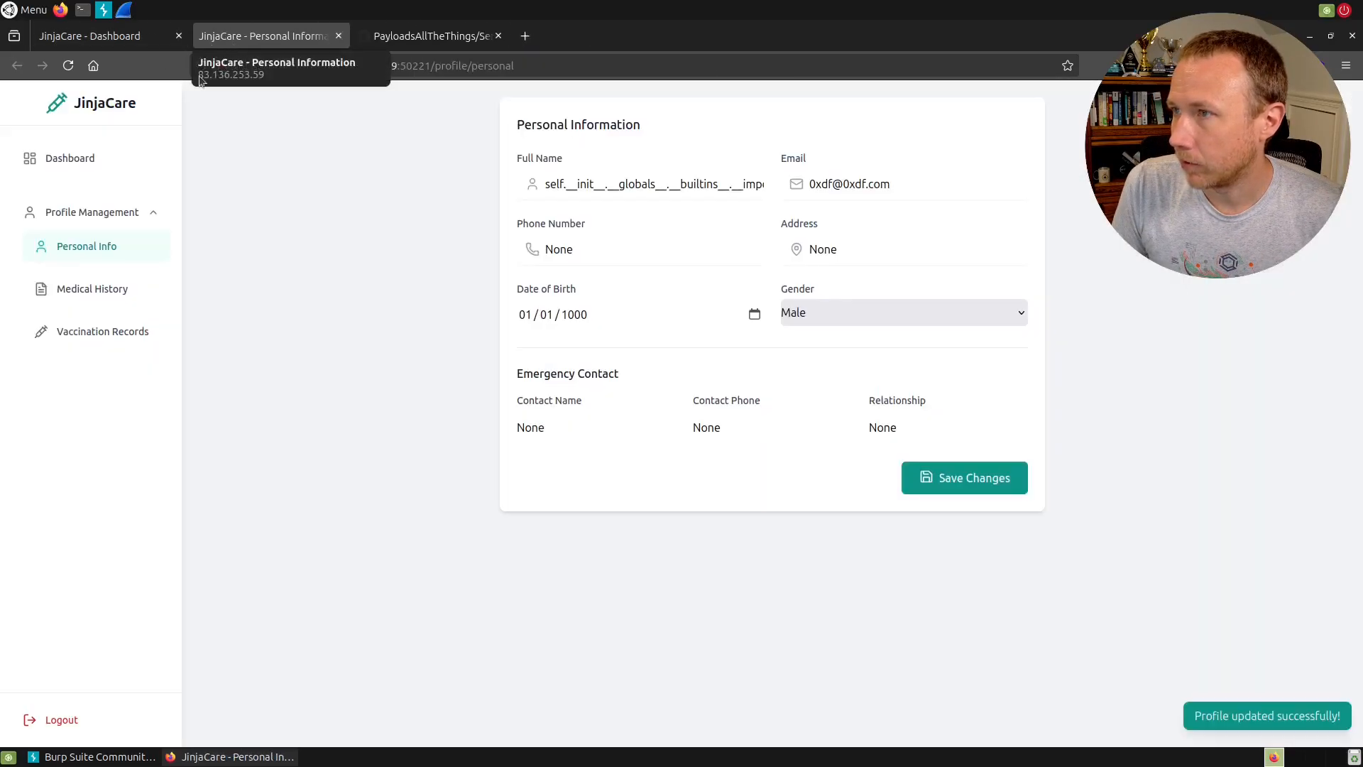
click(640, 184)
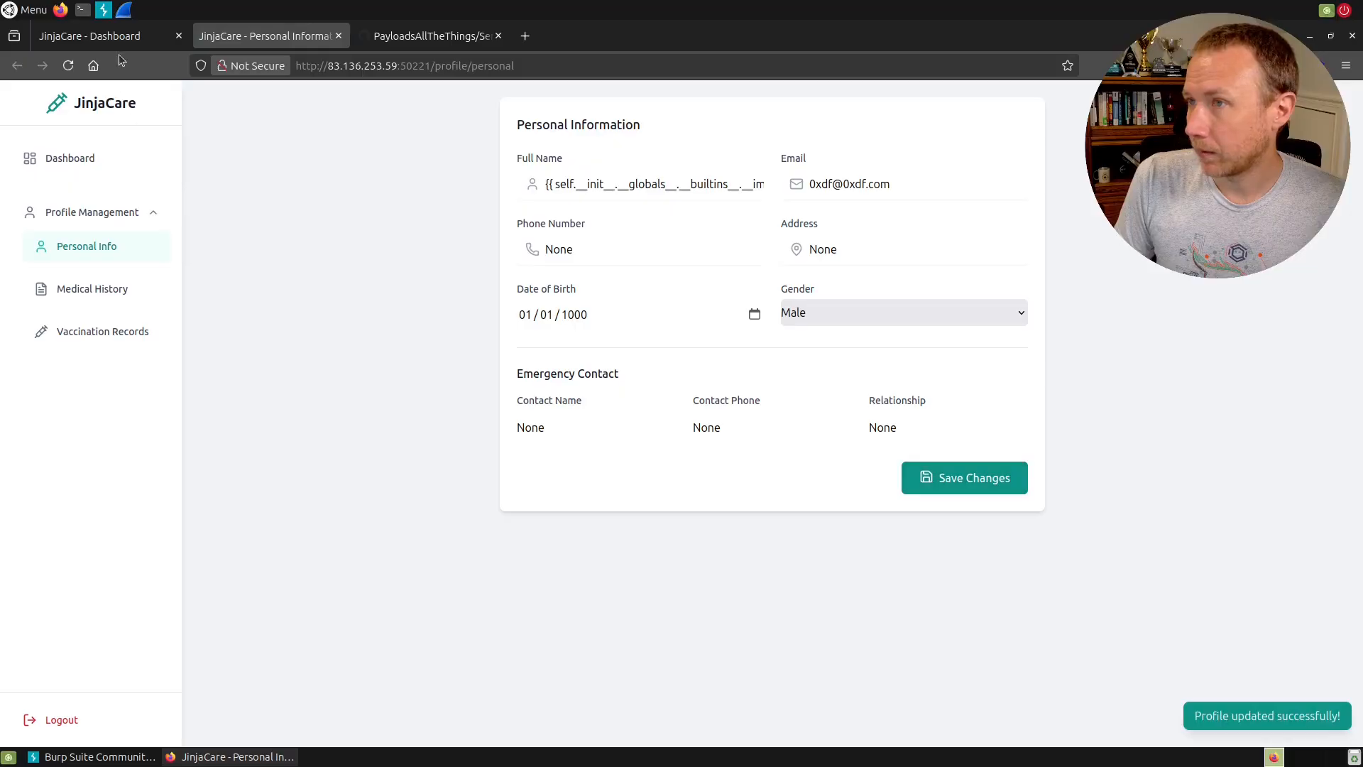
click(70, 158)
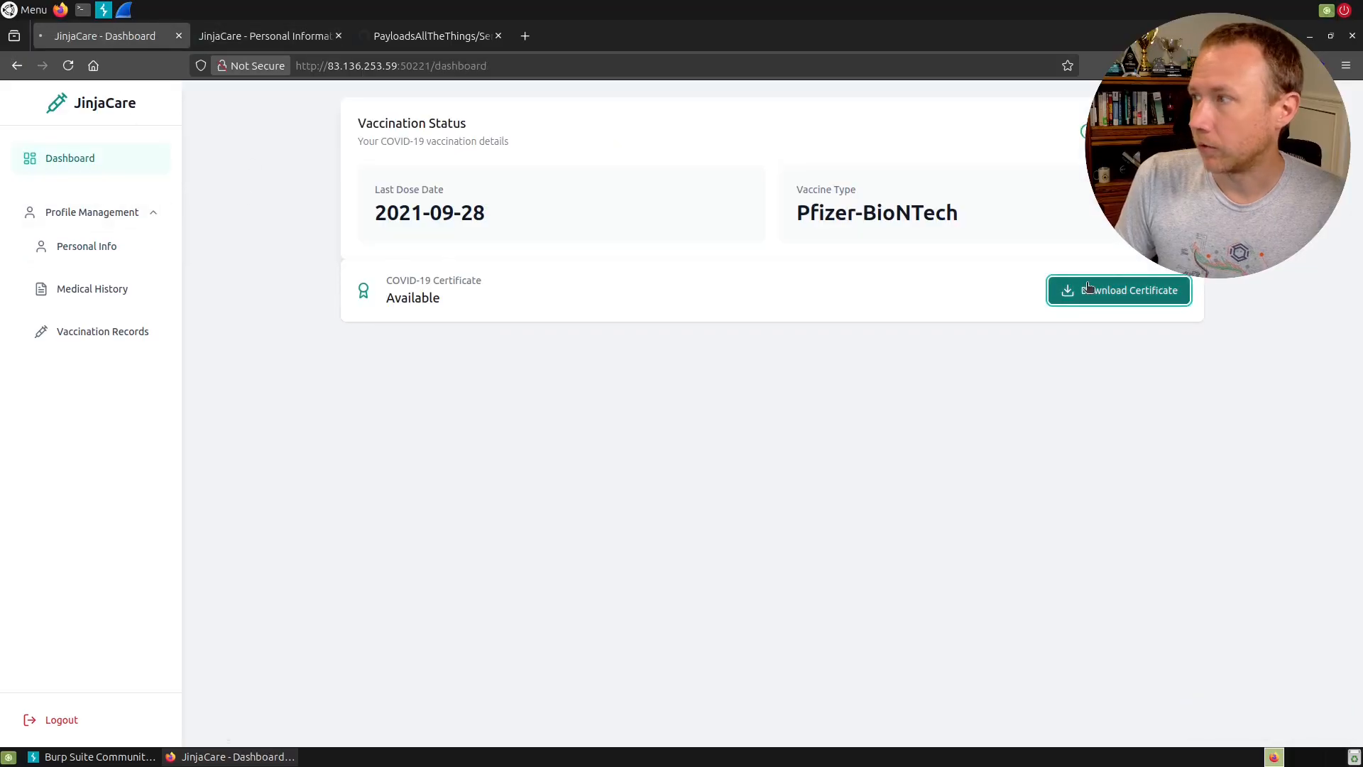
click(1119, 289)
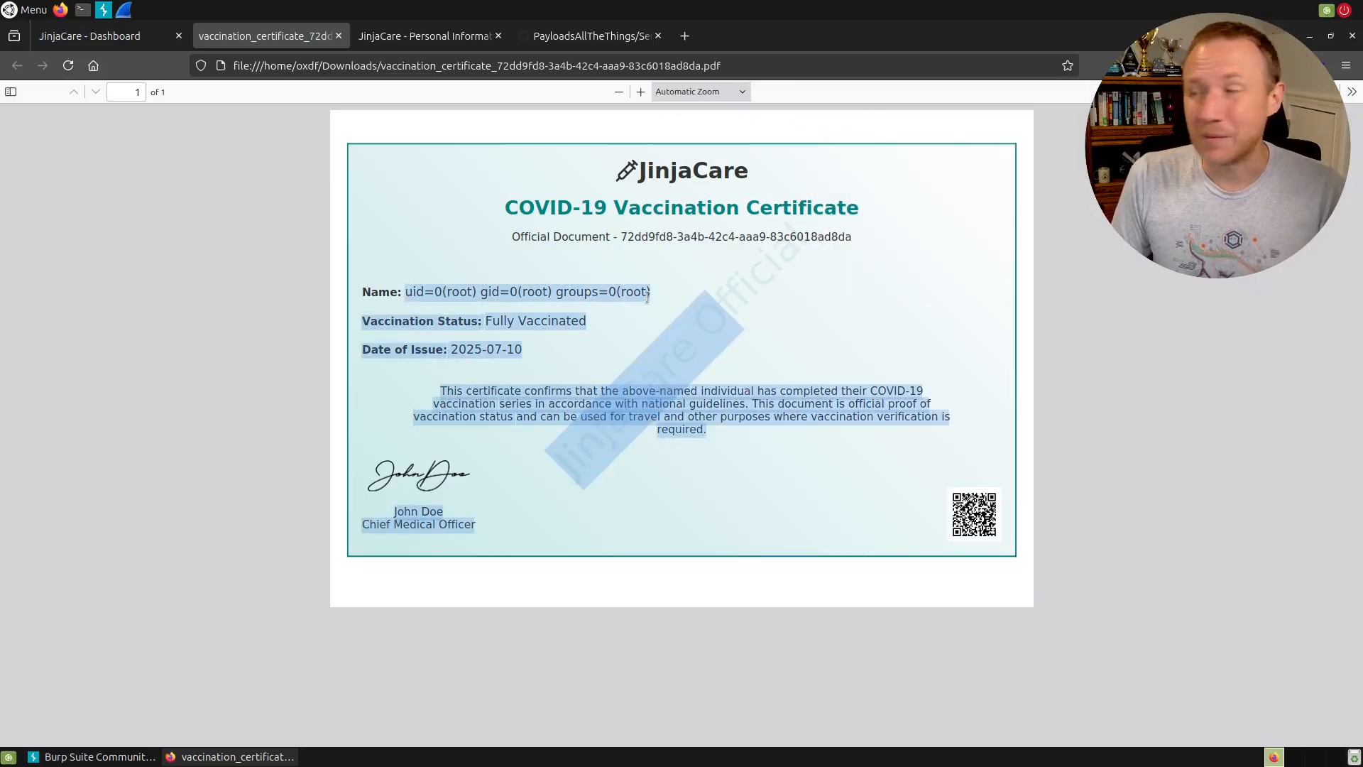
click(90, 36)
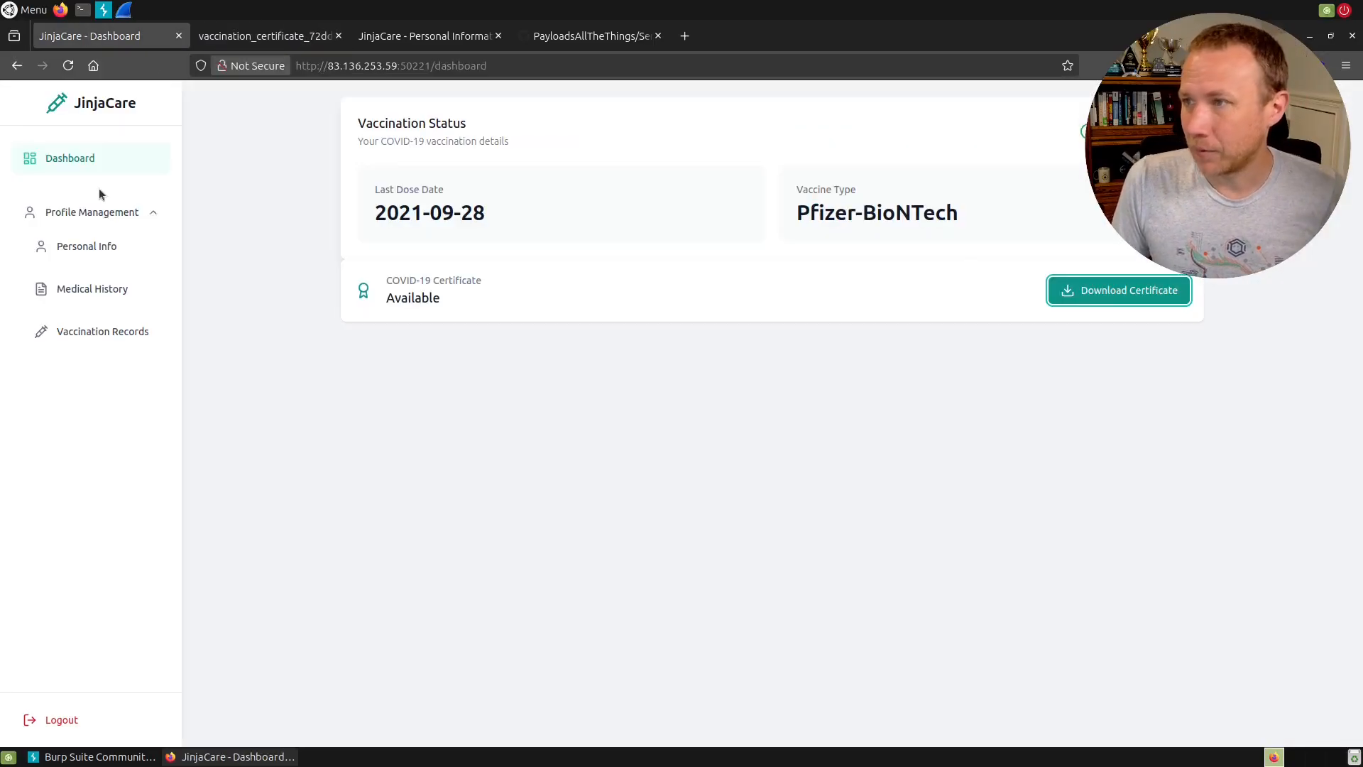
mouse_move(203, 113)
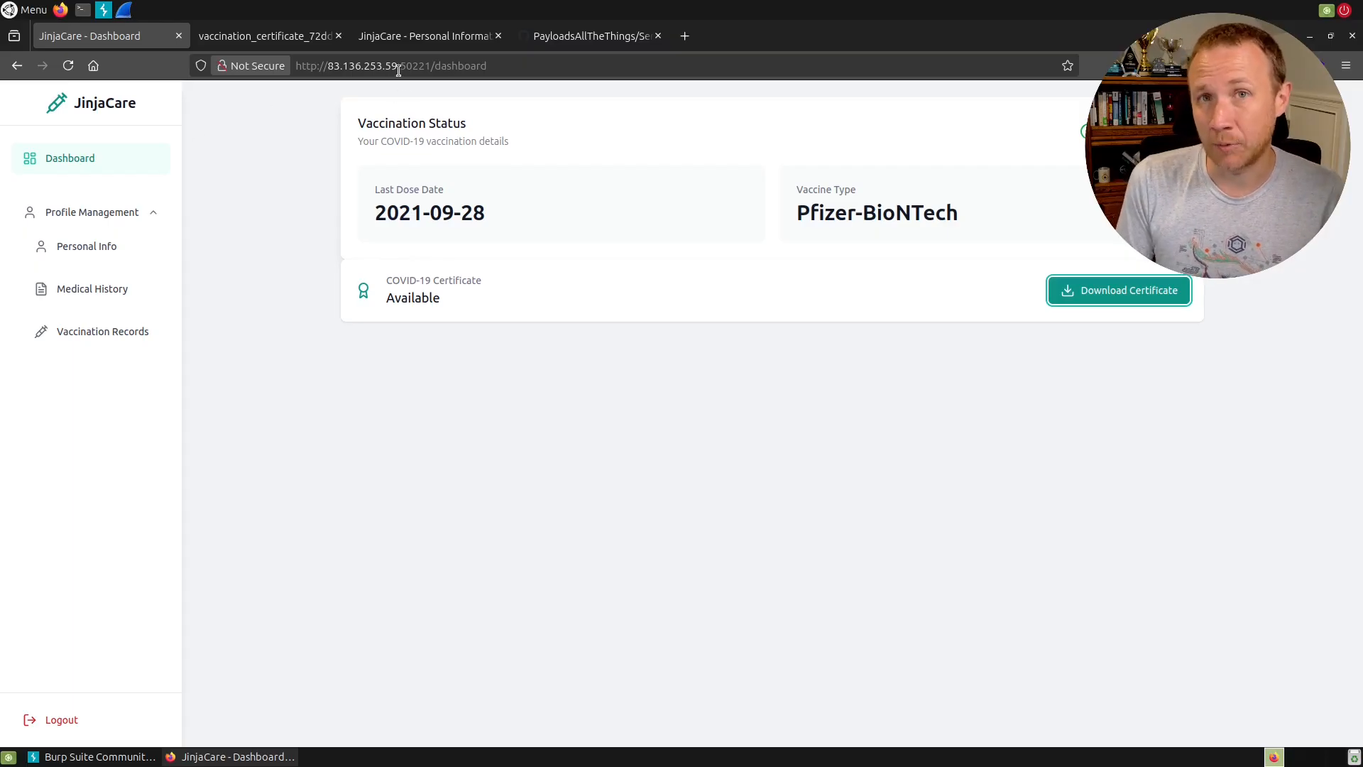
mouse_move(362, 104)
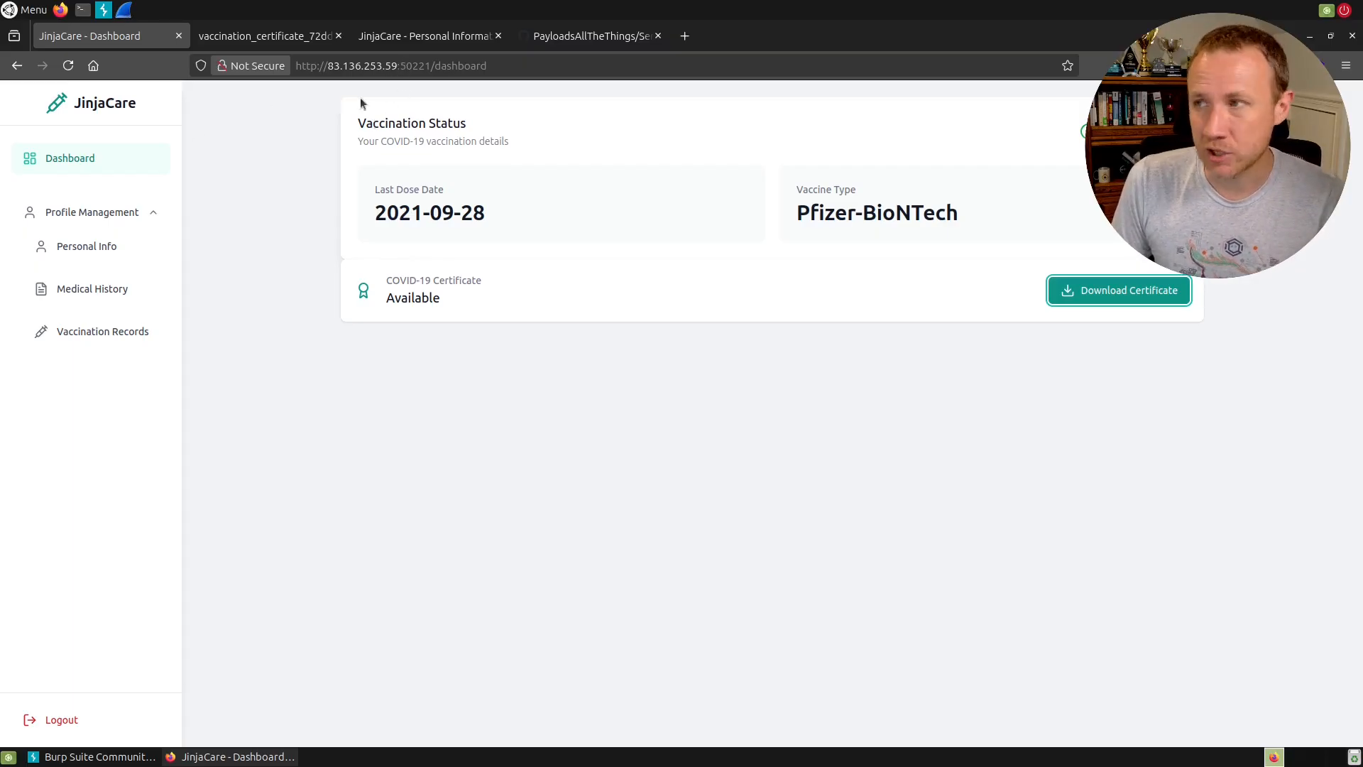
mouse_move(314, 113)
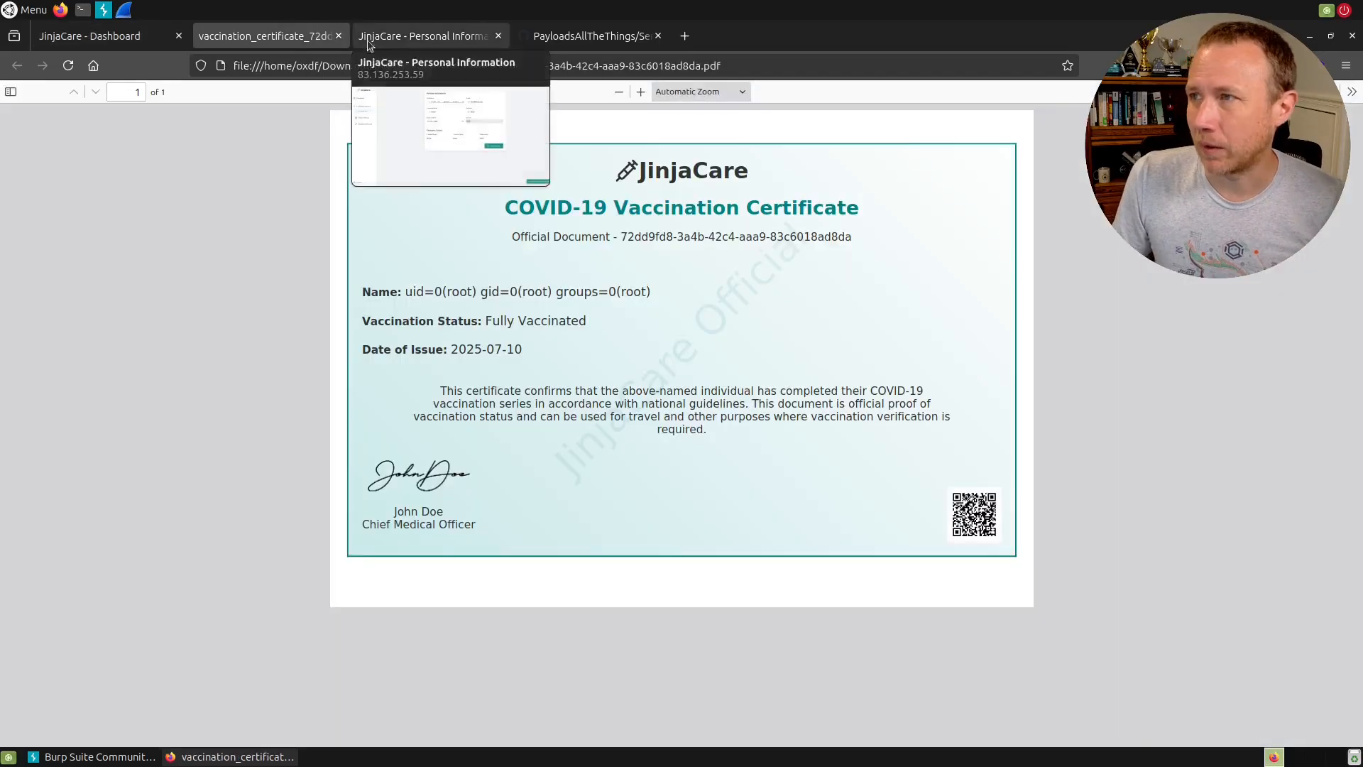
Step: Change the payload to popen('ls /'), save, and download the root-listing certificate
click(423, 36)
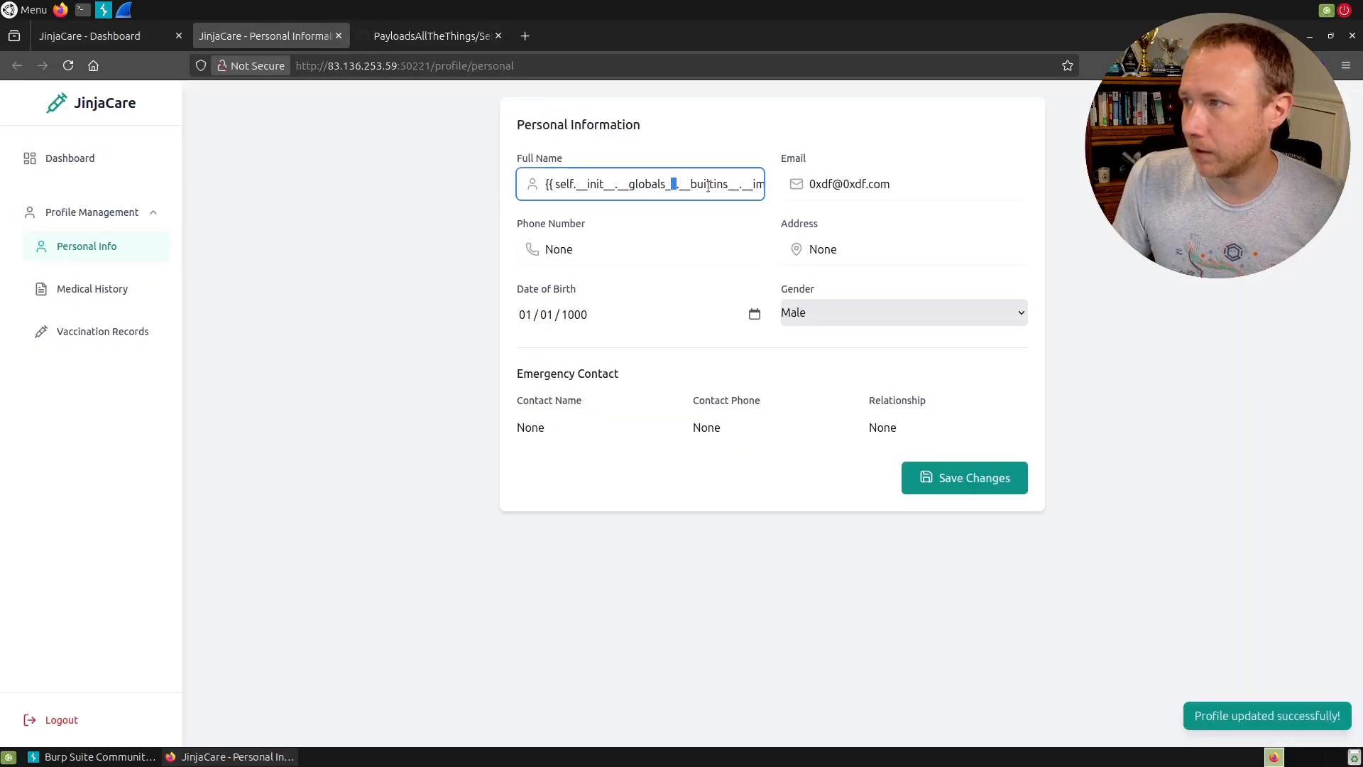
key(ctrl+a)
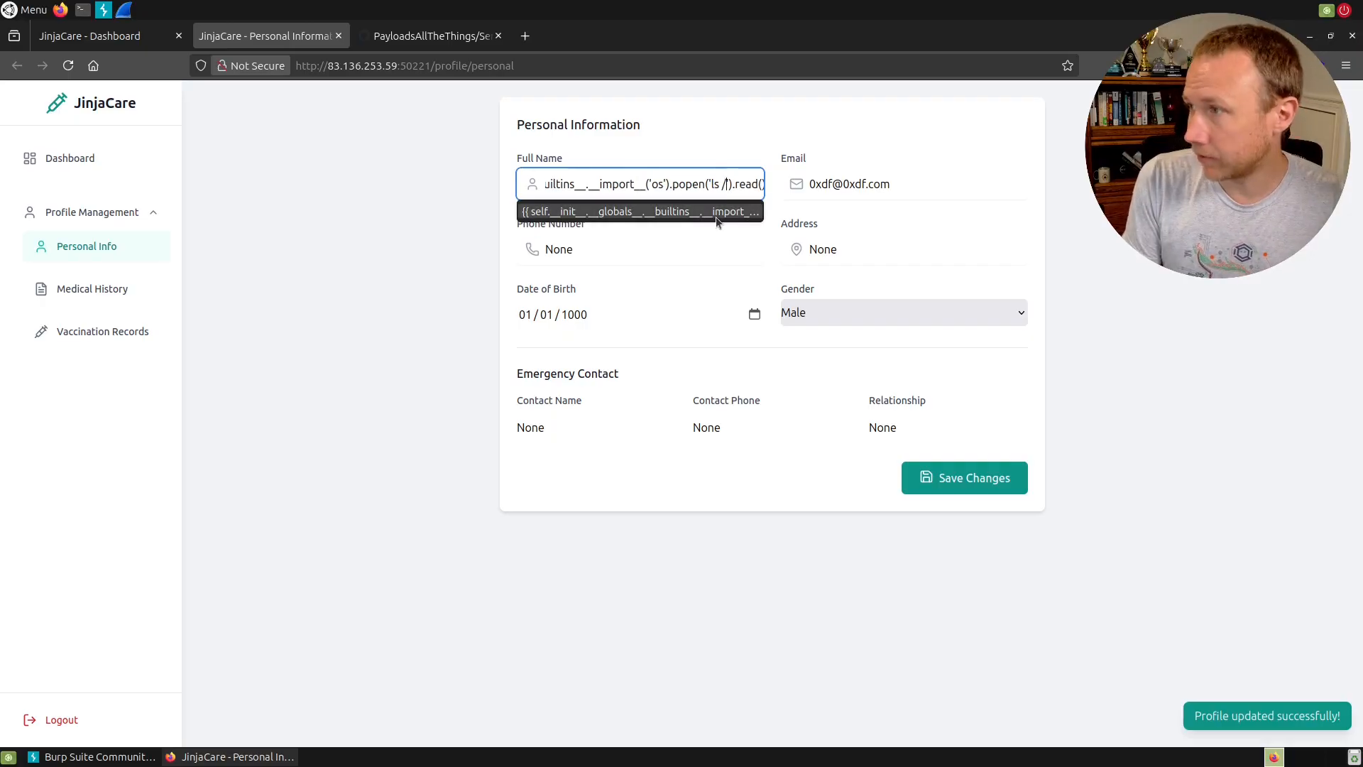
click(965, 478)
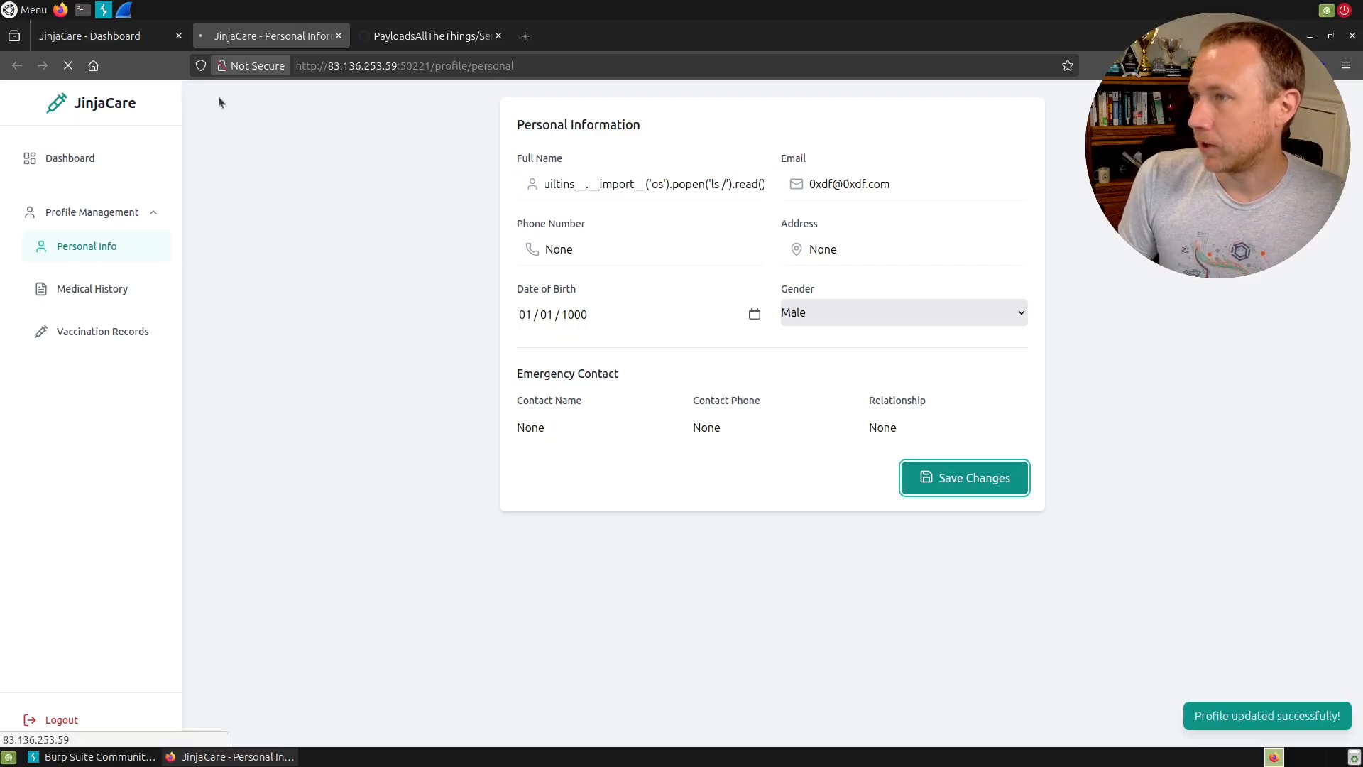
click(70, 157)
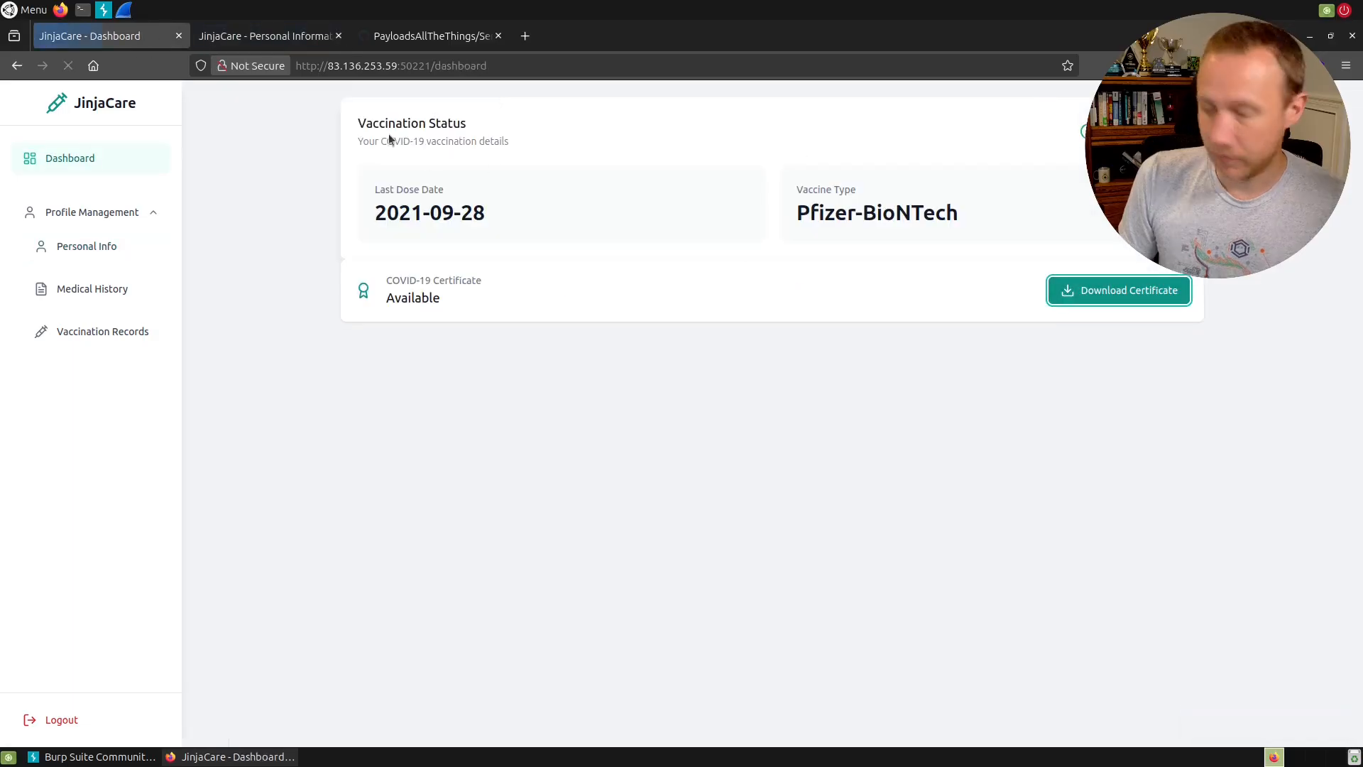
click(1120, 290)
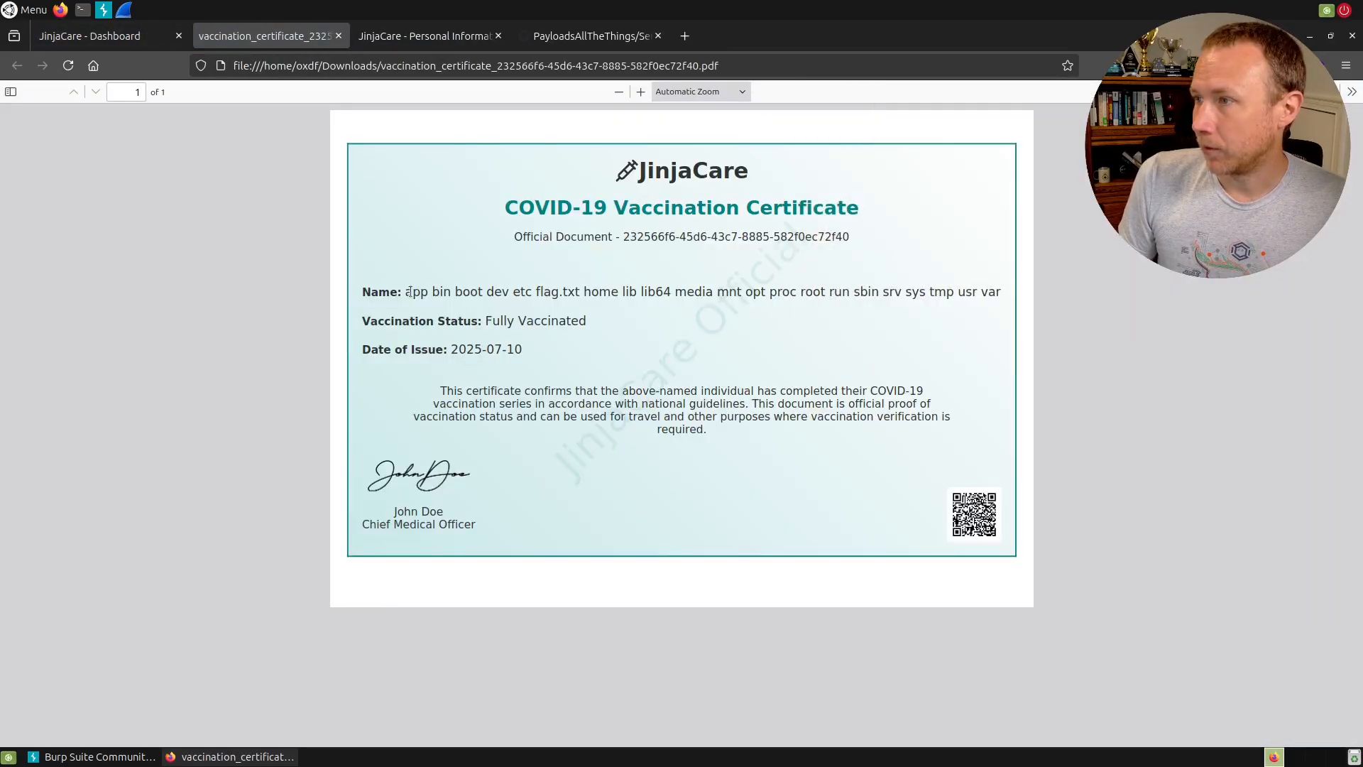
double_click(547, 292)
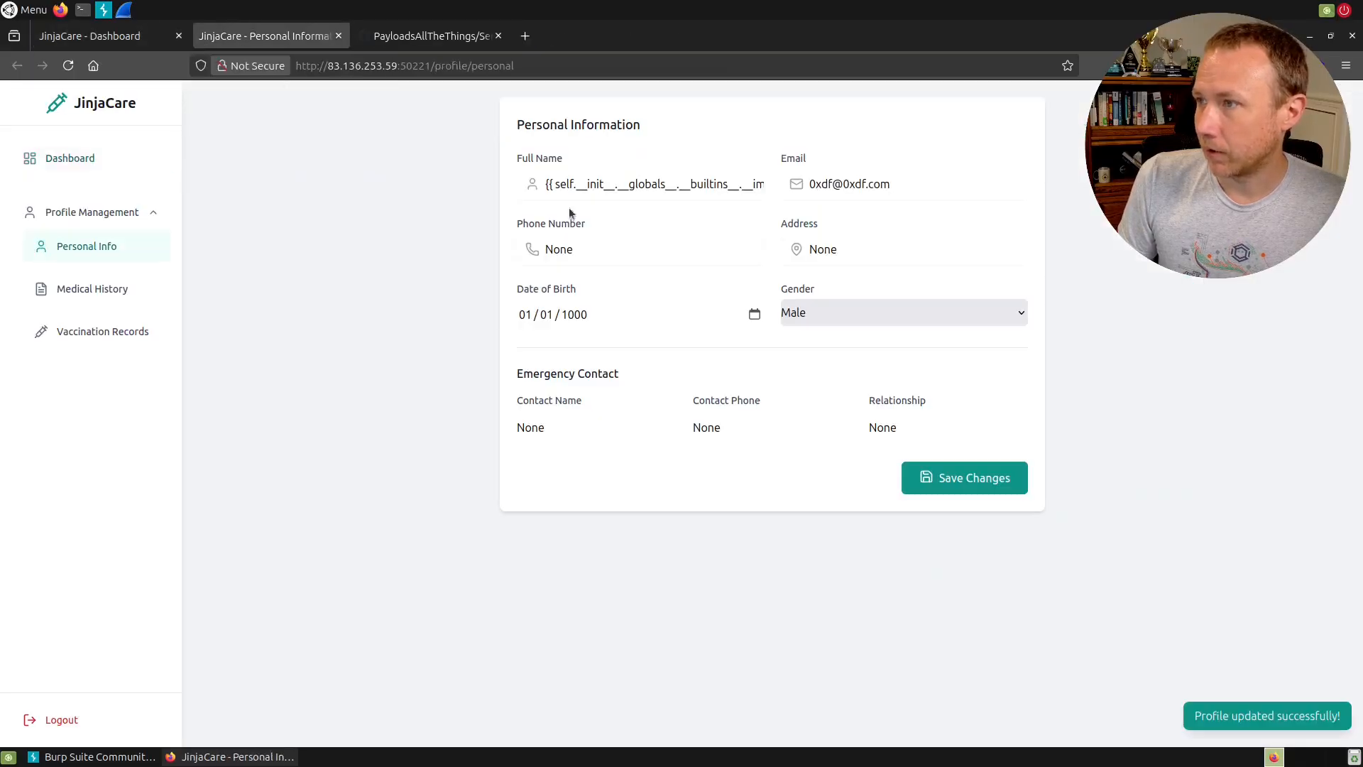
Step: Switch the payload to cat /flag.txt, download the certificate, and select the HTB flag
click(641, 184)
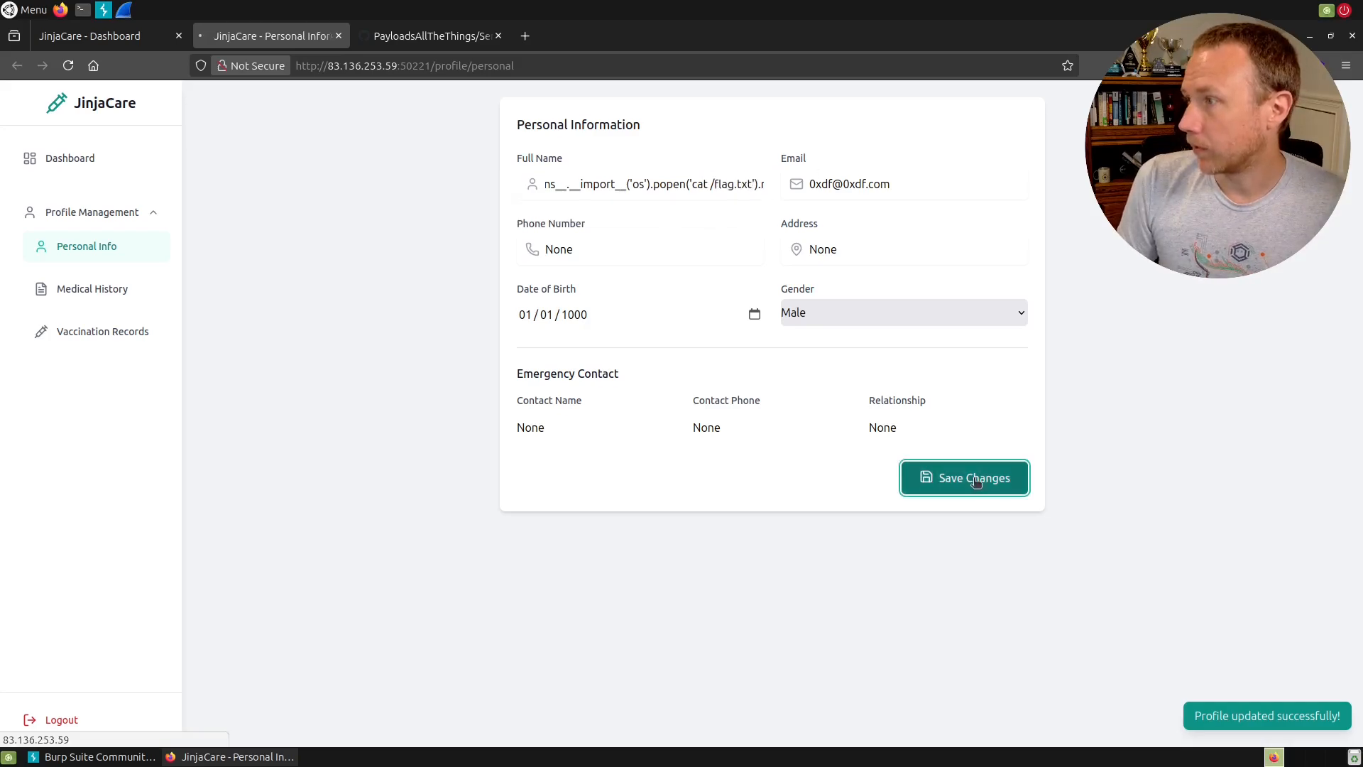
click(70, 158)
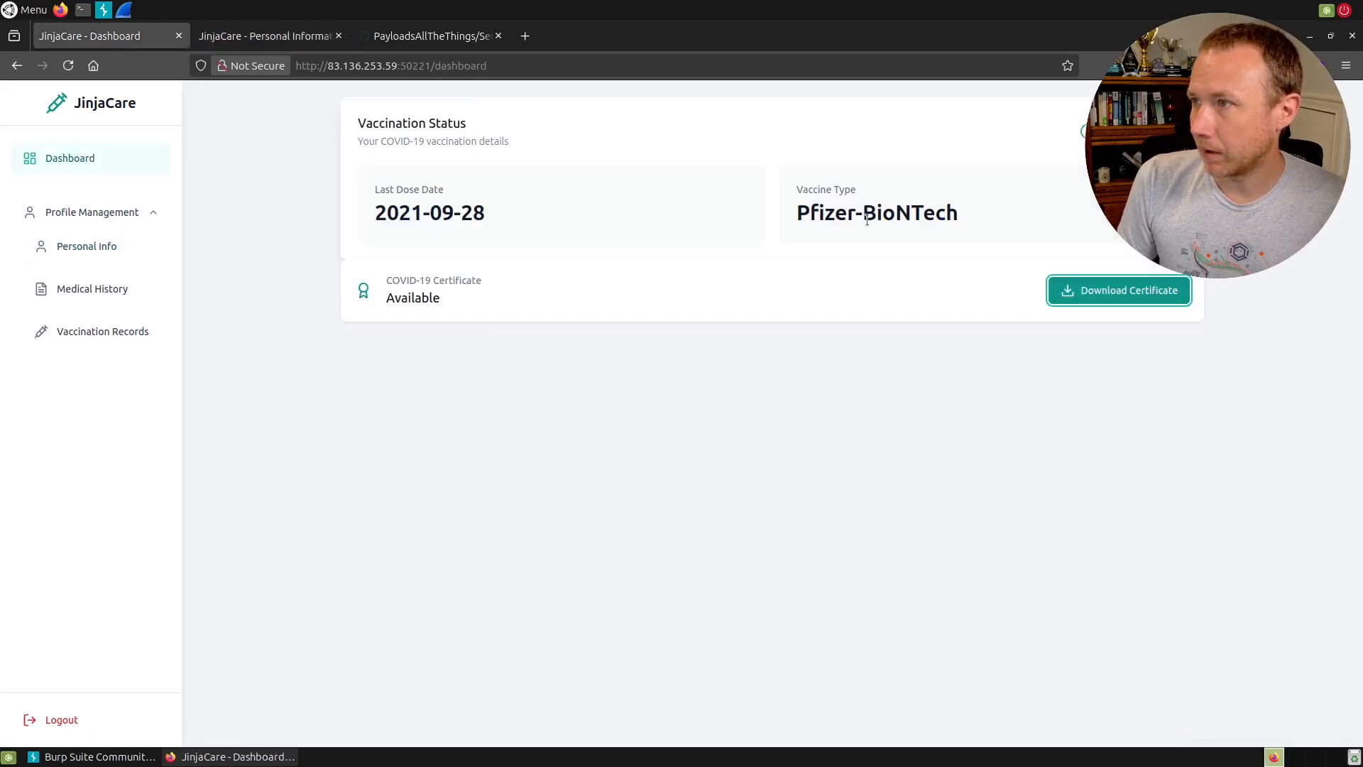
click(1119, 290)
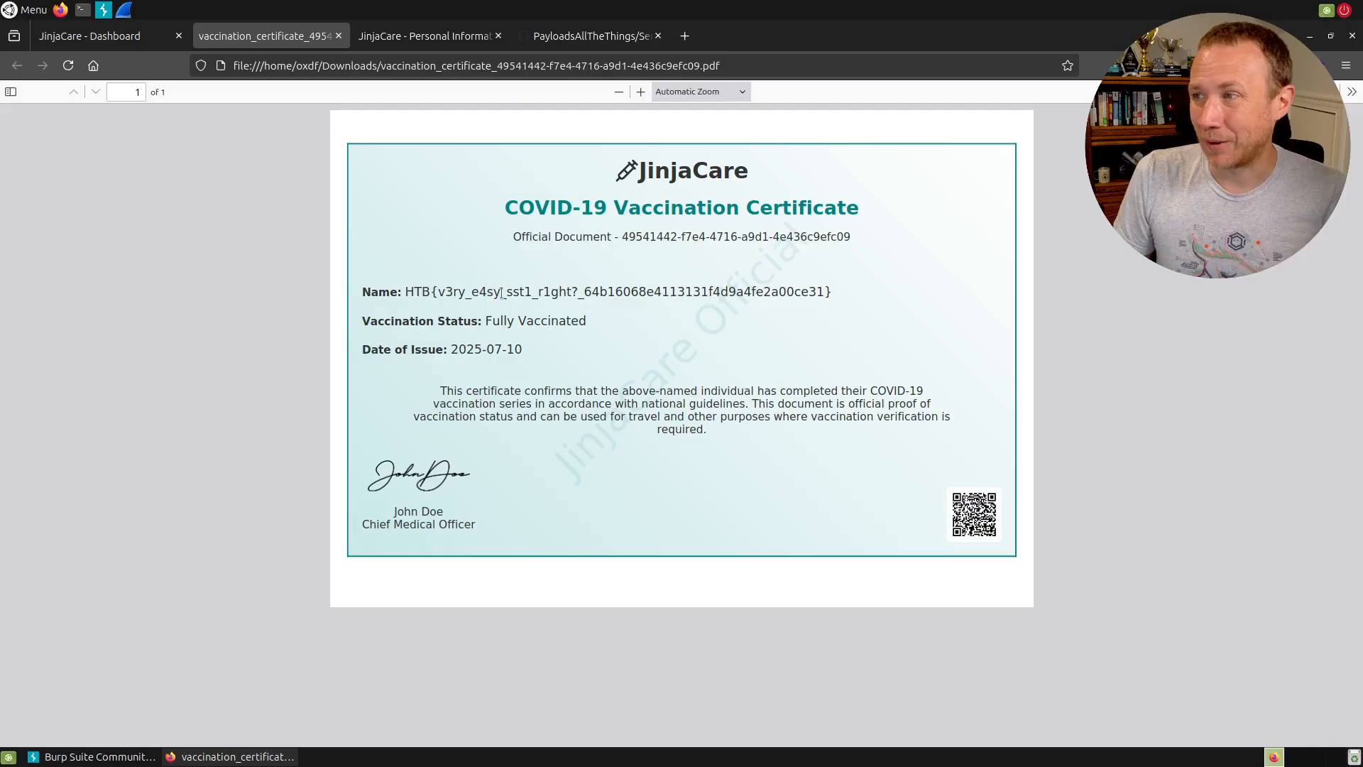
drag(574, 291, 830, 292)
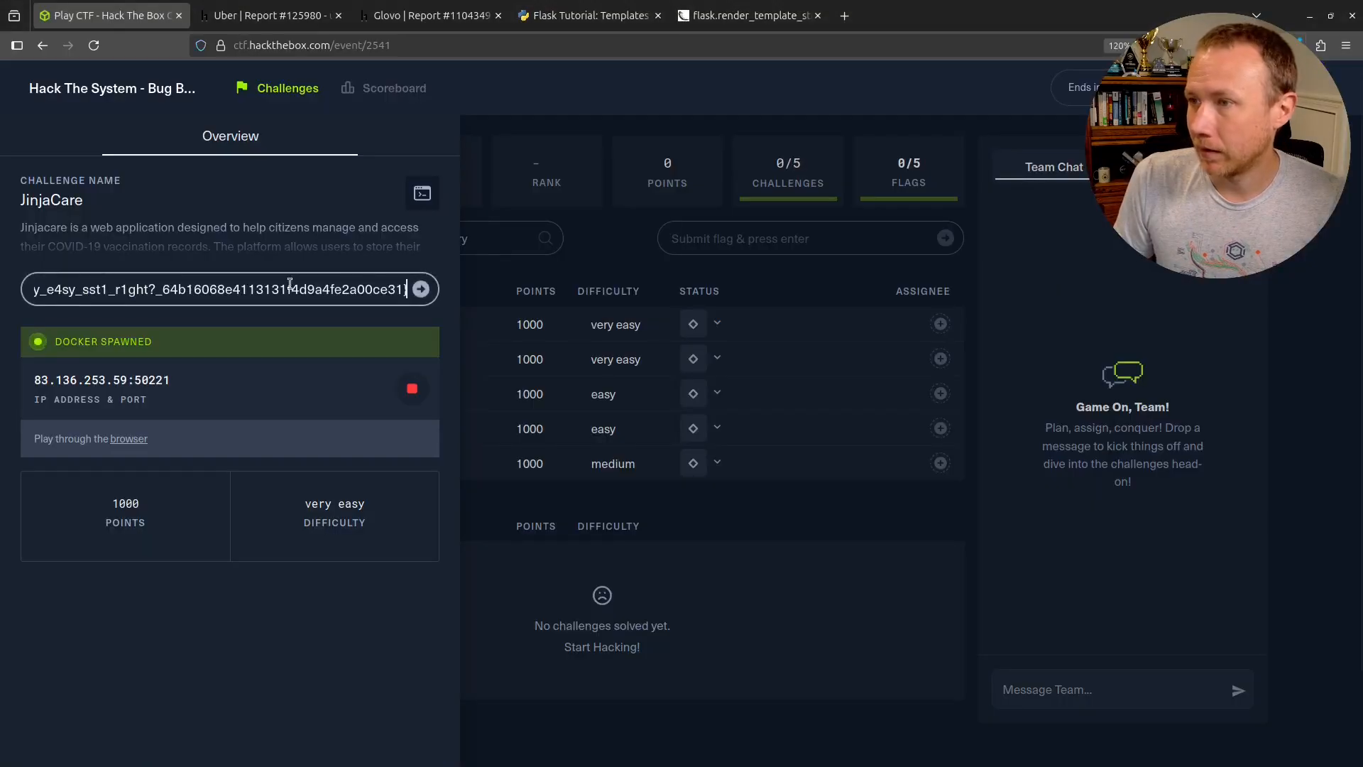
Step: Submit the pasted JinjaCare flag, then stop the challenge's Docker instance
click(420, 289)
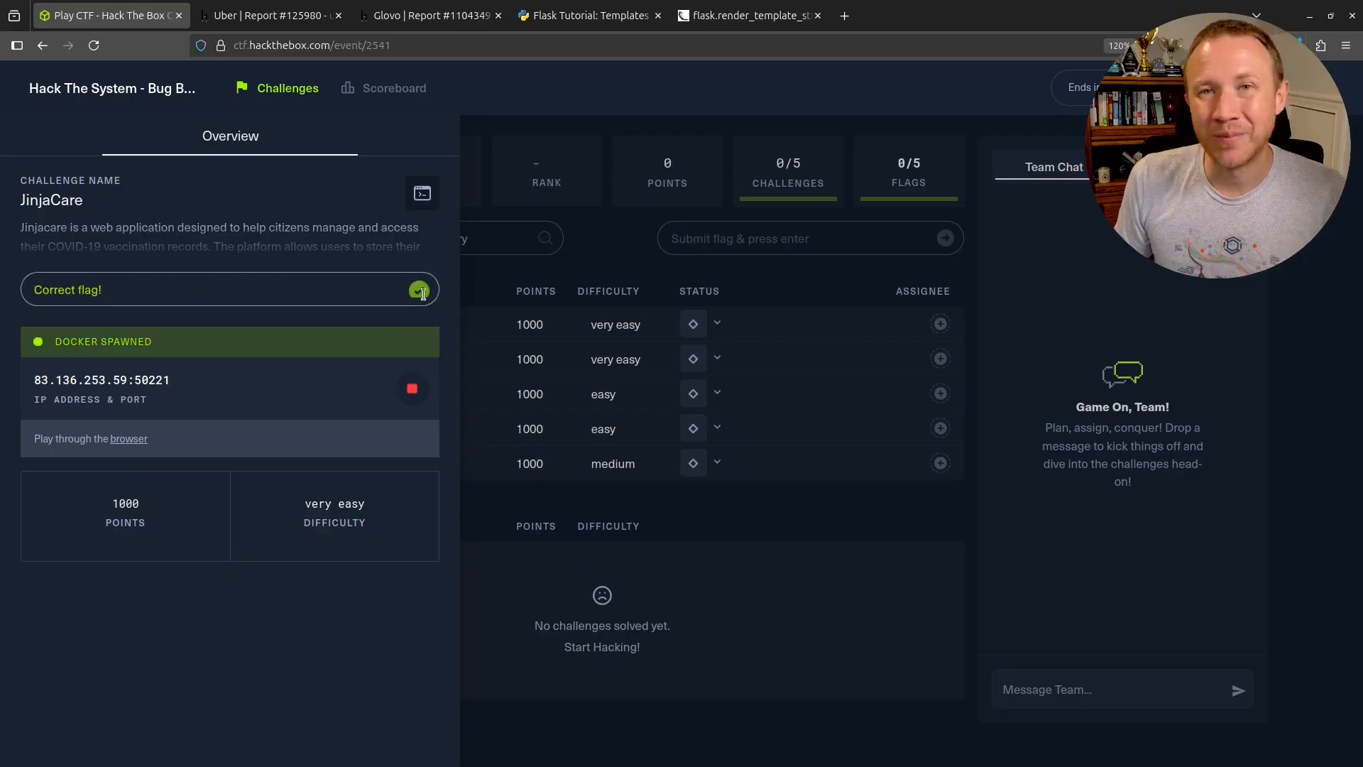
click(412, 388)
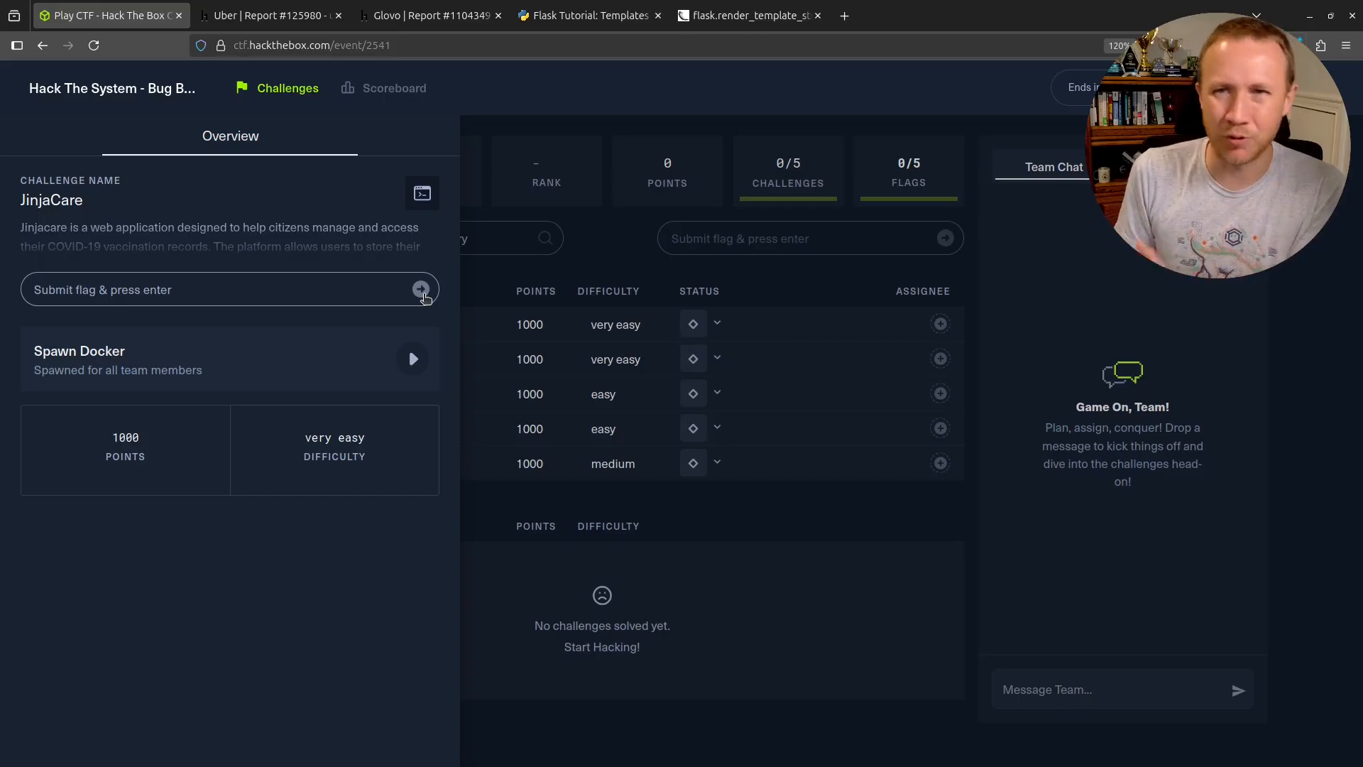
mouse_move(334, 337)
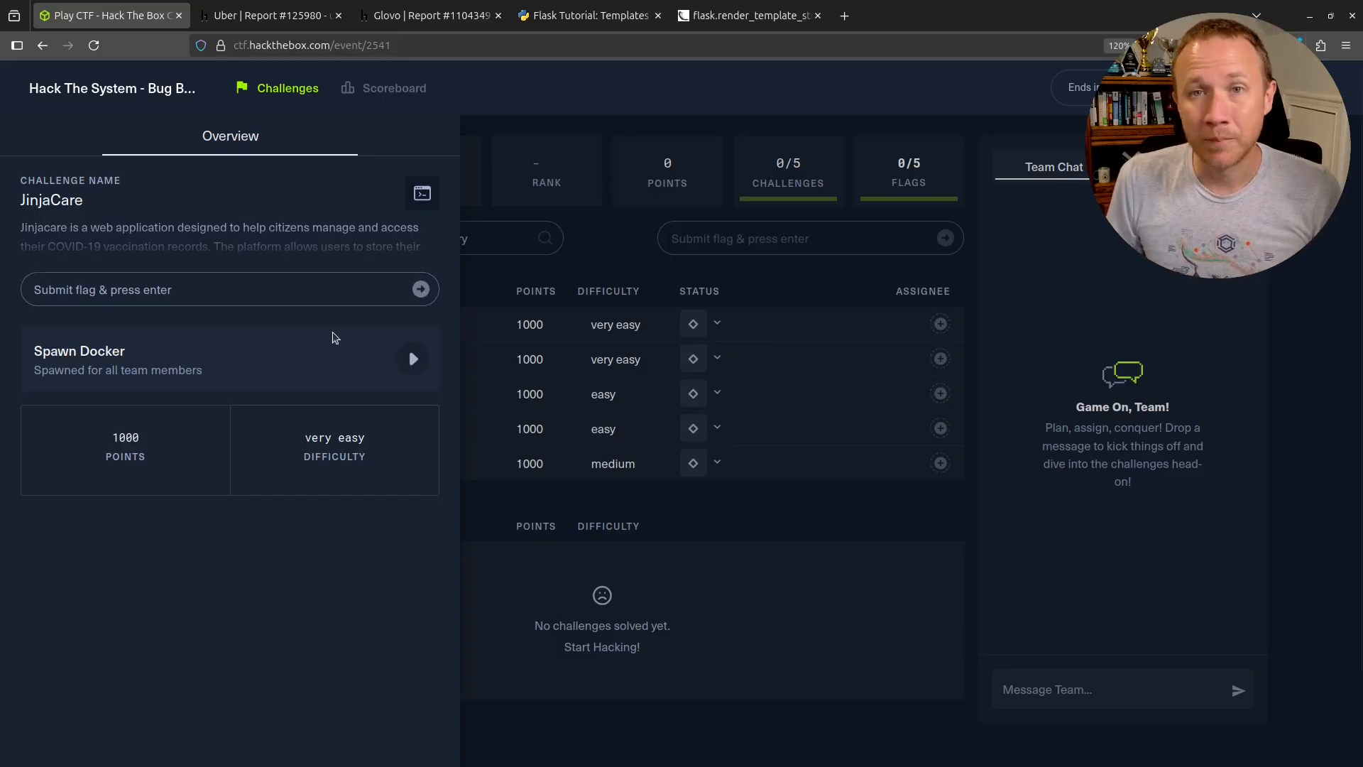
mouse_move(256, 355)
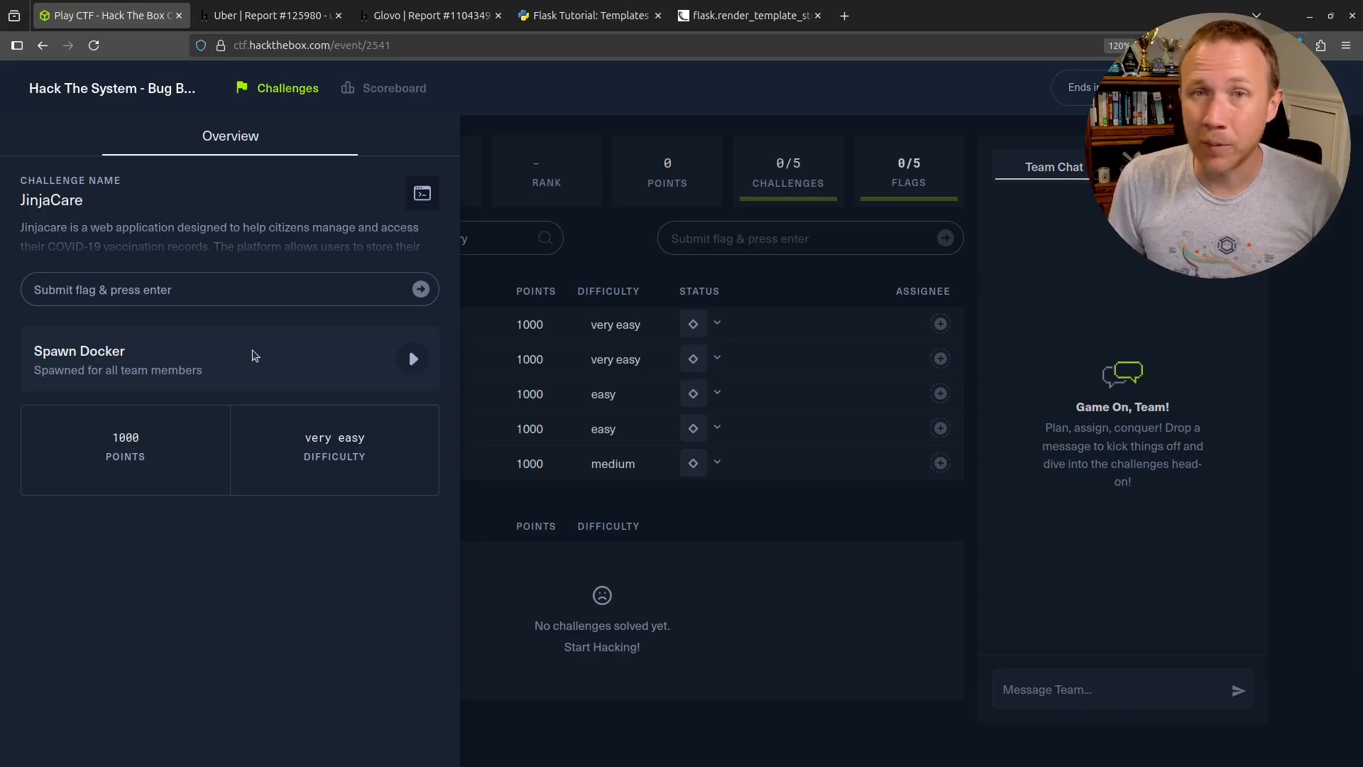